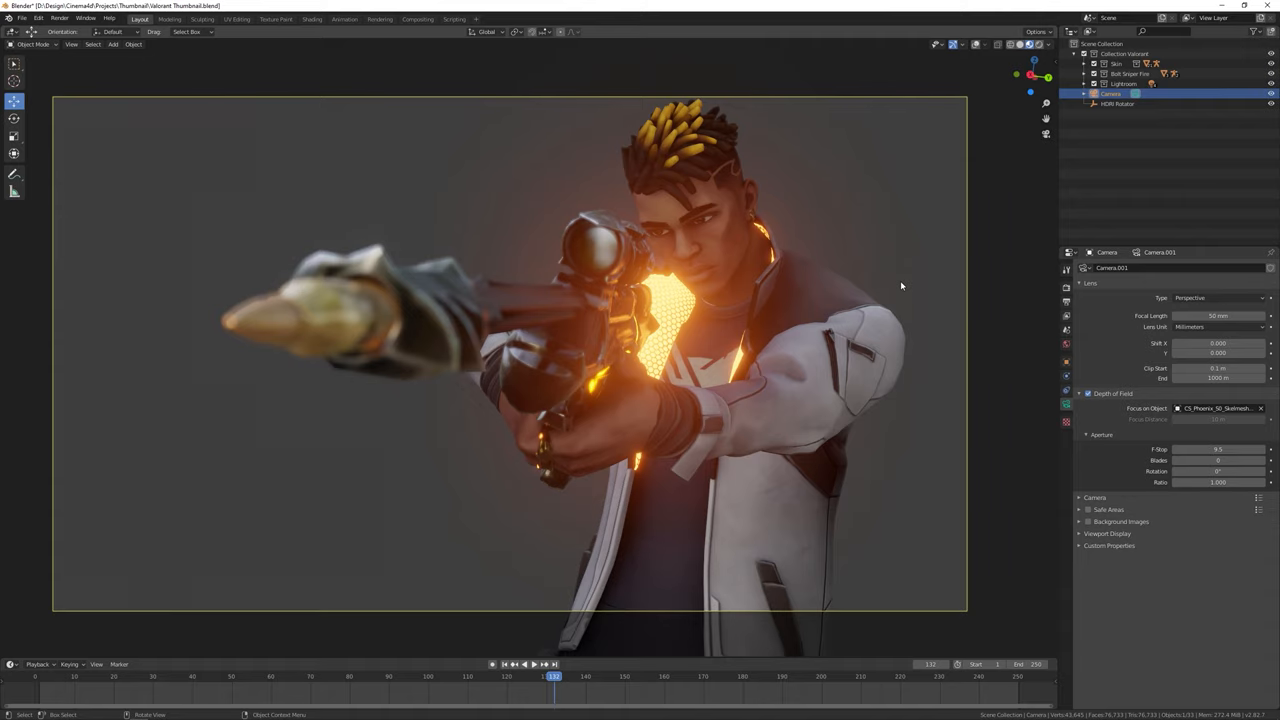
# - Browse into the Free Valorant Model Pack folder and its 3D models subfolder
pyautogui.click(1126, 164)
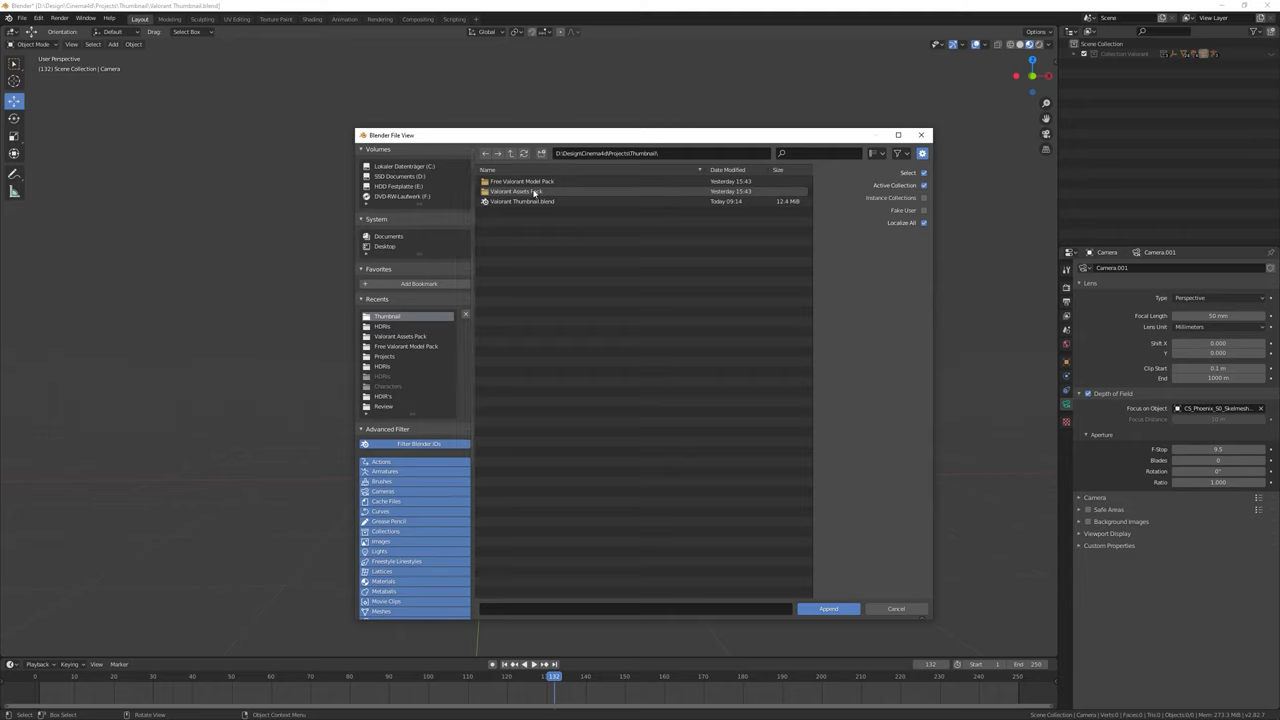
pyautogui.doubleClick(520, 180)
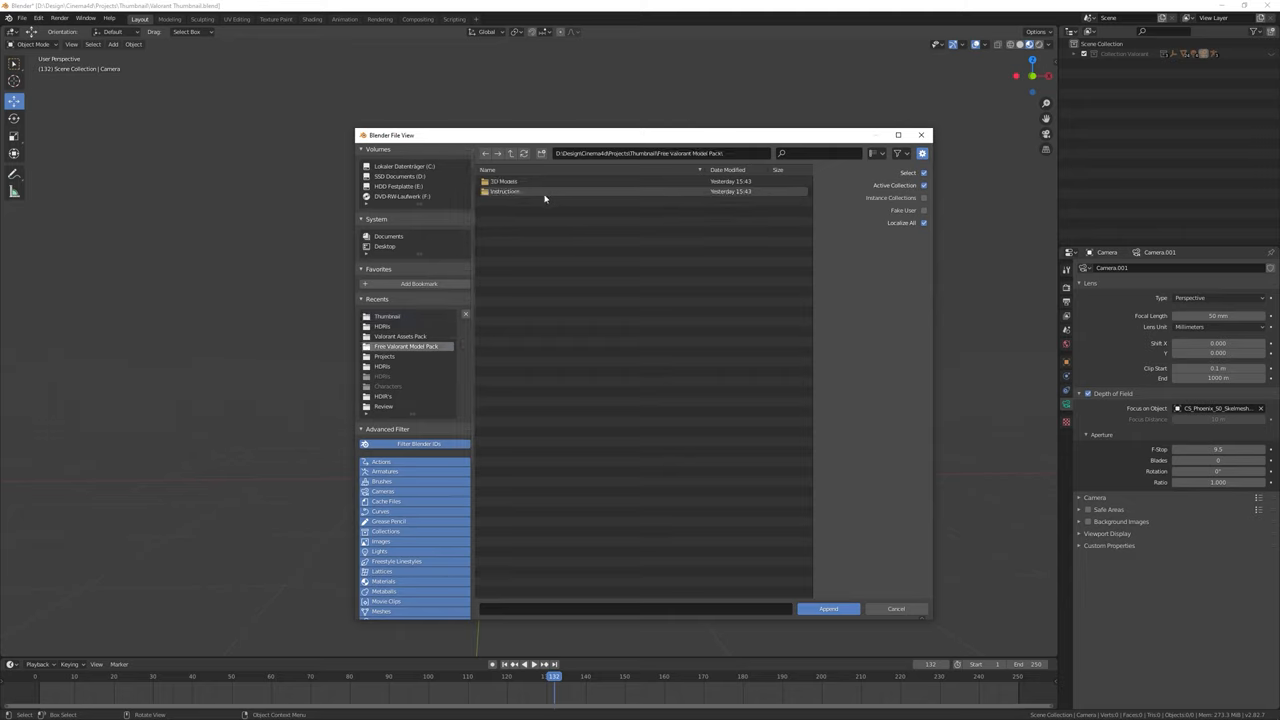
pyautogui.doubleClick(504, 192)
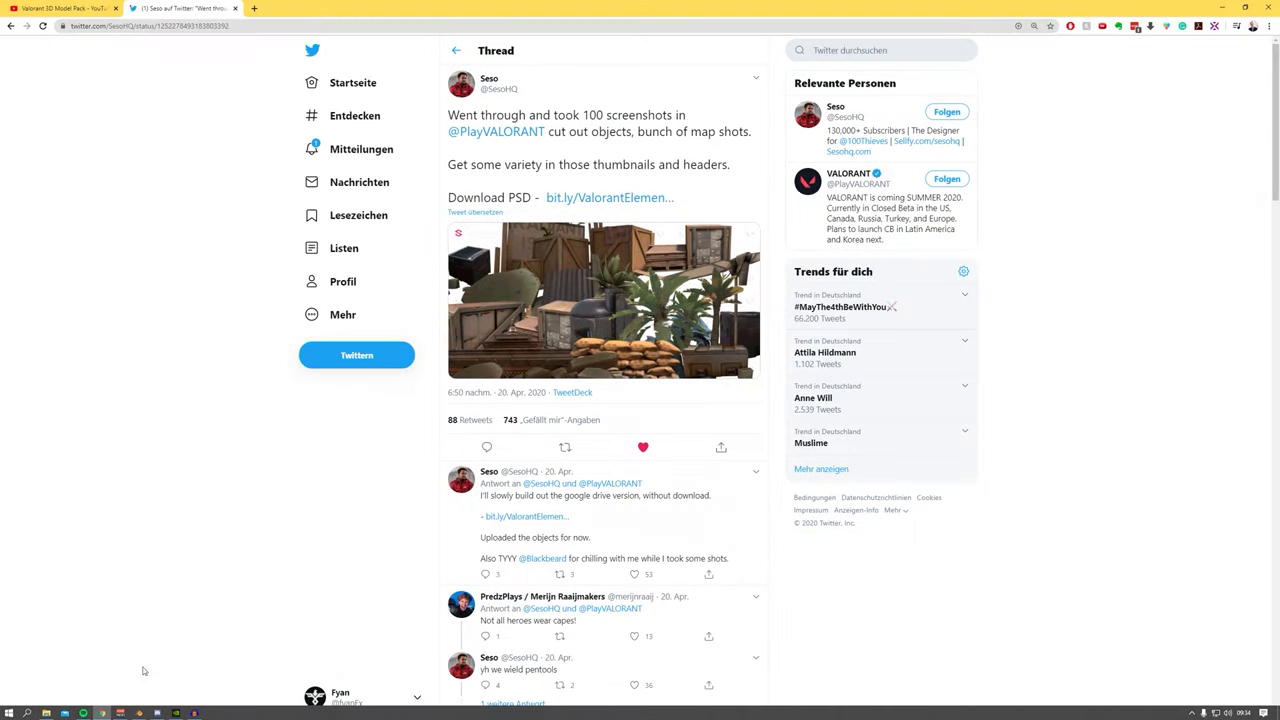
# - Expand the Valorant 3D Model Pack video's description to show the pack links
pyautogui.click(64, 8)
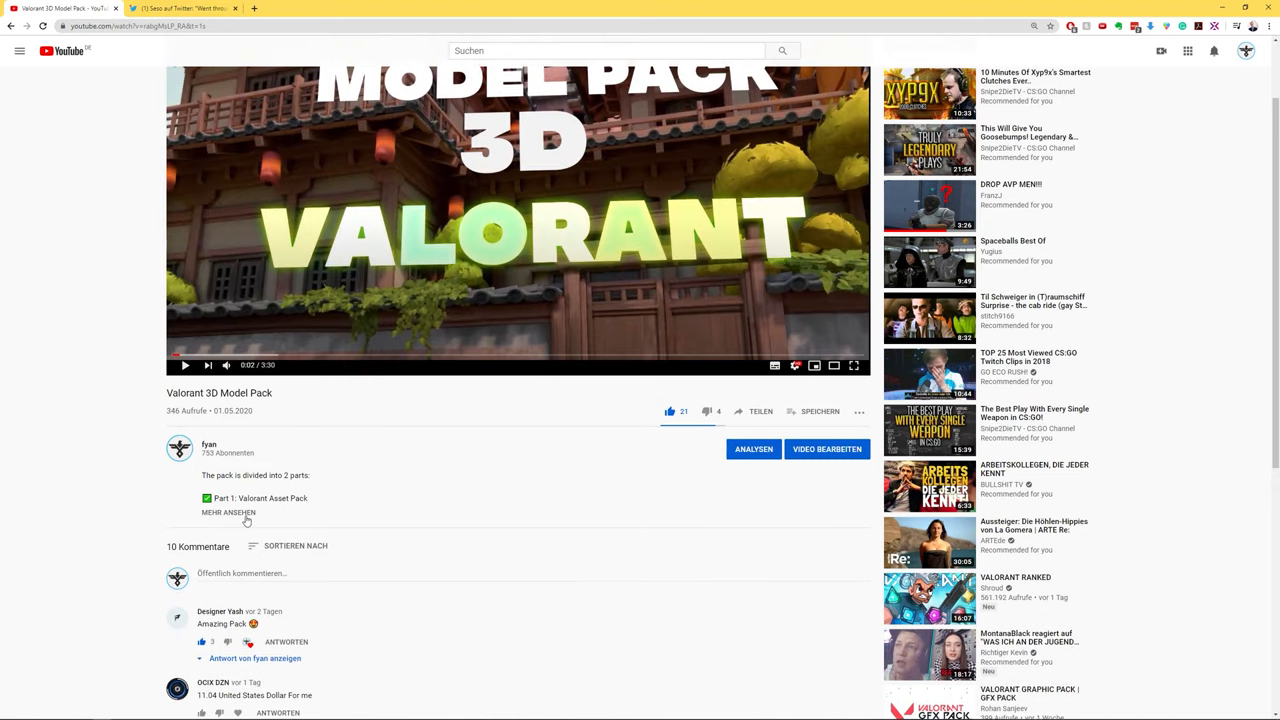
pyautogui.click(228, 512)
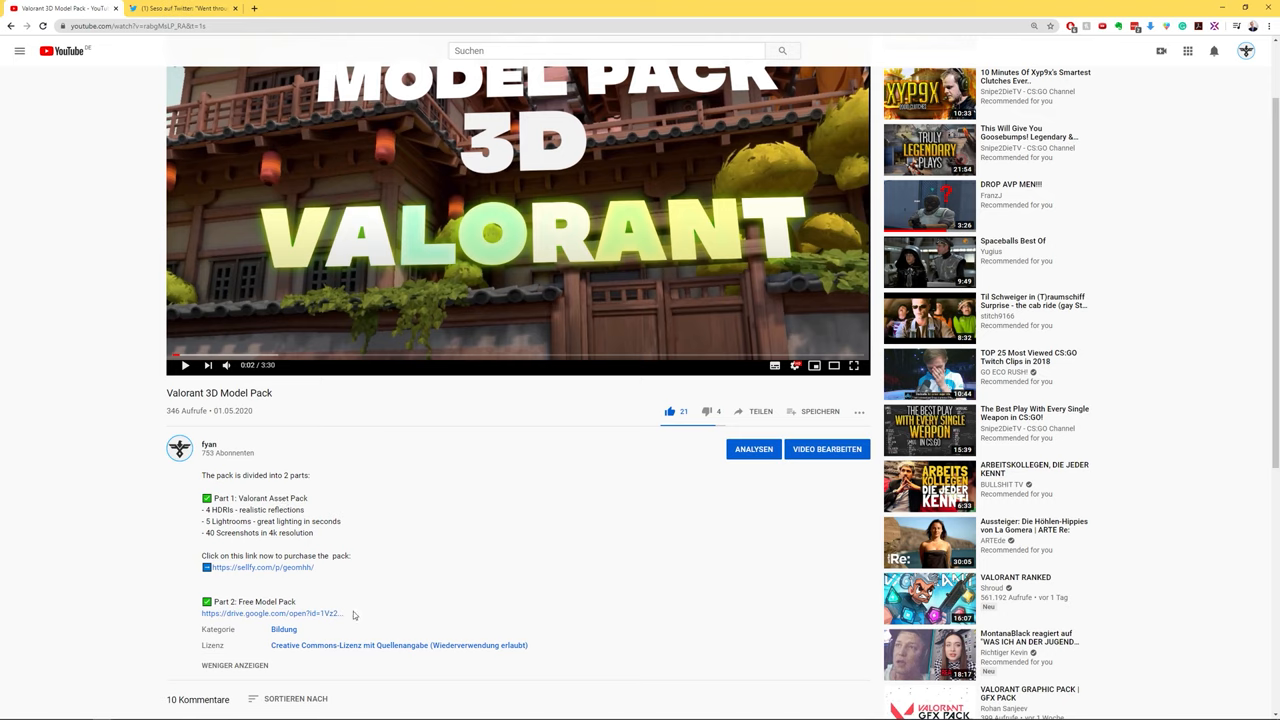
pyautogui.moveTo(572, 296)
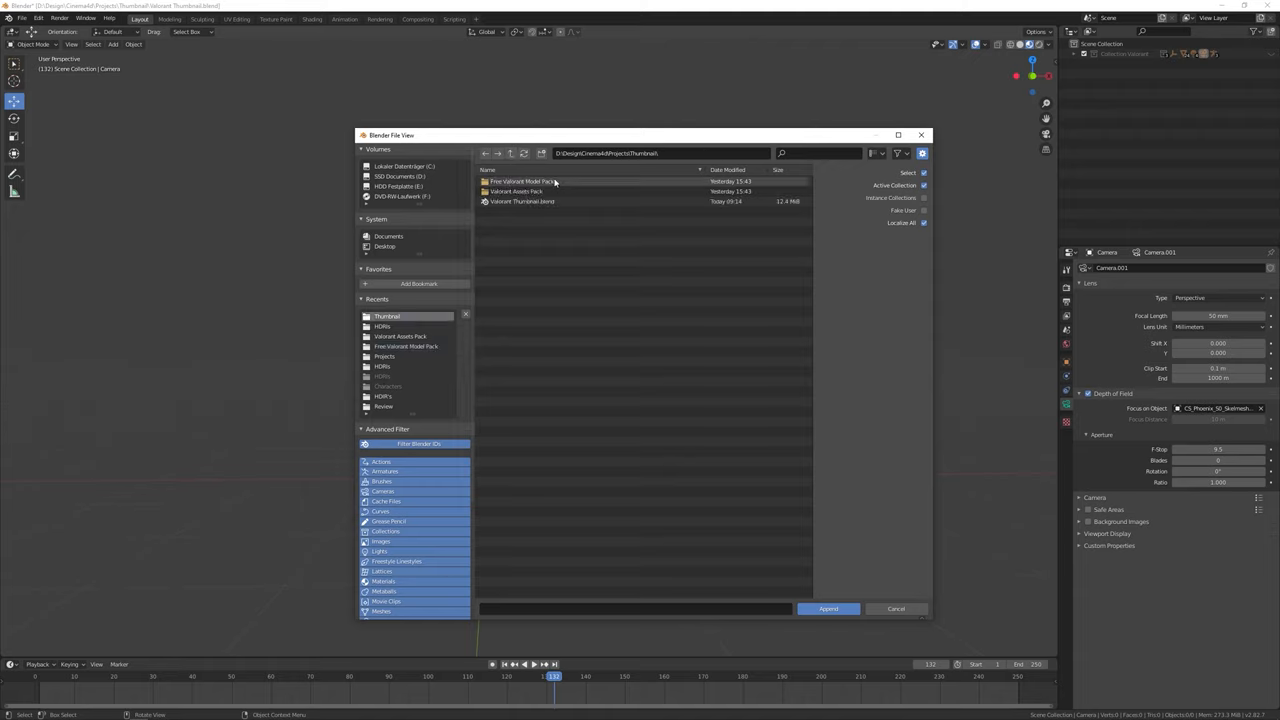
# - Navigate the pack's 3D Models and Characters folders and select the Phoenix entry
pyautogui.doubleClick(520, 180)
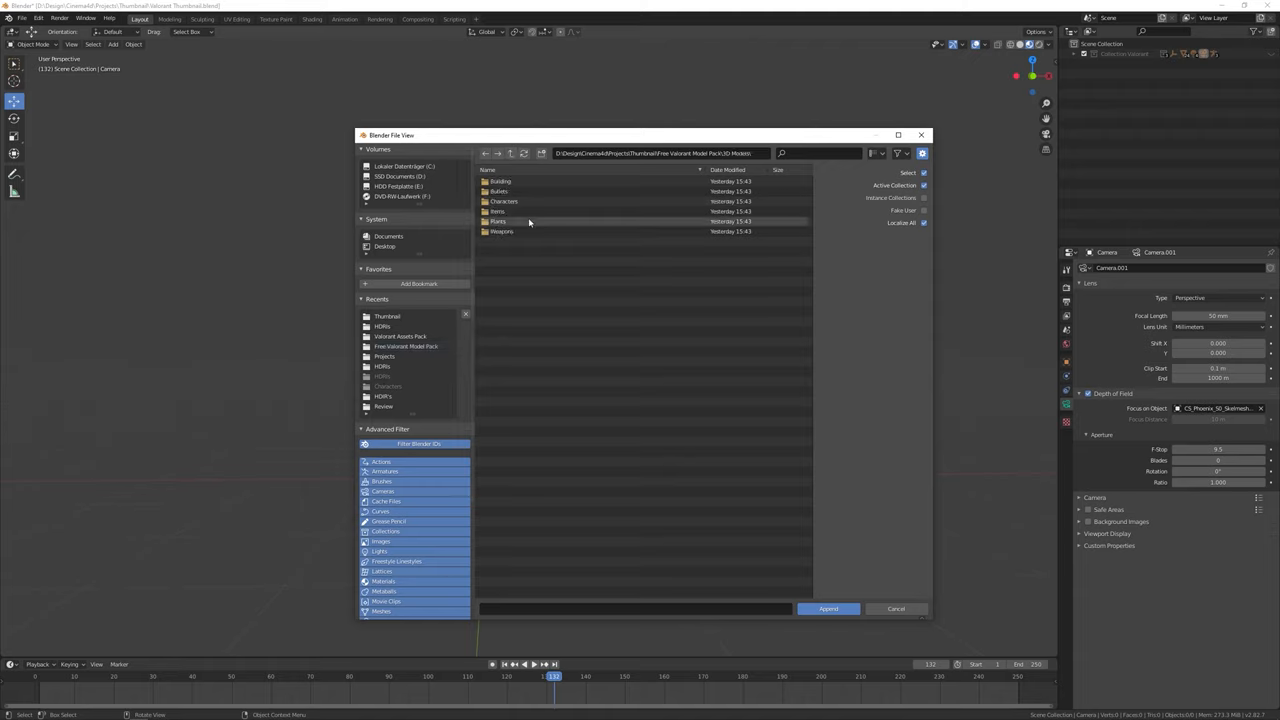
pyautogui.doubleClick(504, 200)
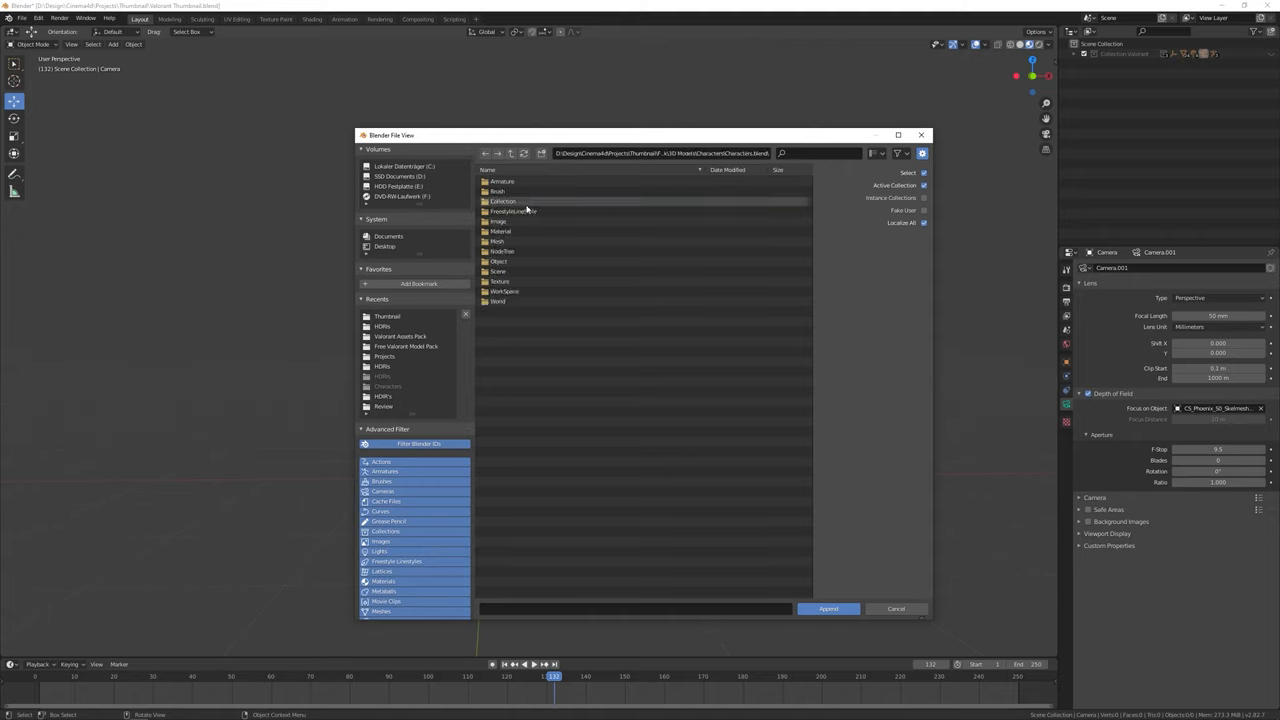
pyautogui.doubleClick(504, 200)
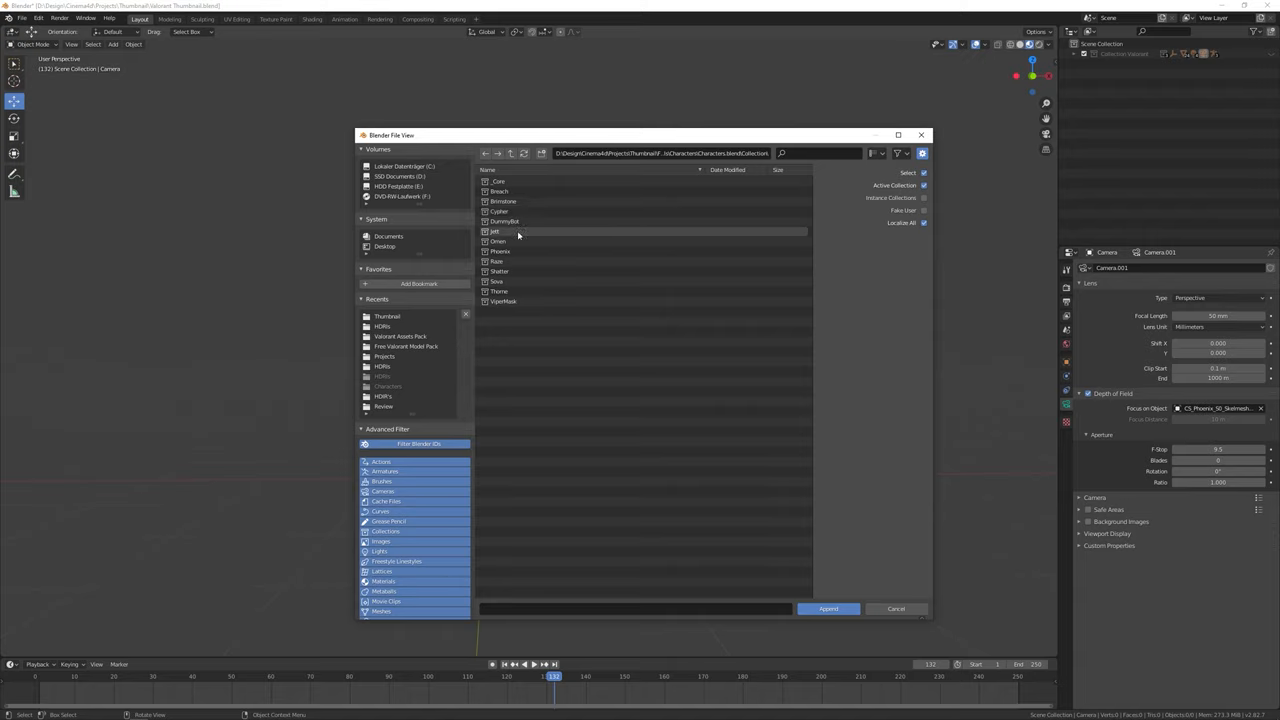
pyautogui.click(896, 608)
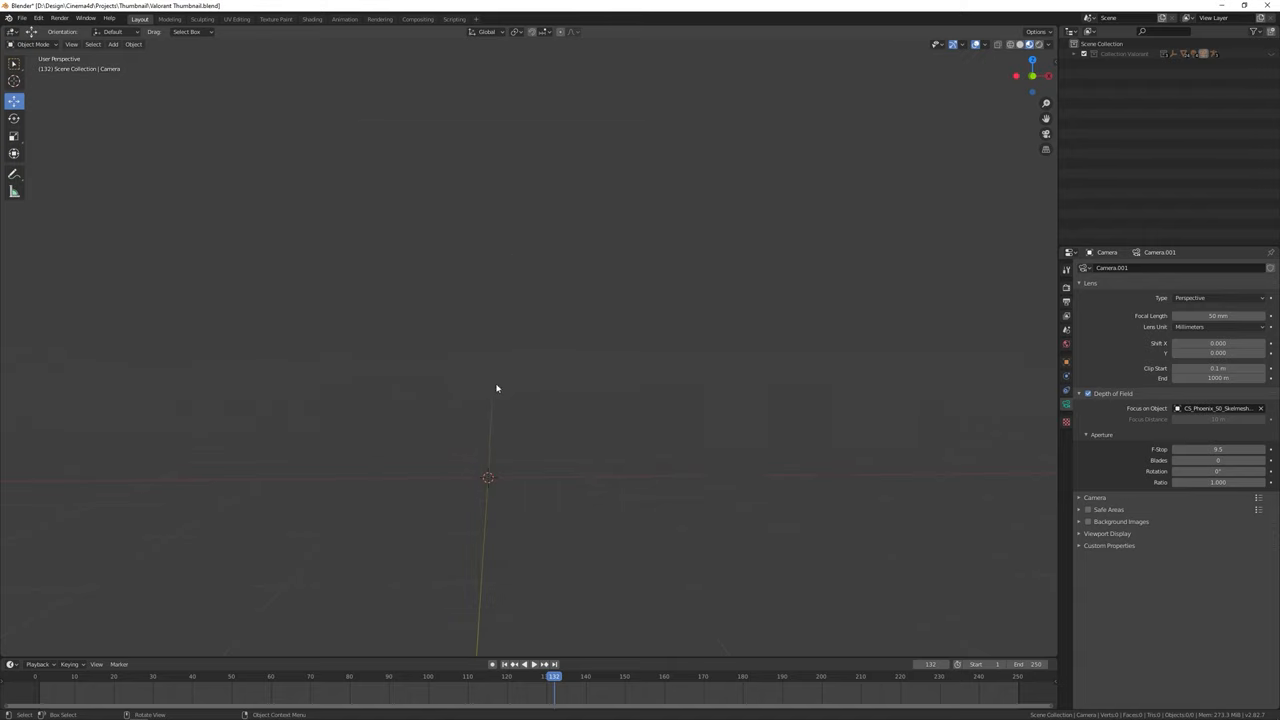
# - Append Phoenix, select its skeleton mesh and toggle a Viewport Overlays option
pyautogui.click(1144, 72)
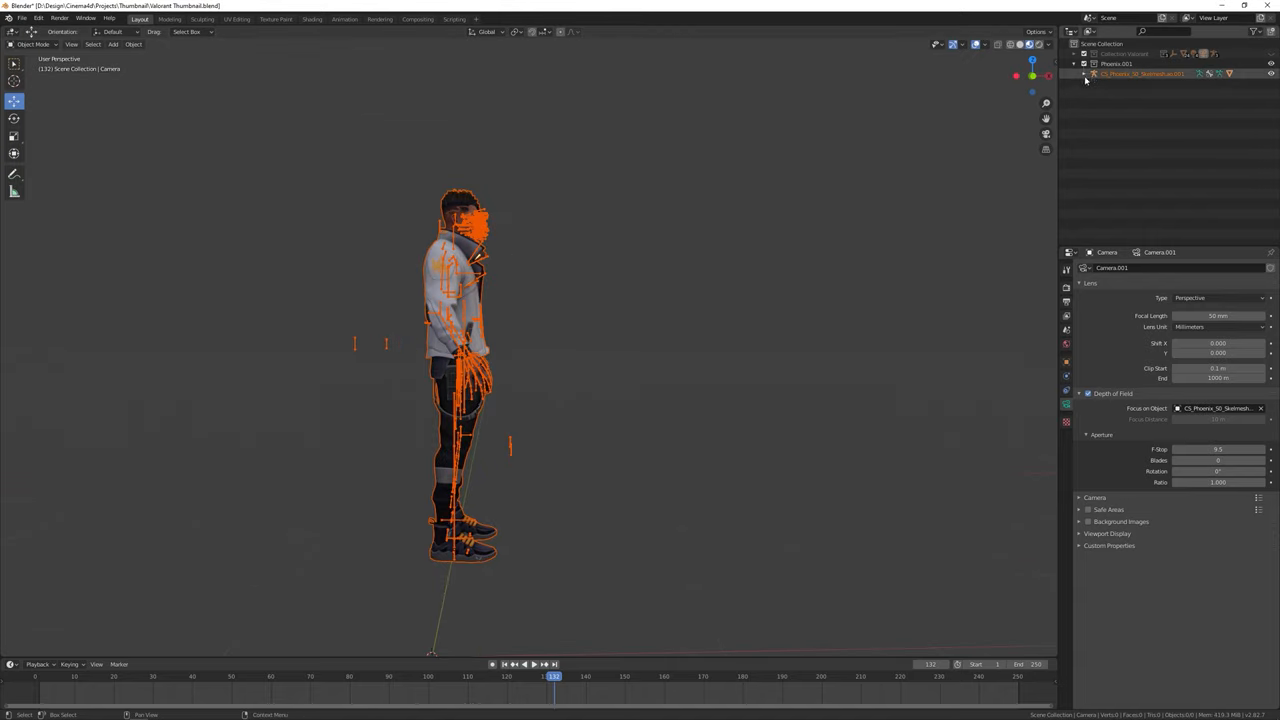
pyautogui.click(1140, 72)
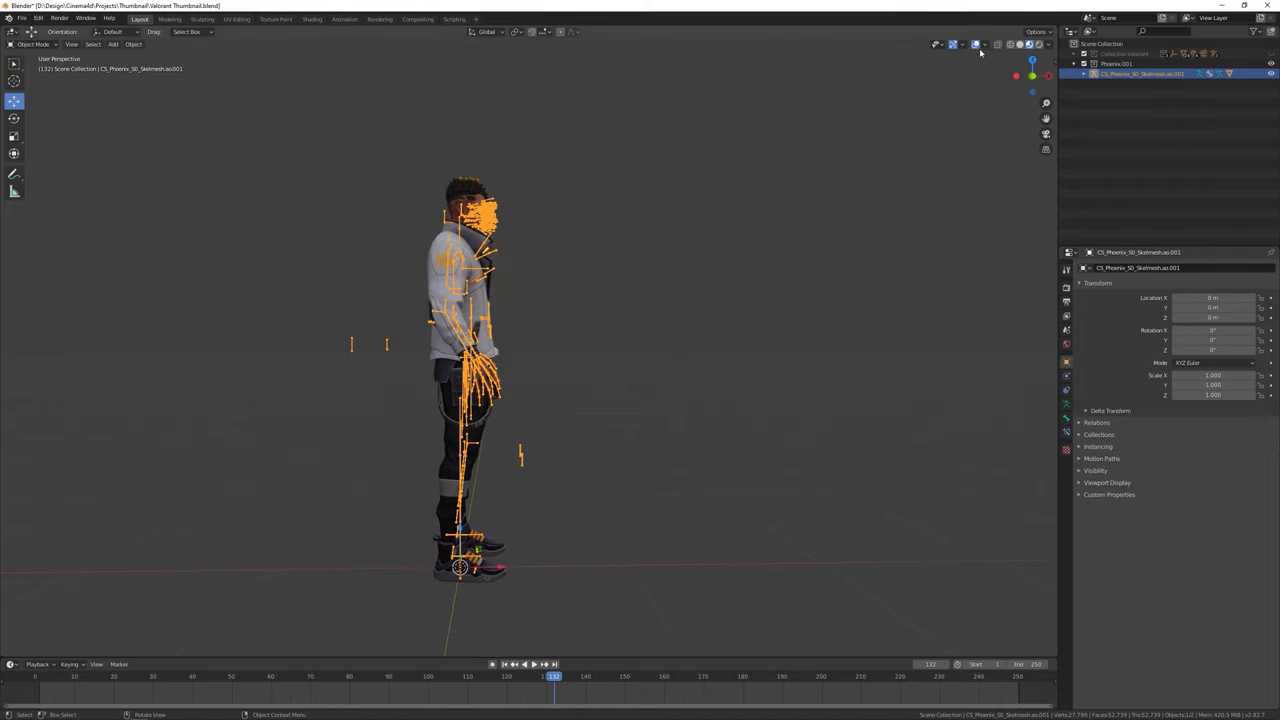
pyautogui.click(976, 44)
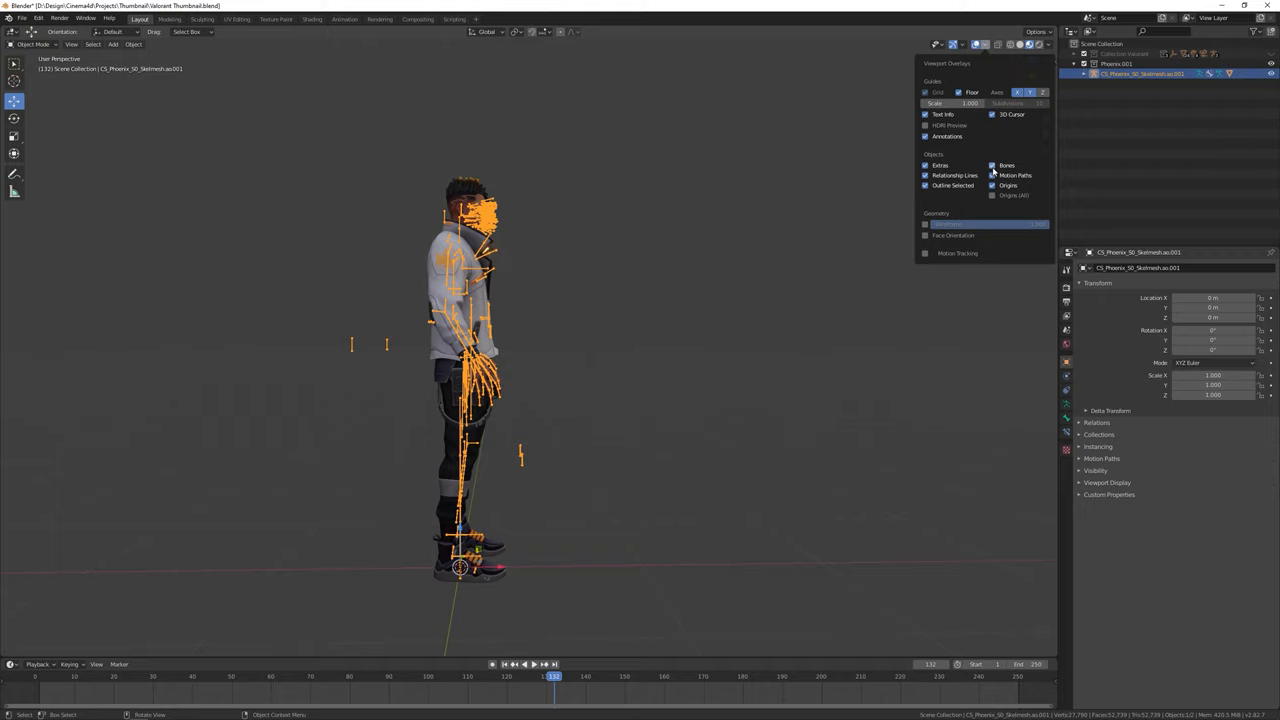
pyautogui.click(976, 44)
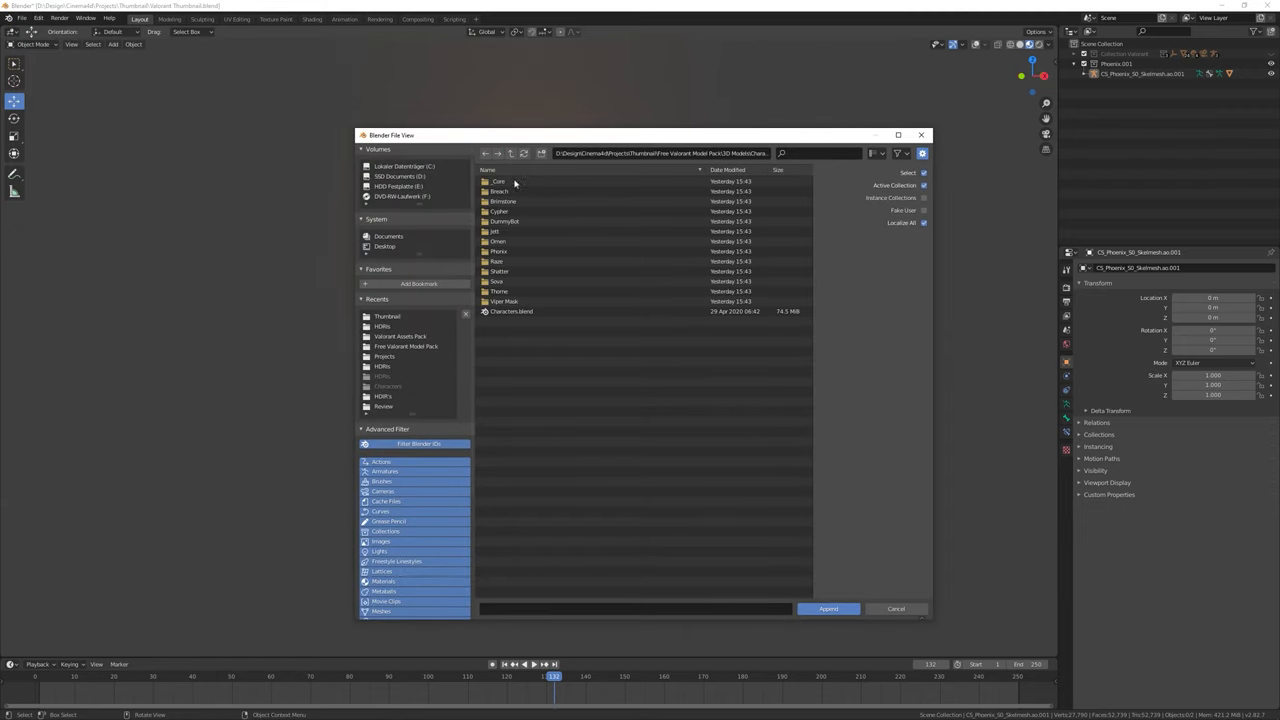
# - Browse the model pack's weapons folder to append the sniper rifle
pyautogui.doubleClick(498, 180)
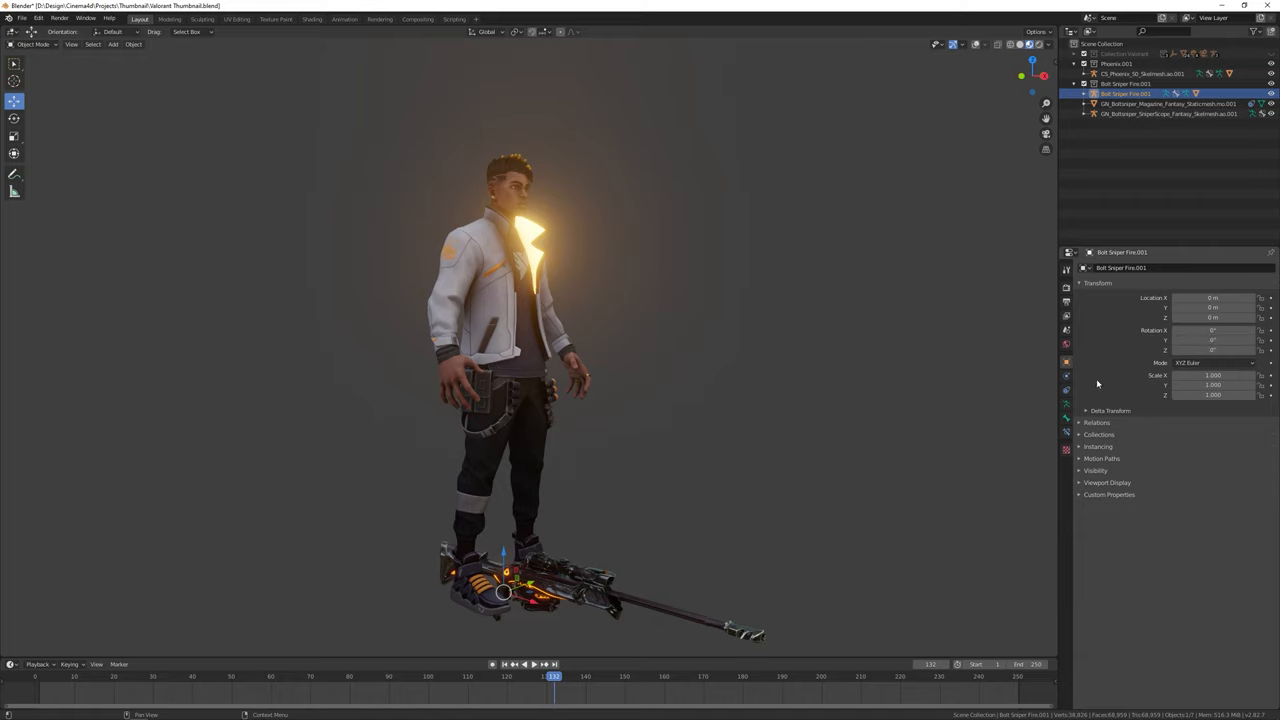
pyautogui.moveTo(560, 496)
pyautogui.write('sniper')
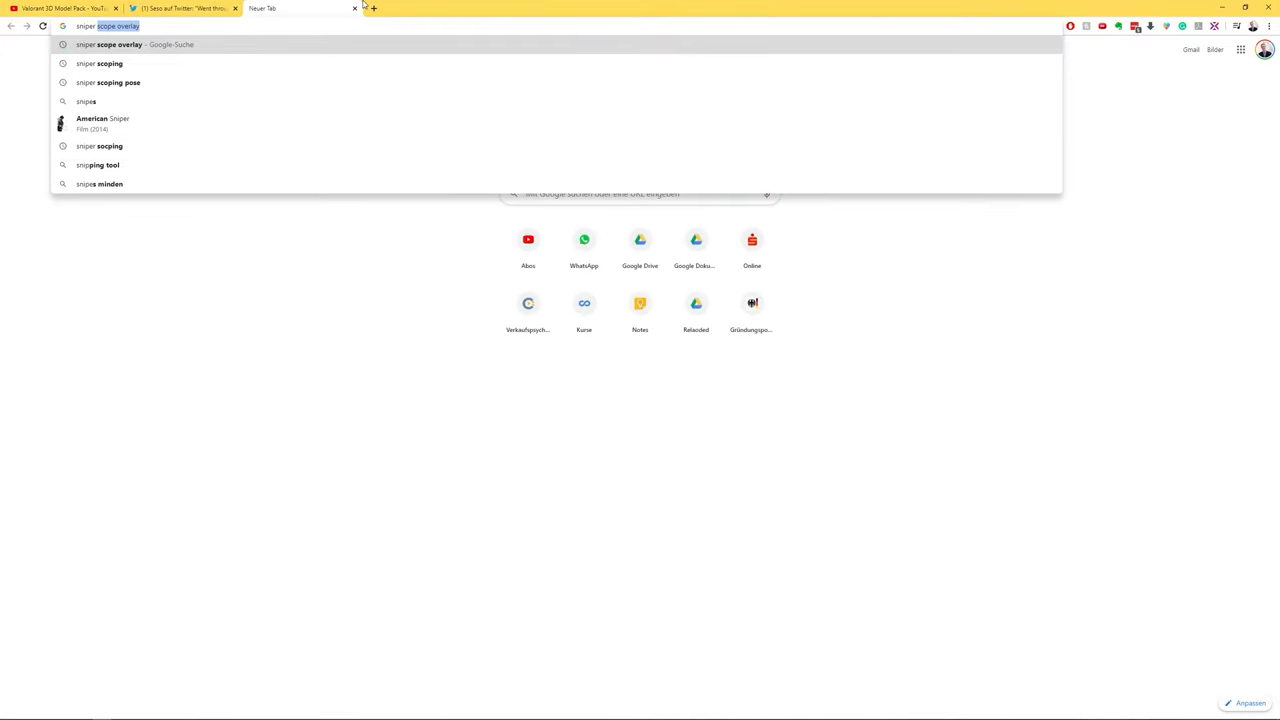
# - Search Google for 'sniper pose' reference images in a new tab
pyautogui.click(116, 82)
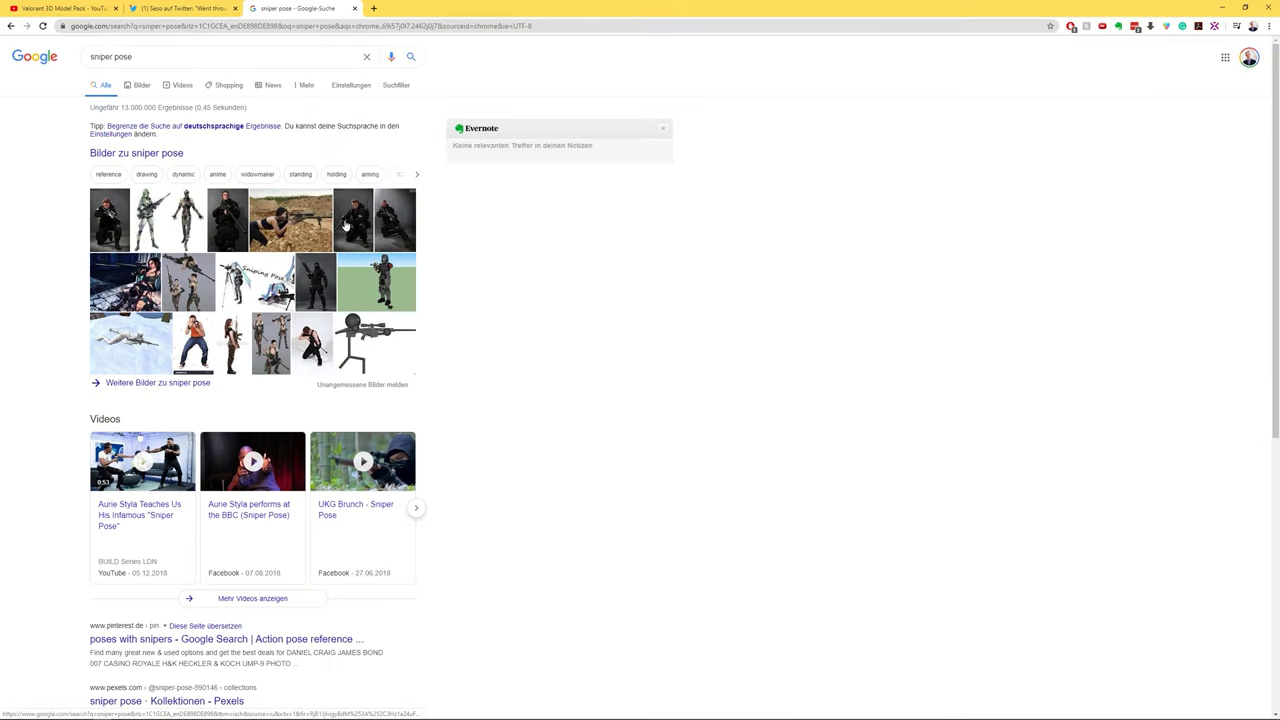
pyautogui.moveTo(240, 218)
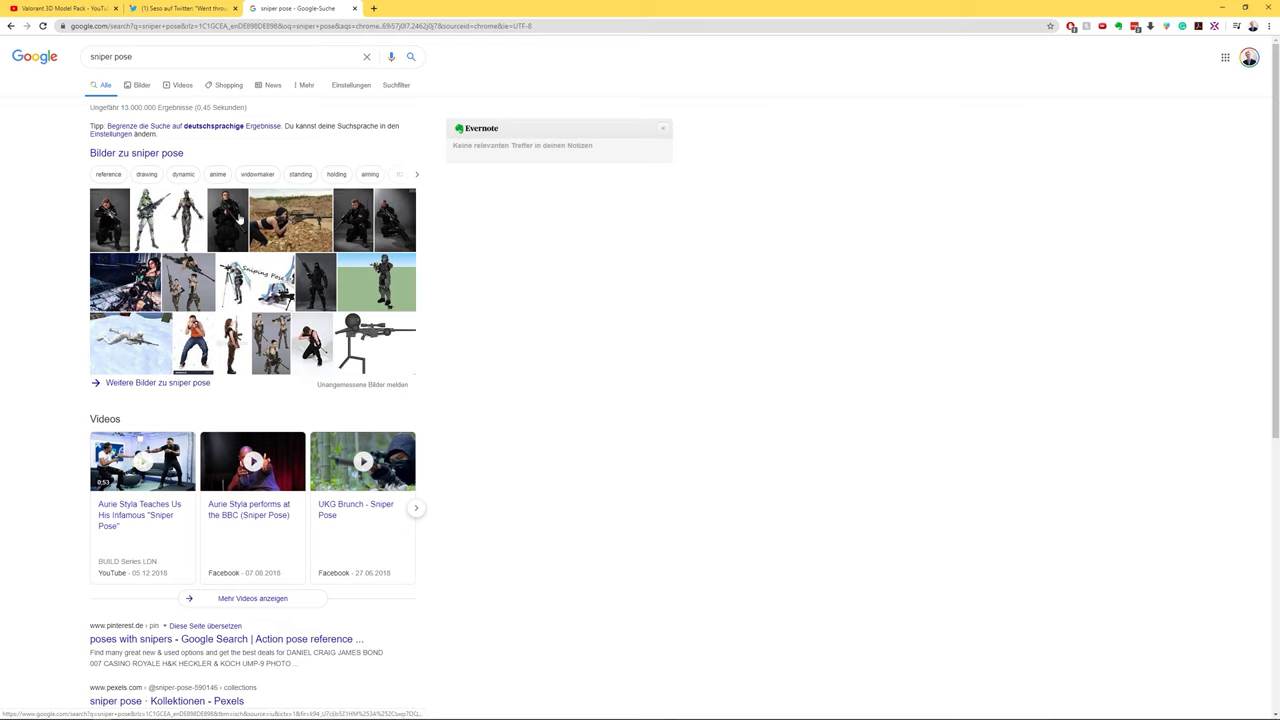
pyautogui.moveTo(500, 236)
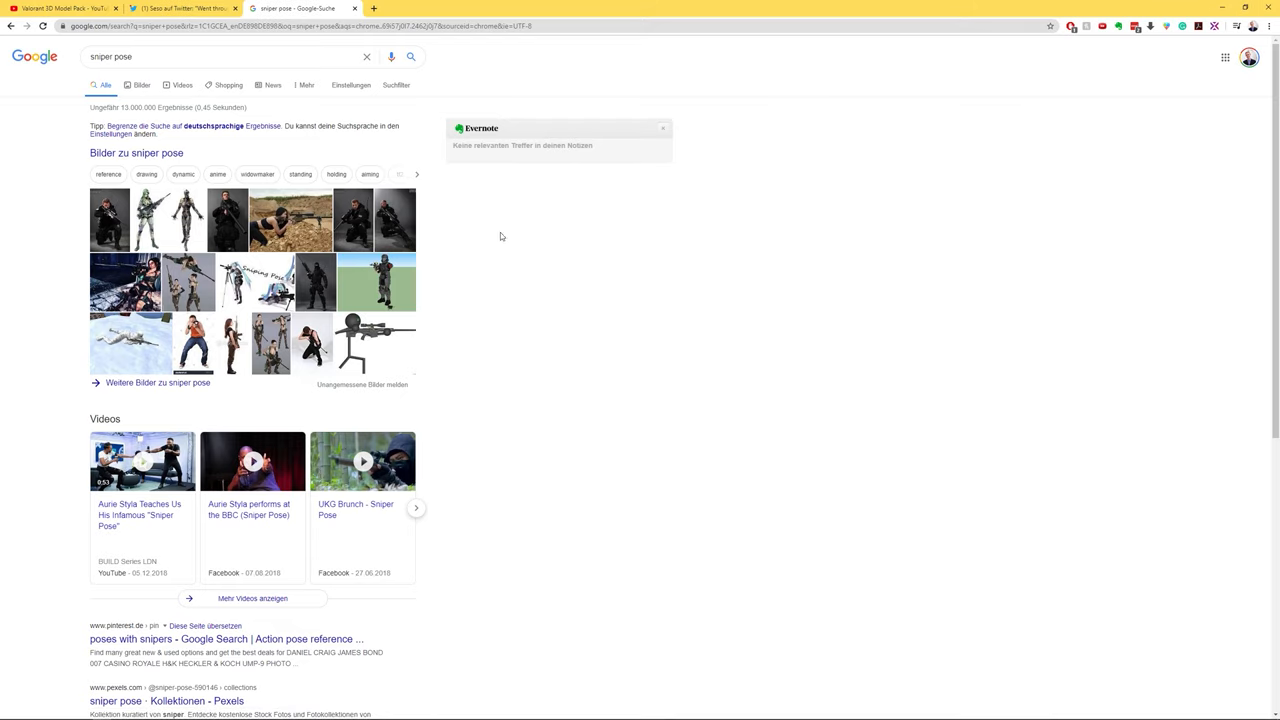
pyautogui.moveTo(1232, 20)
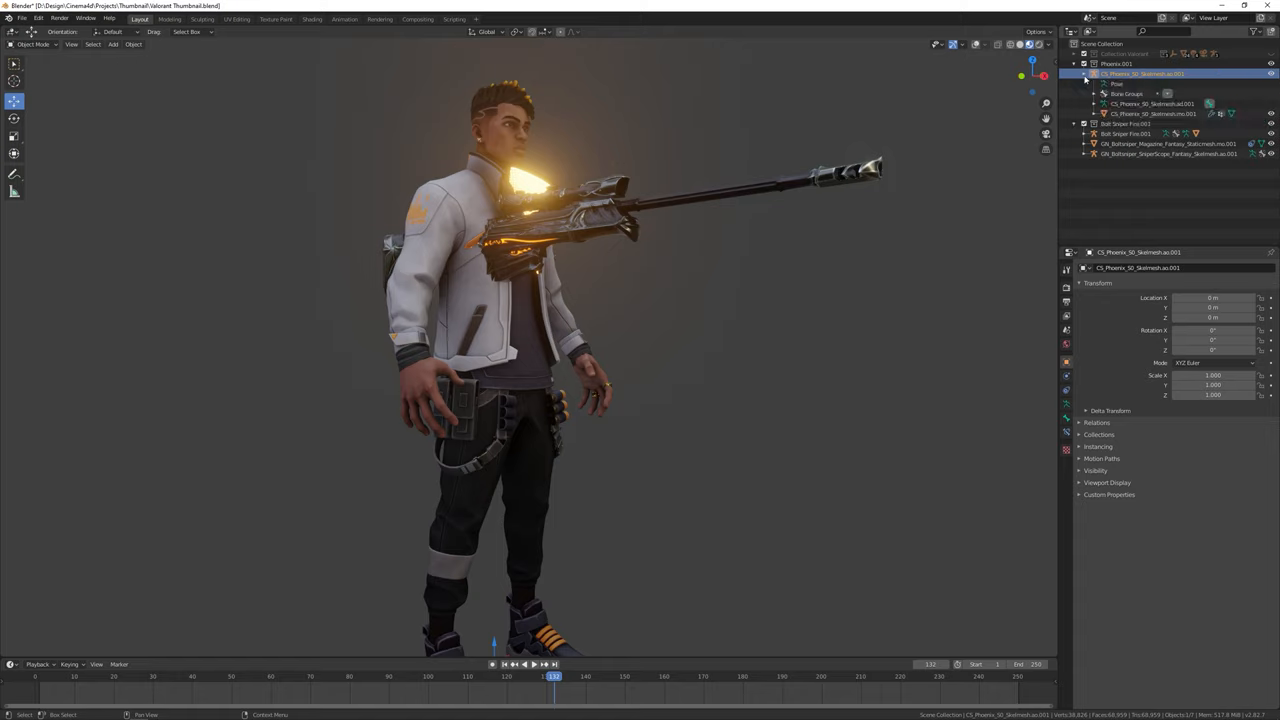
# - Select the Phoenix armature and switch it into Pose Mode
pyautogui.click(1150, 112)
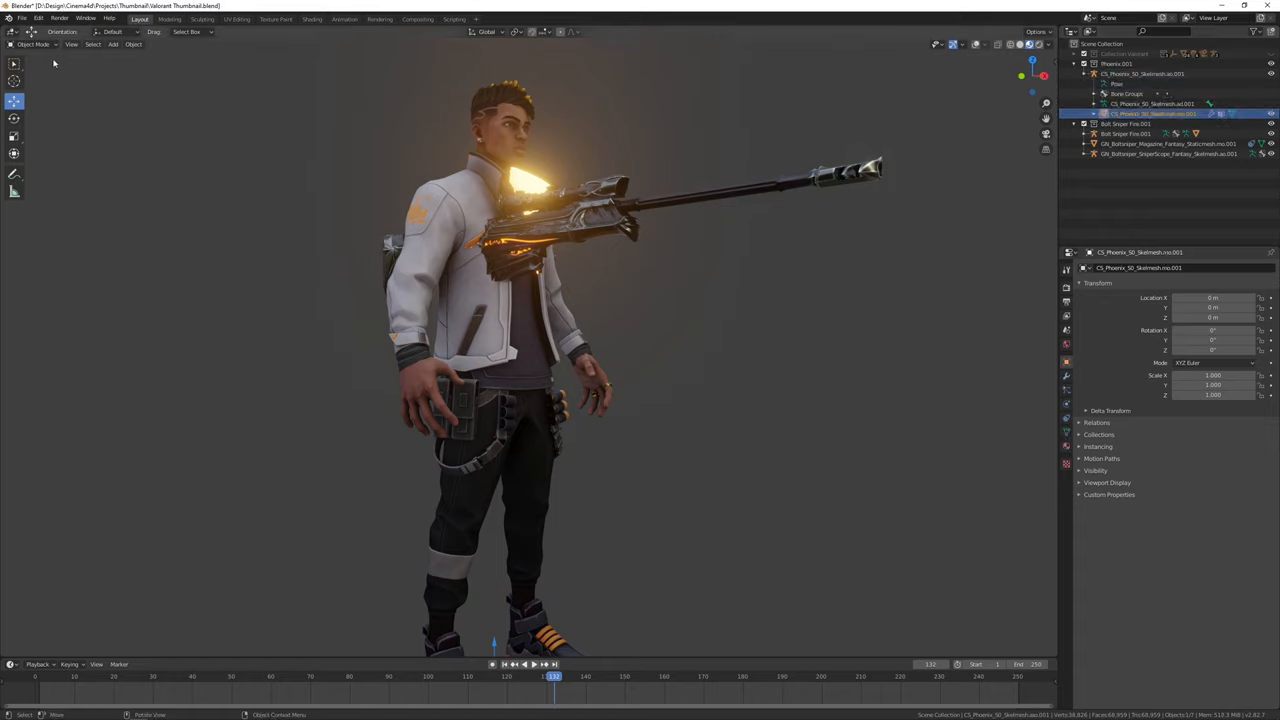
pyautogui.click(36, 44)
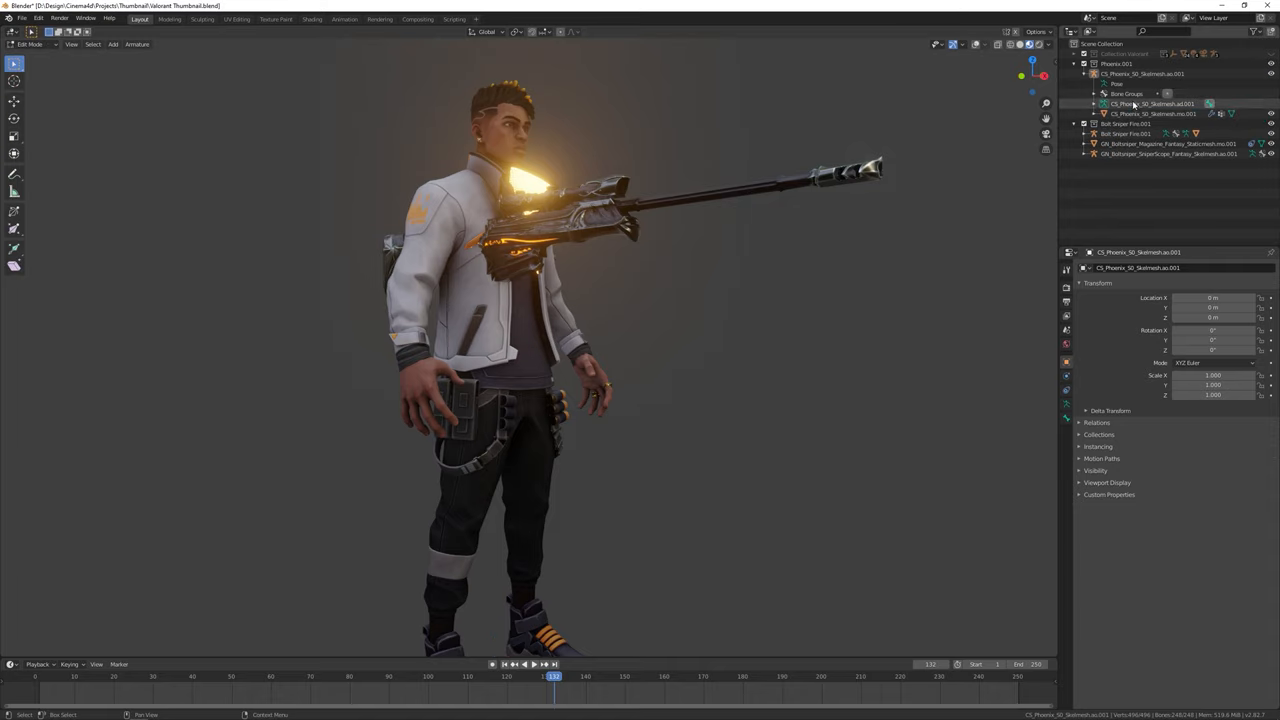
pyautogui.click(30, 44)
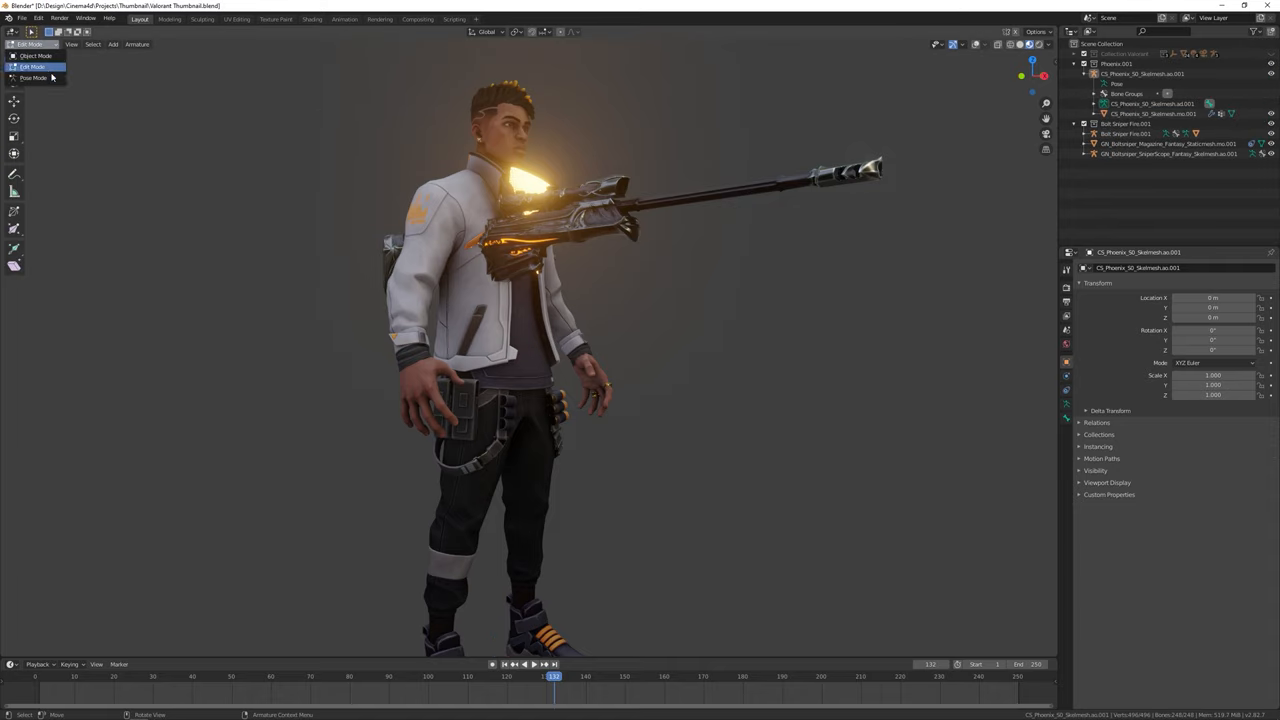
pyautogui.click(32, 78)
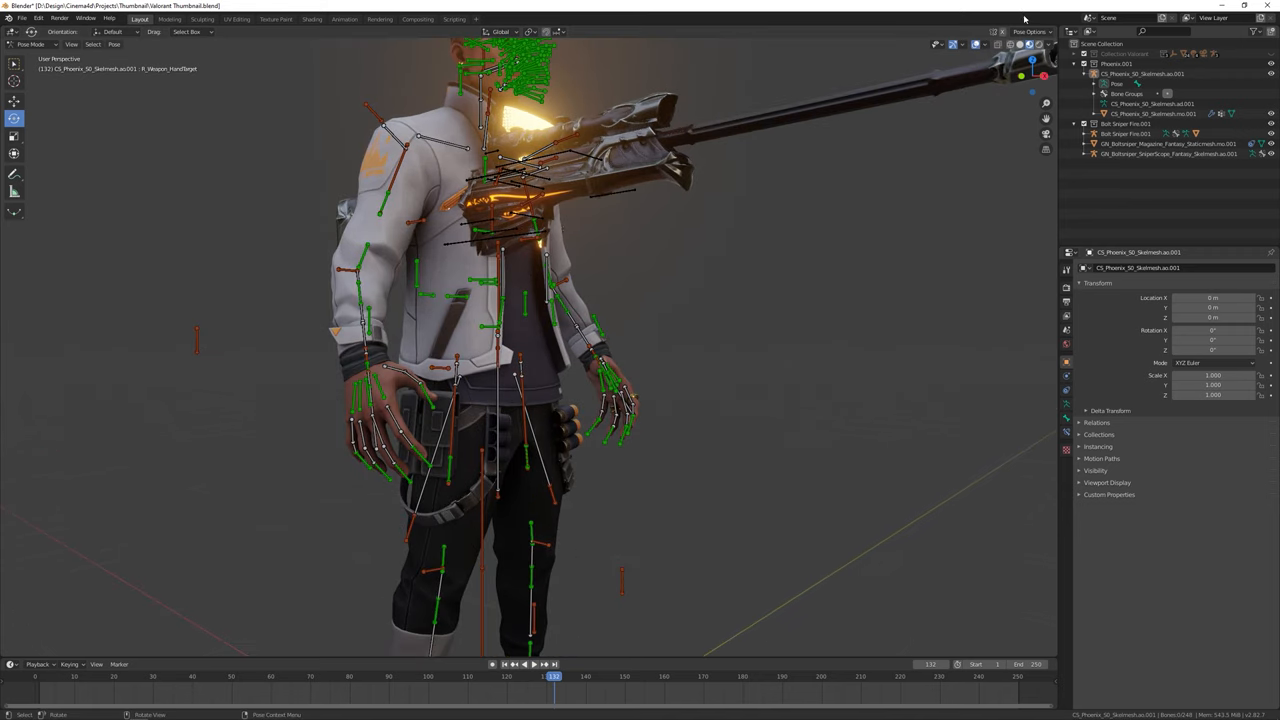
pyautogui.moveTo(398, 184)
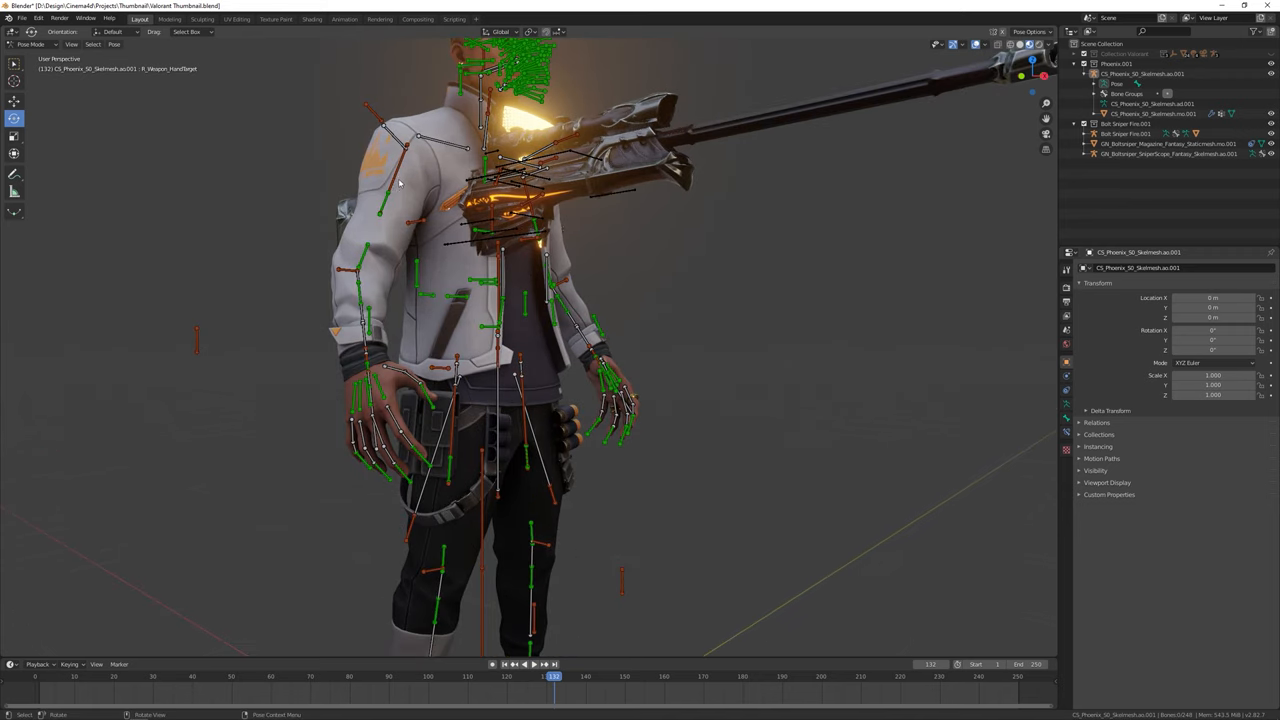
pyautogui.click(400, 150)
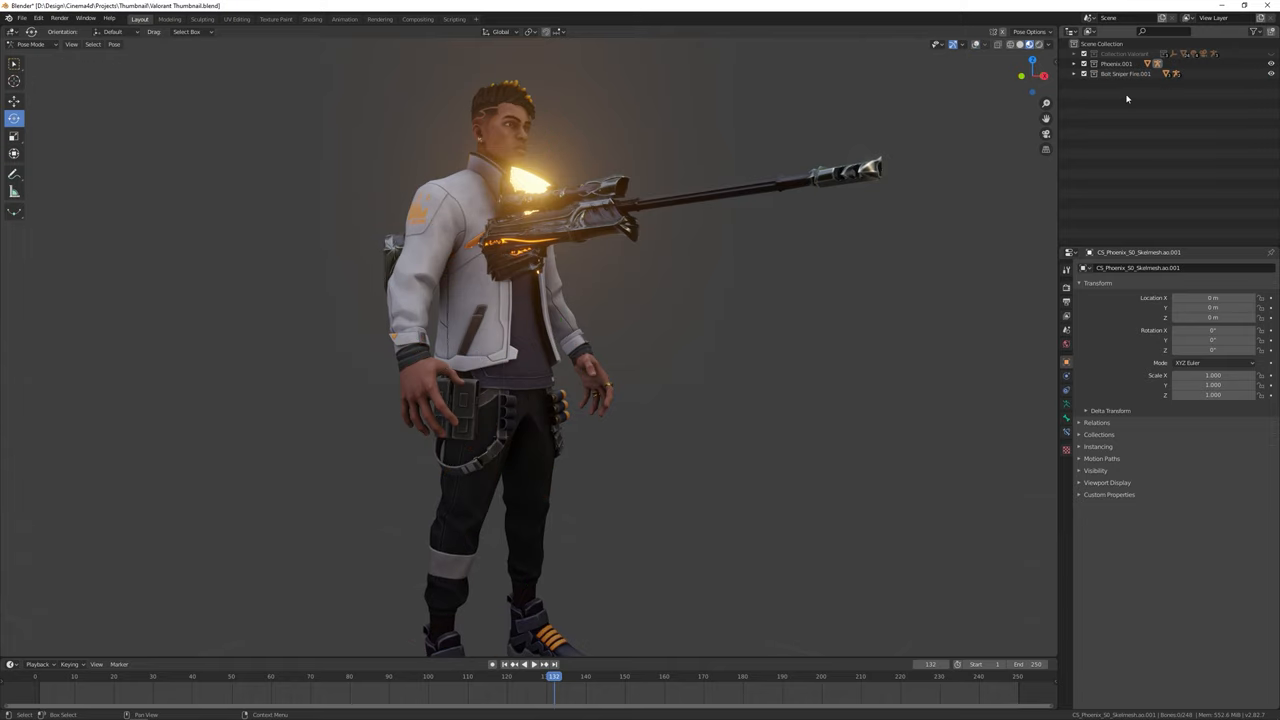
# - Delete the imported character and weapon collections via Delete Hierarchy
pyautogui.click(1080, 74)
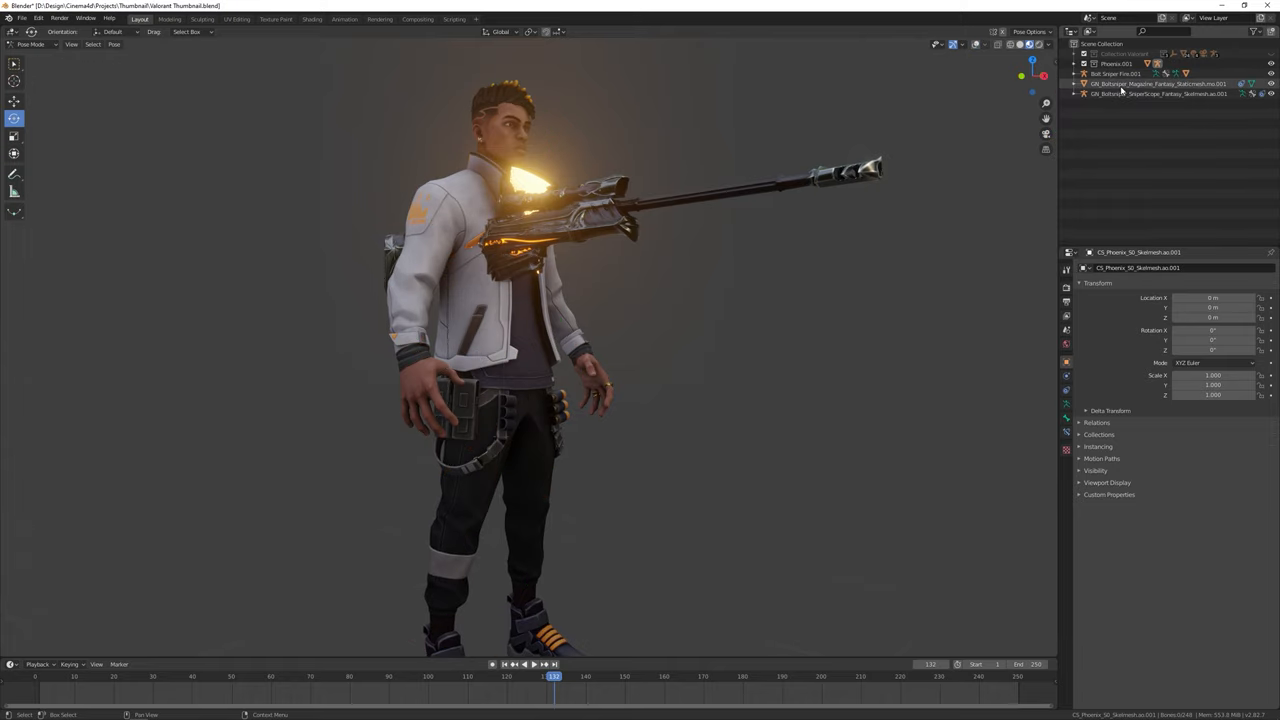
pyautogui.rightClick(1120, 94)
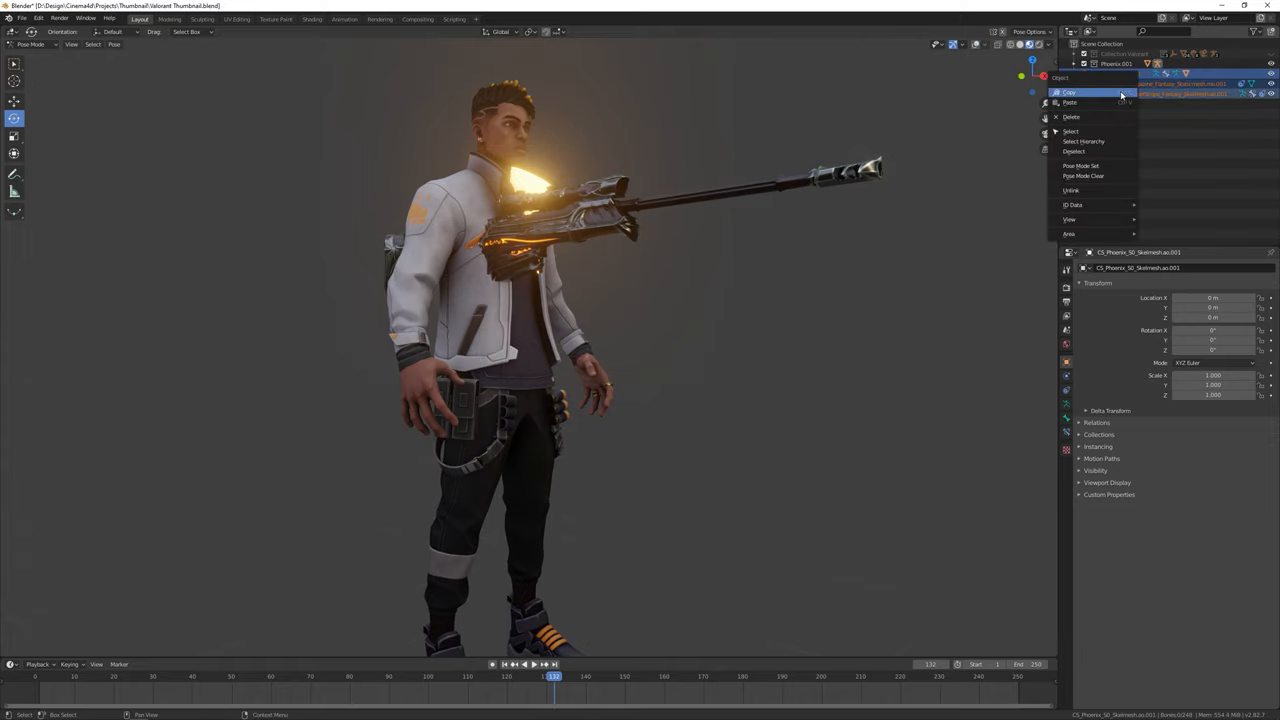
pyautogui.click(1072, 116)
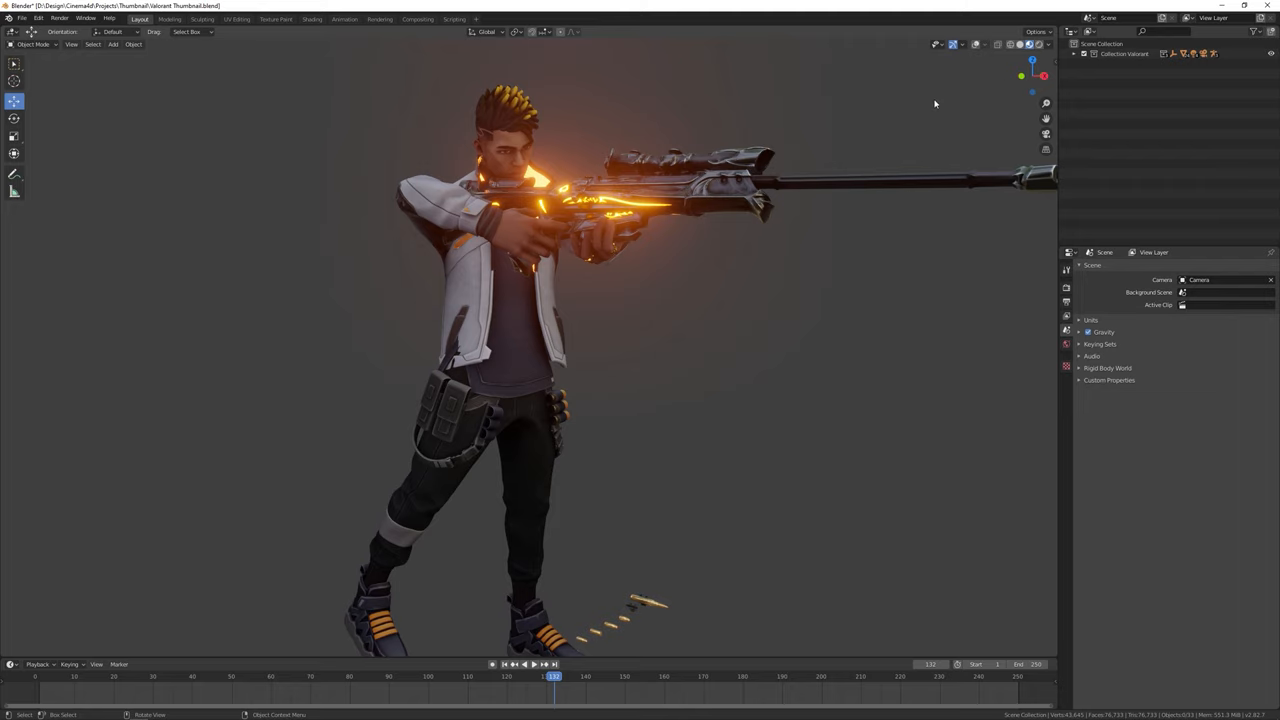
pyautogui.moveTo(796, 258)
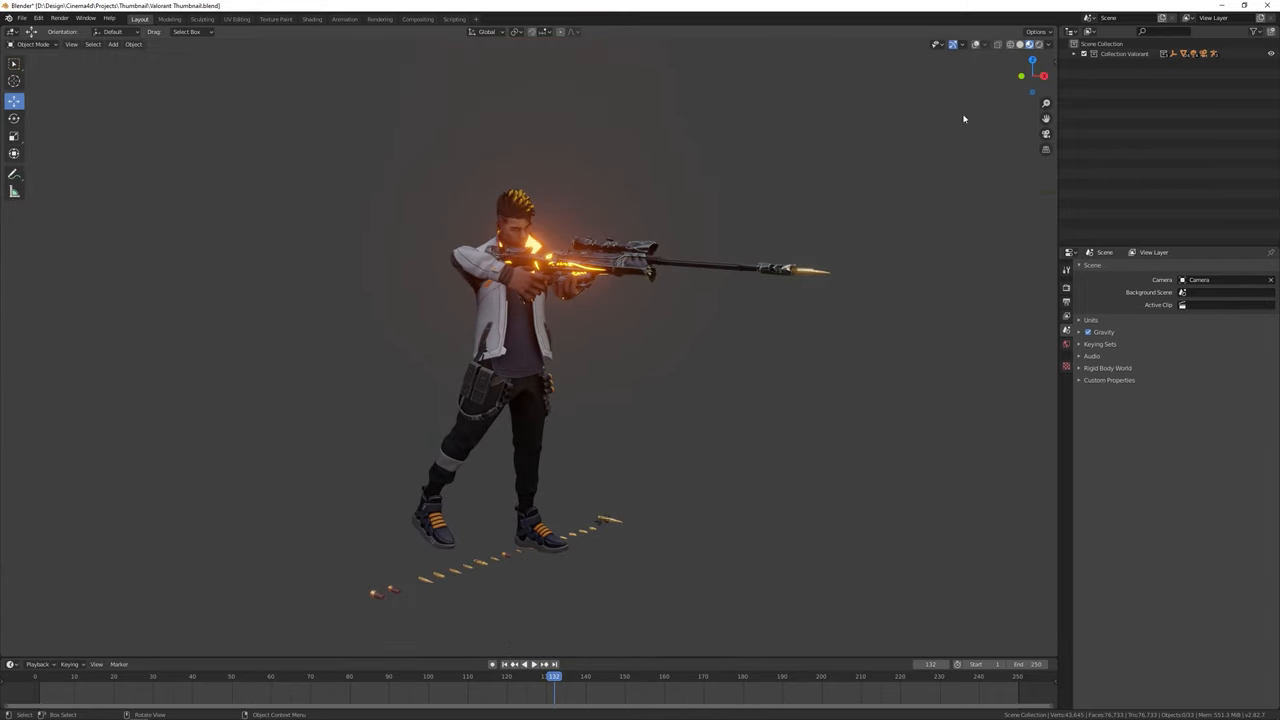
# - Bring up the 3D viewport's Add menu over the casing-strewn scene
pyautogui.click(112, 44)
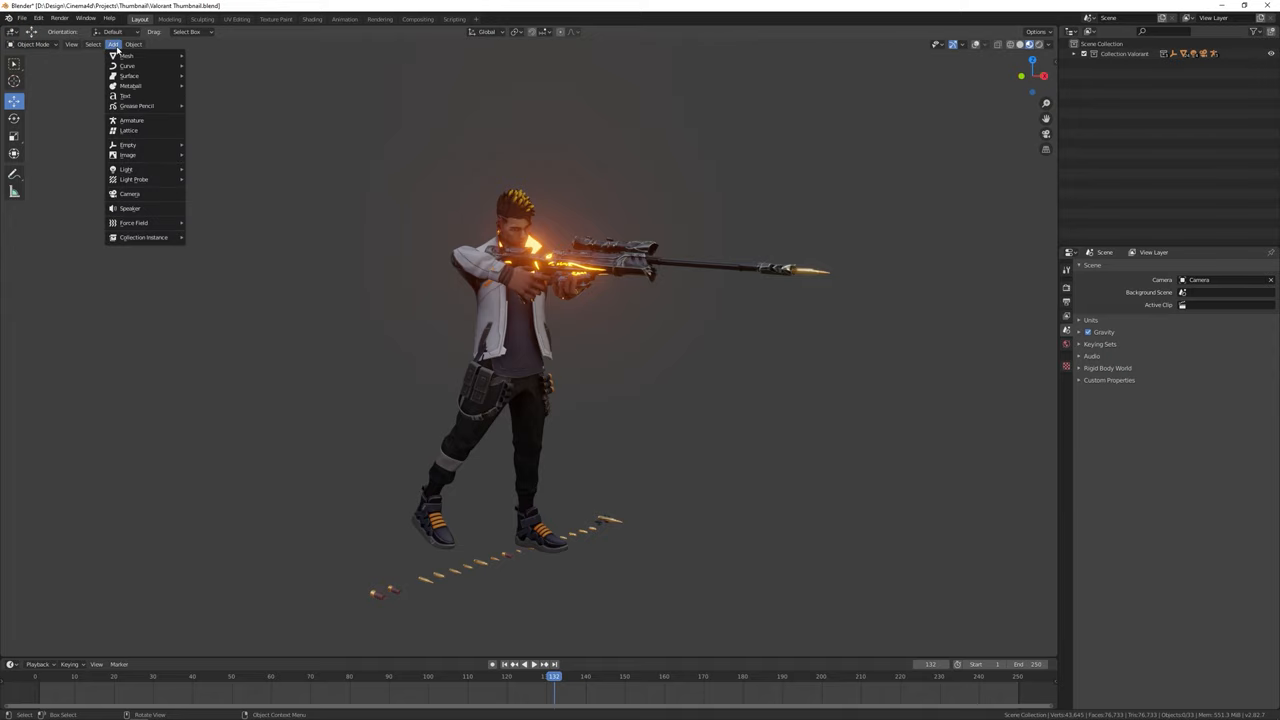
# - View through the scene camera framing Phoenix's front aim and open the render settings
pyautogui.click(130, 192)
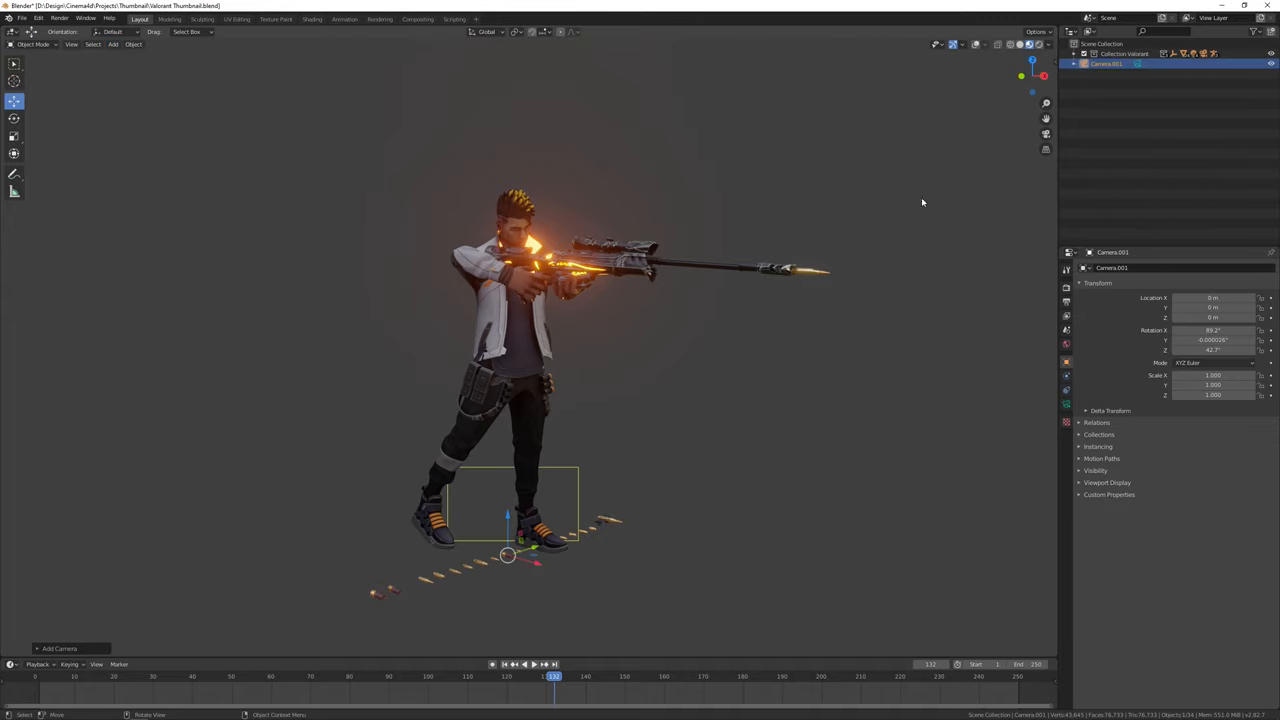
pyautogui.moveTo(800, 260)
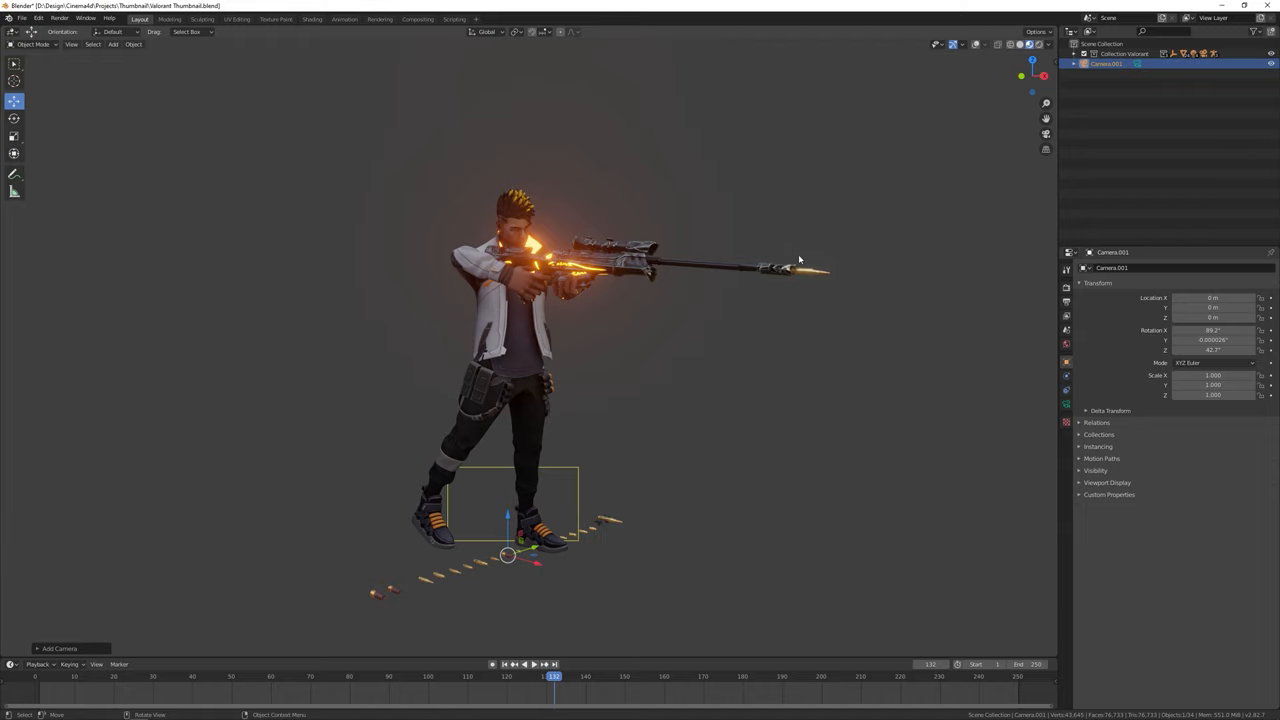
pyautogui.moveTo(768, 252)
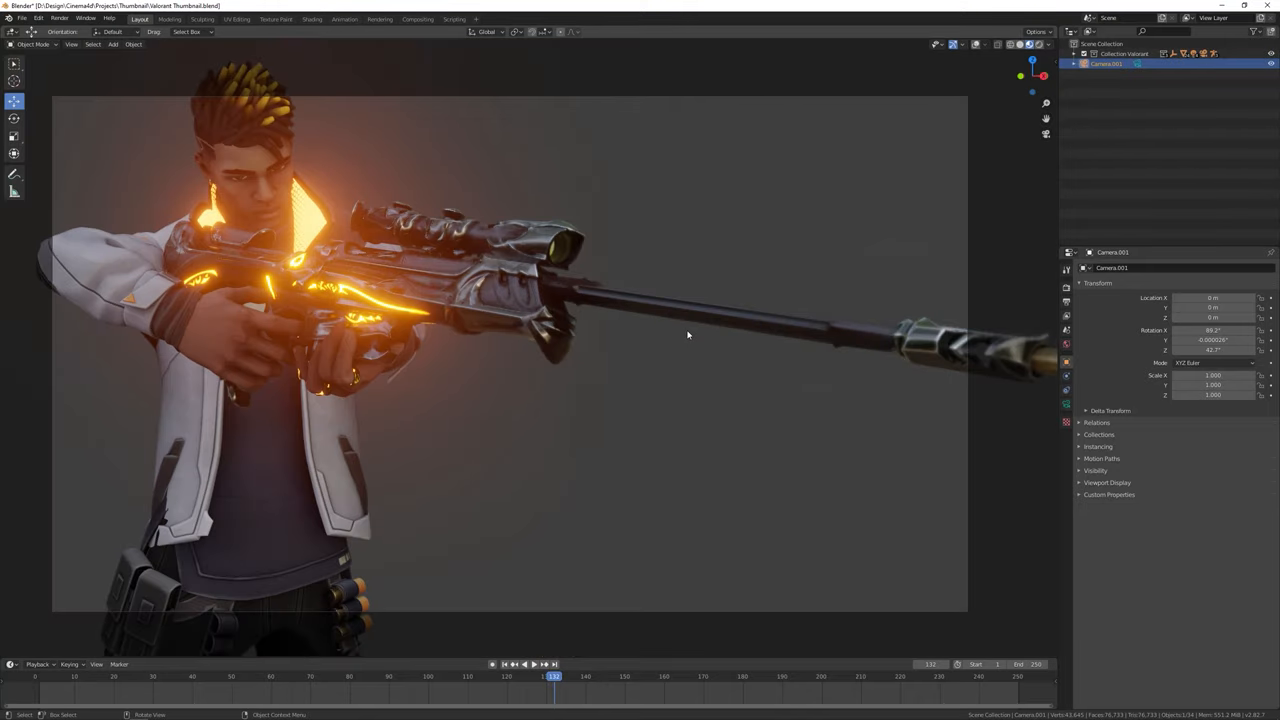
pyautogui.moveTo(926, 340)
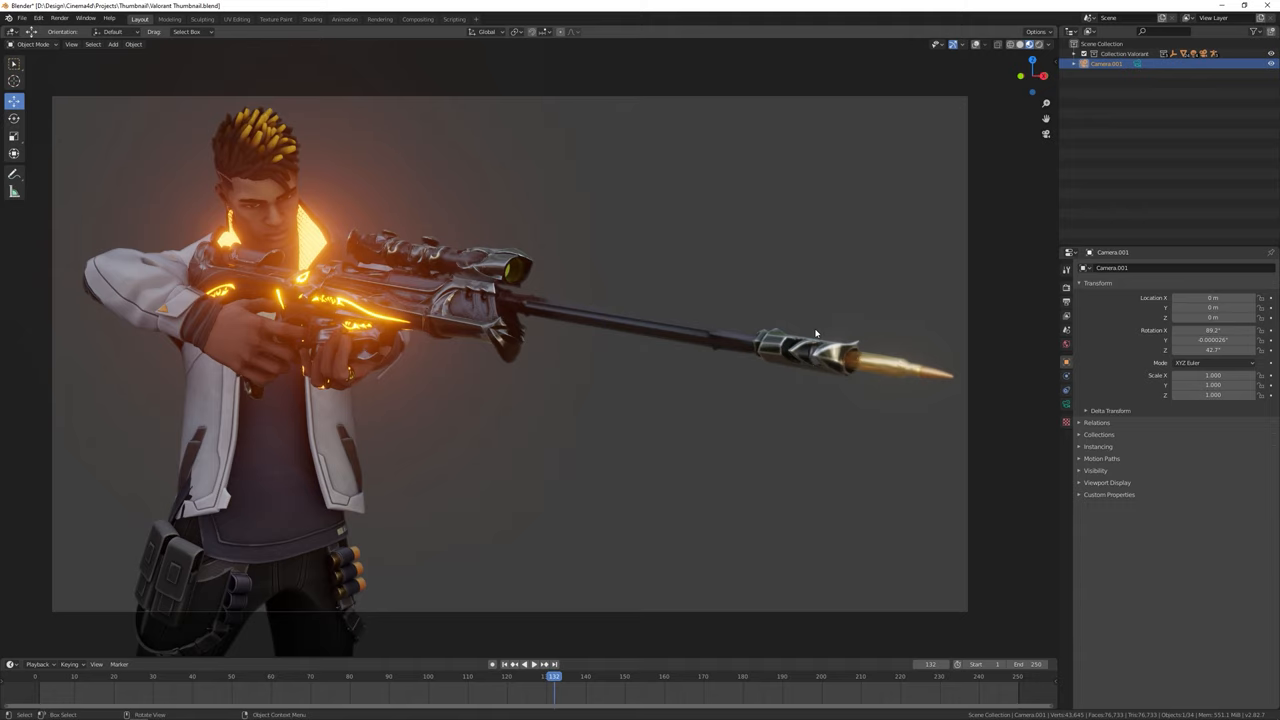
pyautogui.moveTo(828, 326)
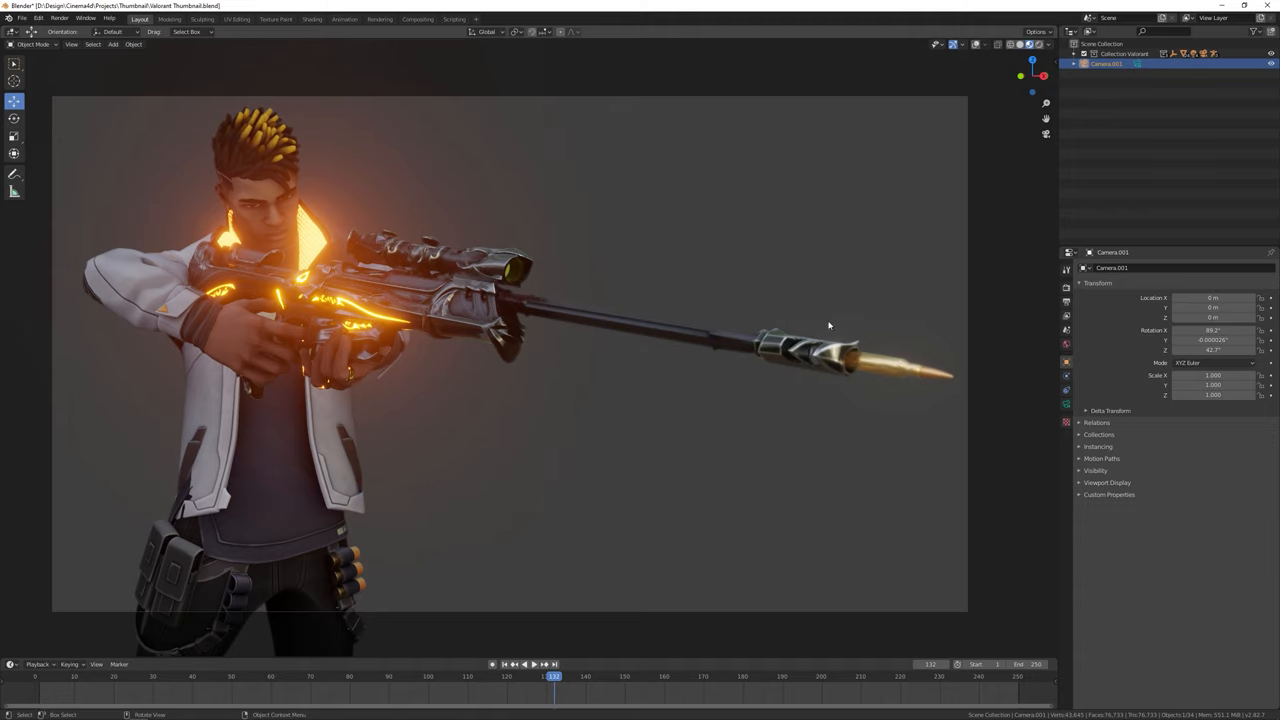
pyautogui.rightClick(1106, 62)
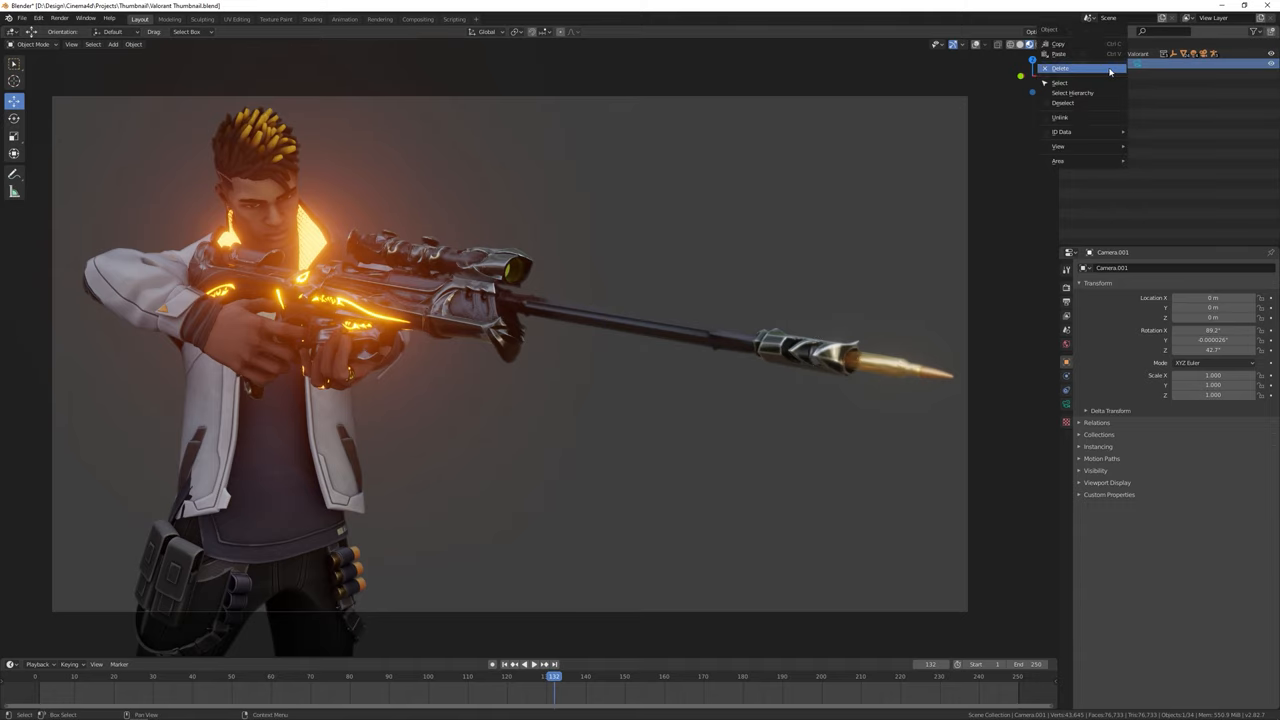
pyautogui.click(1060, 68)
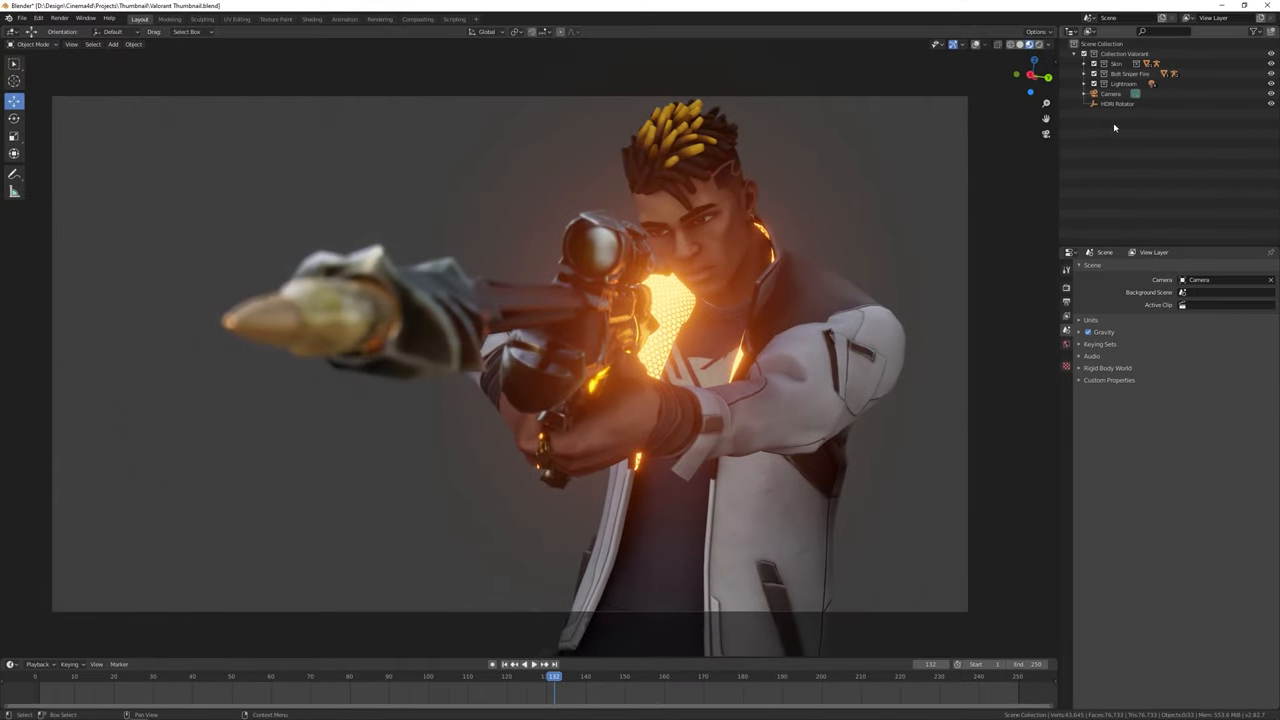
pyautogui.click(1112, 94)
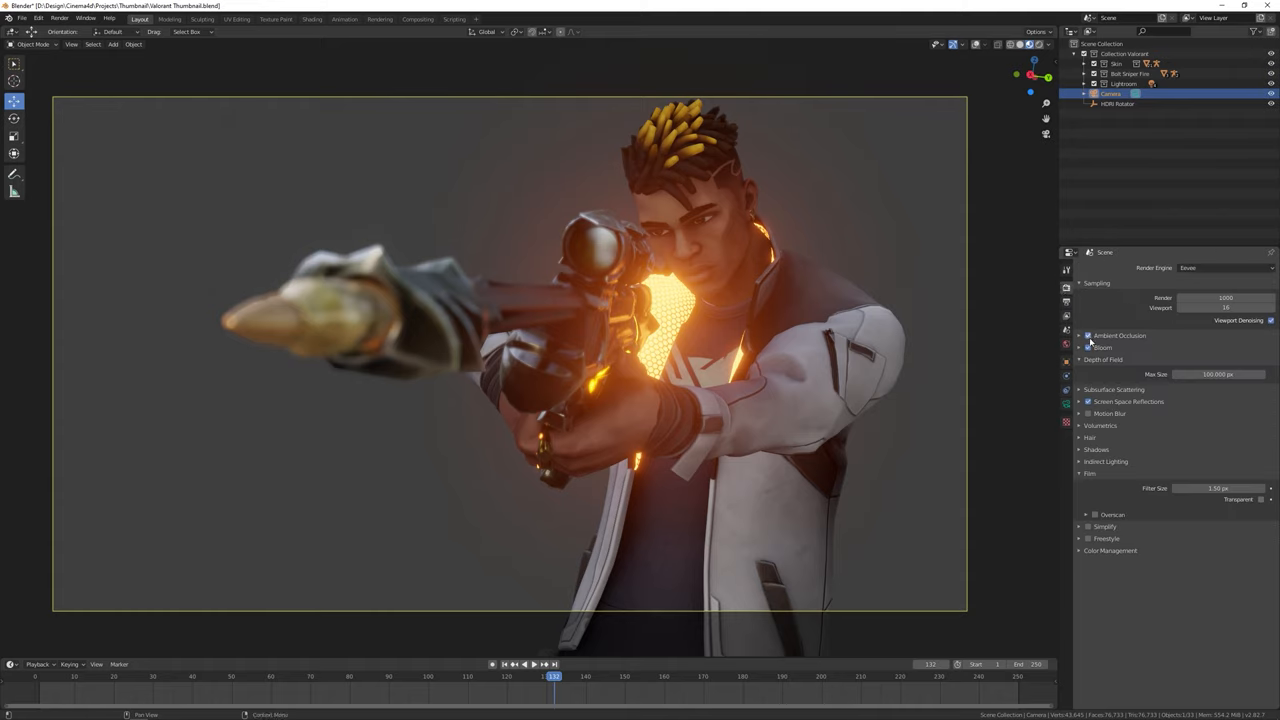
# - Enable Ambient Occlusion and Bloom in the Eevee render properties
pyautogui.click(1088, 348)
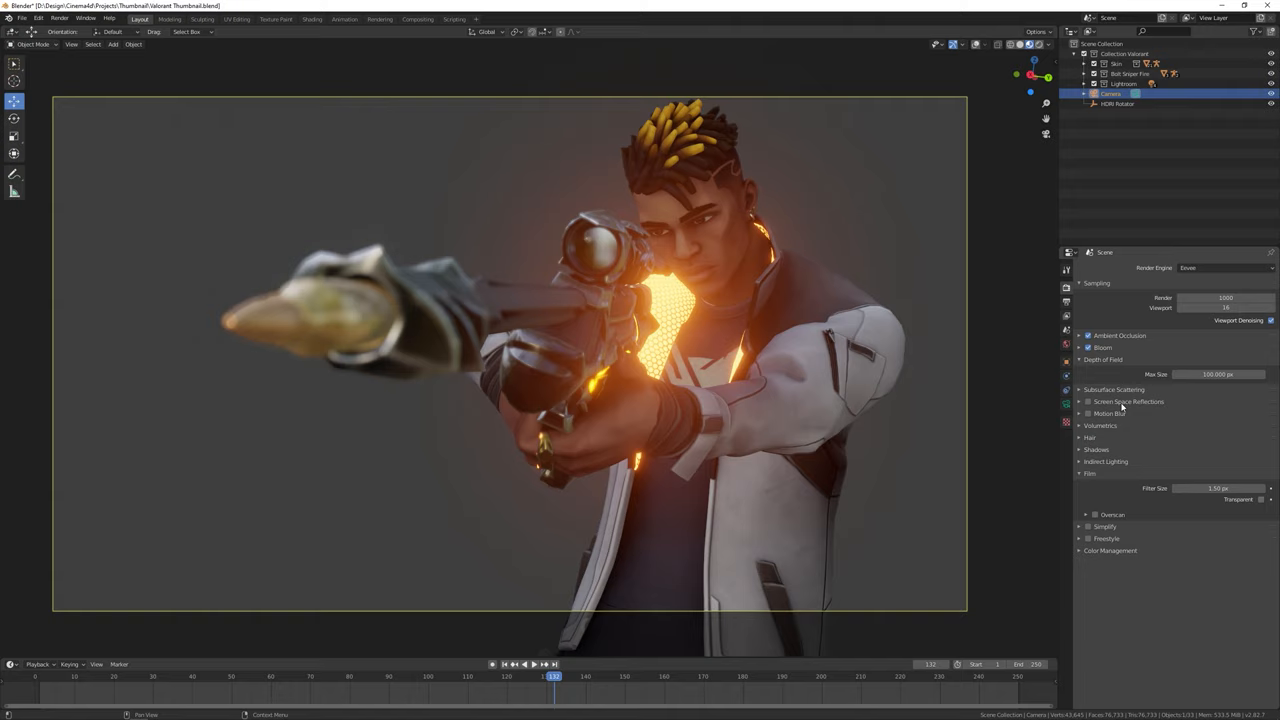
pyautogui.click(1088, 400)
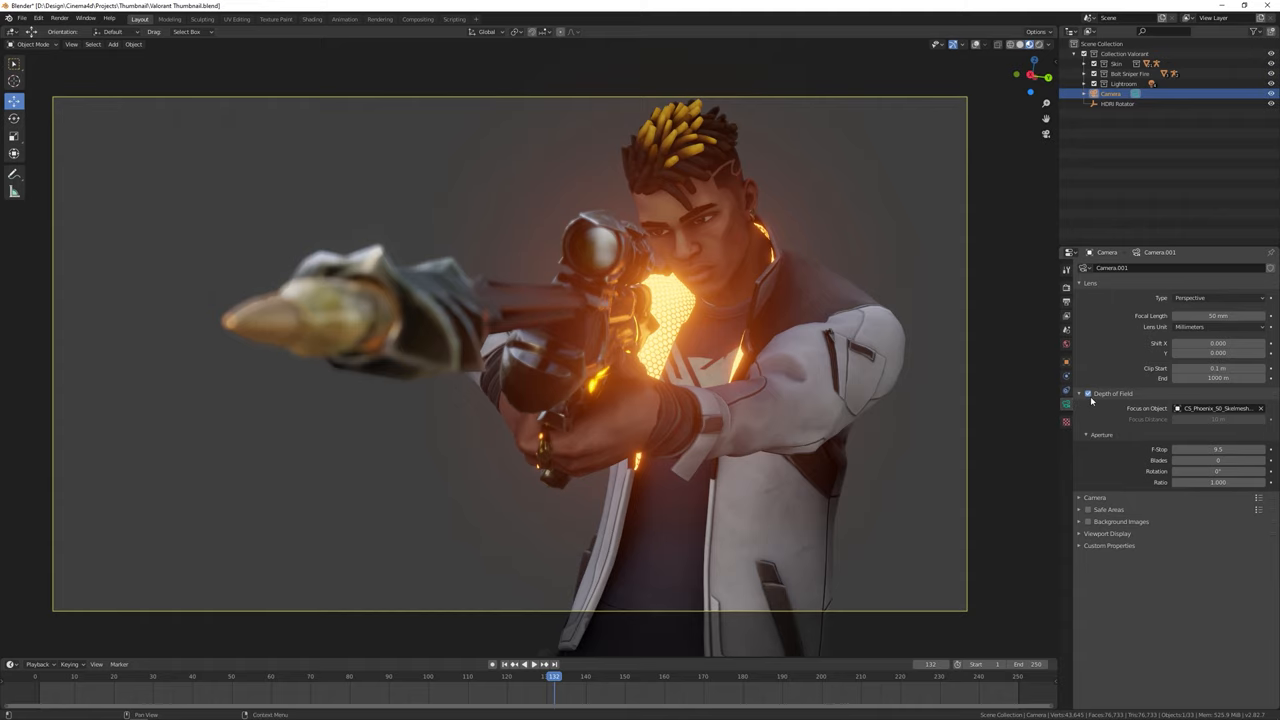
# - Enable Depth of Field on the camera so the rifle muzzle blurs before Phoenix
pyautogui.click(1260, 408)
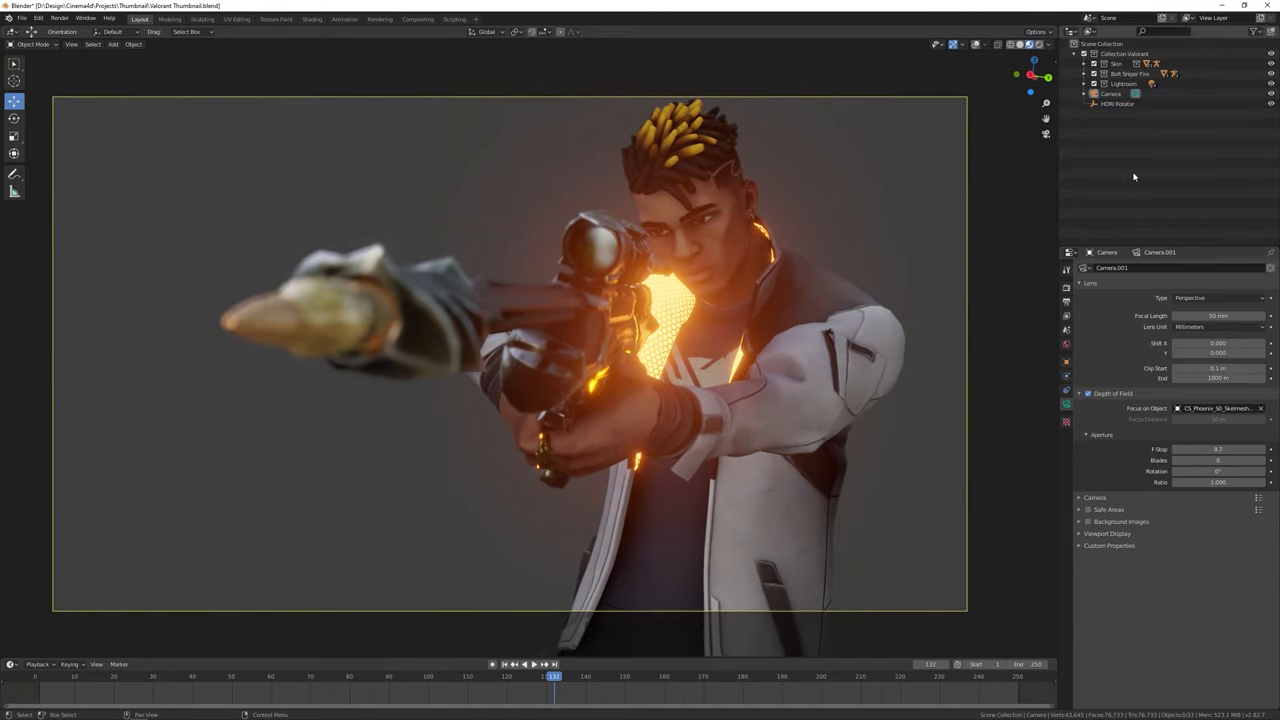
# - Select the Phoenix body mesh and view its material in the Shading workspace with rendered lighting
pyautogui.click(1094, 74)
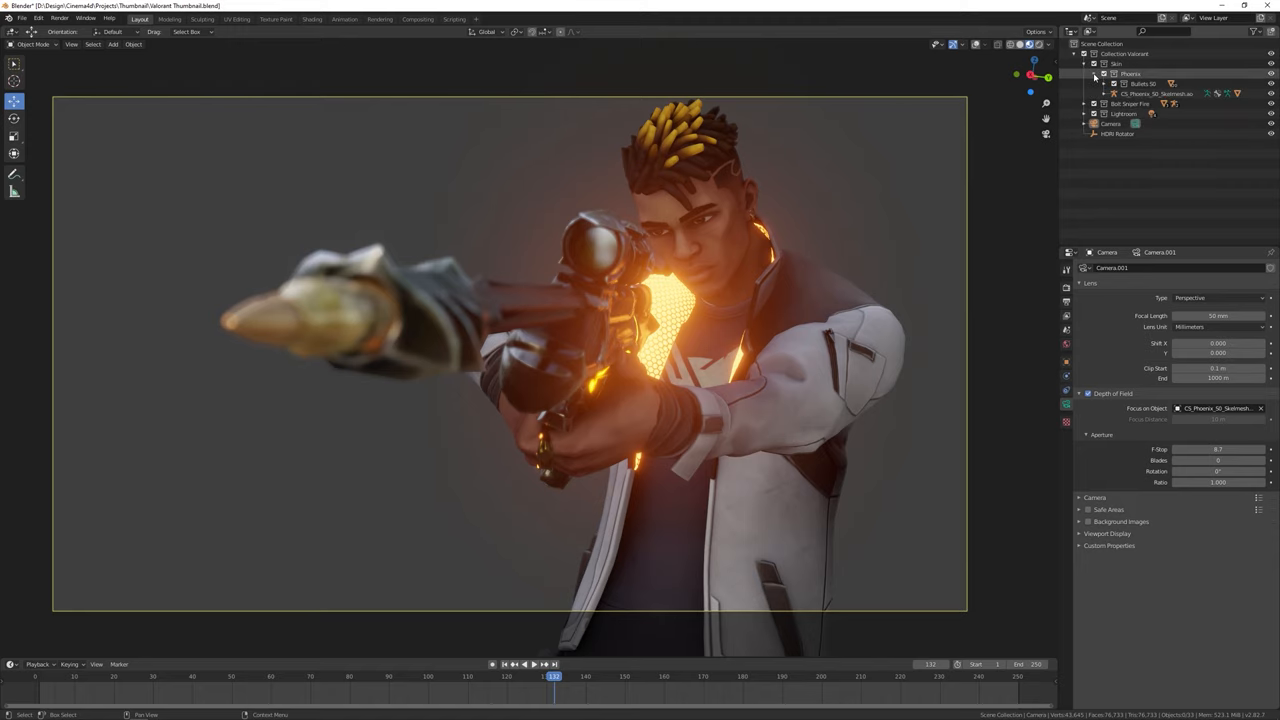
pyautogui.click(1158, 94)
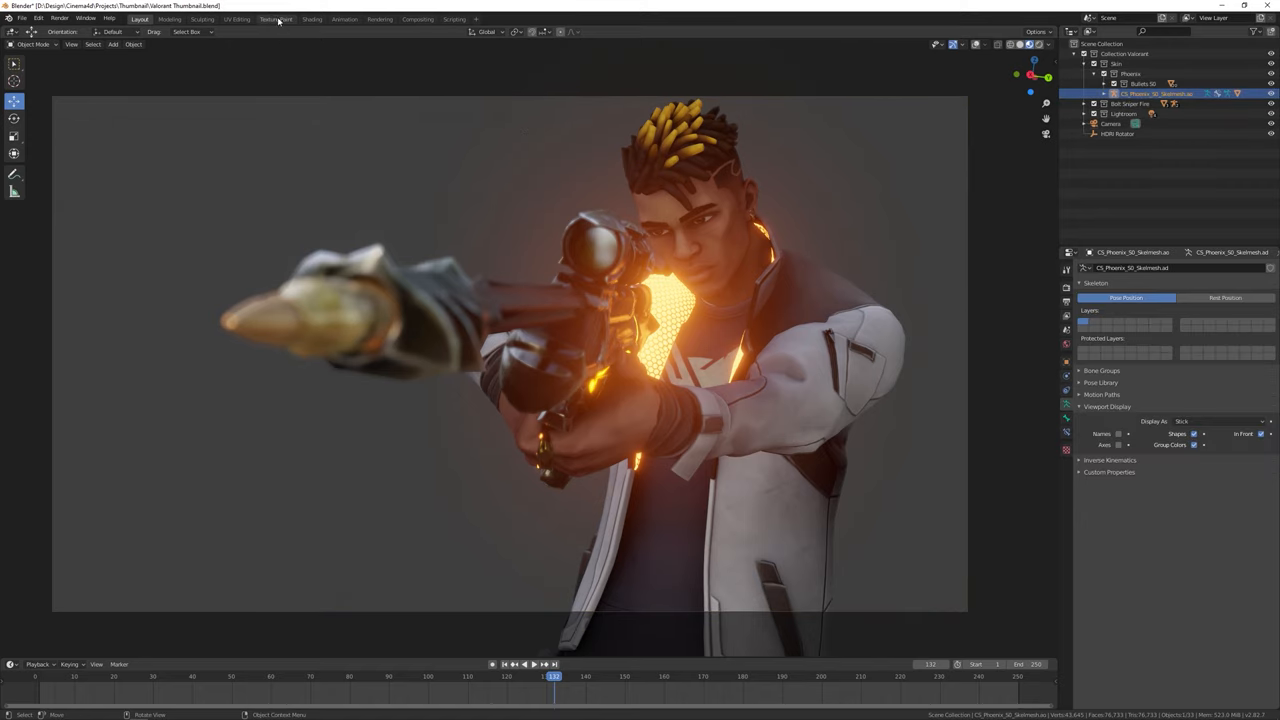
pyautogui.click(312, 20)
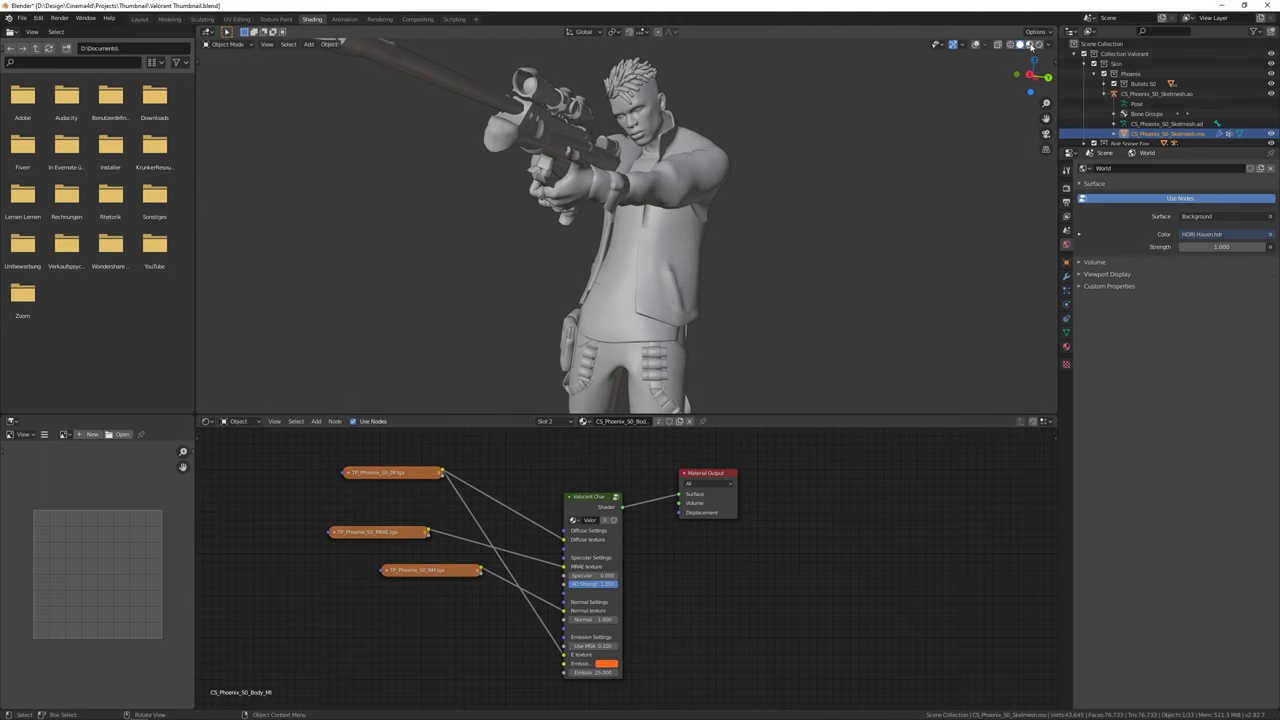
pyautogui.click(1020, 44)
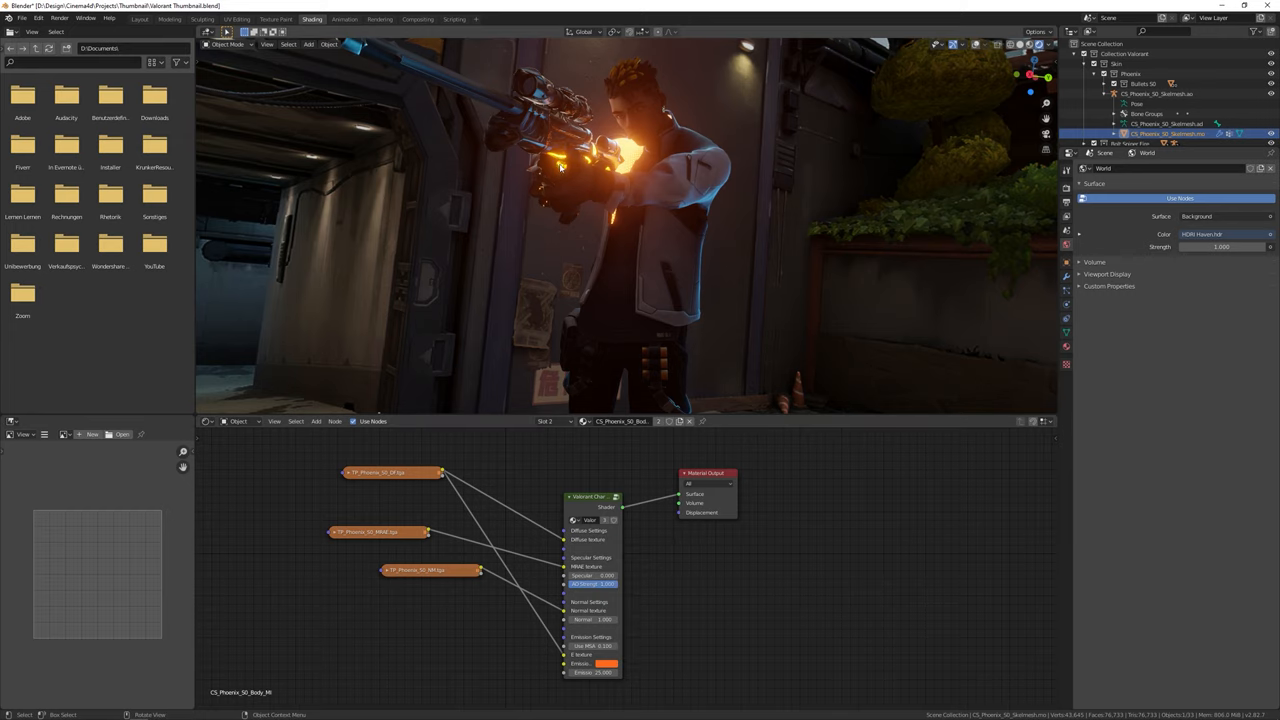
pyautogui.moveTo(616, 178)
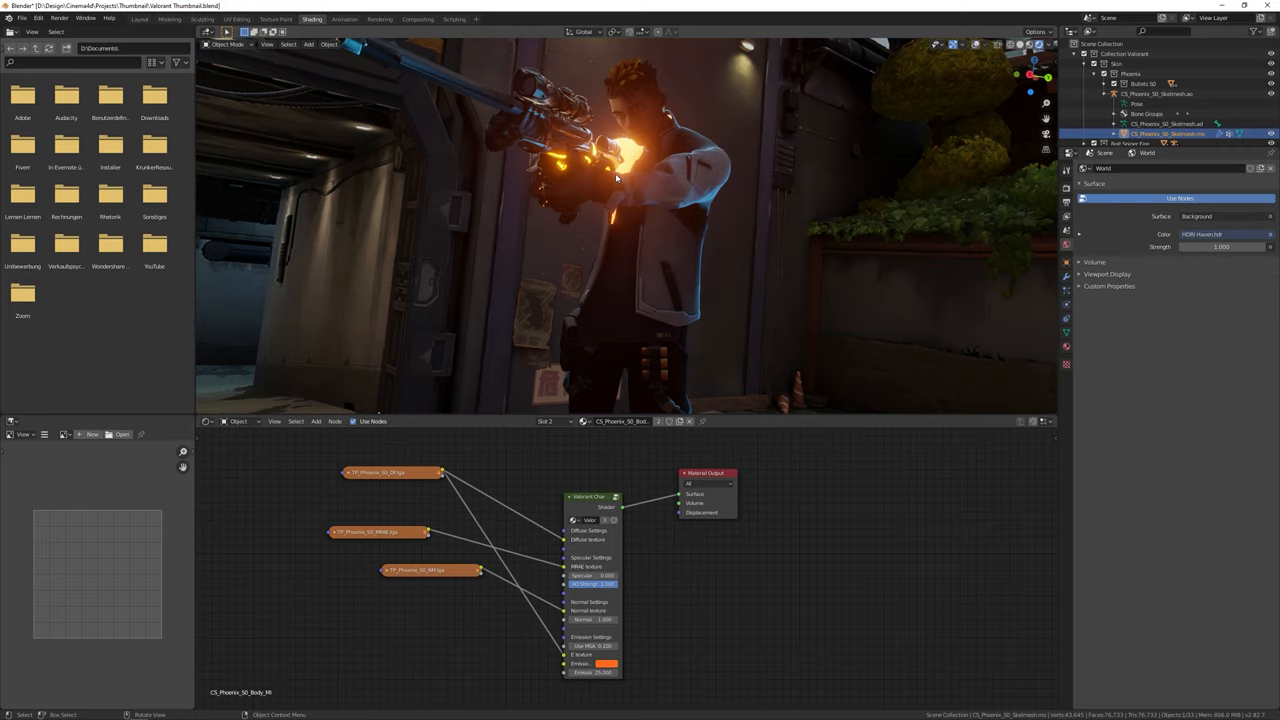
# - Collapse the Phoenix collection and return to the Layout workspace
pyautogui.click(1096, 72)
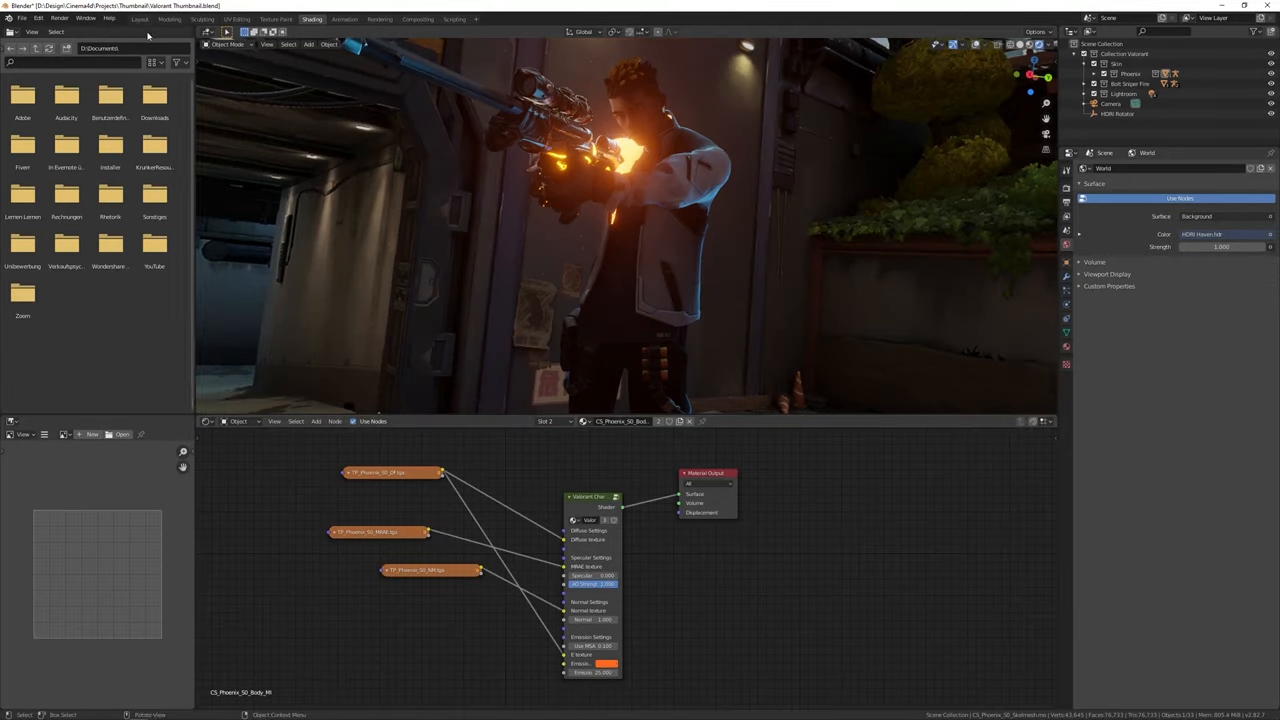
pyautogui.click(140, 18)
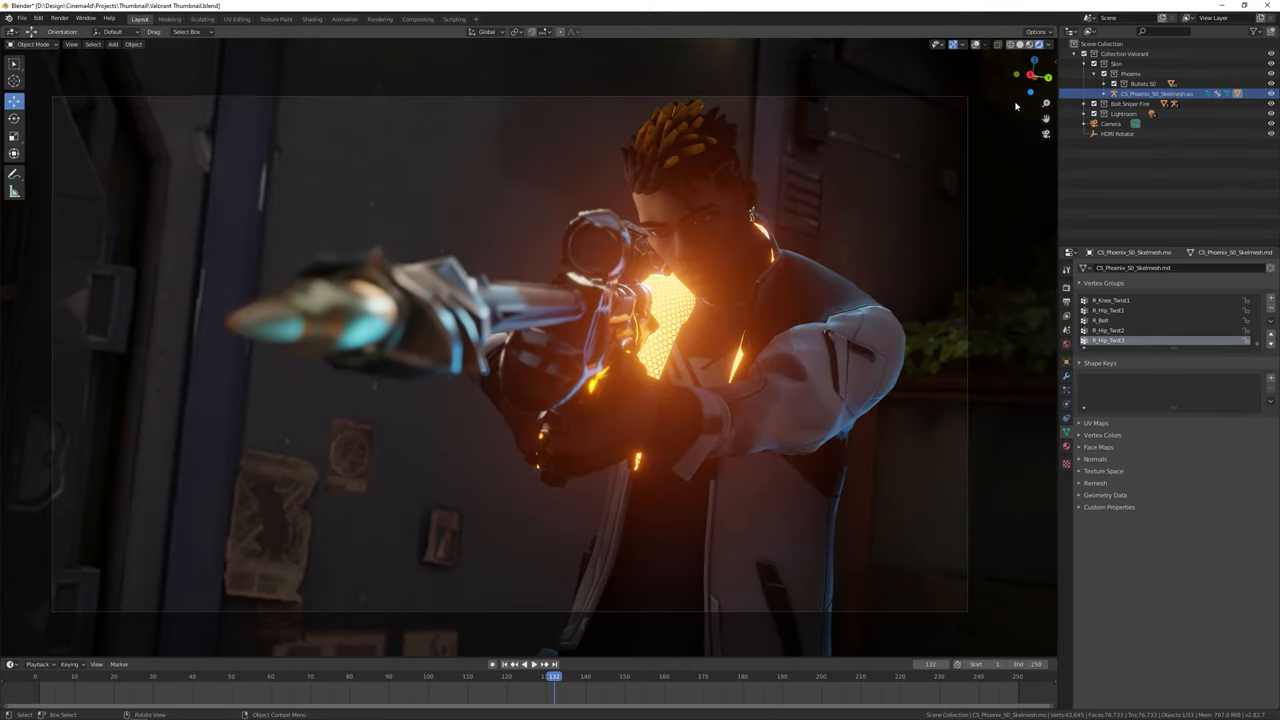
# - Collapse the Phoenix collection and bring up the File menu
pyautogui.click(1092, 72)
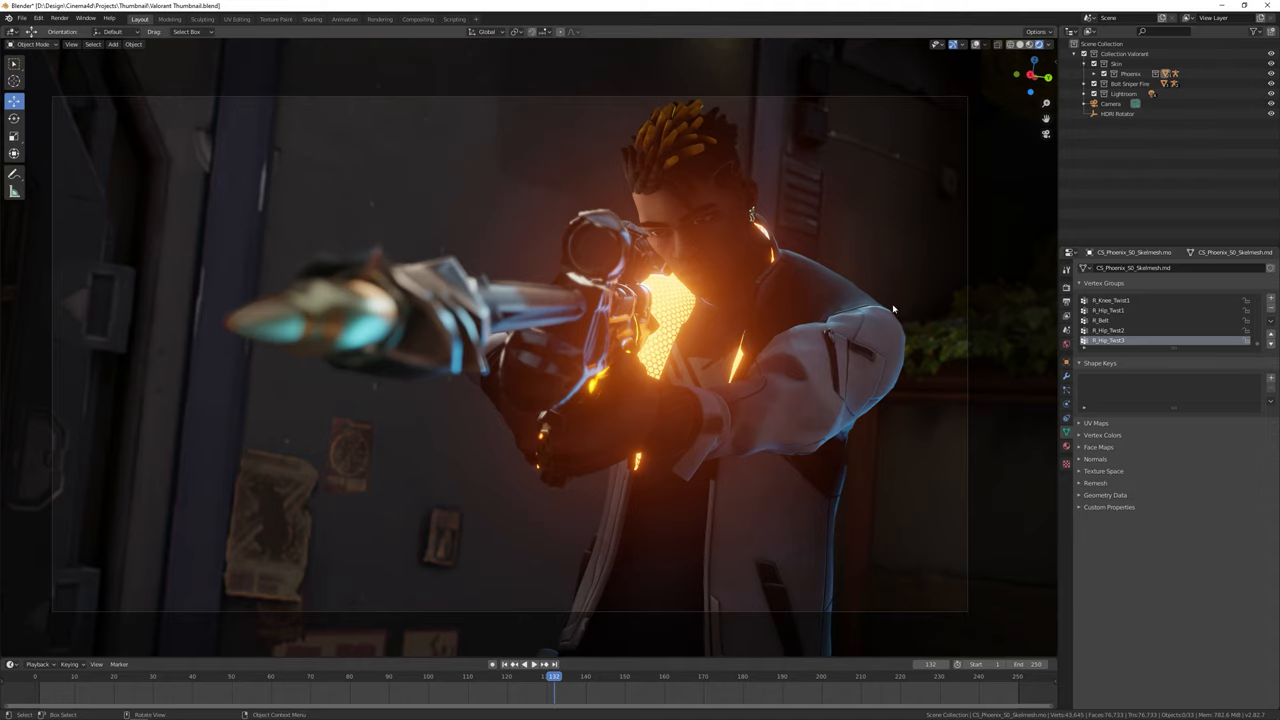
pyautogui.moveTo(1270, 94)
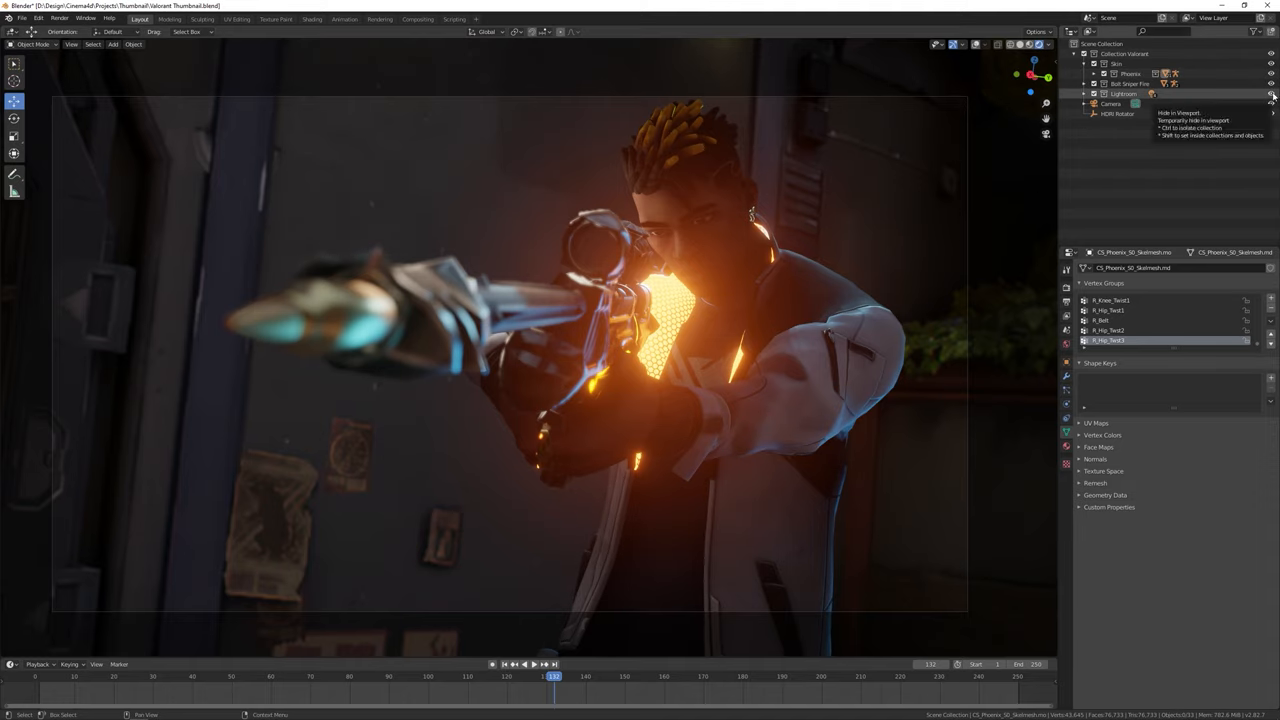
pyautogui.click(22, 18)
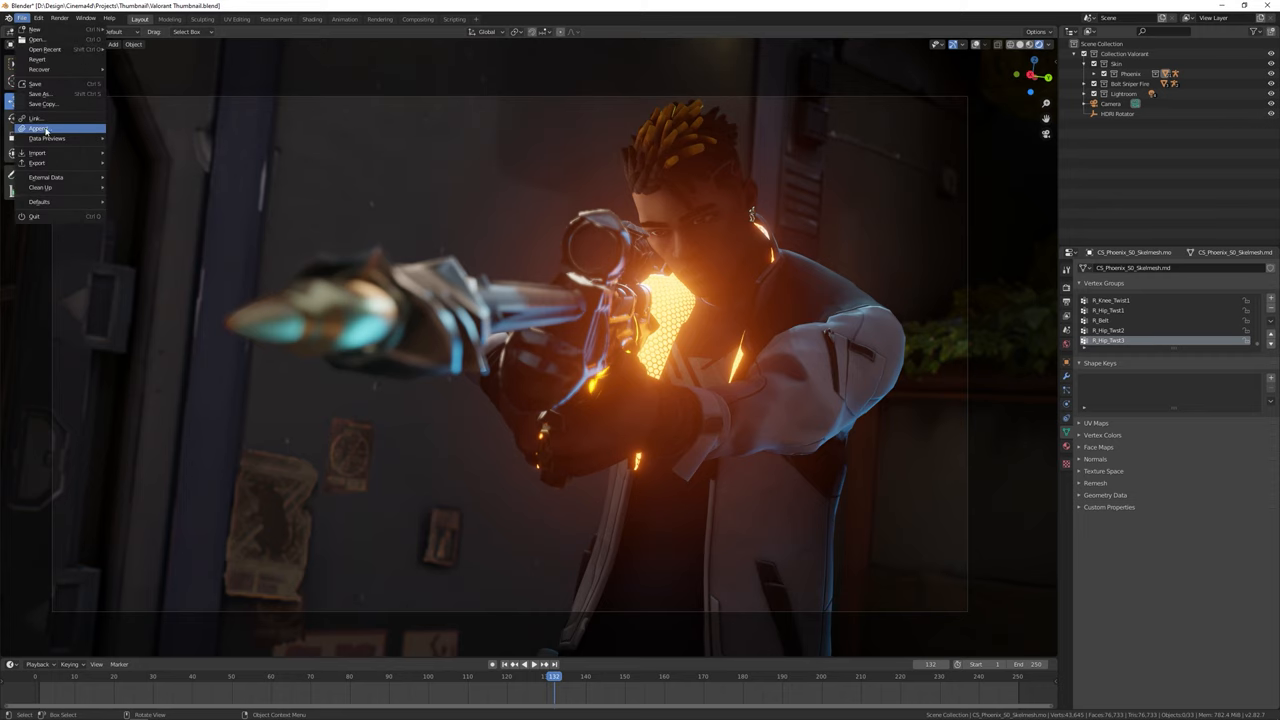
# - Start File > Append and browse up to the Valorant Thumbnail blend file in the project folder
pyautogui.click(36, 118)
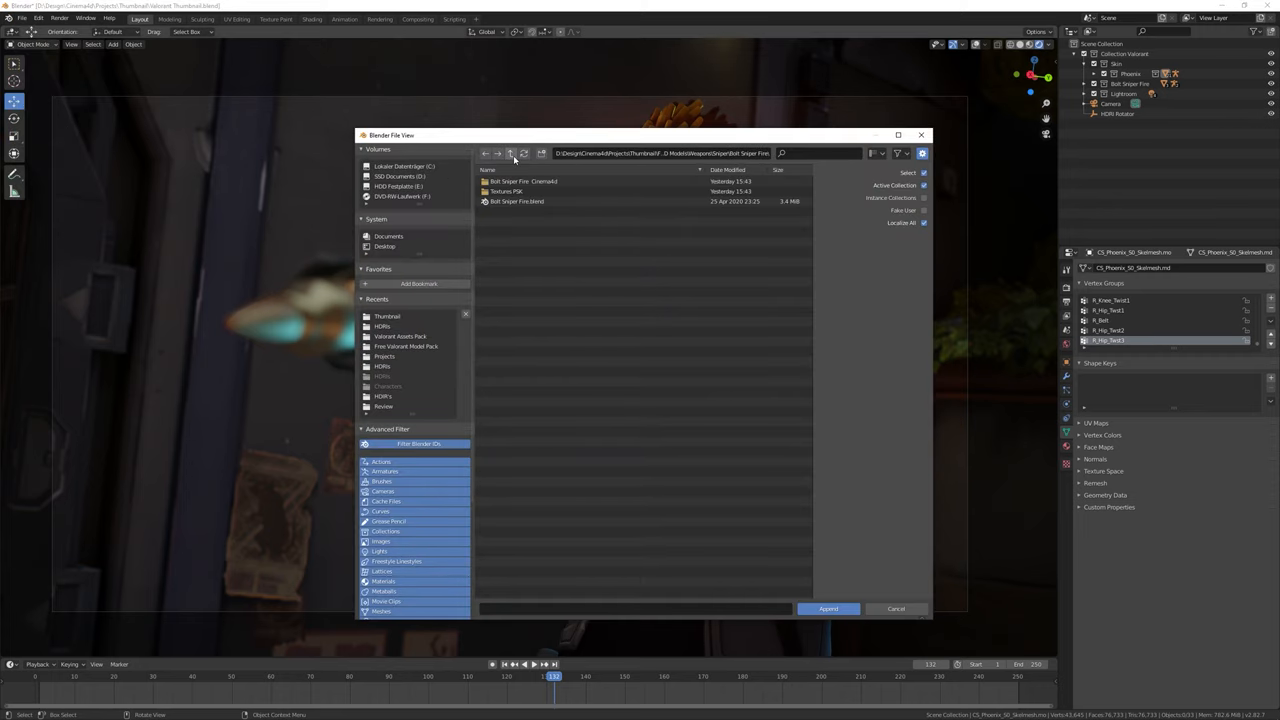
pyautogui.click(406, 346)
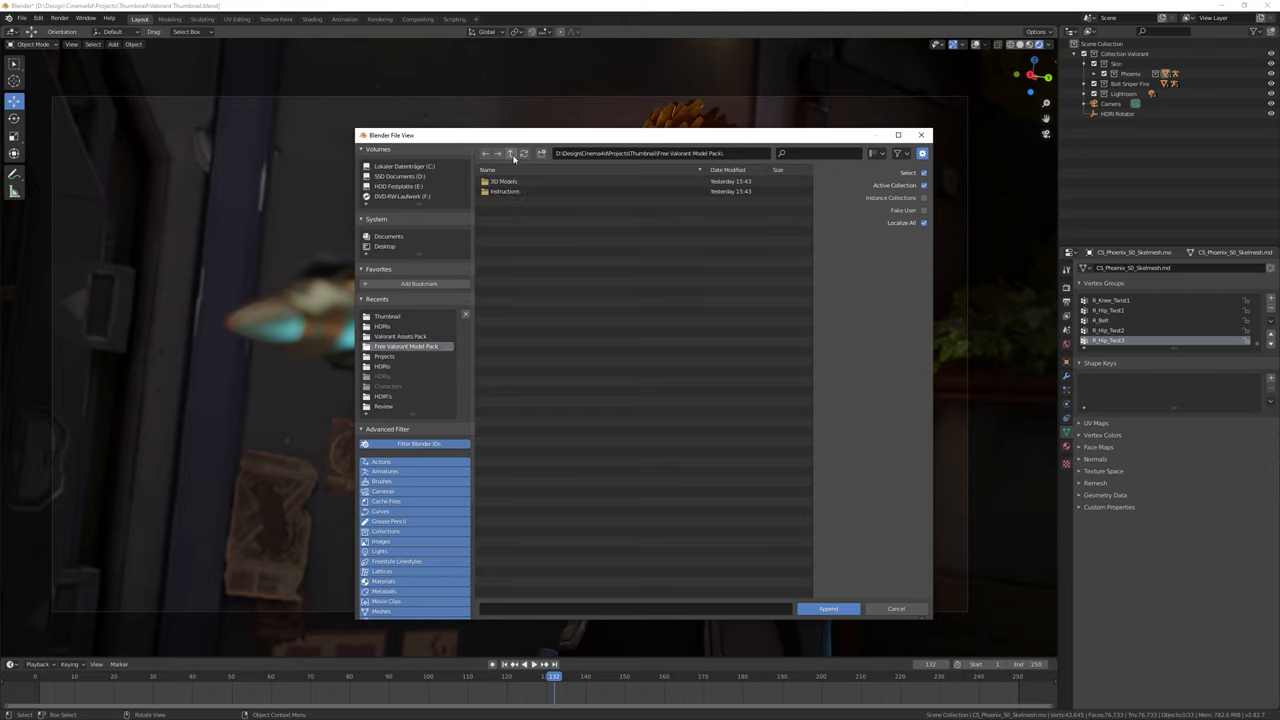
pyautogui.click(512, 152)
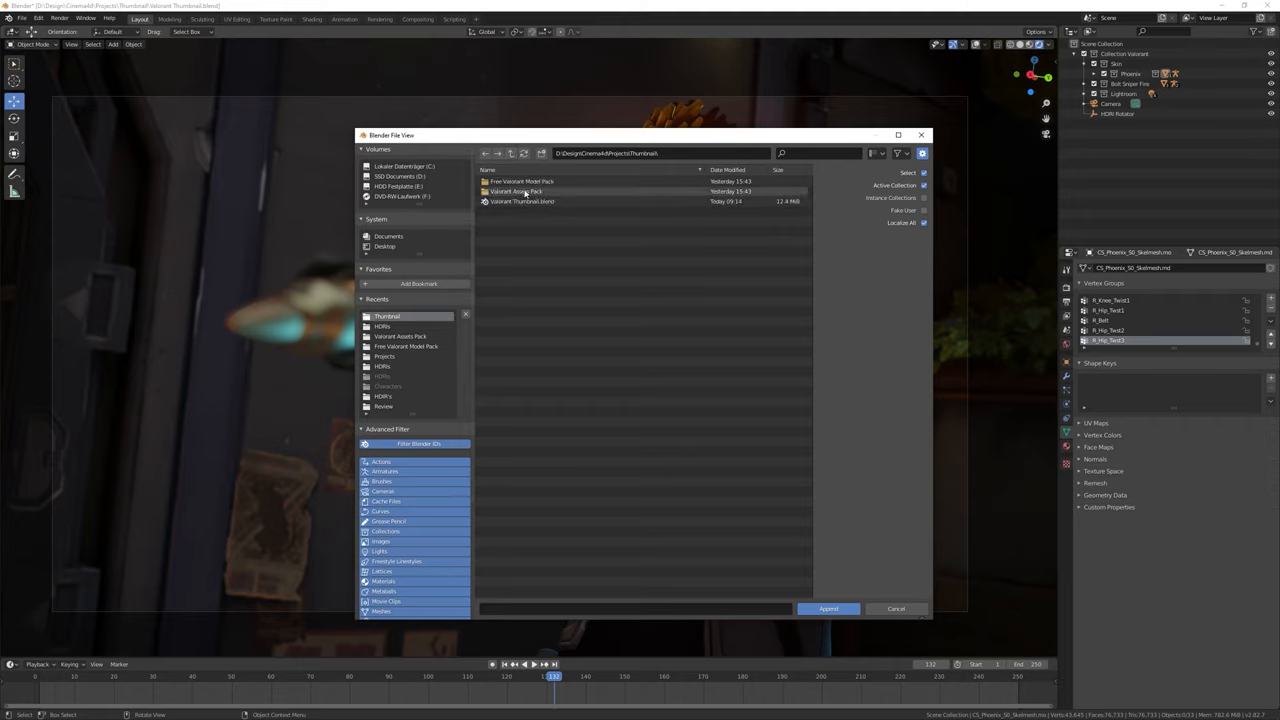
pyautogui.click(520, 200)
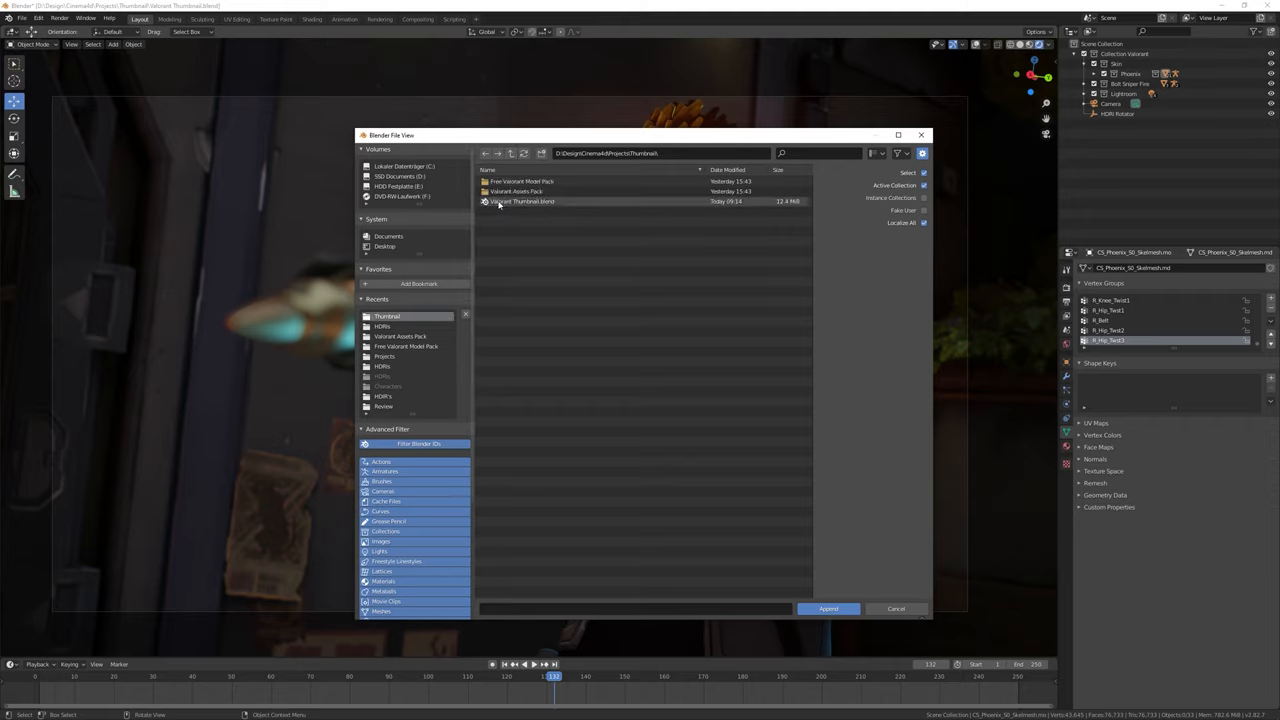
pyautogui.click(516, 192)
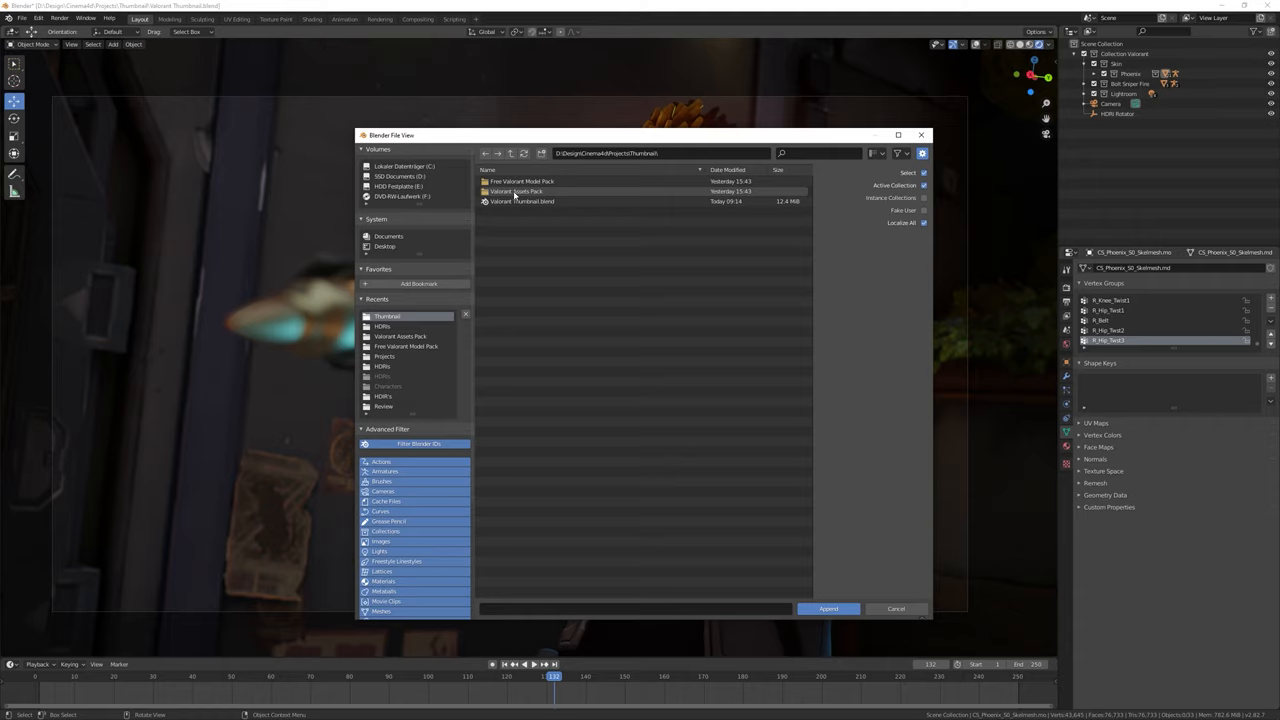
pyautogui.moveTo(516, 196)
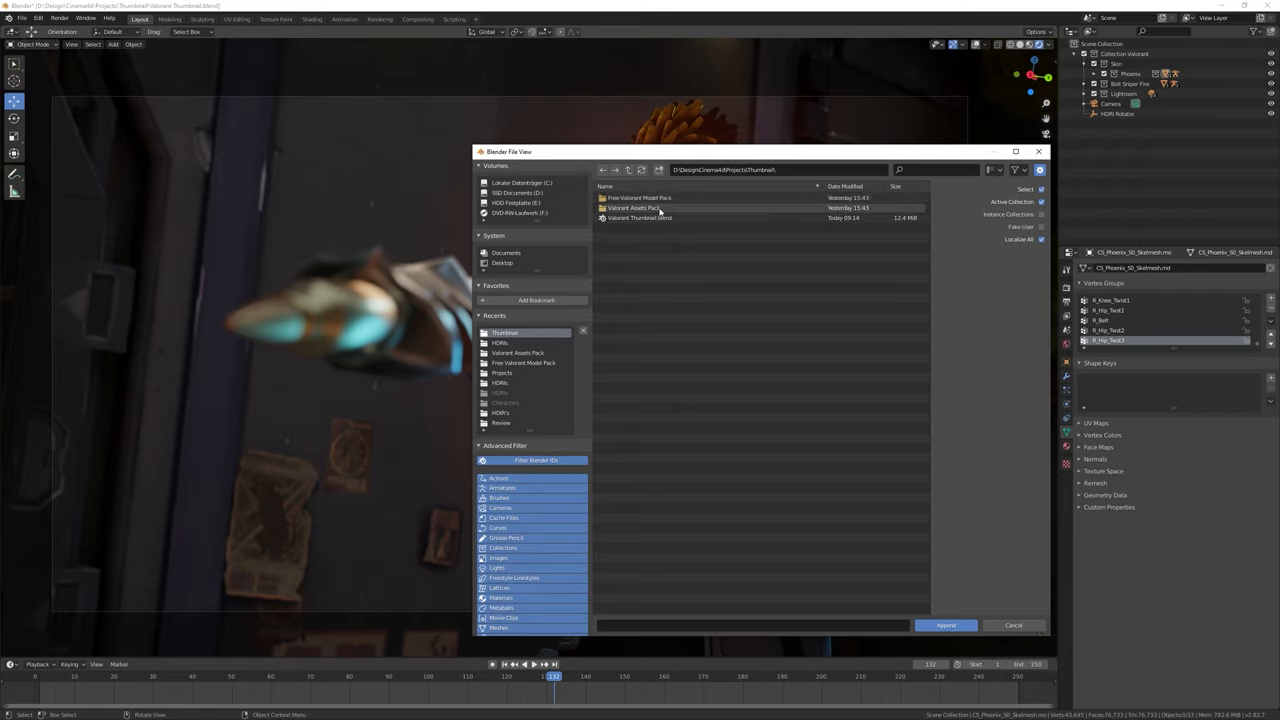
# - Look inside the Valorant Assets Pack folder, then move to the Shading workspace
pyautogui.click(628, 170)
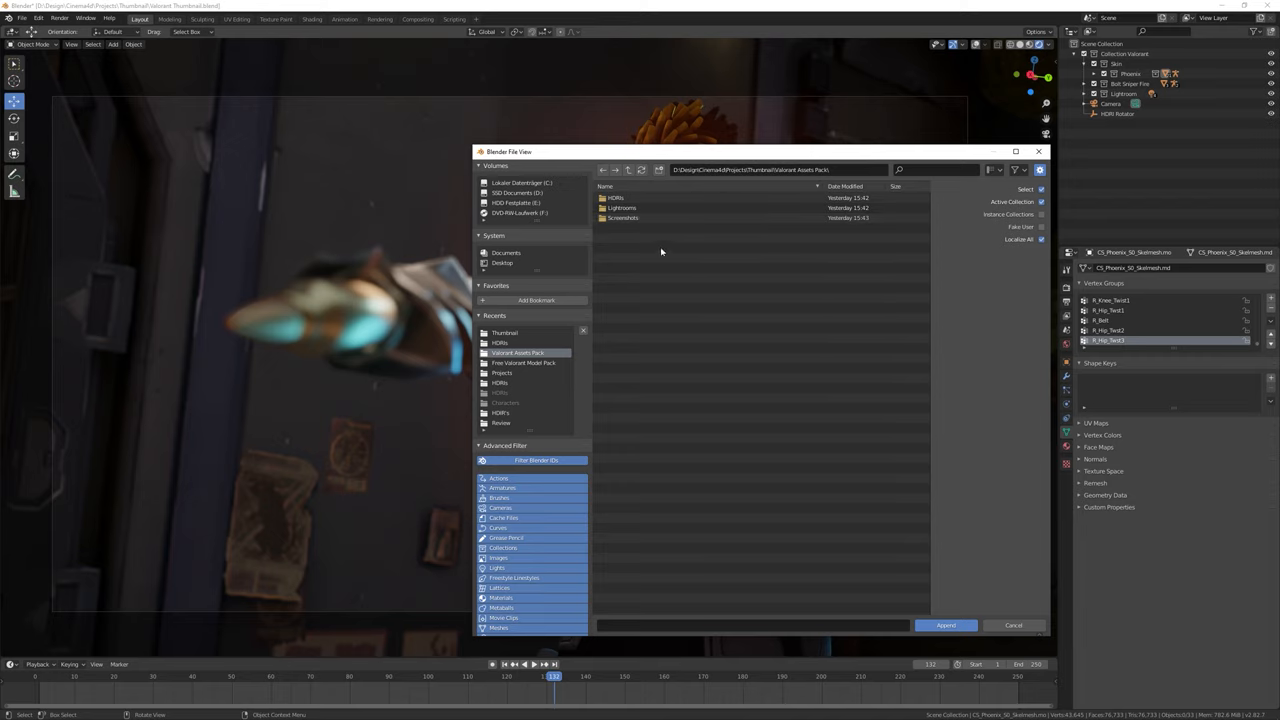
pyautogui.doubleClick(622, 206)
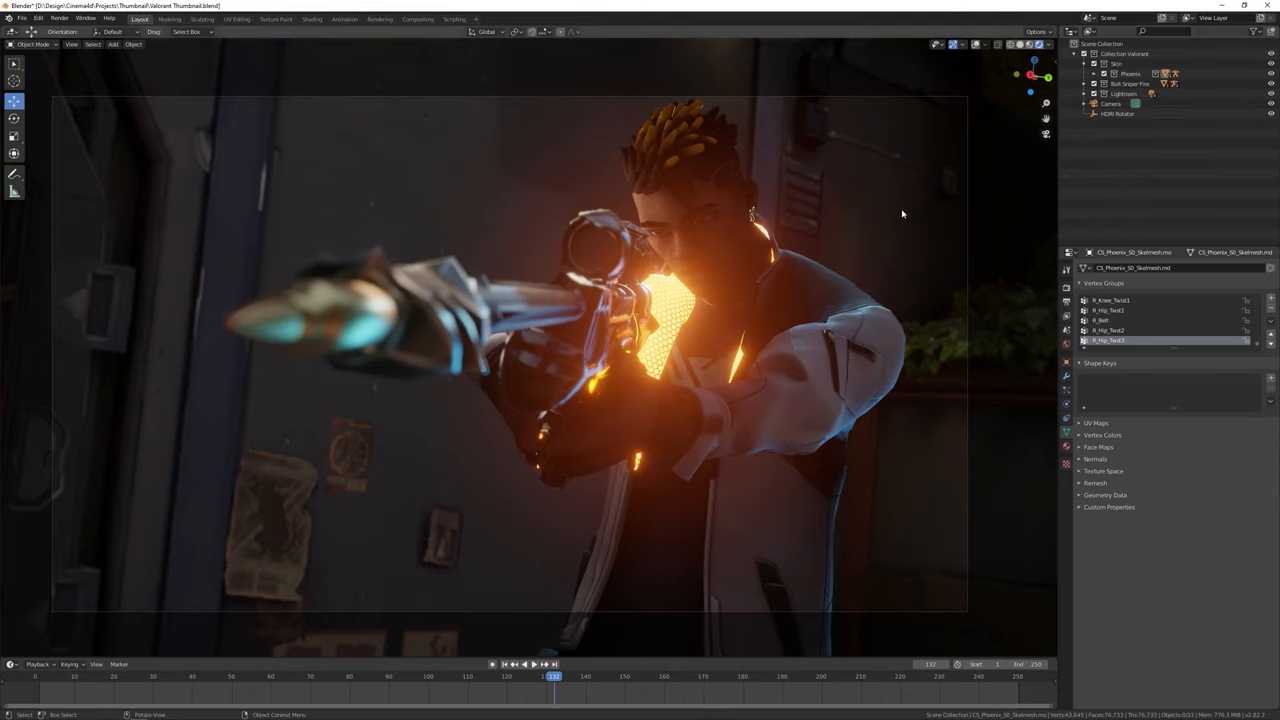
pyautogui.moveTo(324, 180)
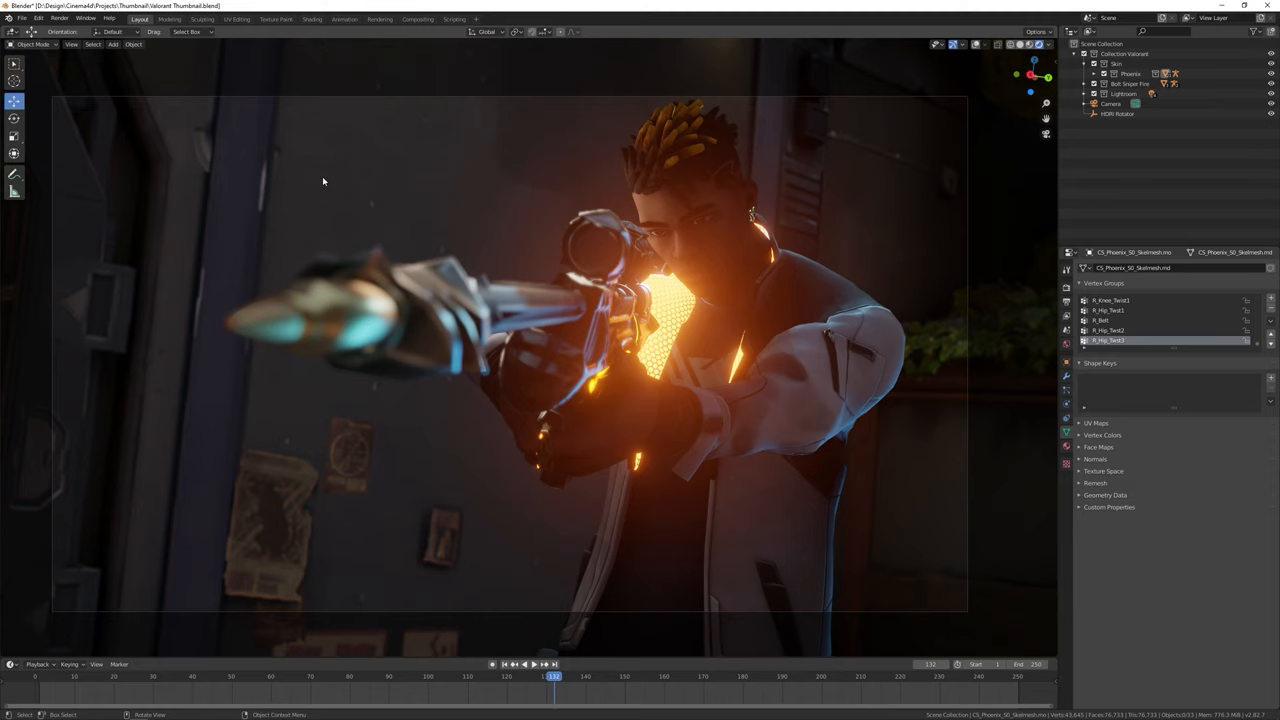
pyautogui.click(312, 20)
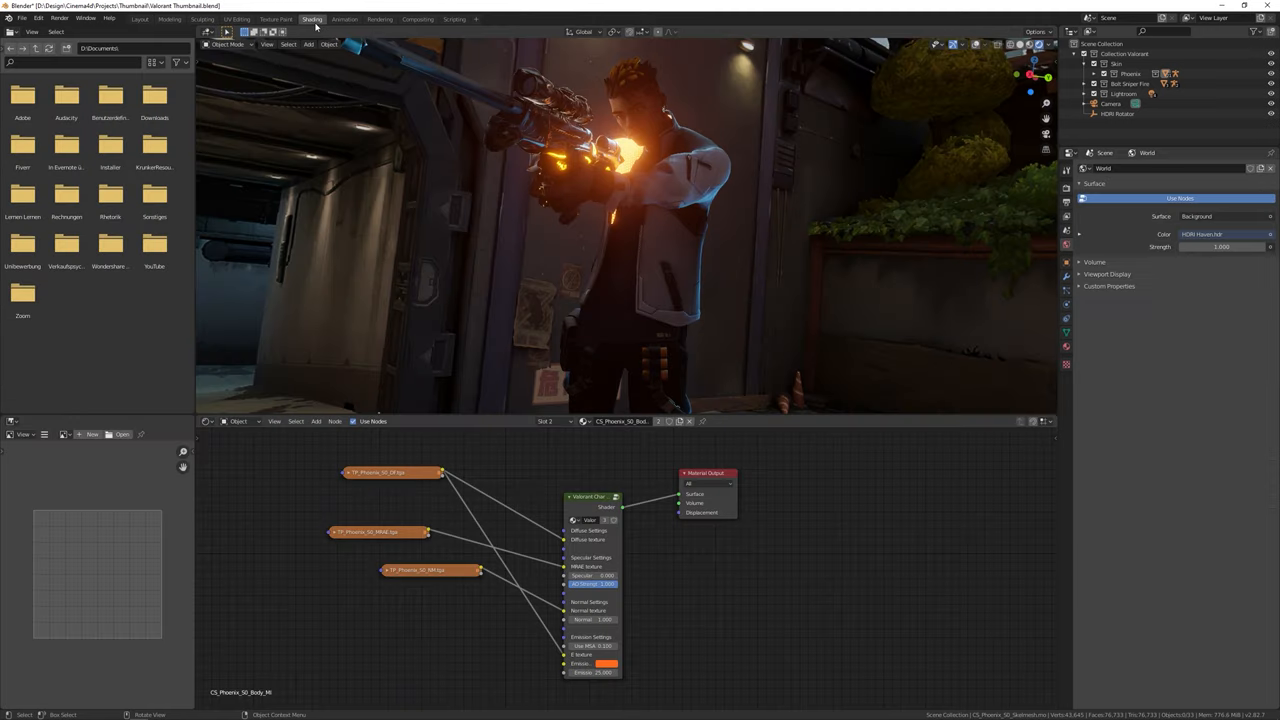
# - Switch the node editor to World and add an Environment Texture node
pyautogui.click(240, 420)
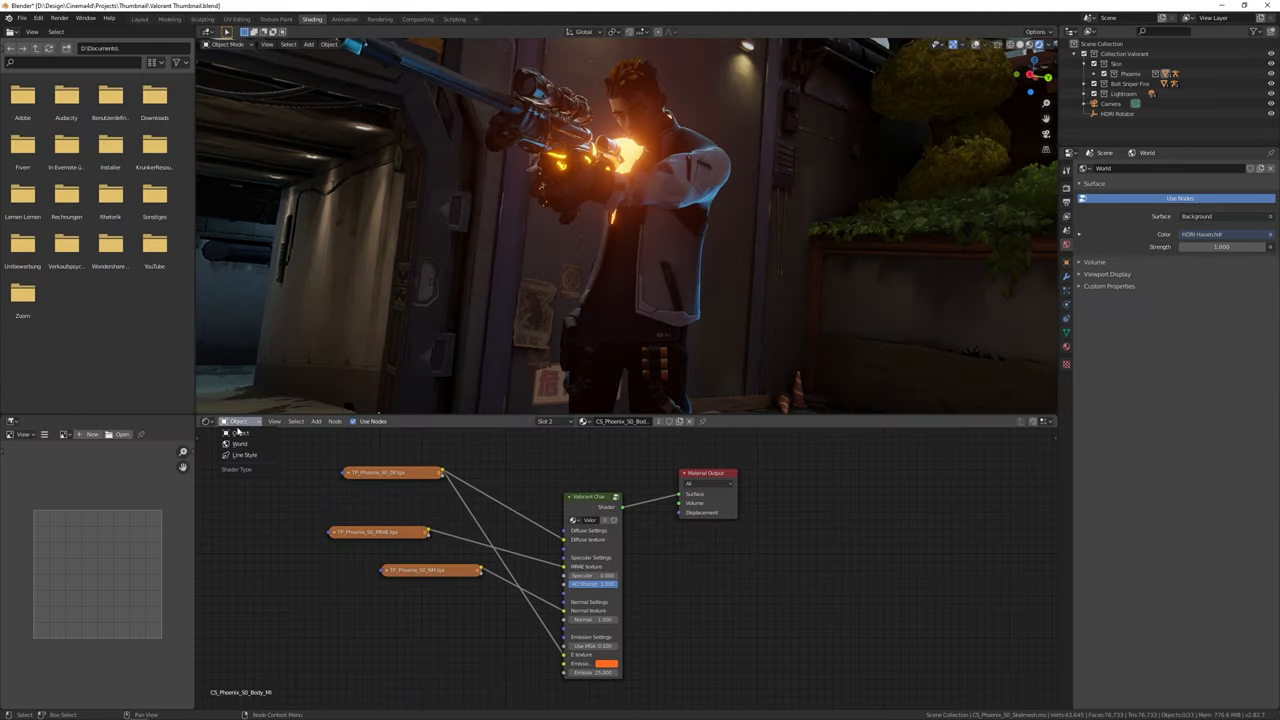
pyautogui.click(240, 444)
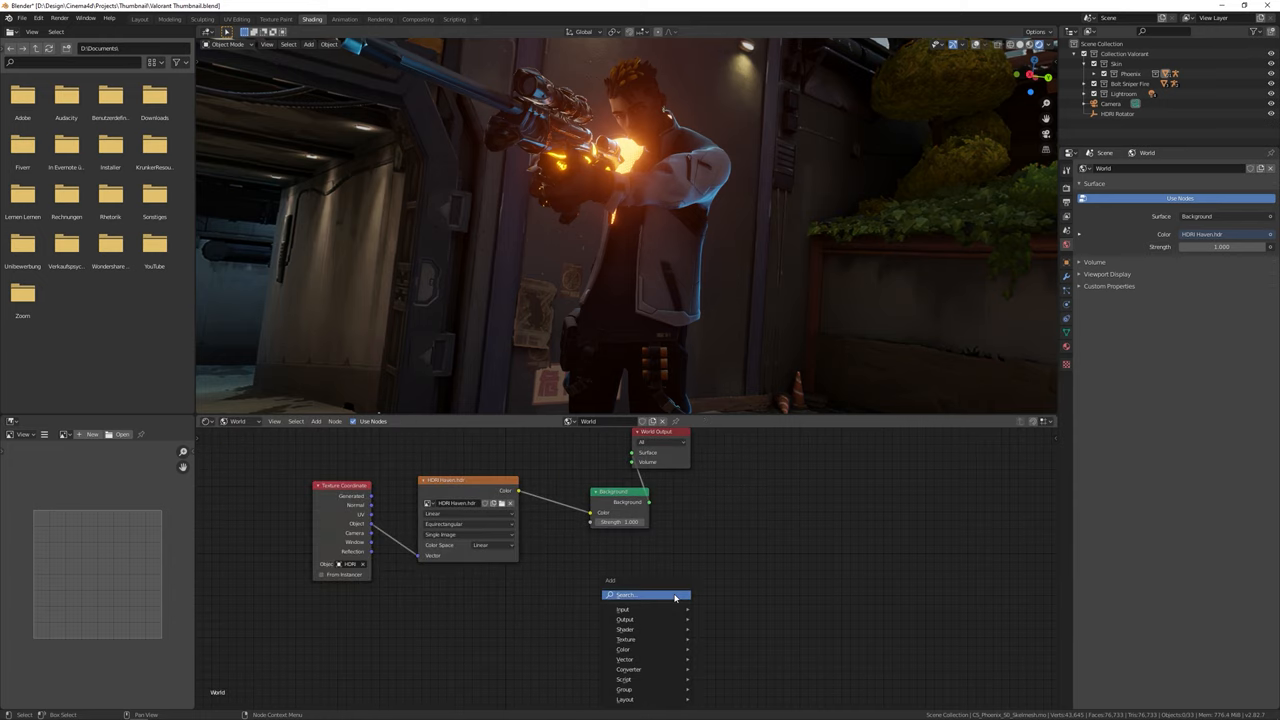
pyautogui.click(626, 640)
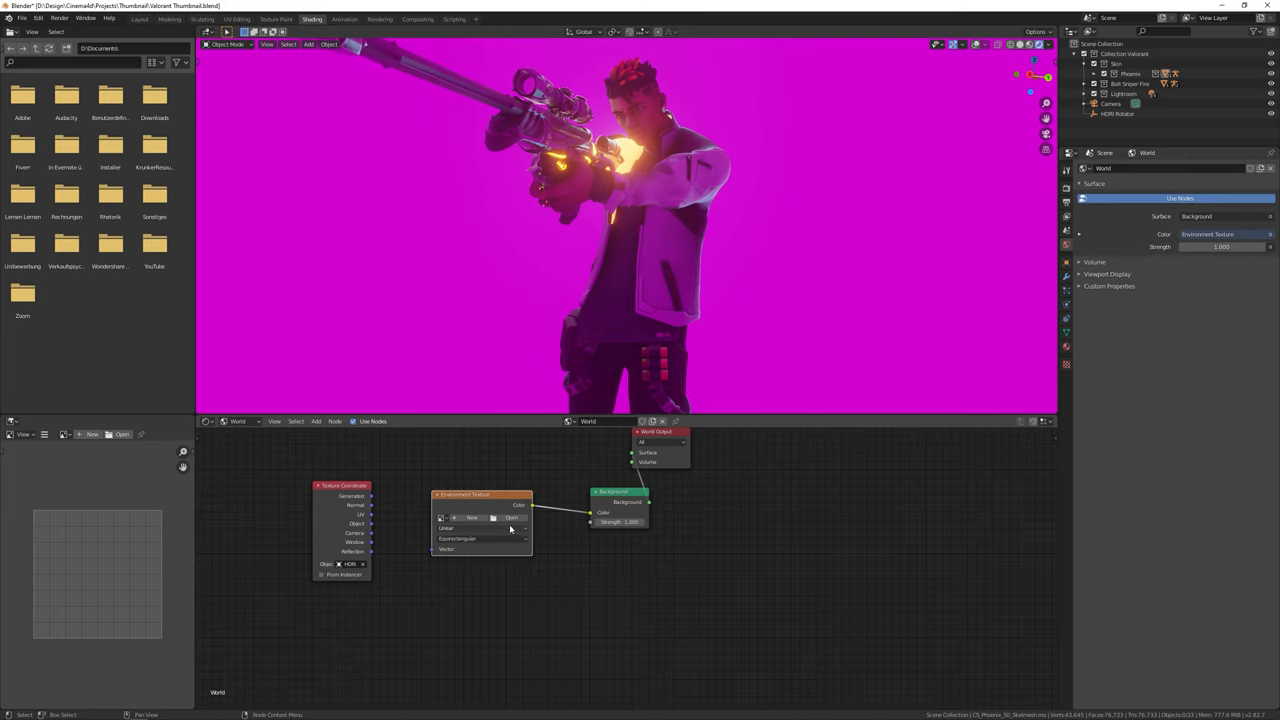
# - Load an .hdr from the HDRi folder as the world background, lighting Phoenix with a leafy courtyard
pyautogui.click(512, 516)
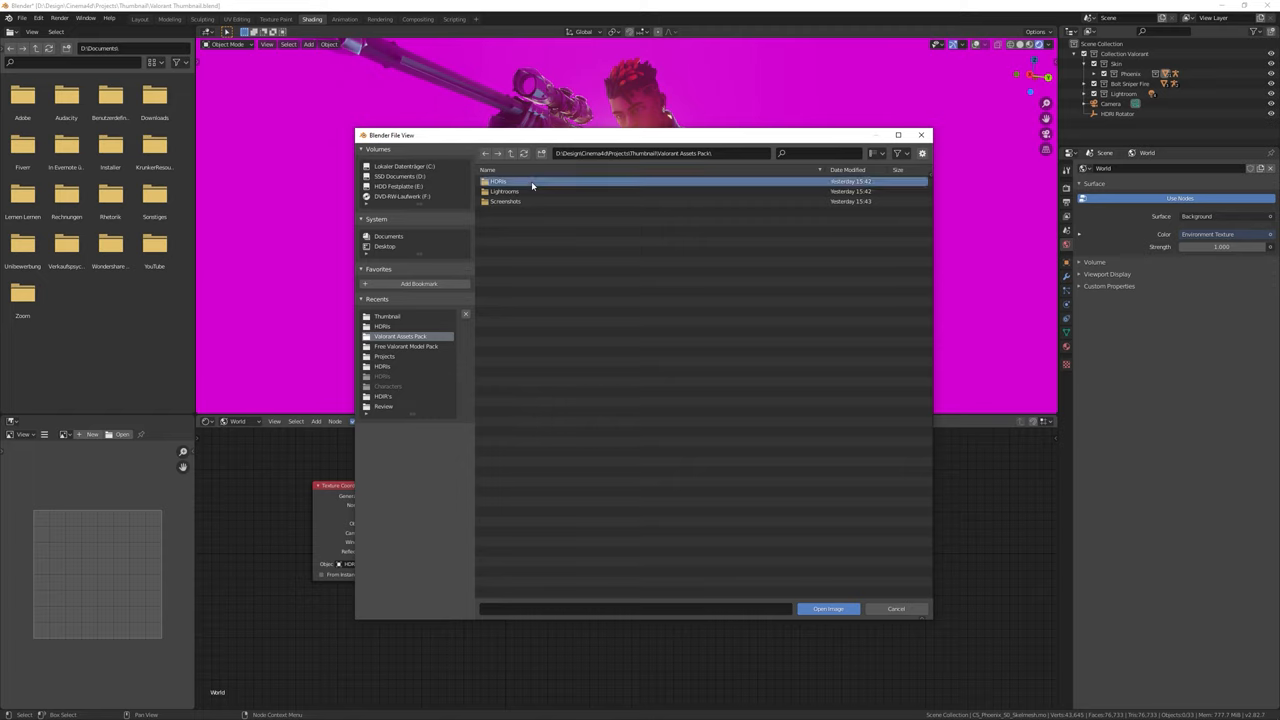
pyautogui.doubleClick(498, 180)
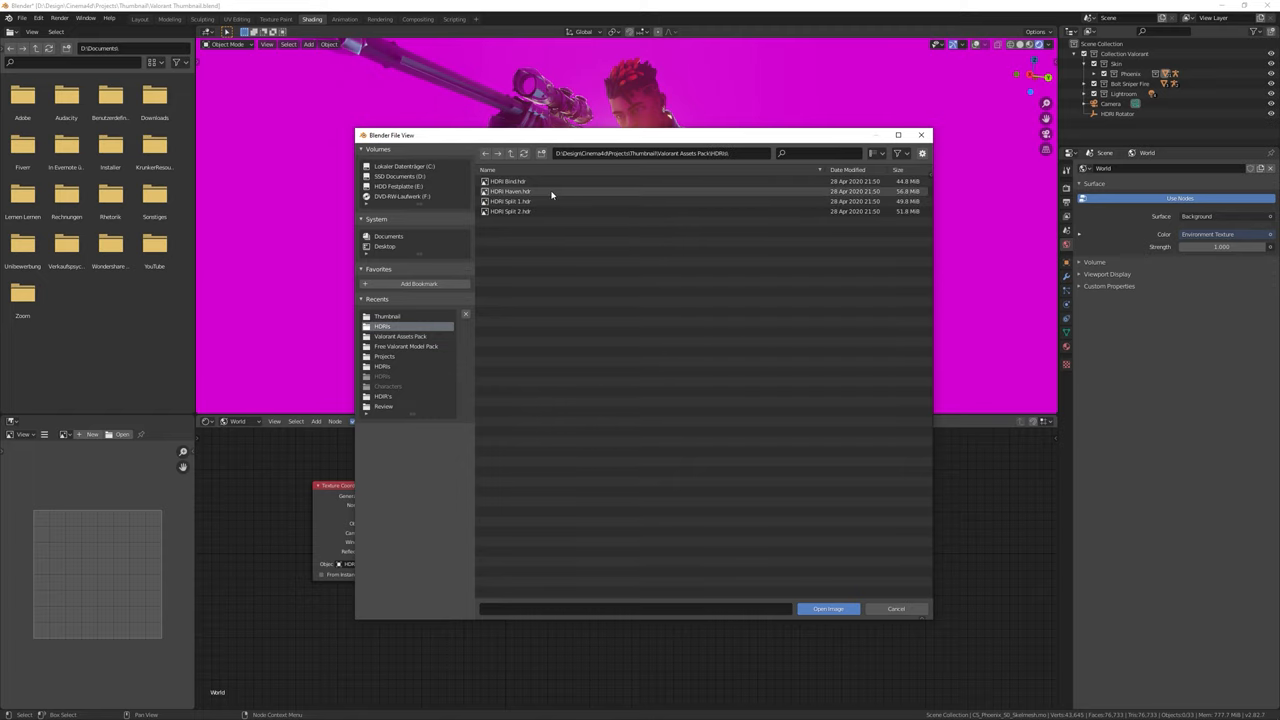
pyautogui.click(828, 608)
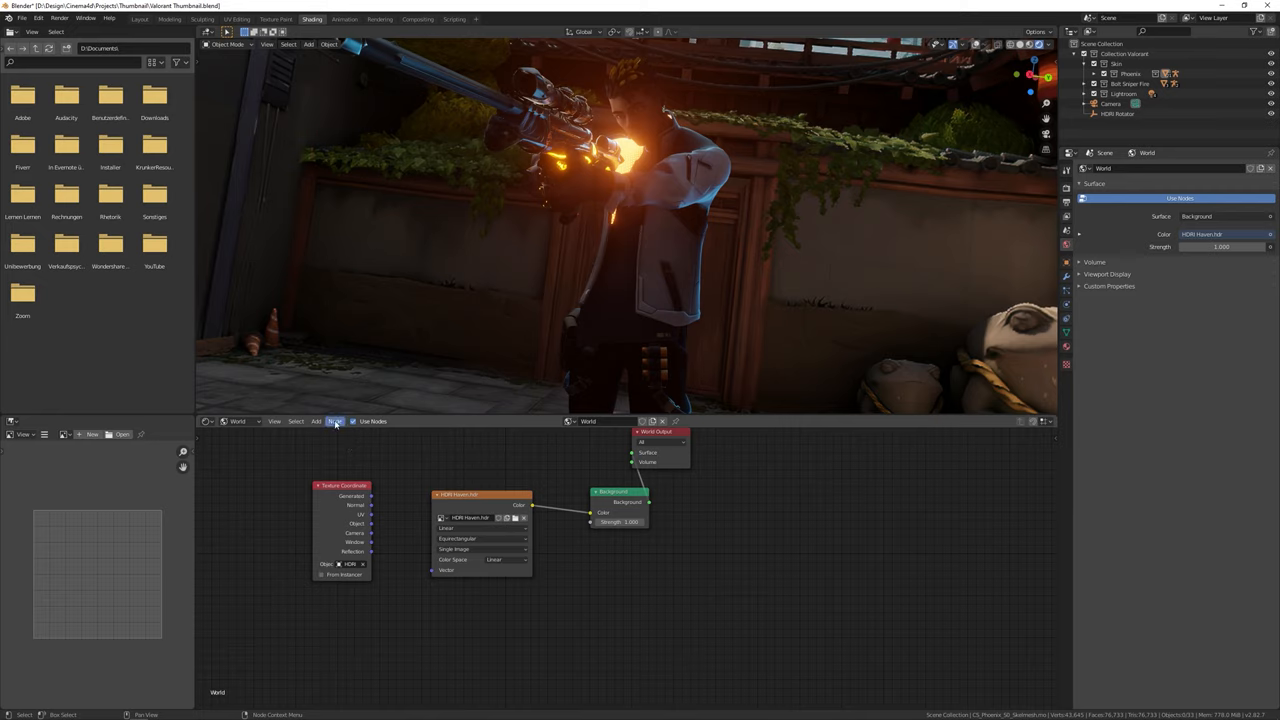
pyautogui.click(316, 420)
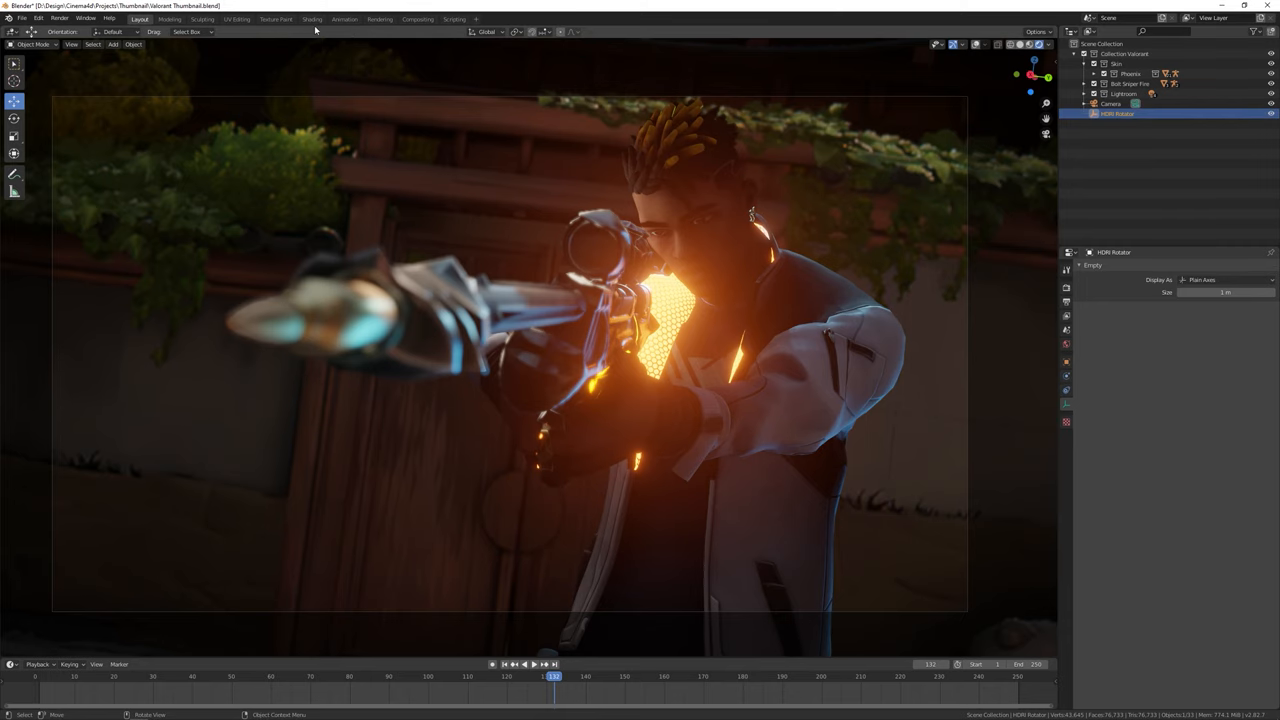
# - Link the Texture Coordinate output into the Environment Texture's vector input
pyautogui.click(312, 20)
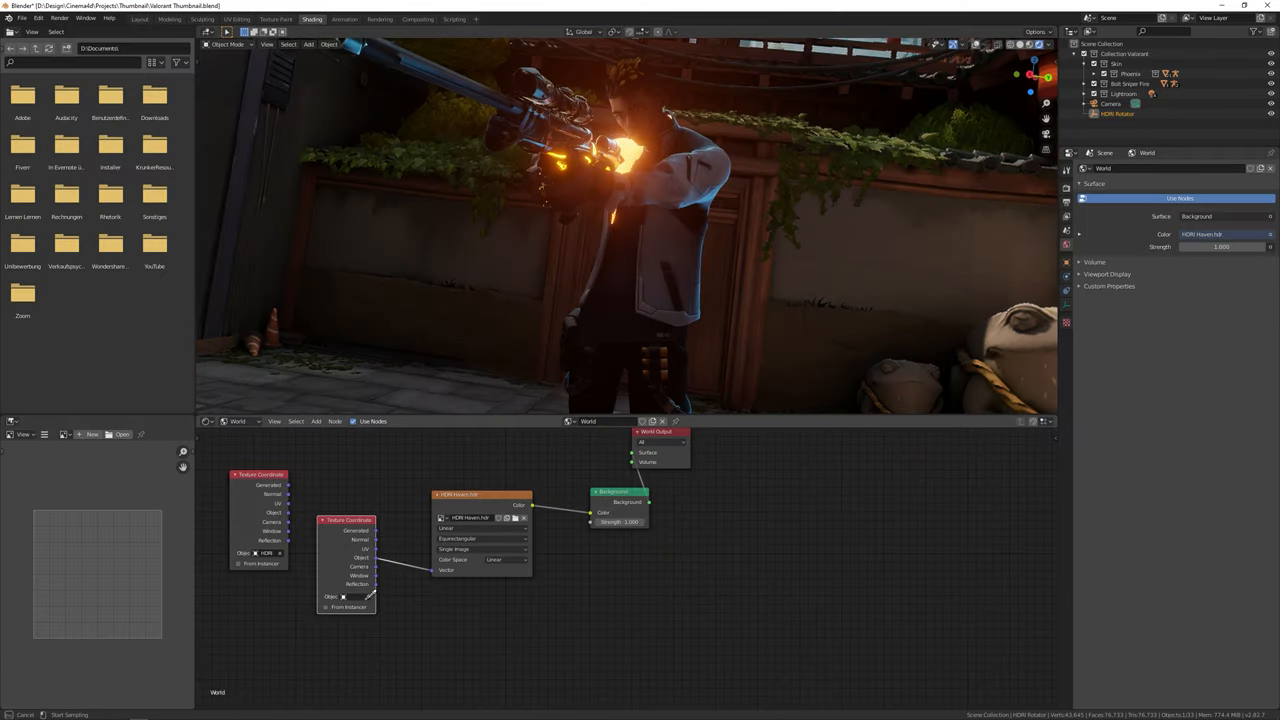
pyautogui.click(344, 596)
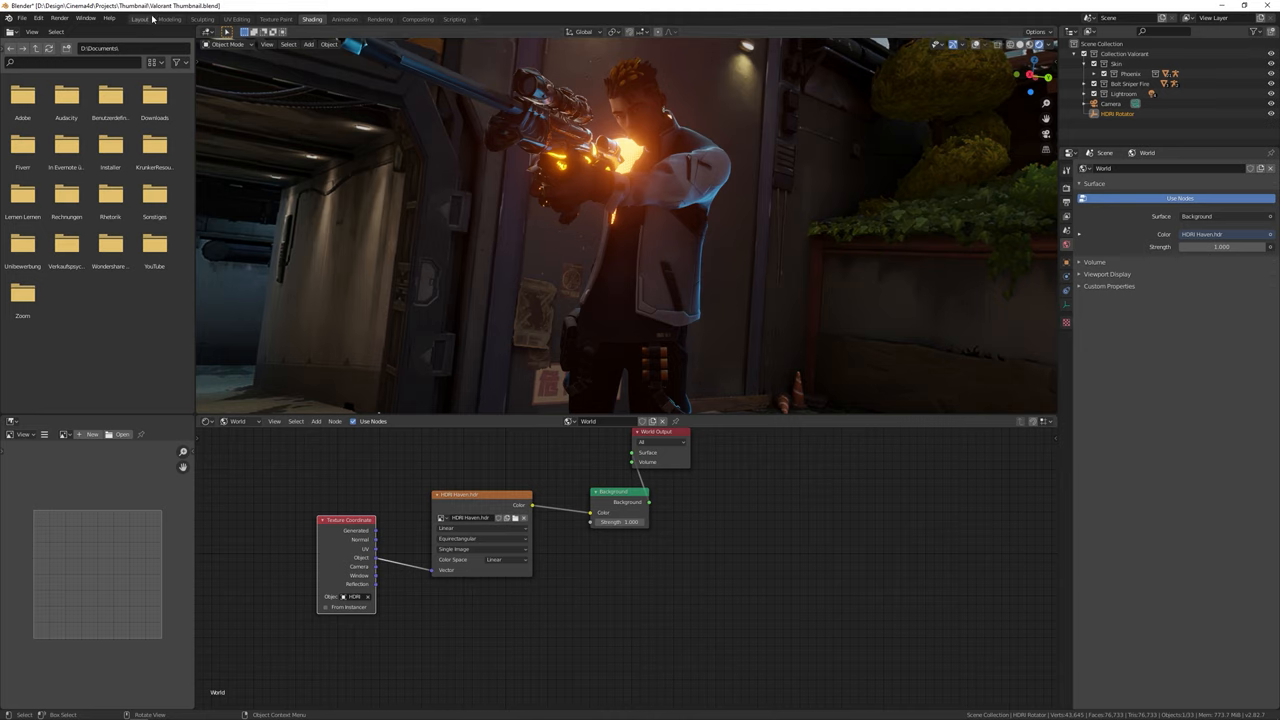
# - Drag the HDRi Rotator's Z rotation until a dark poster-covered wall sits behind Phoenix
pyautogui.click(140, 18)
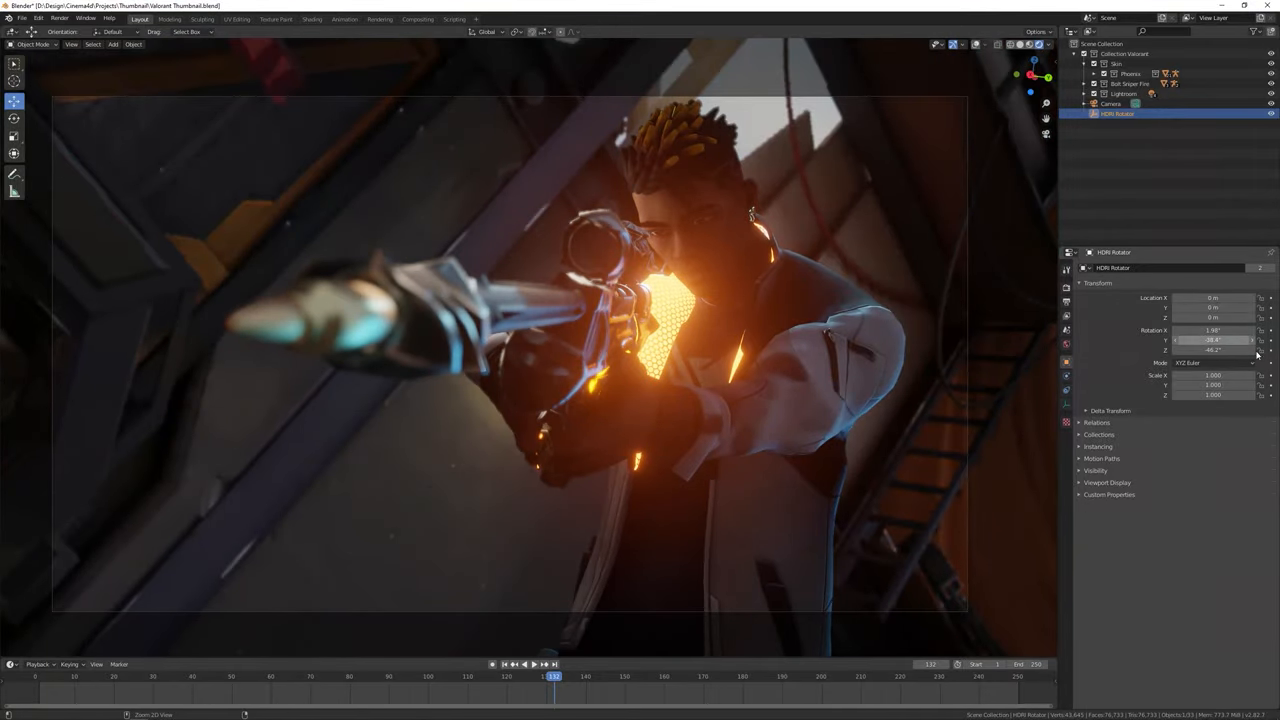
pyautogui.moveTo(1210, 348); pyautogui.dragTo(1220, 348)
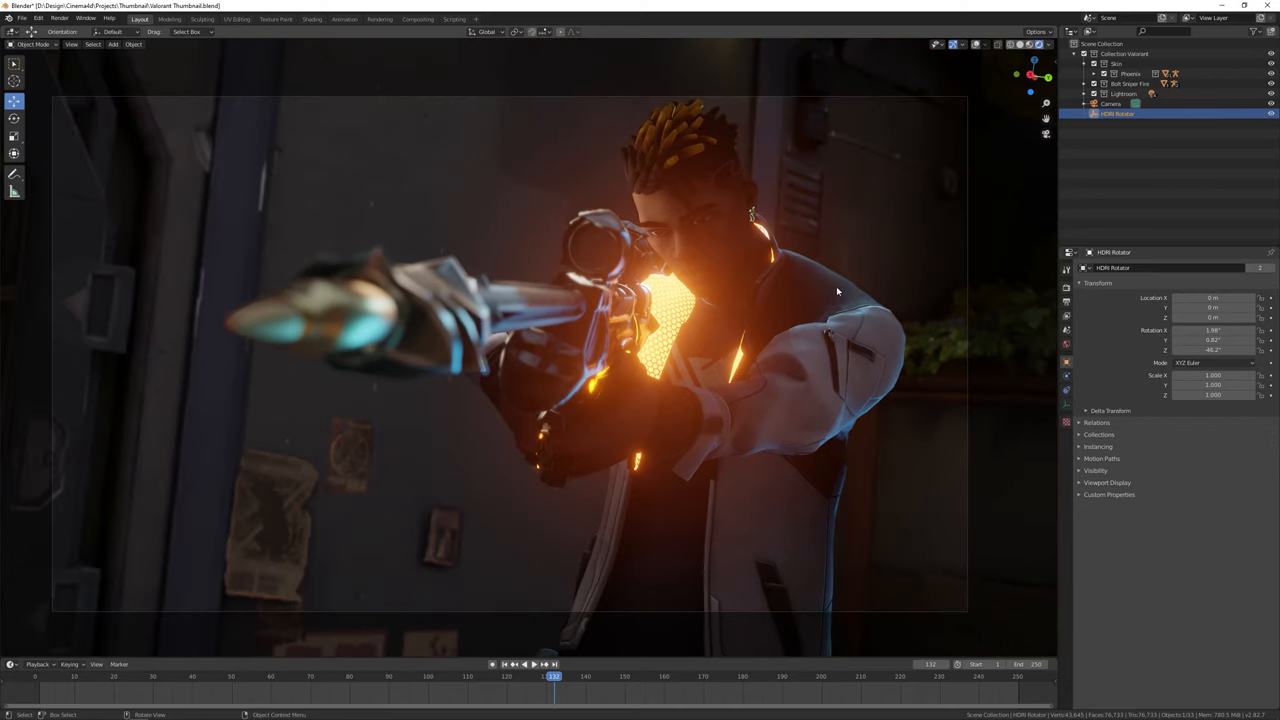
pyautogui.moveTo(796, 238)
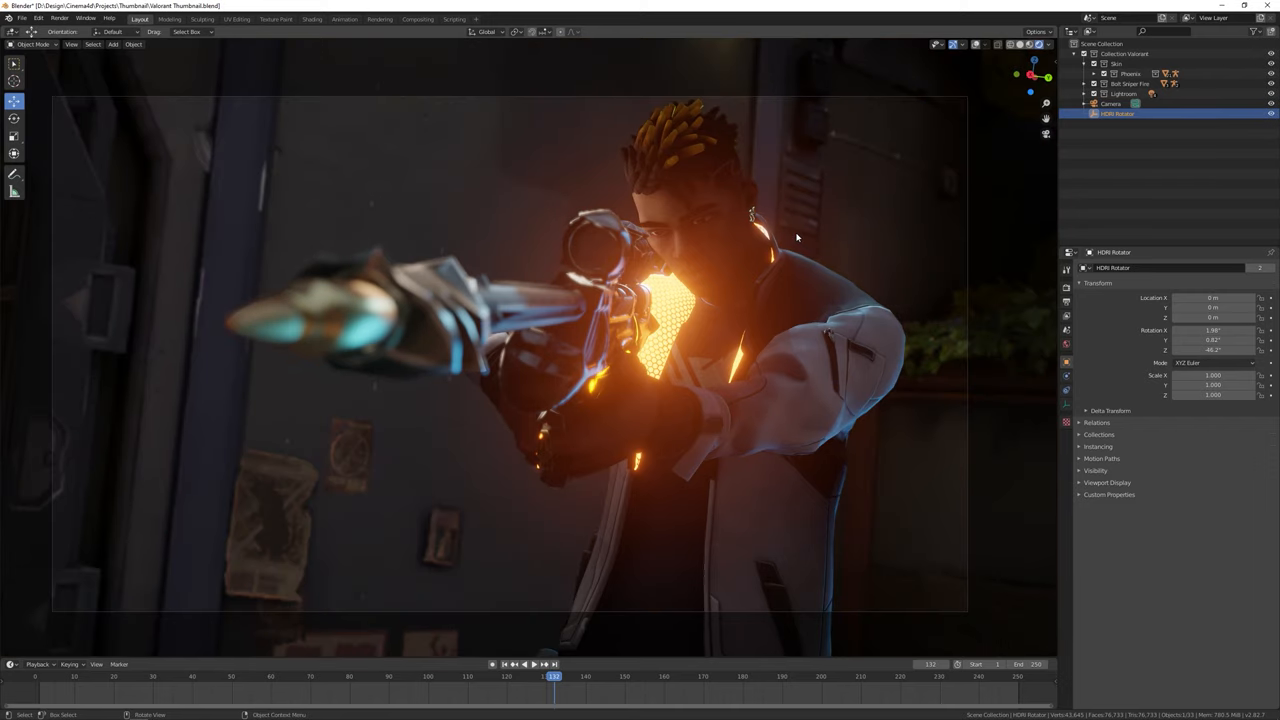
# - Review the Eevee render settings, then return to the world shading setup
pyautogui.click(1066, 316)
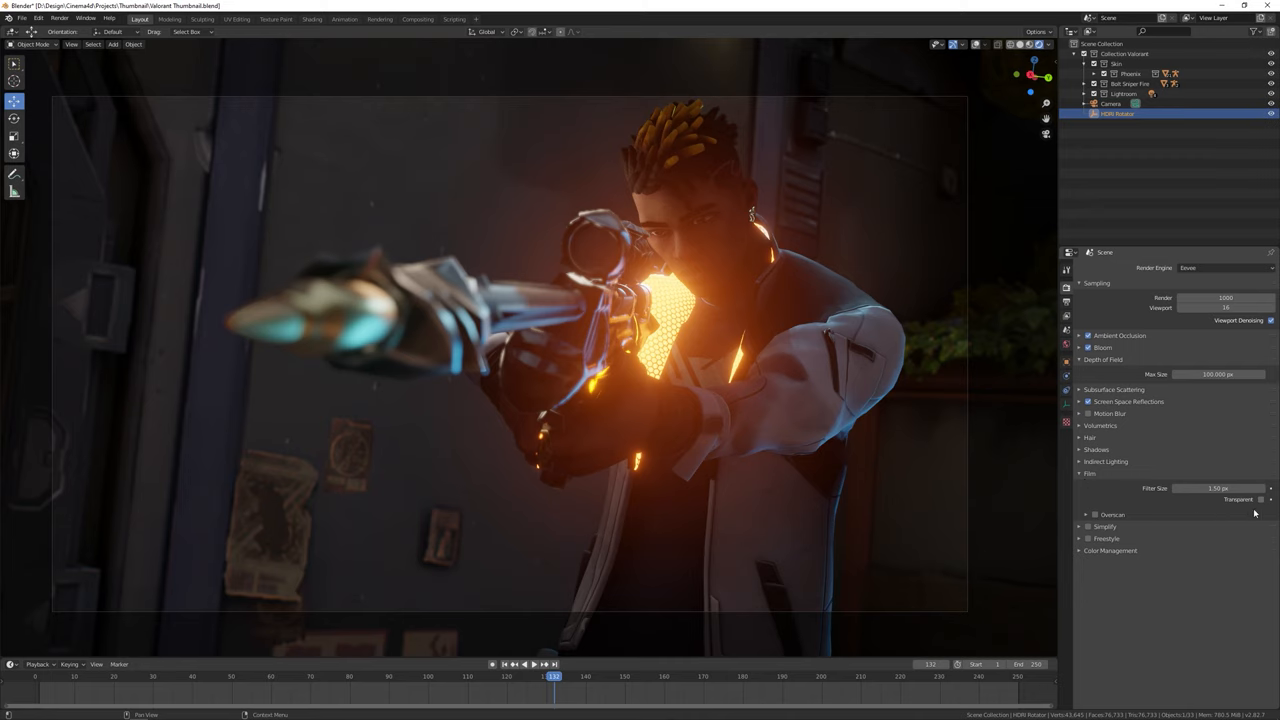
pyautogui.moveTo(948, 312)
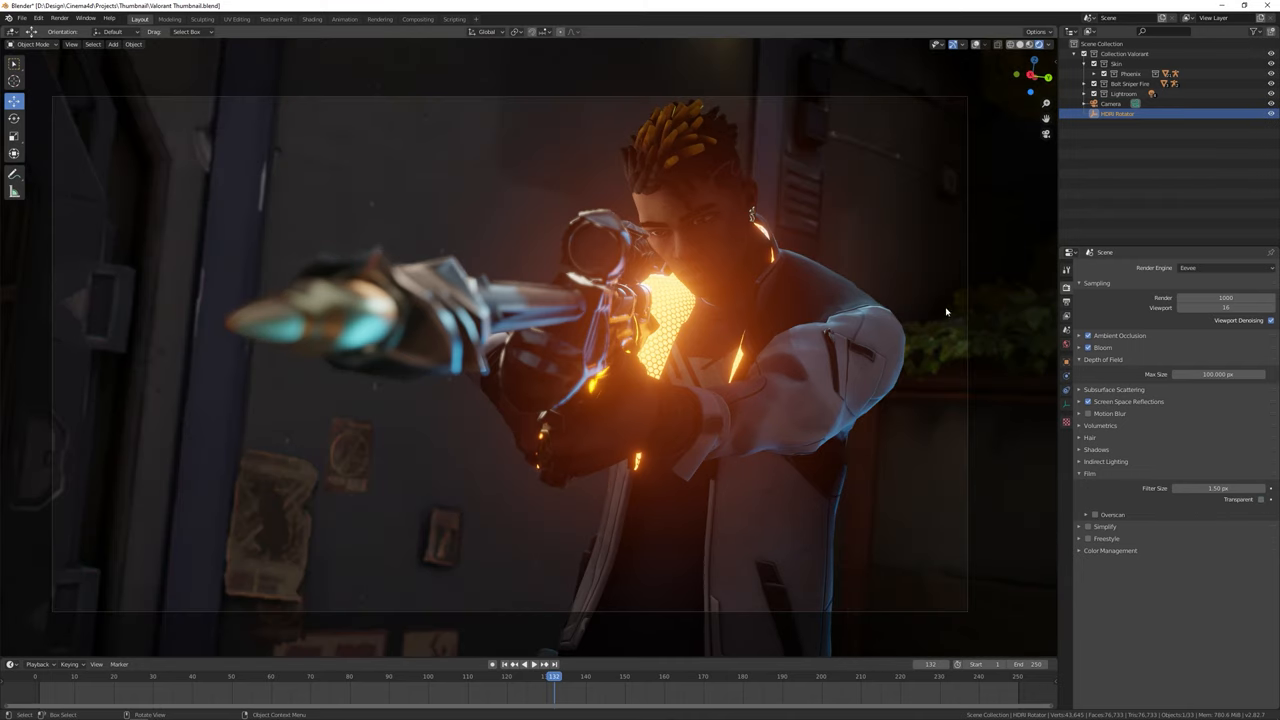
pyautogui.moveTo(808, 172)
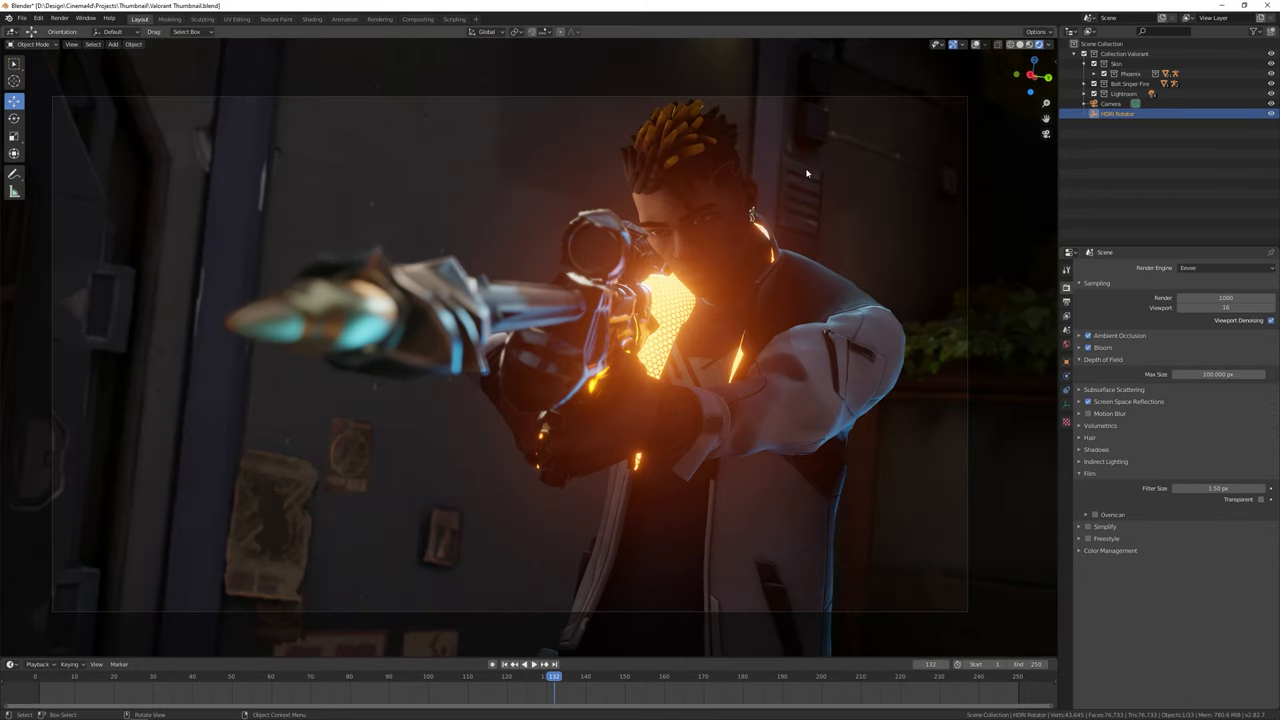
pyautogui.moveTo(892, 124)
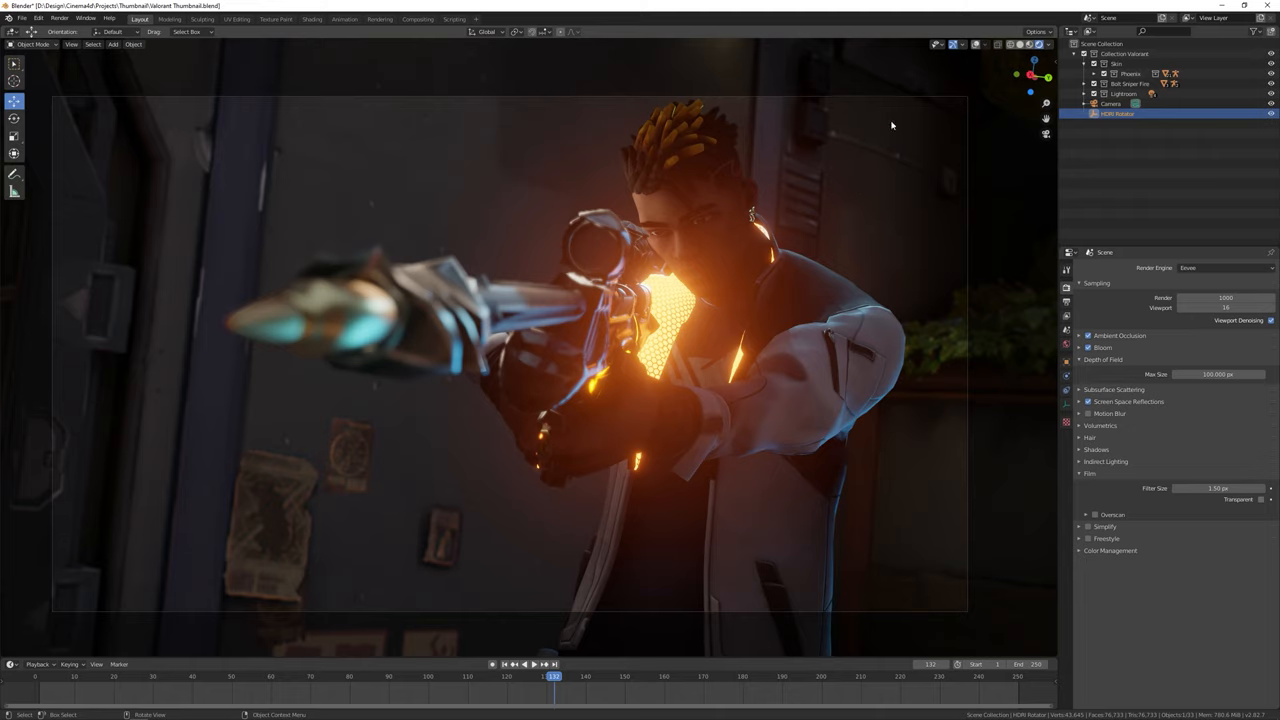
pyautogui.moveTo(784, 302)
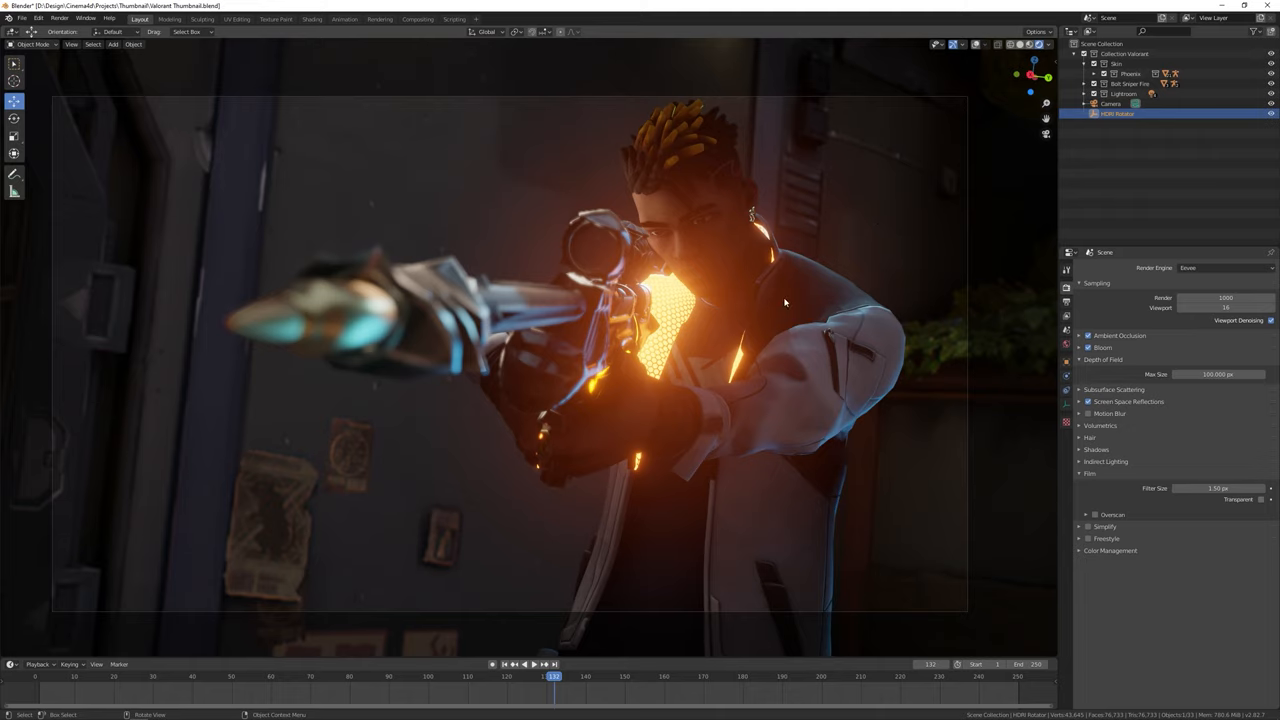
pyautogui.moveTo(650, 280)
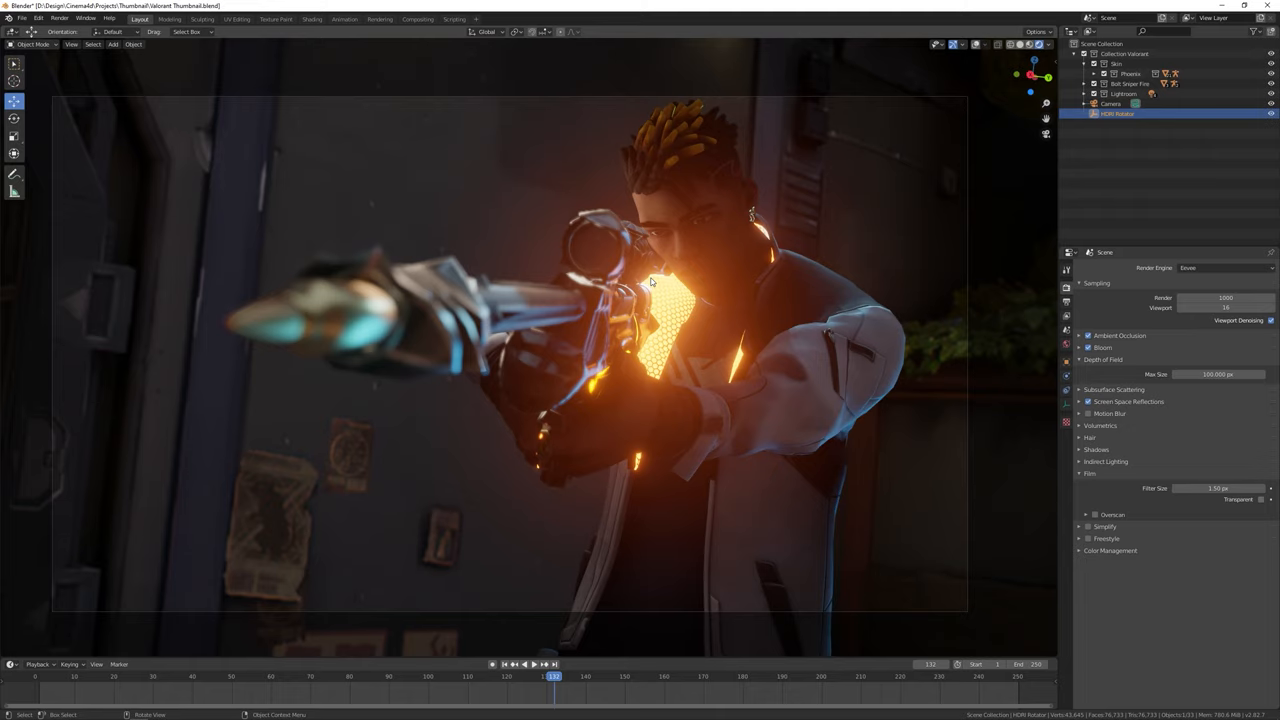
pyautogui.moveTo(798, 236)
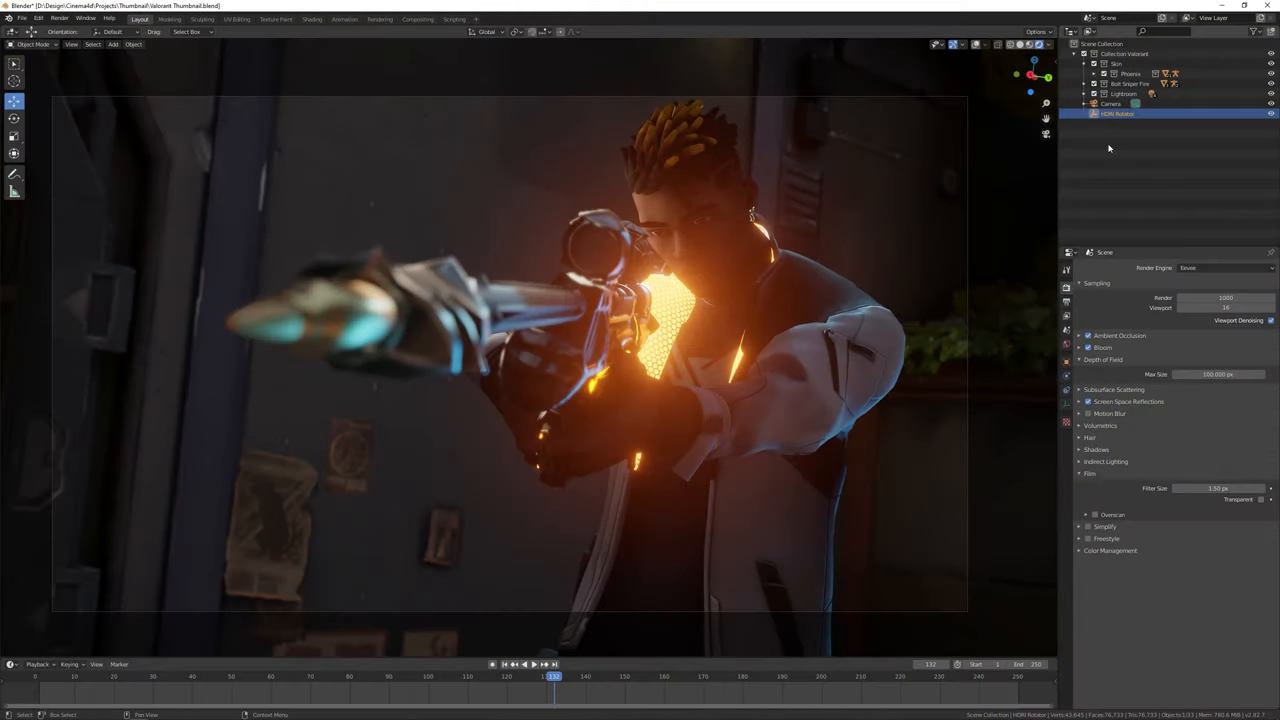
pyautogui.click(312, 20)
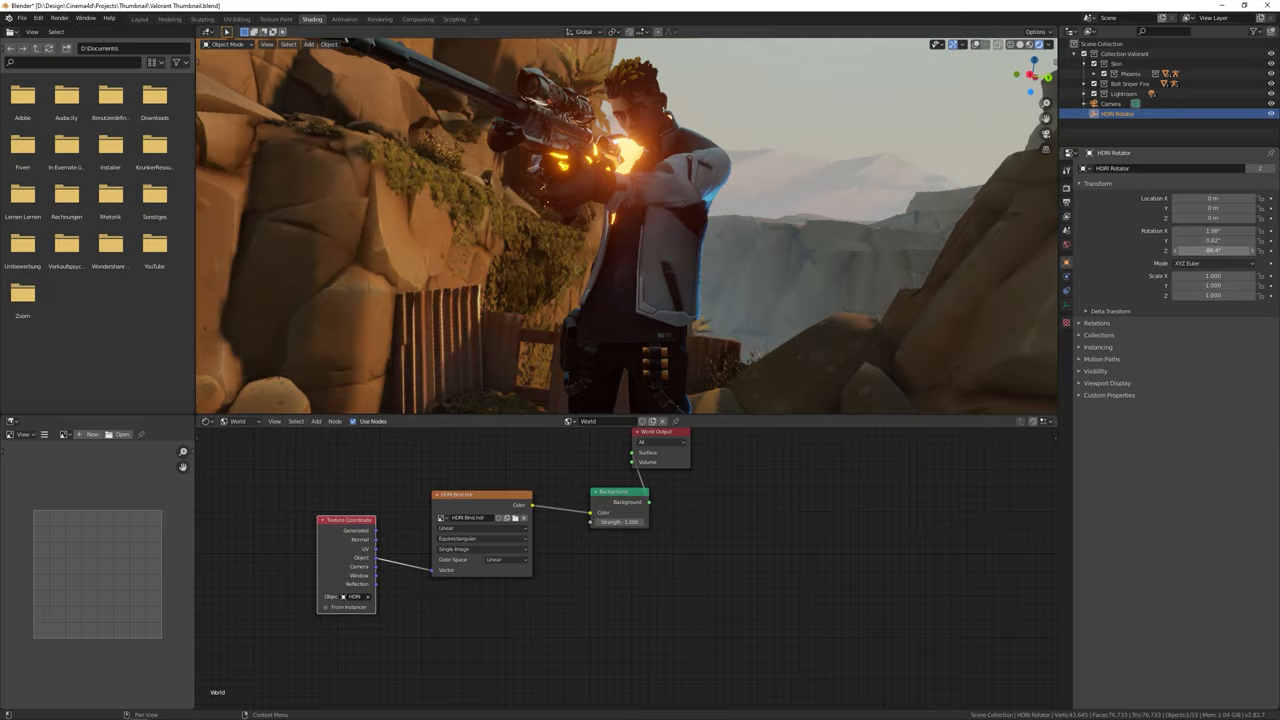
# - Swap the Environment Texture for another .hdr from the HDRi folder and return to the camera shot
pyautogui.click(498, 518)
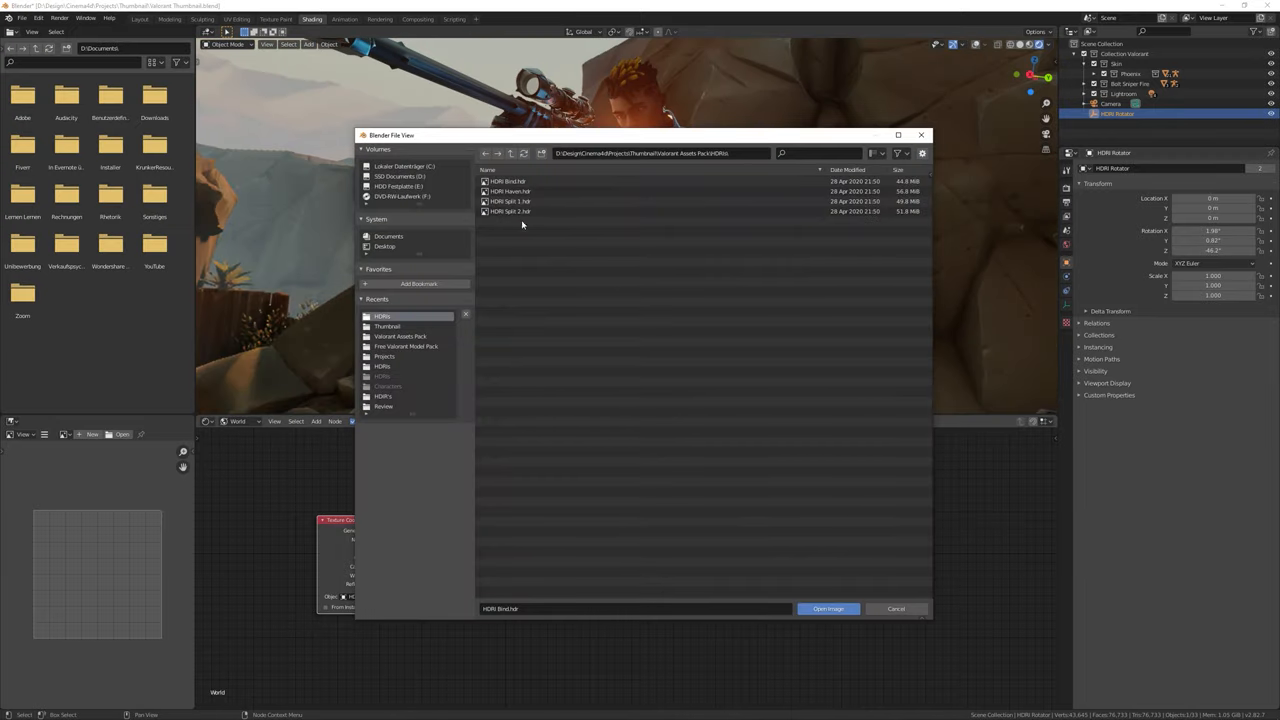
pyautogui.click(828, 608)
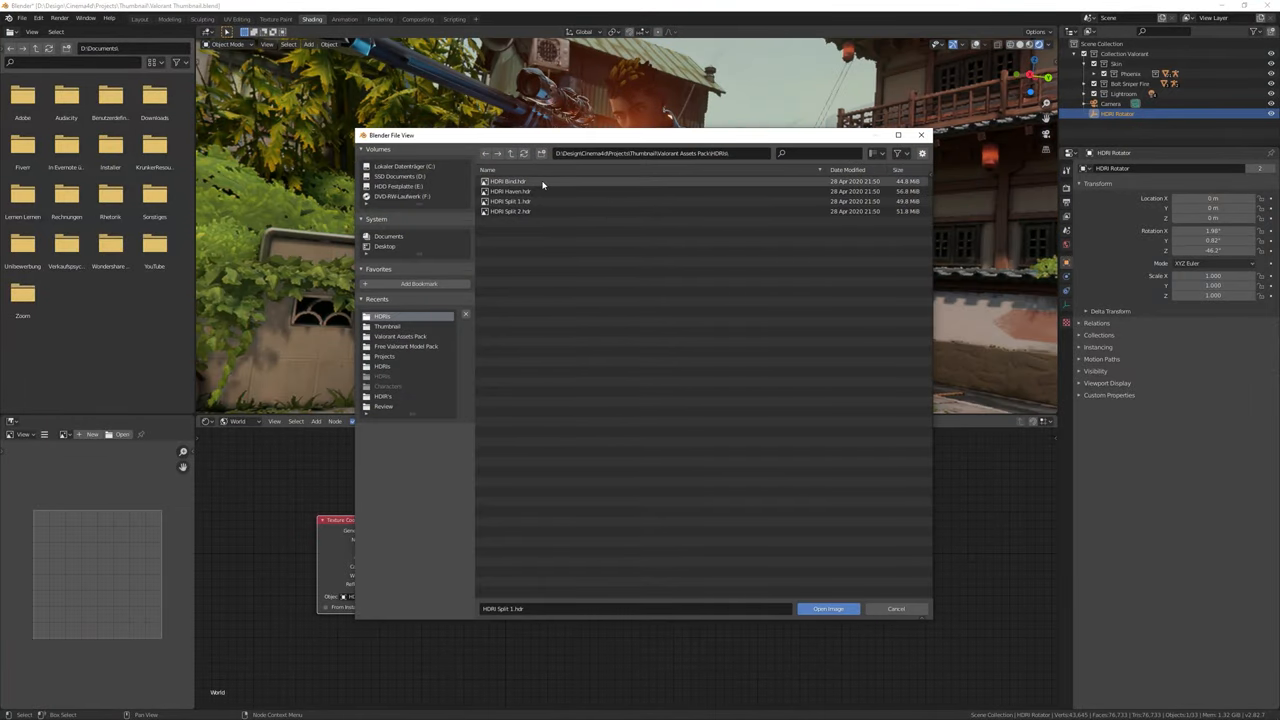
pyautogui.click(828, 608)
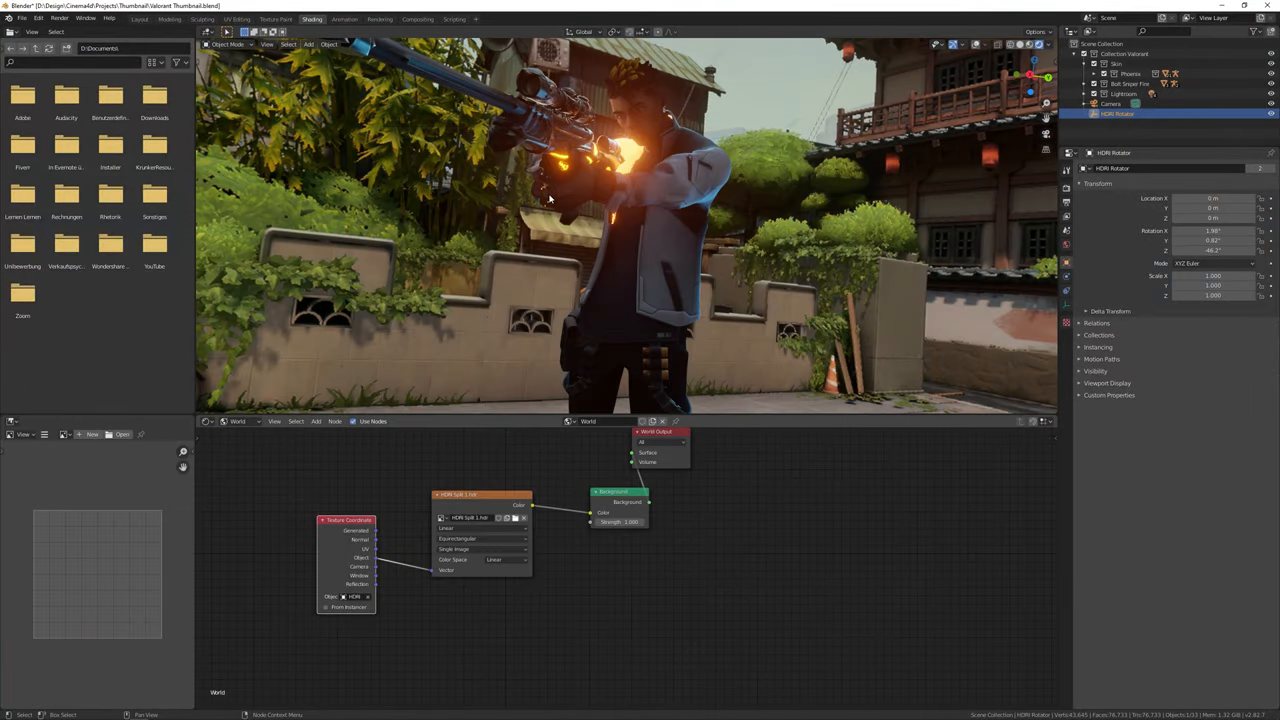
pyautogui.click(140, 20)
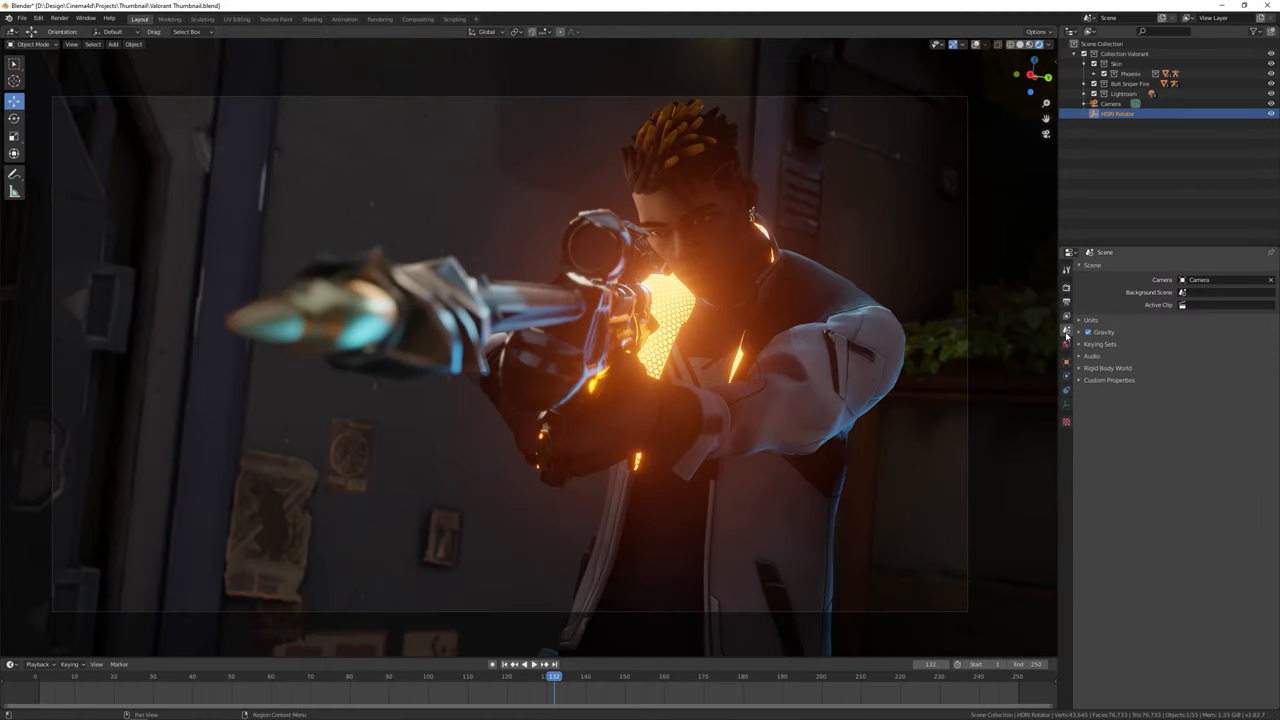
# - Set the output resolution and Eevee render samples, then bring up the Render menu
pyautogui.click(1066, 302)
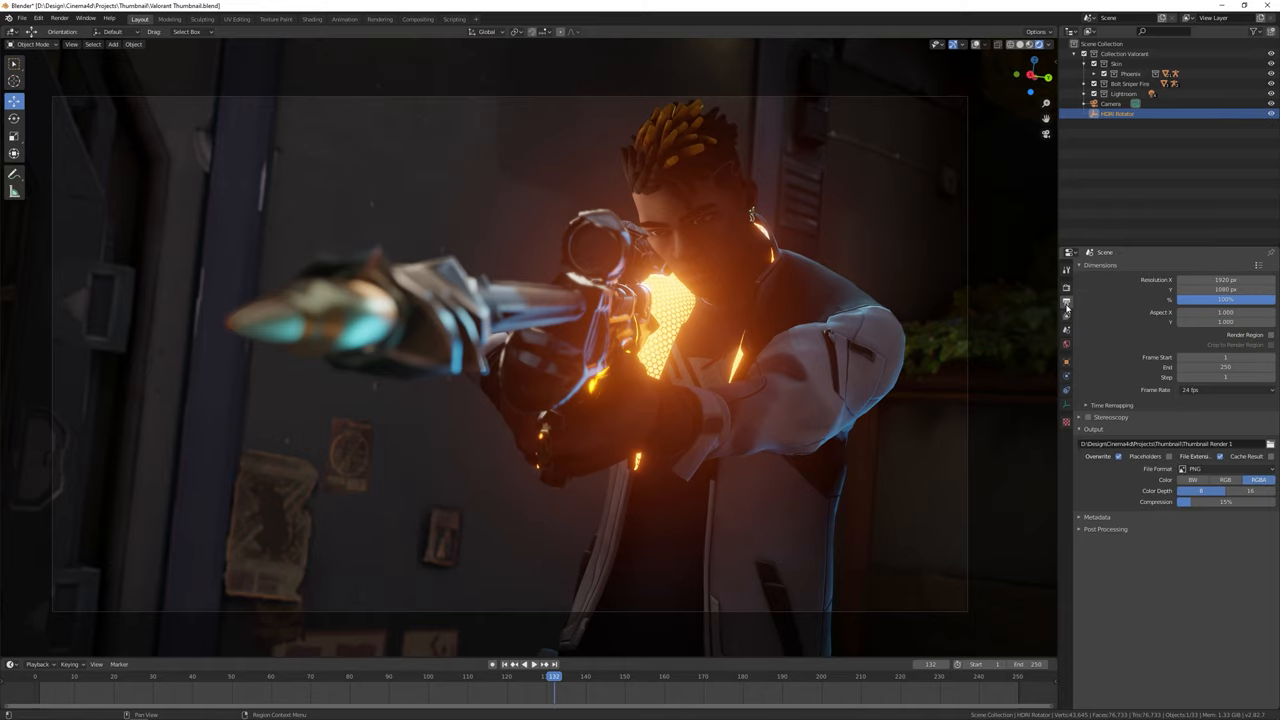
pyautogui.moveTo(1176, 276)
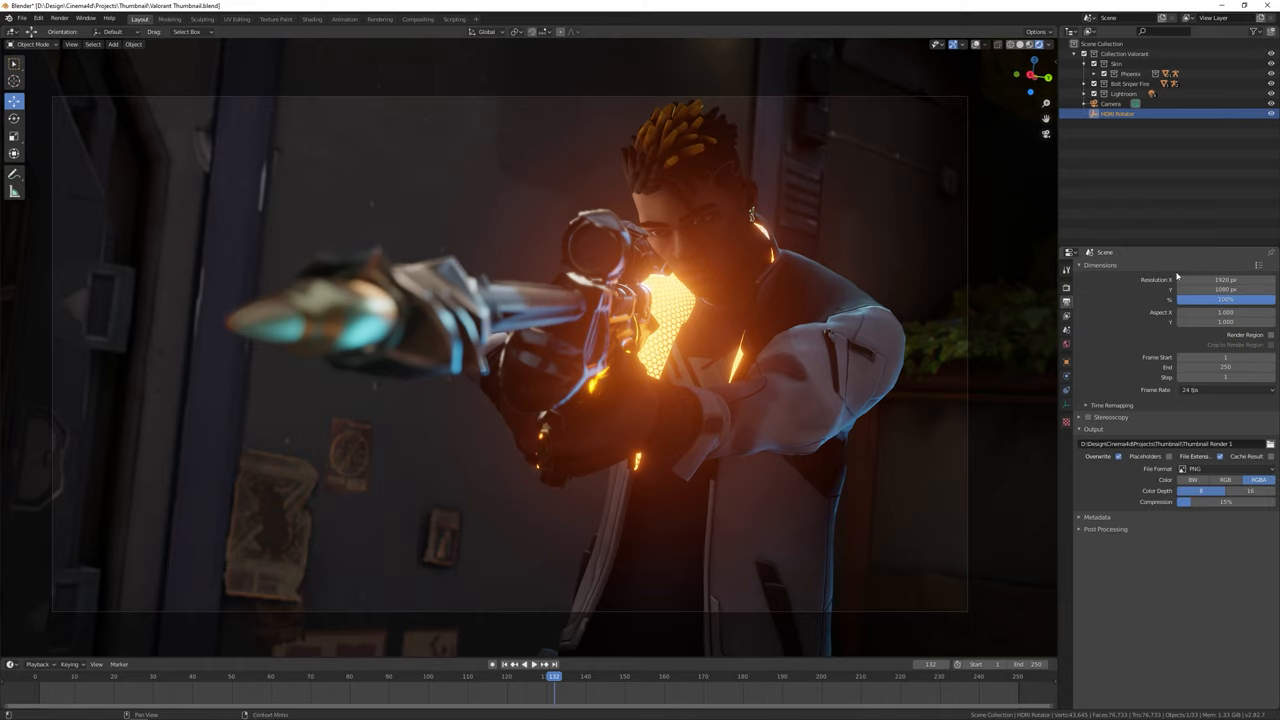
pyautogui.moveTo(1210, 340)
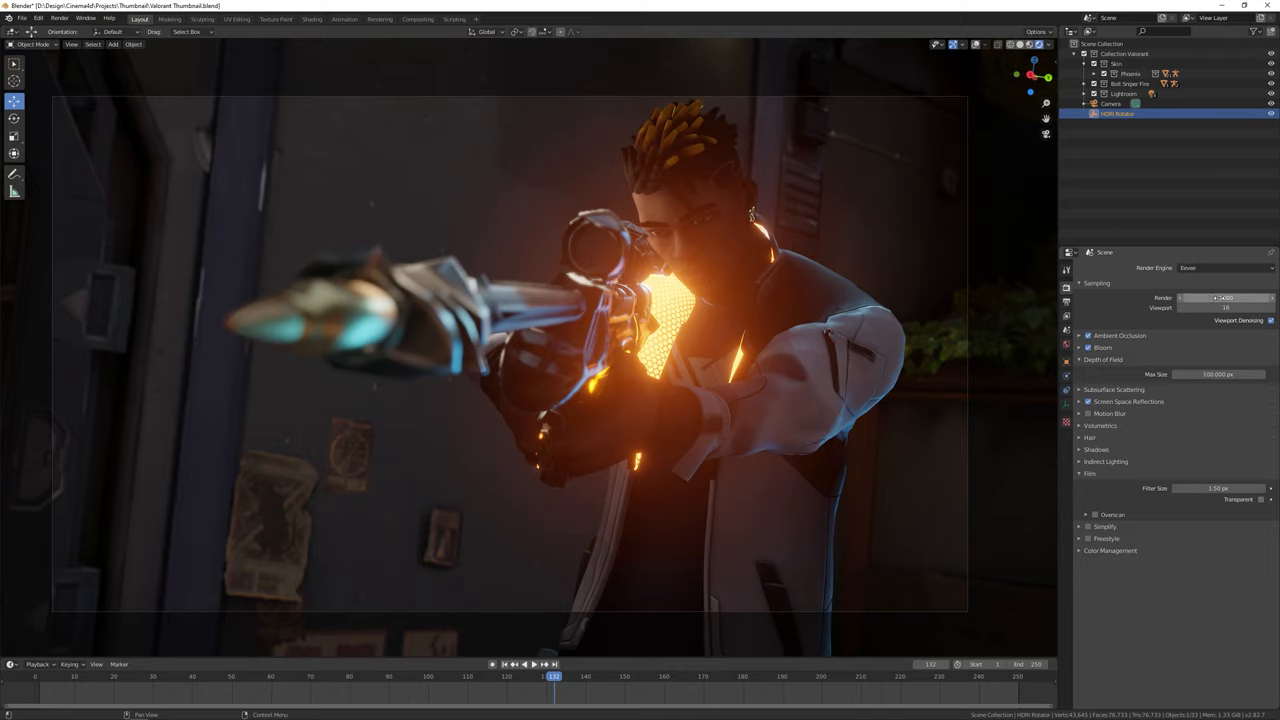
pyautogui.click(1224, 298)
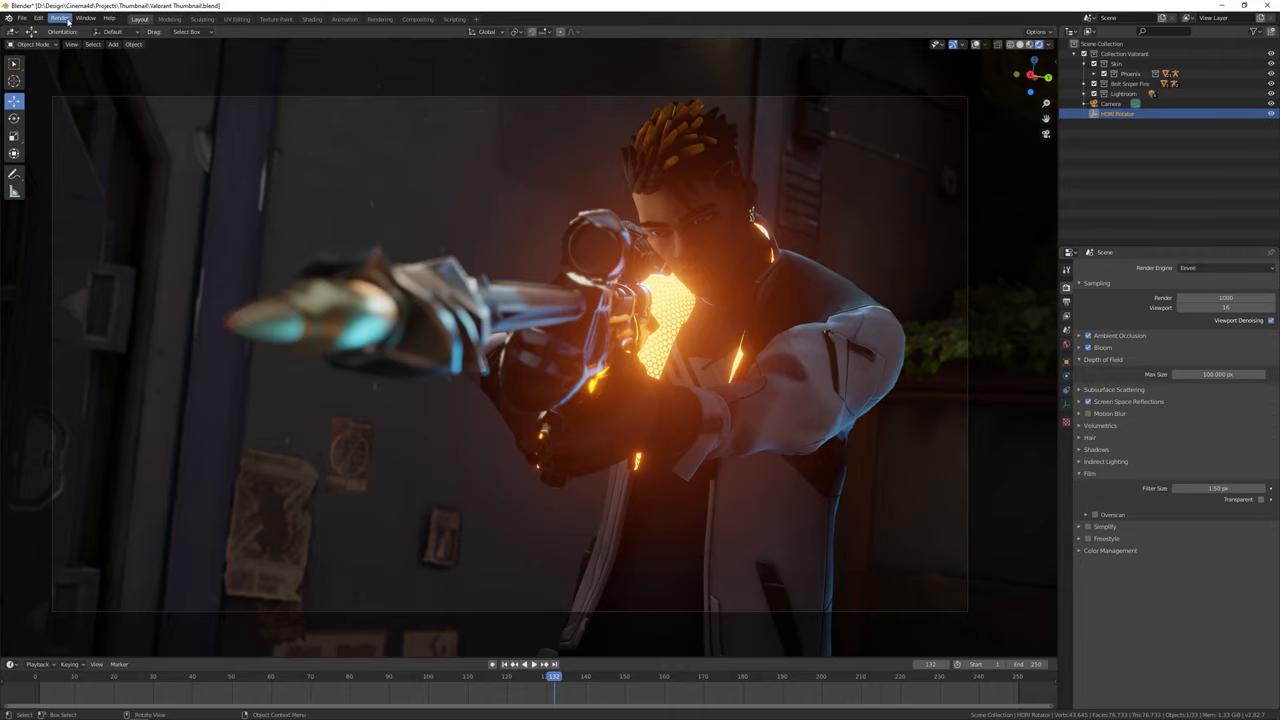
pyautogui.click(60, 18)
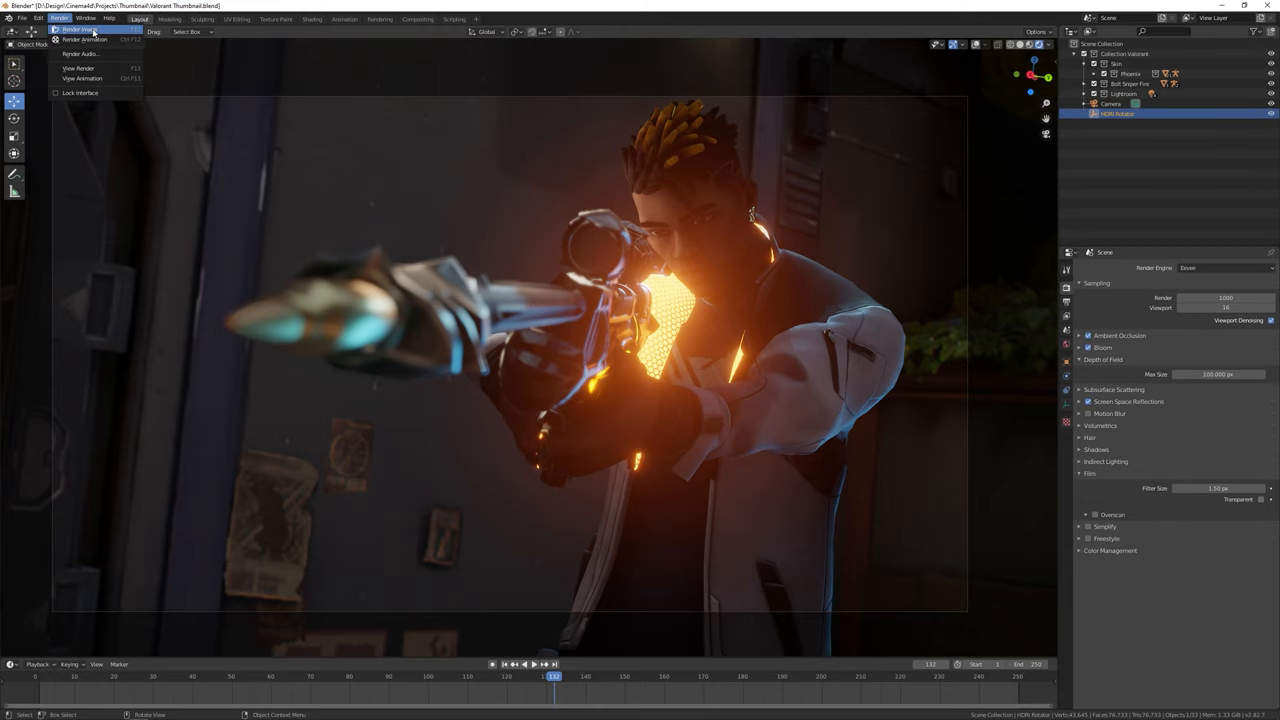
# - Render the camera view as a still image and start Save As Image
pyautogui.click(76, 30)
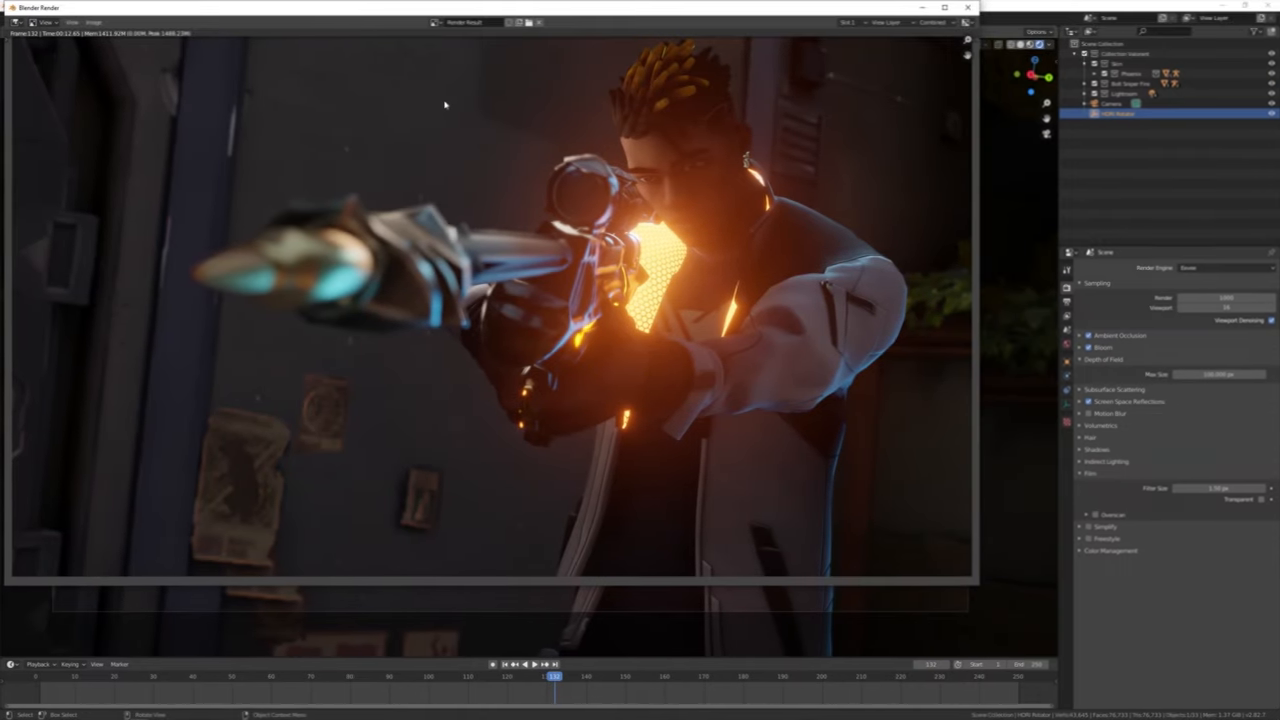
pyautogui.click(944, 8)
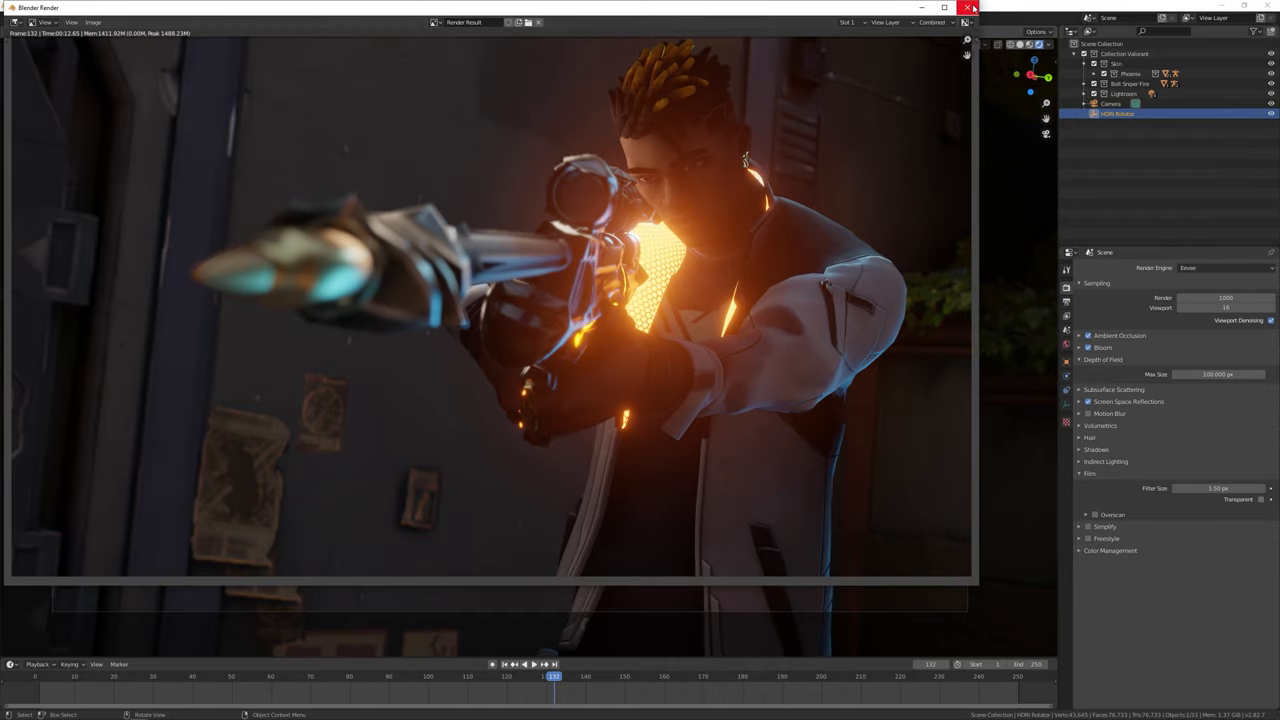
pyautogui.click(92, 22)
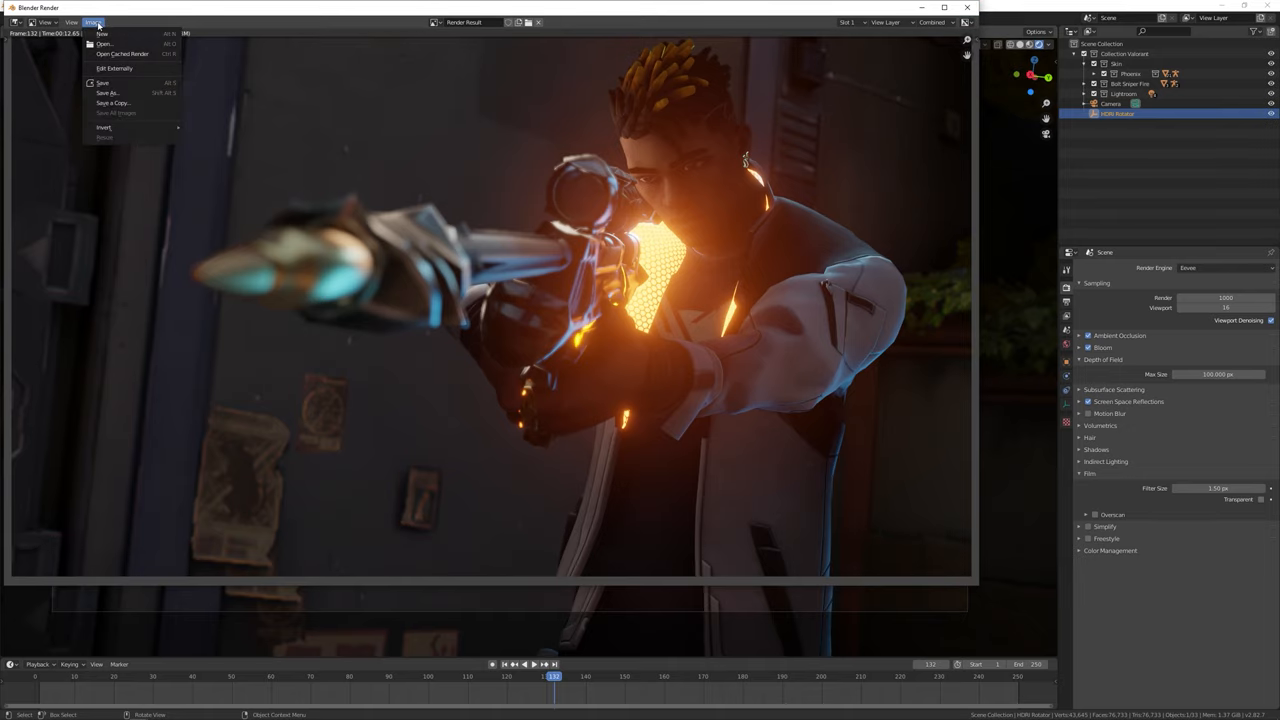
pyautogui.click(106, 94)
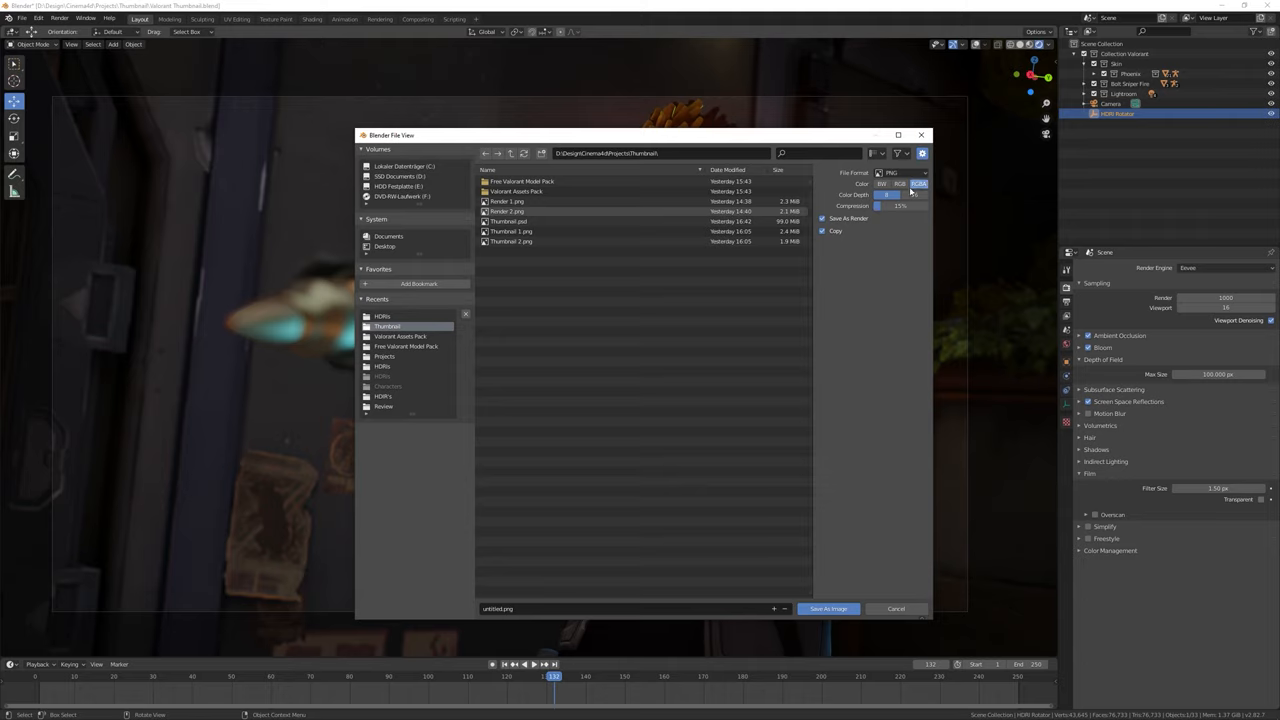
# - Save the Phoenix render into the thumbnail project folder and close the render window
pyautogui.click(914, 196)
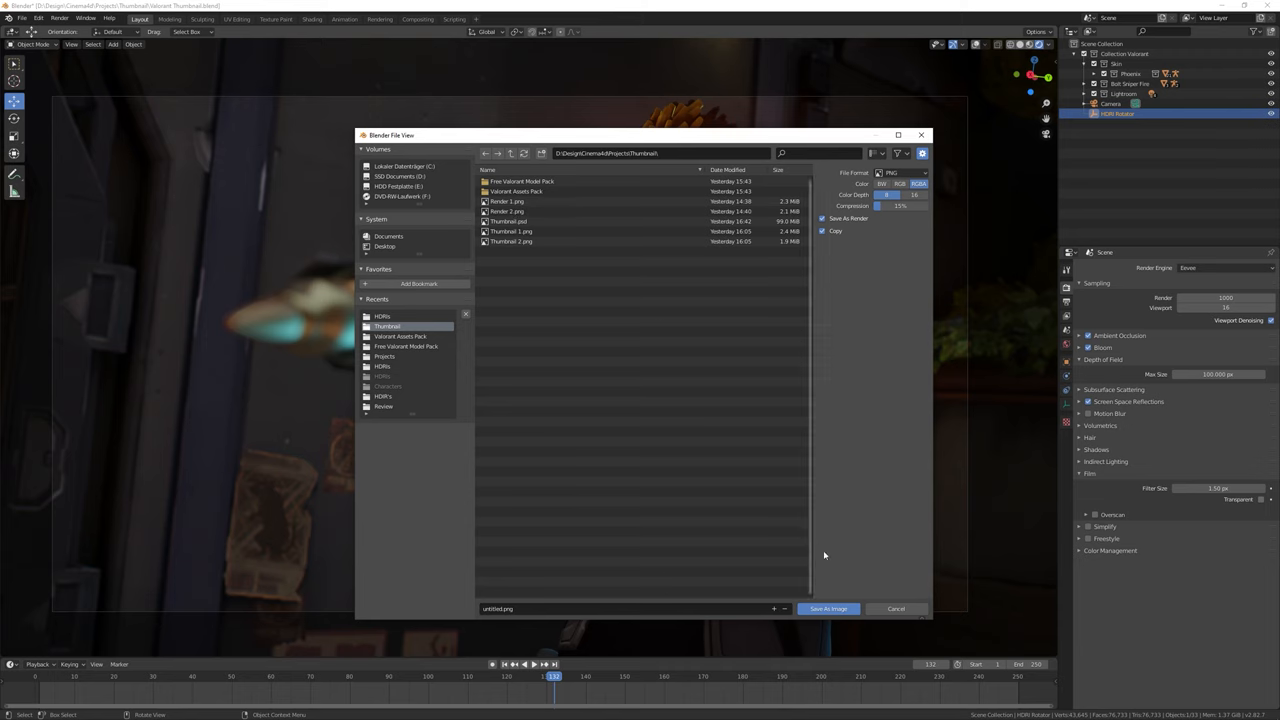
pyautogui.click(828, 608)
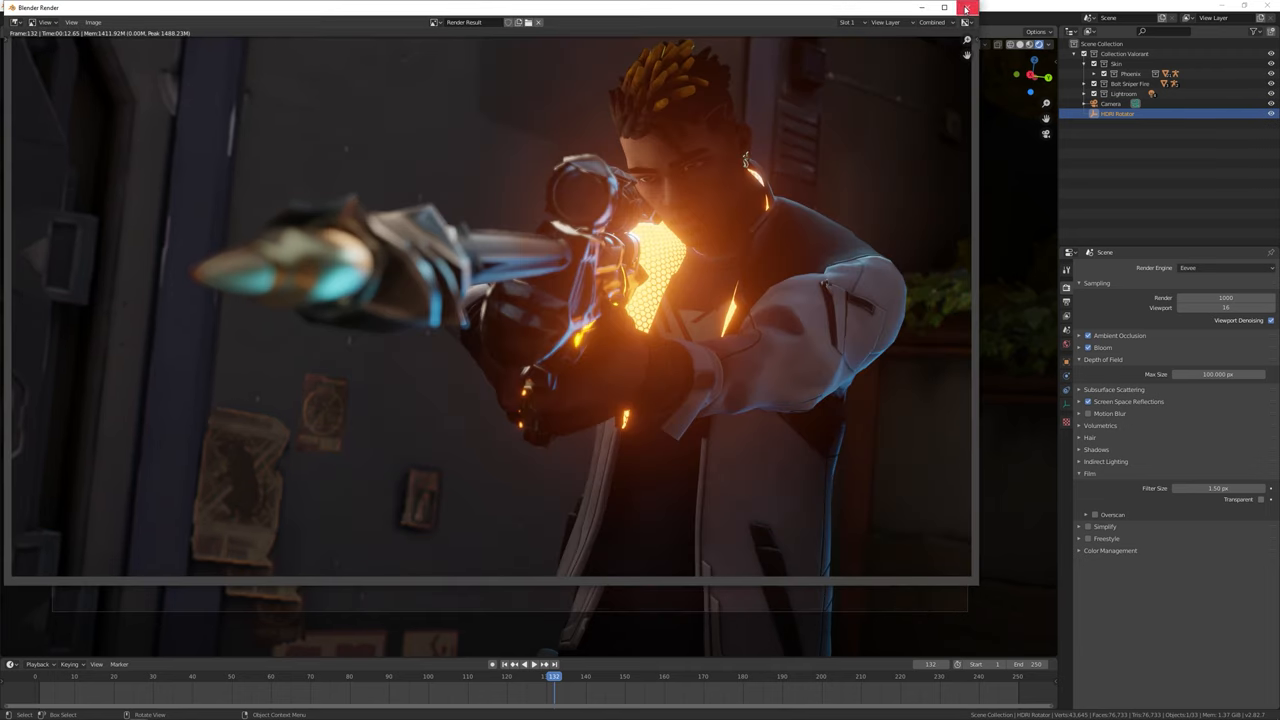
pyautogui.click(966, 8)
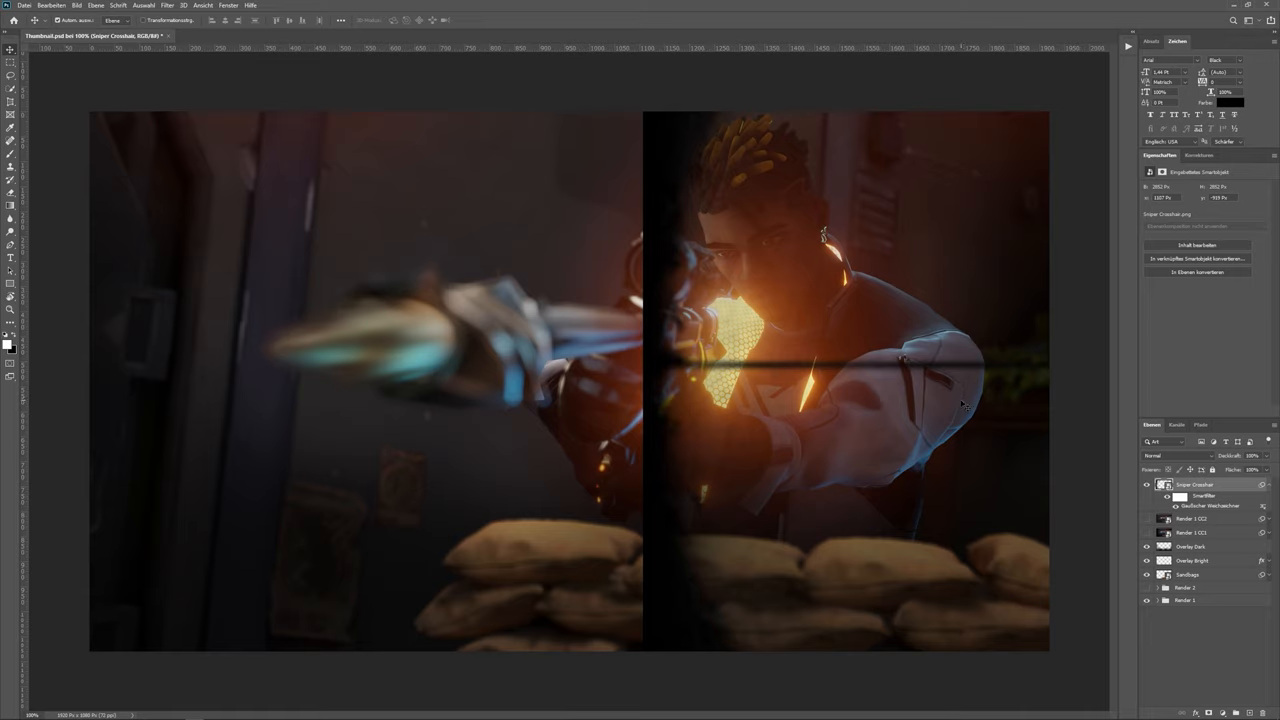
# - Hide the Sniper Crosshair layer so the composite shows without the lines
pyautogui.click(1148, 486)
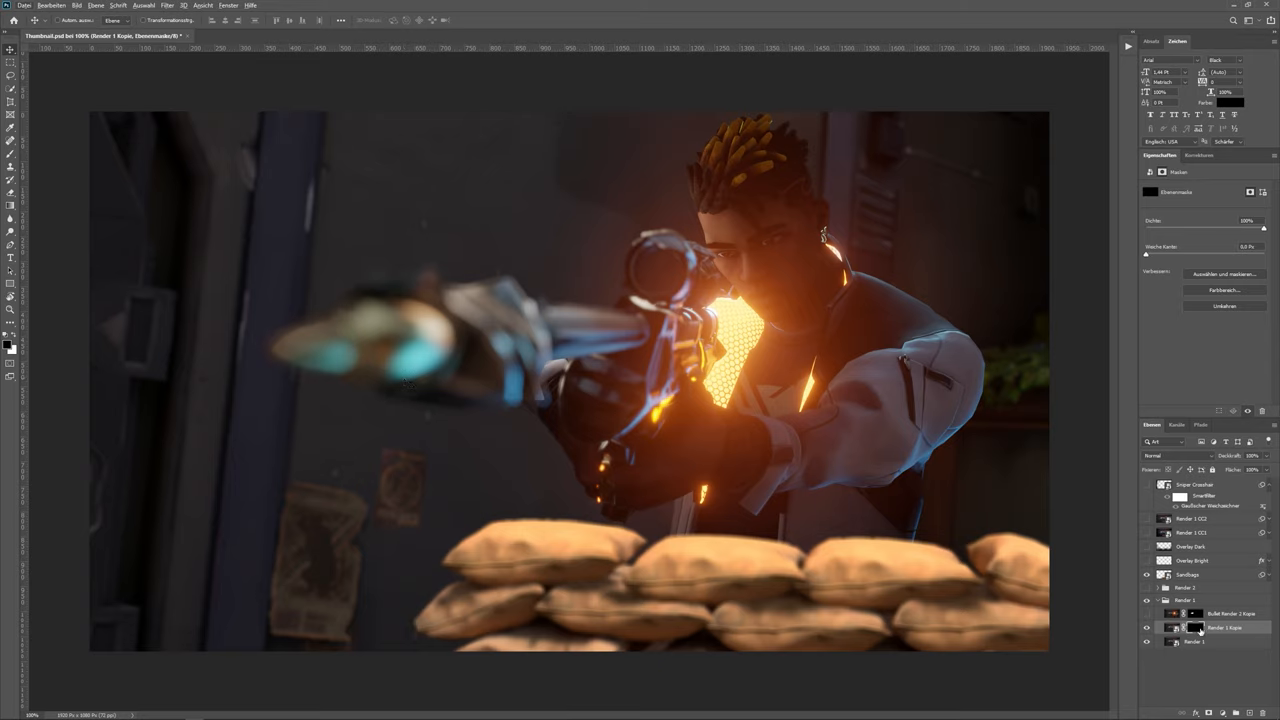
pyautogui.moveTo(64, 156)
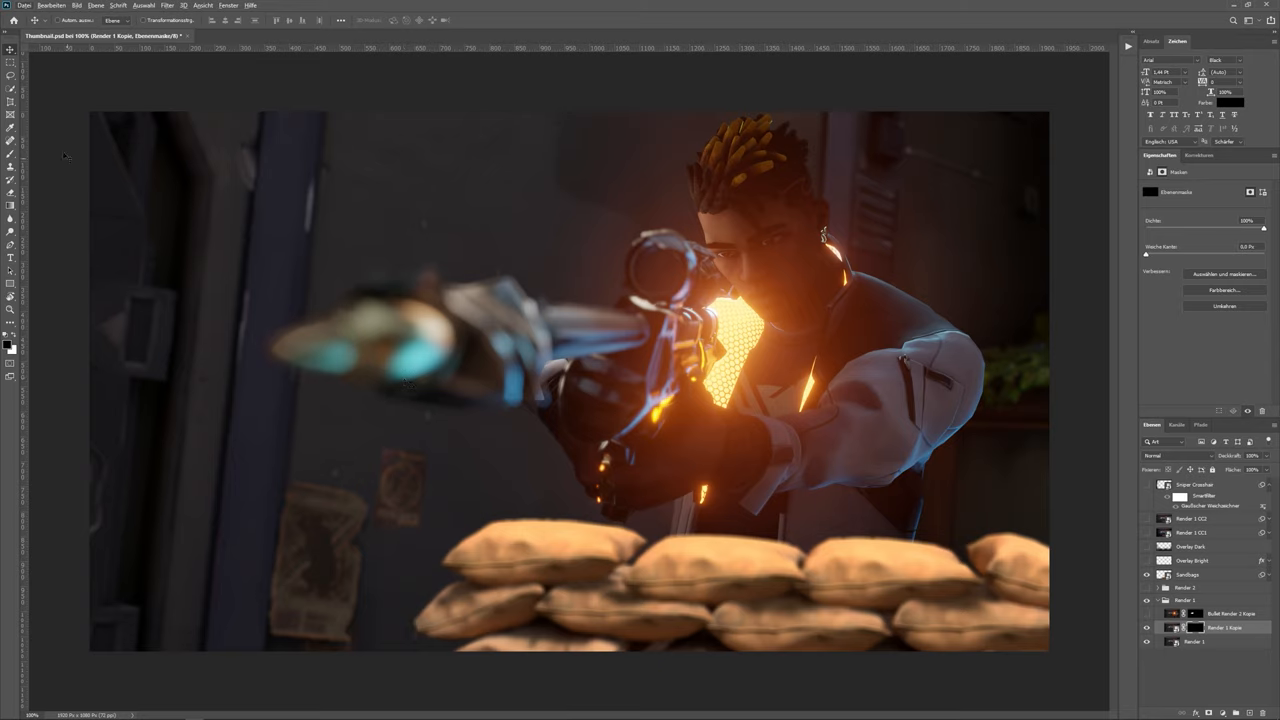
pyautogui.click(52, 4)
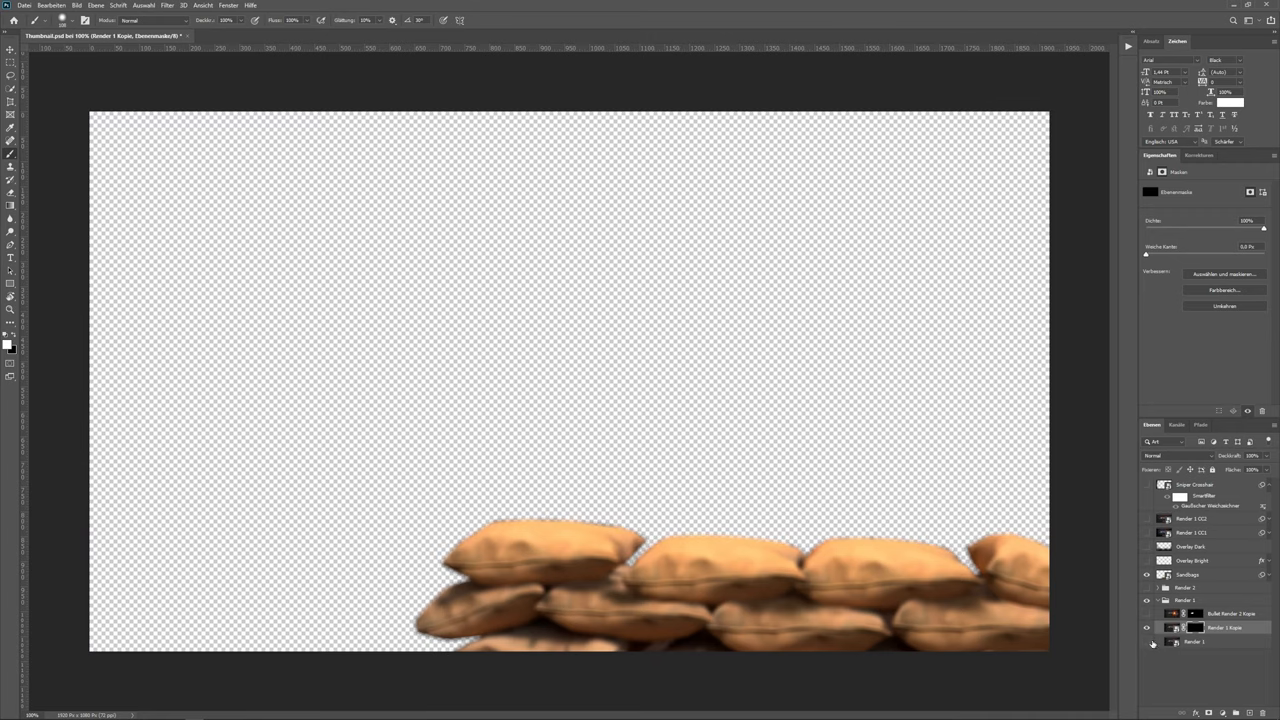
# - Apply a Motion Blur filter to the isolated rifle barrel-tip layer
pyautogui.click(1148, 628)
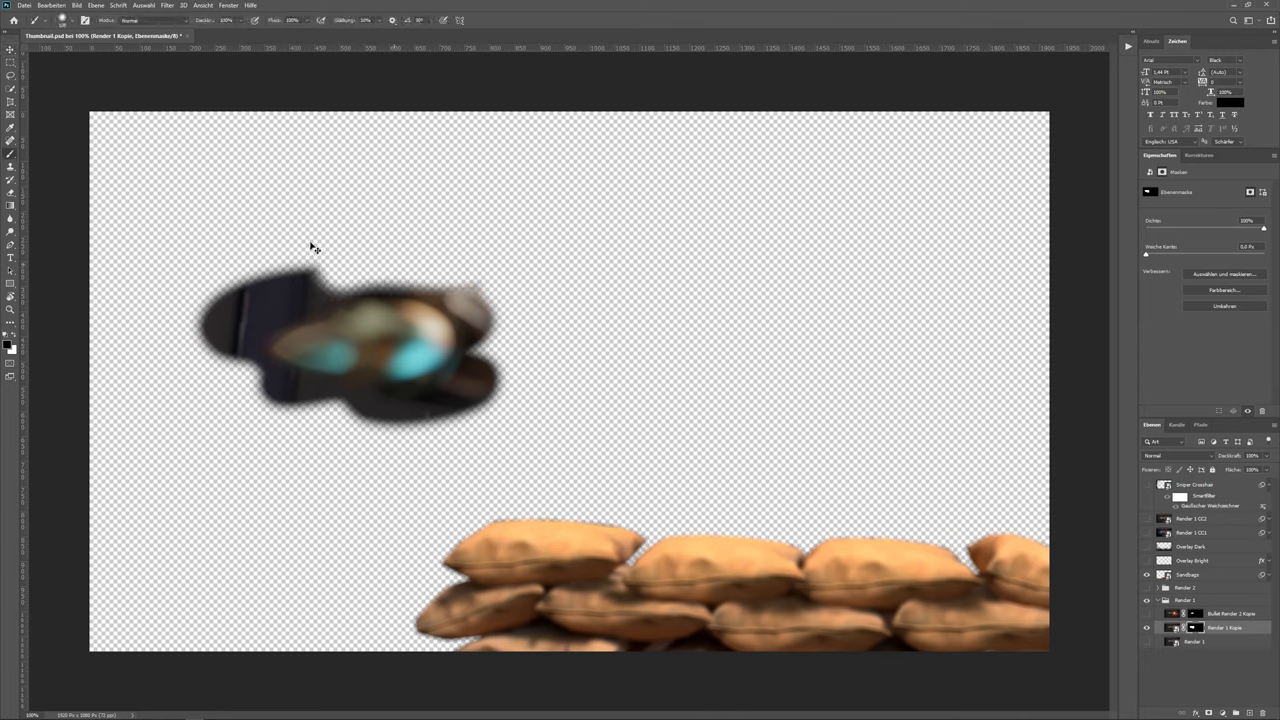
pyautogui.click(168, 4)
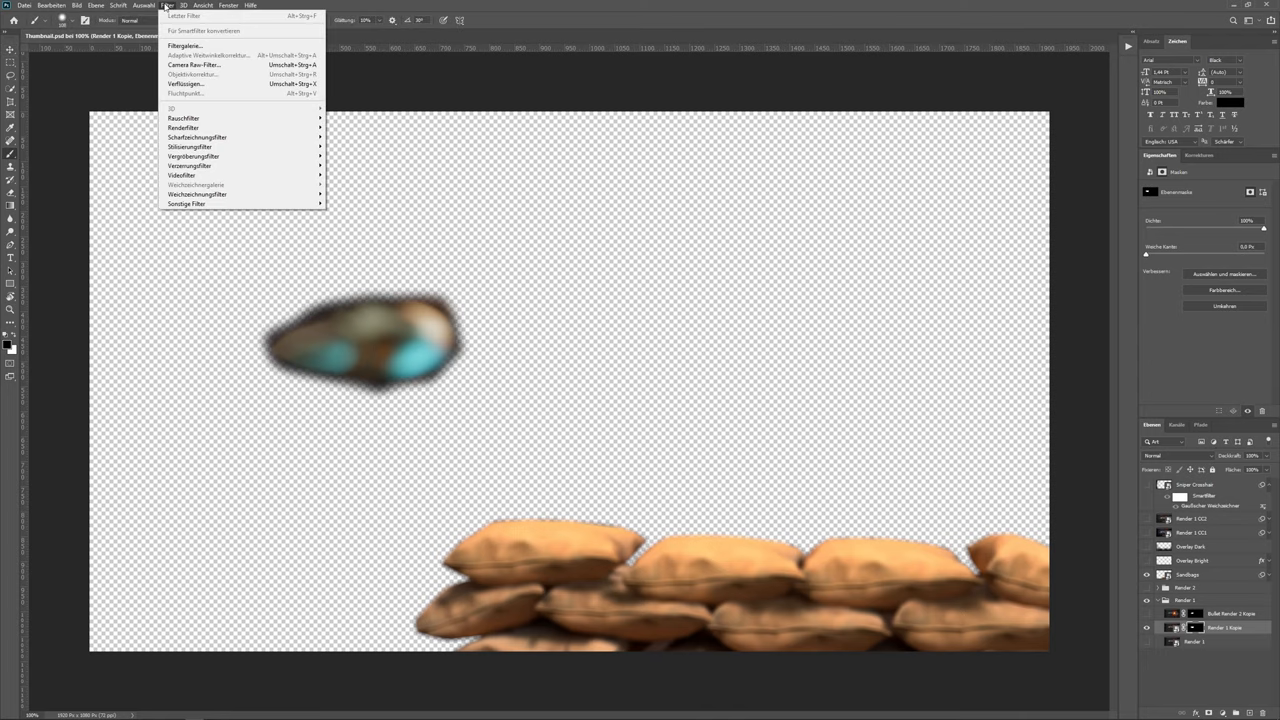
pyautogui.click(196, 194)
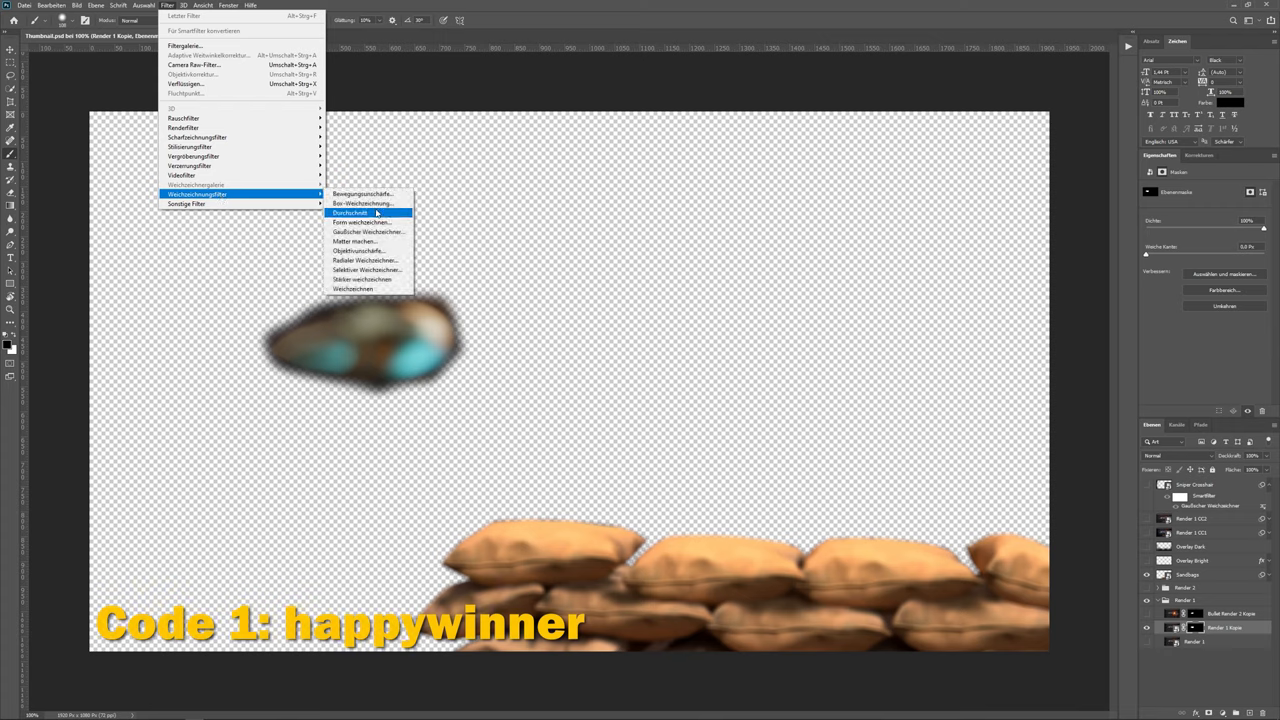
pyautogui.click(360, 192)
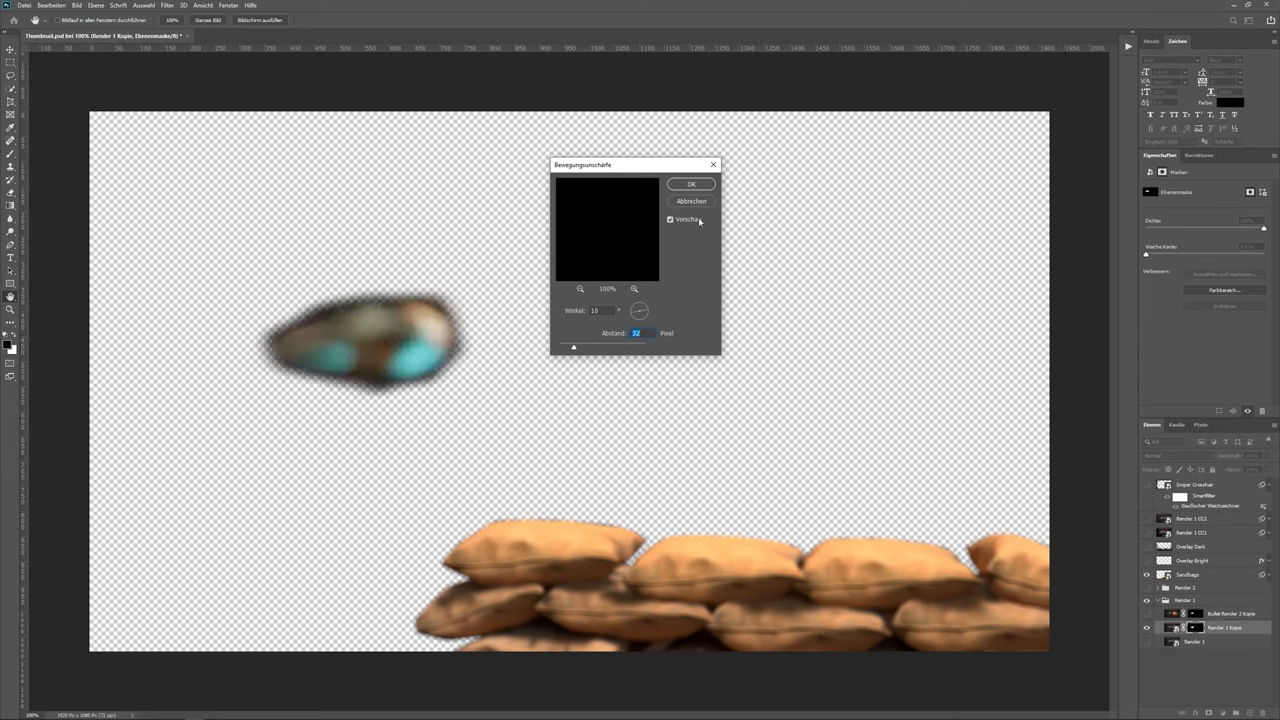
pyautogui.click(692, 184)
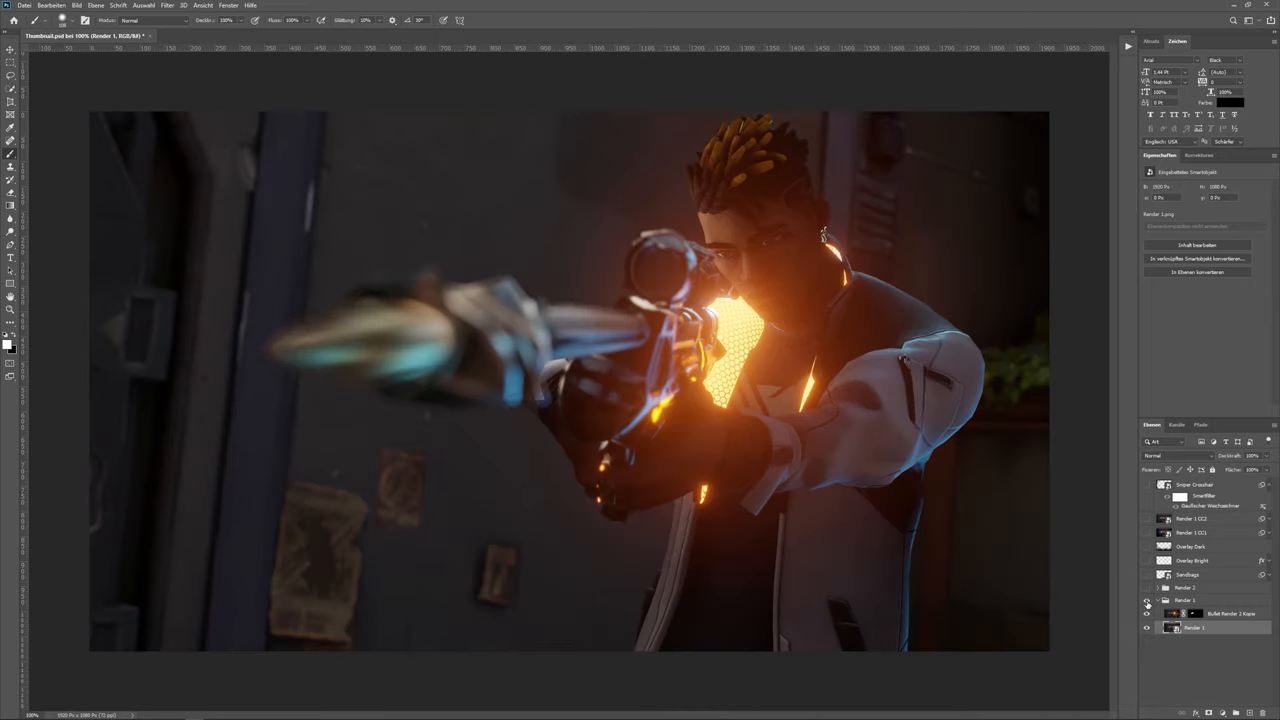
pyautogui.click(1148, 600)
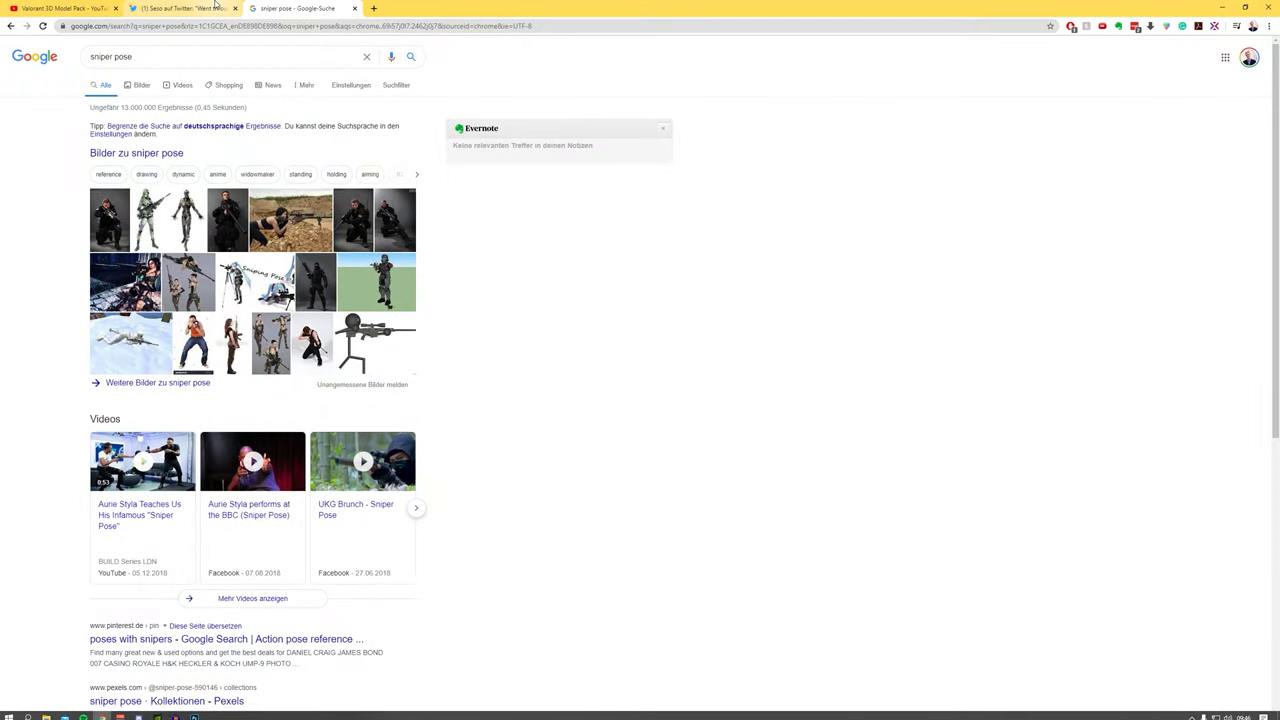
# - View the Valorant elements PSD tweet and the Valorant Assets Pack store page in Chrome
pyautogui.click(180, 8)
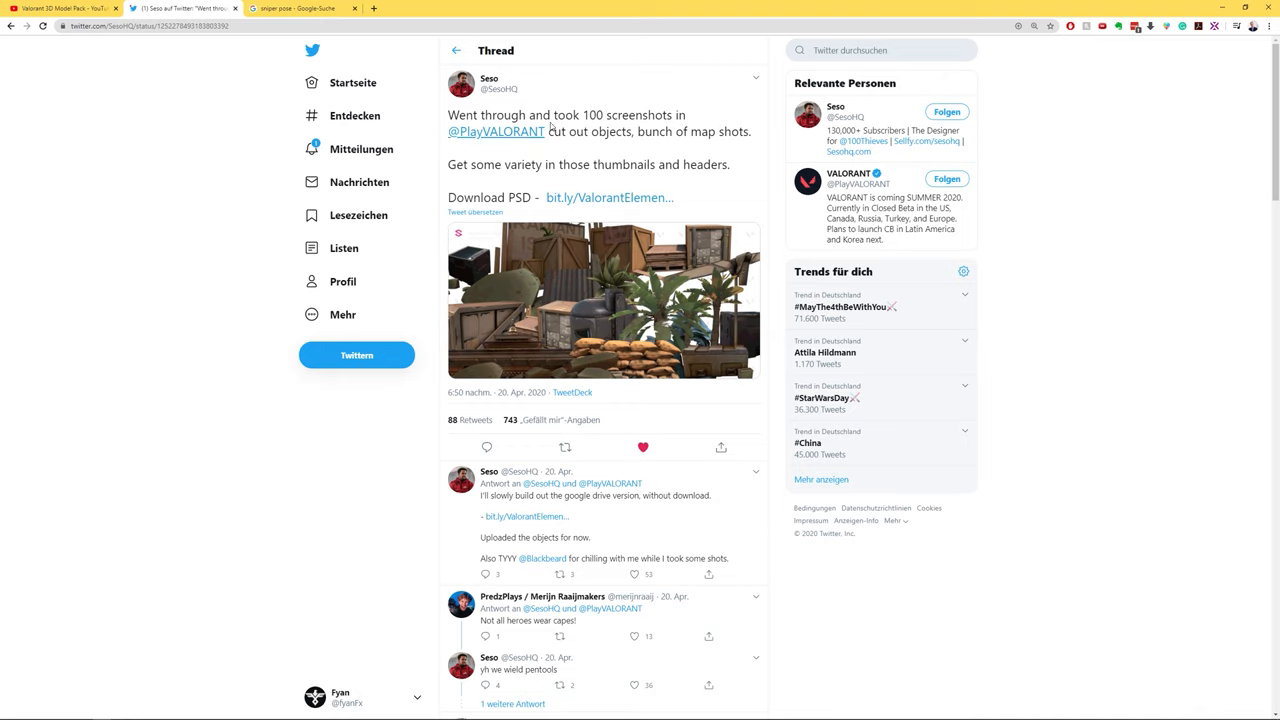
pyautogui.moveTo(608, 198)
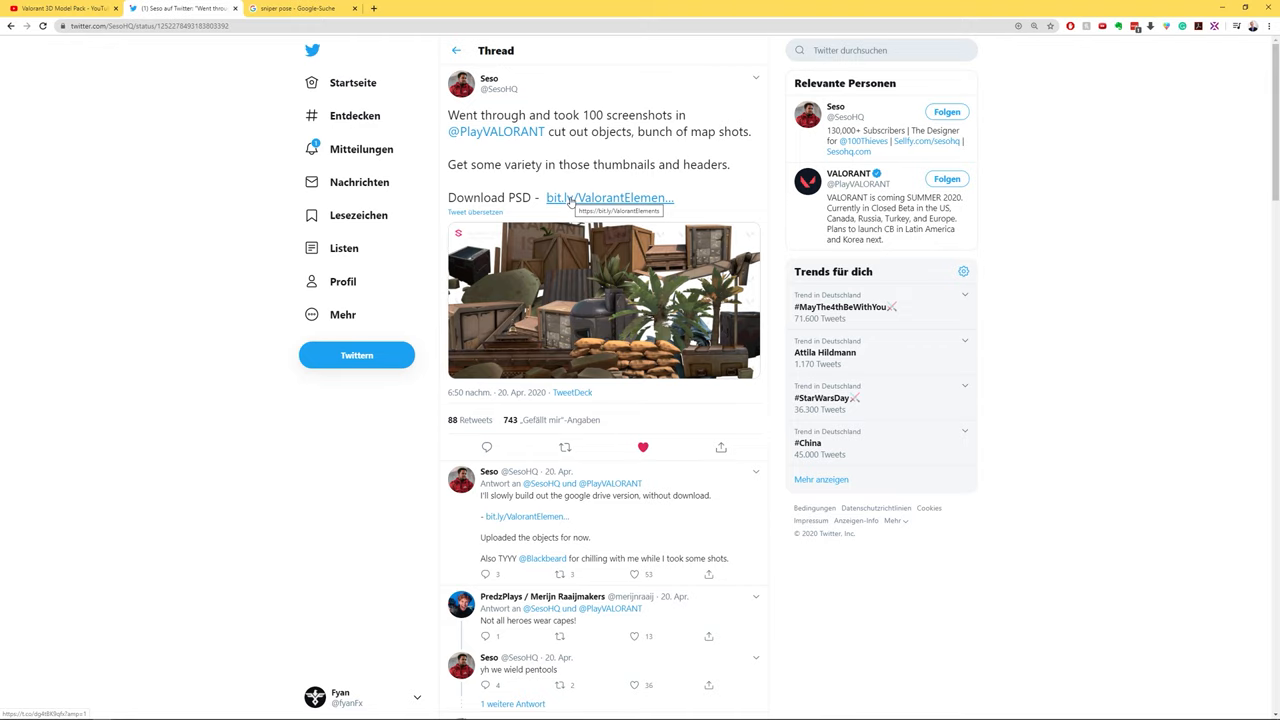
pyautogui.moveTo(488, 108)
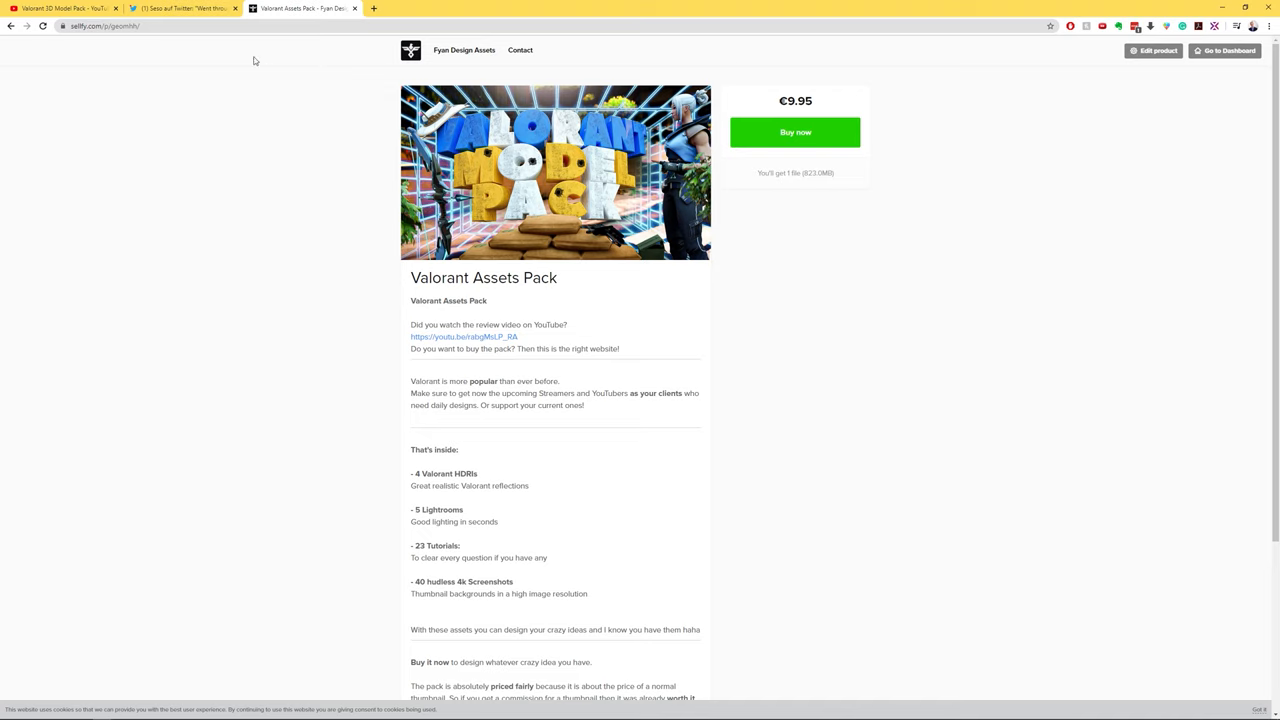
pyautogui.click(184, 8)
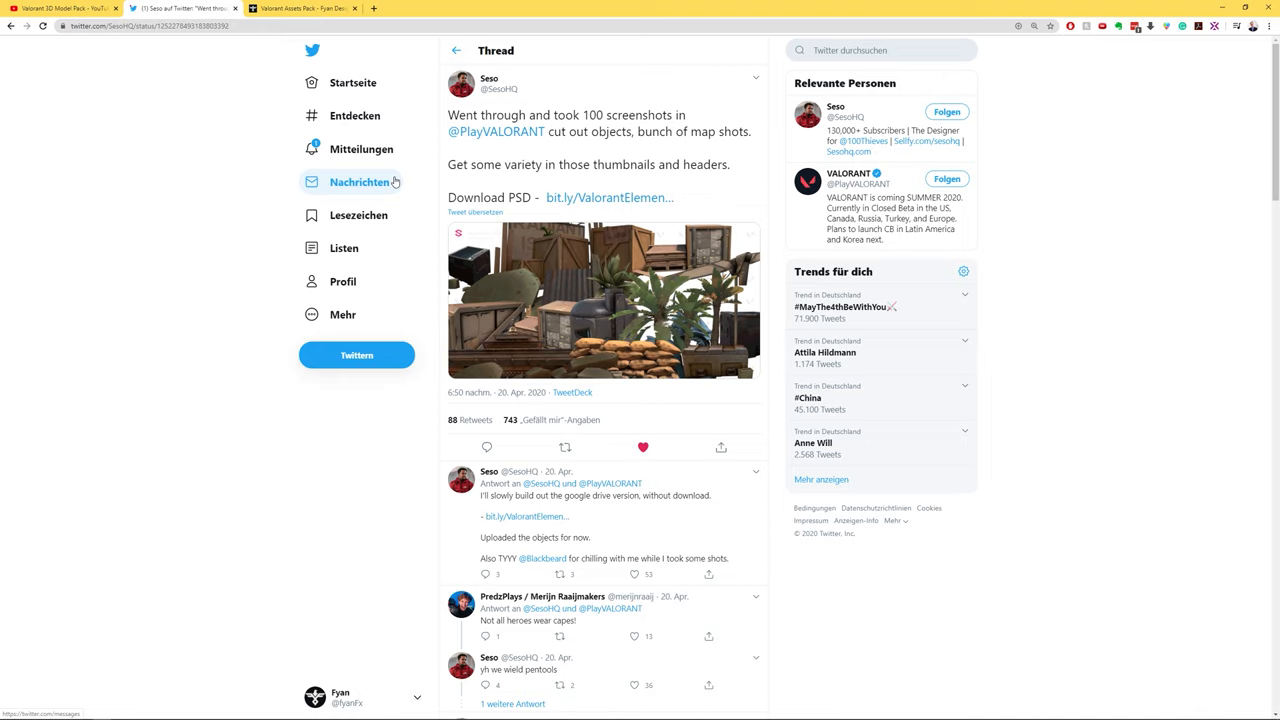
pyautogui.moveTo(360, 148)
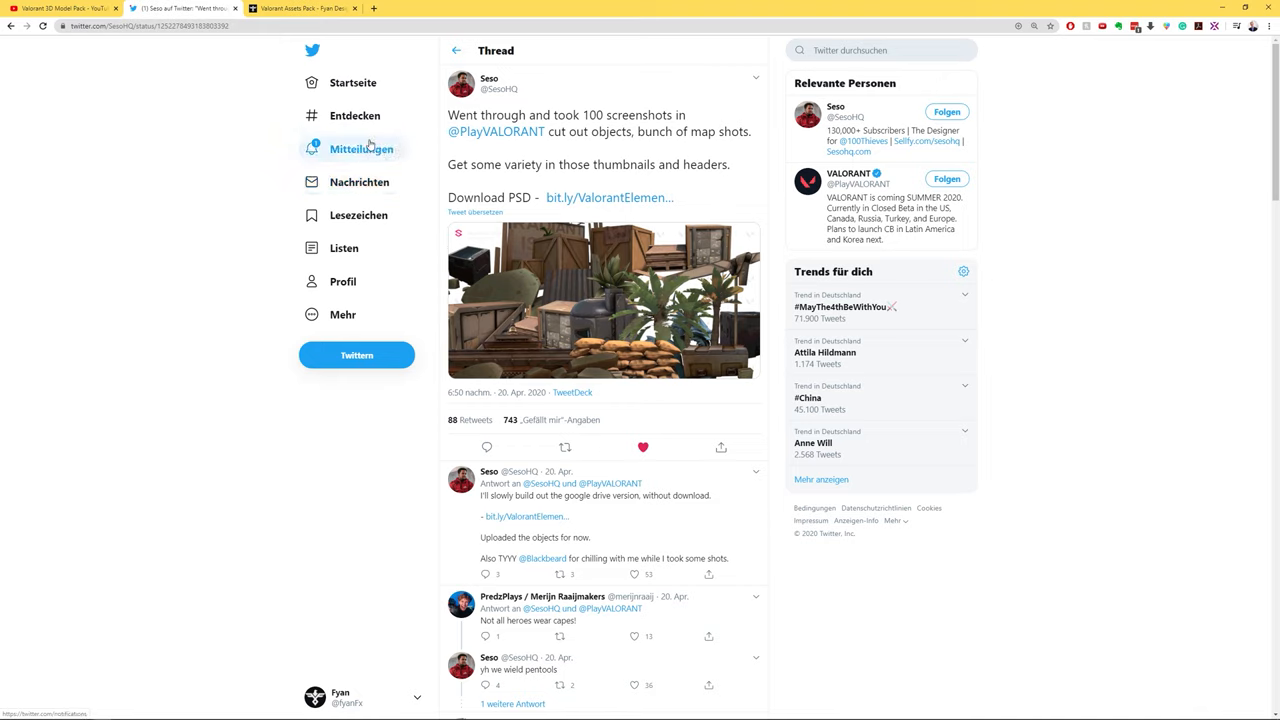
pyautogui.moveTo(624, 322)
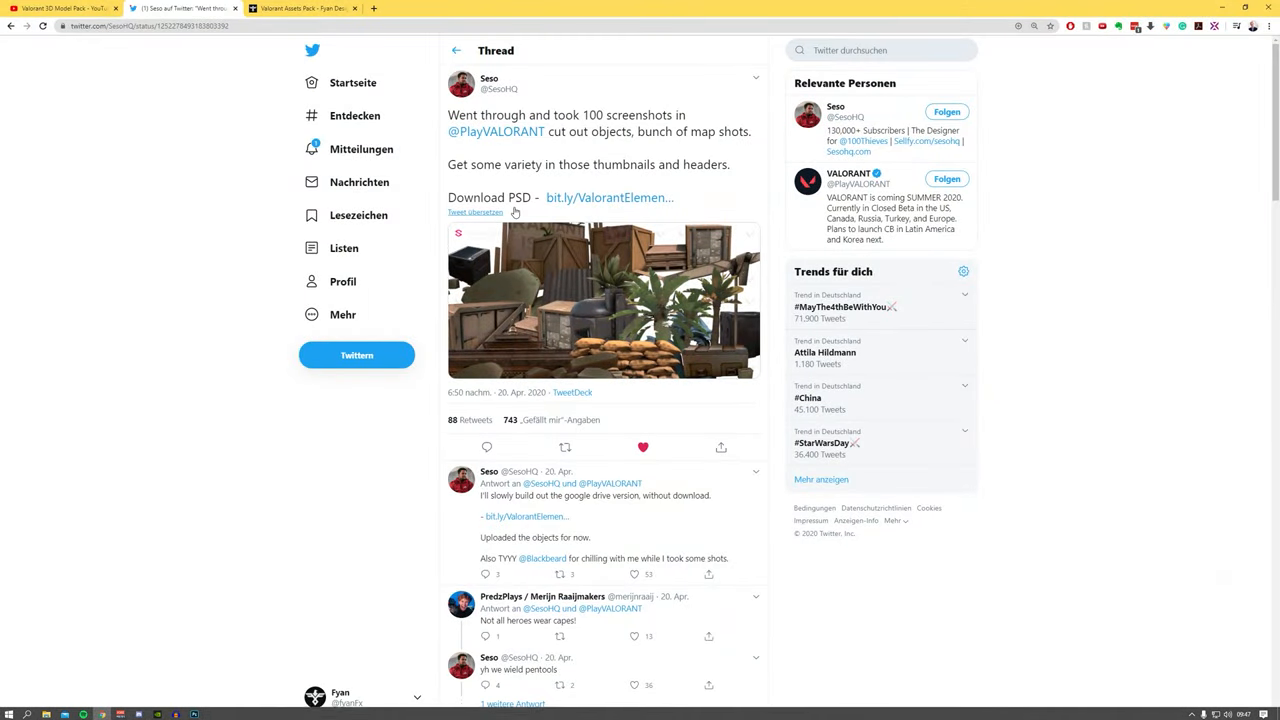
pyautogui.click(300, 8)
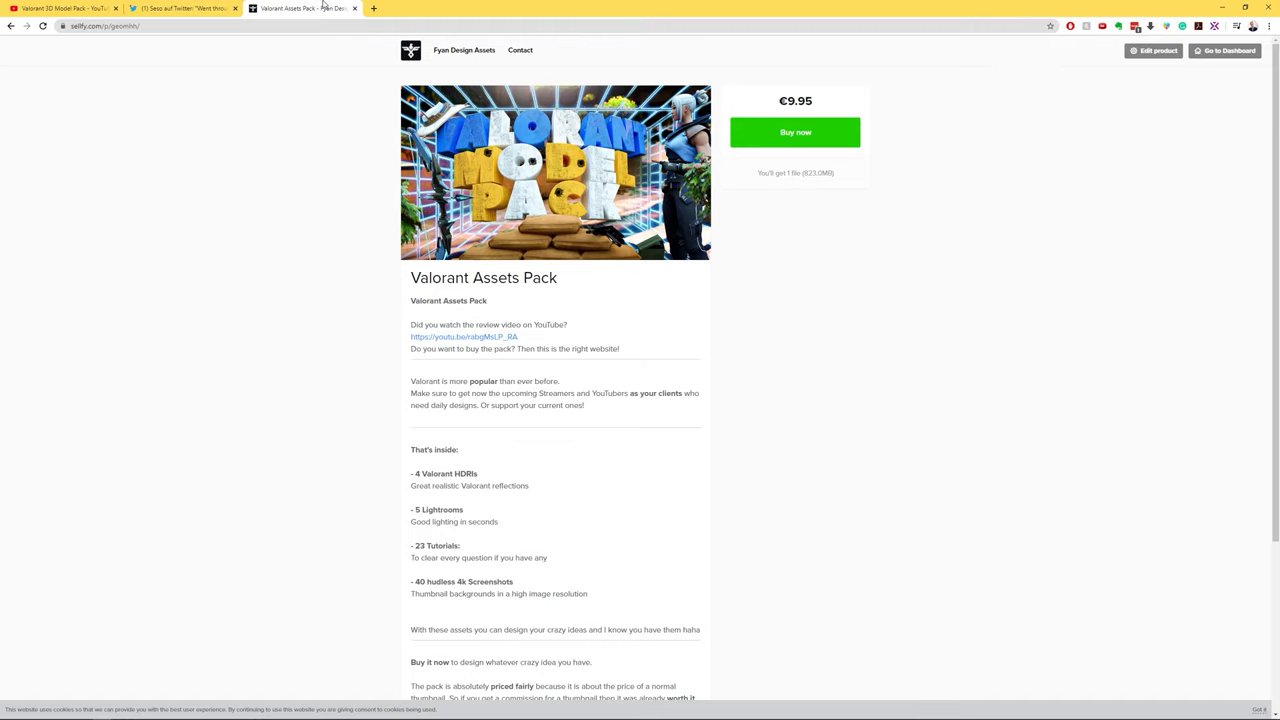
pyautogui.click(184, 8)
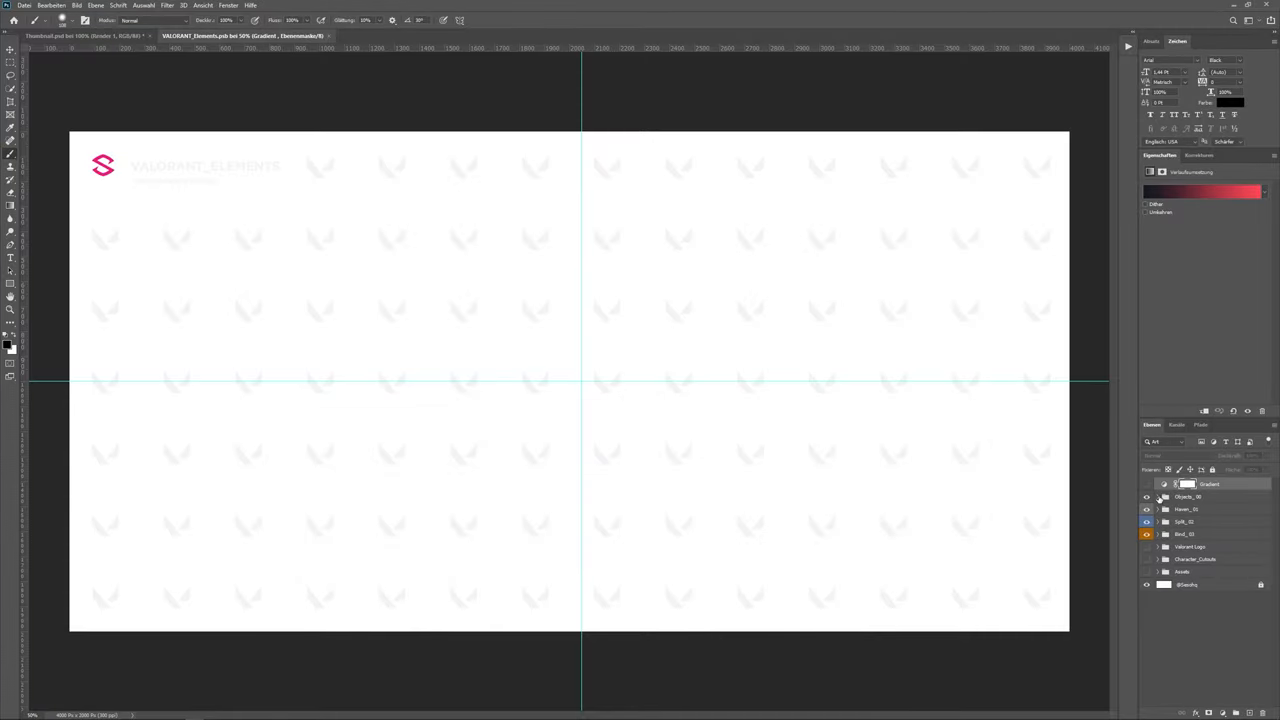
# - Return to the Phoenix thumbnail document and make the sandbag layer visible again
pyautogui.click(1156, 496)
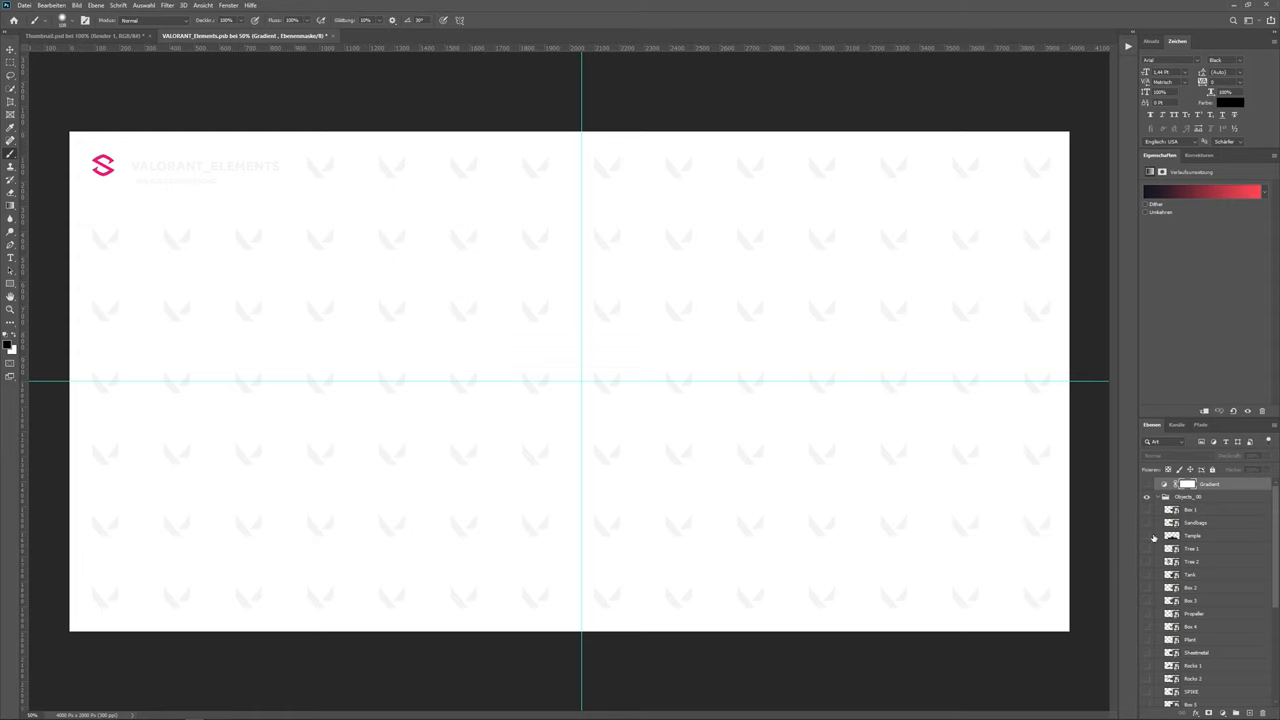
pyautogui.click(1148, 522)
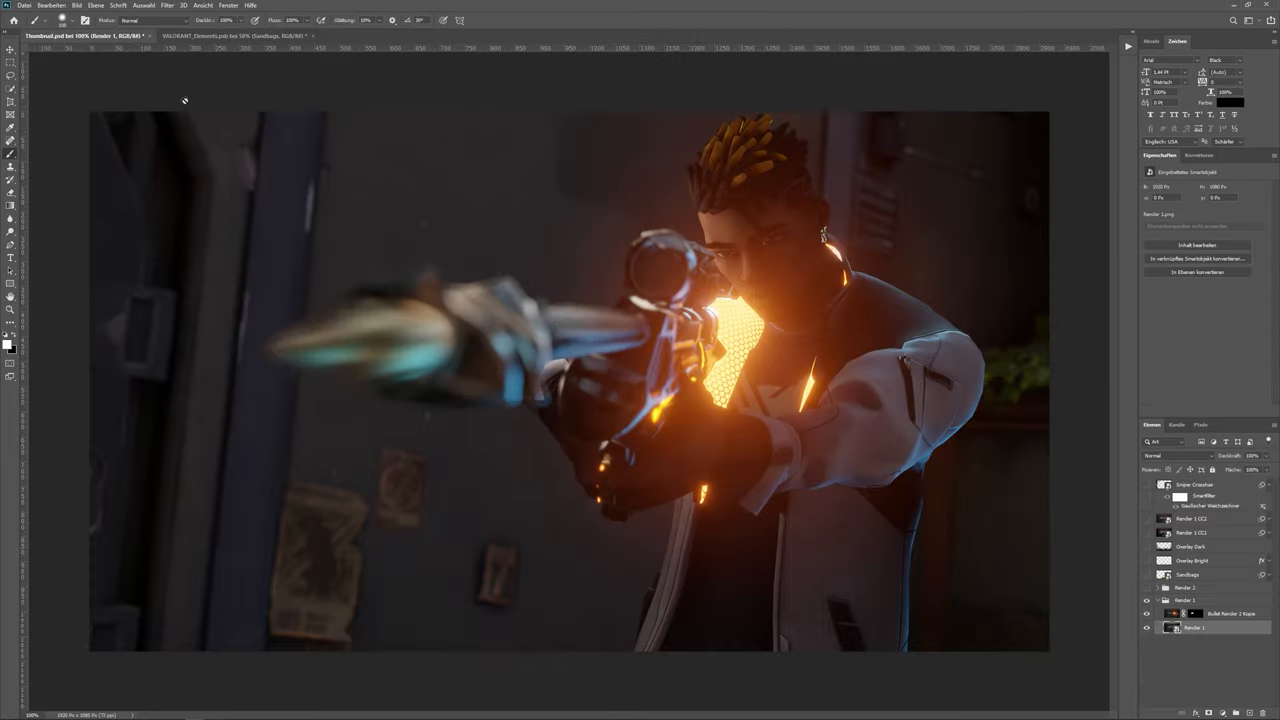
pyautogui.click(1148, 576)
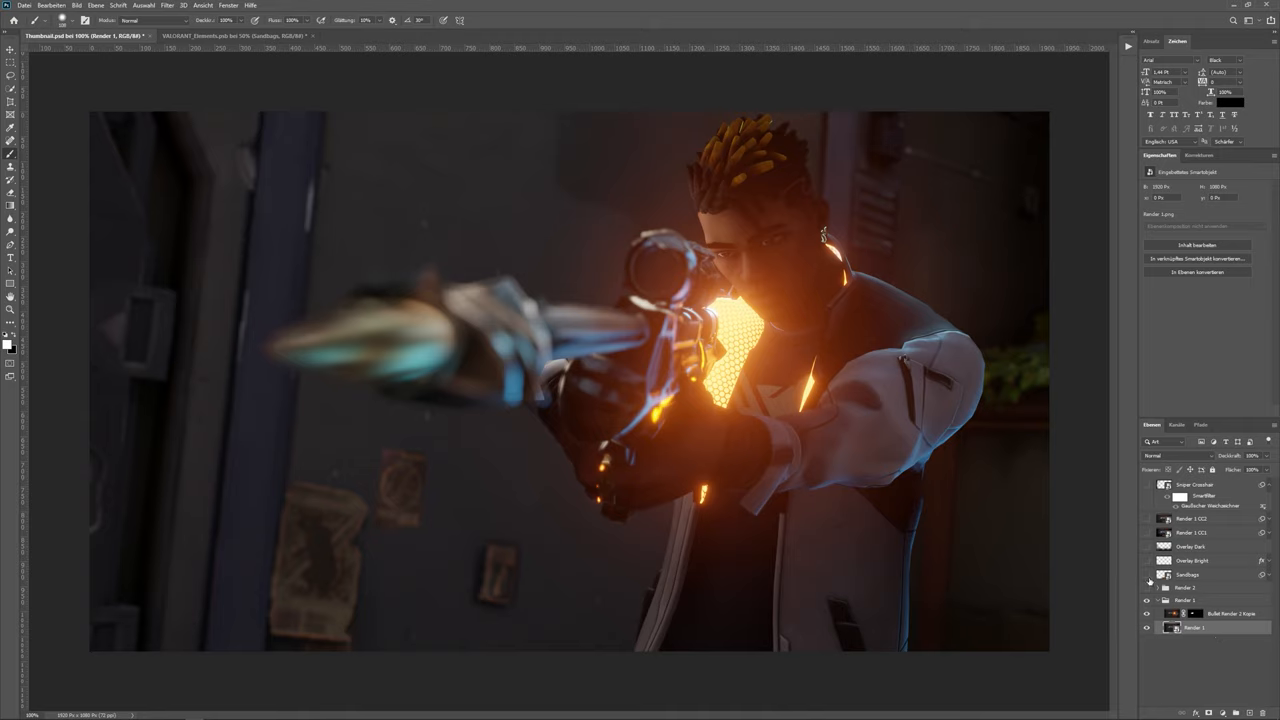
pyautogui.click(1148, 576)
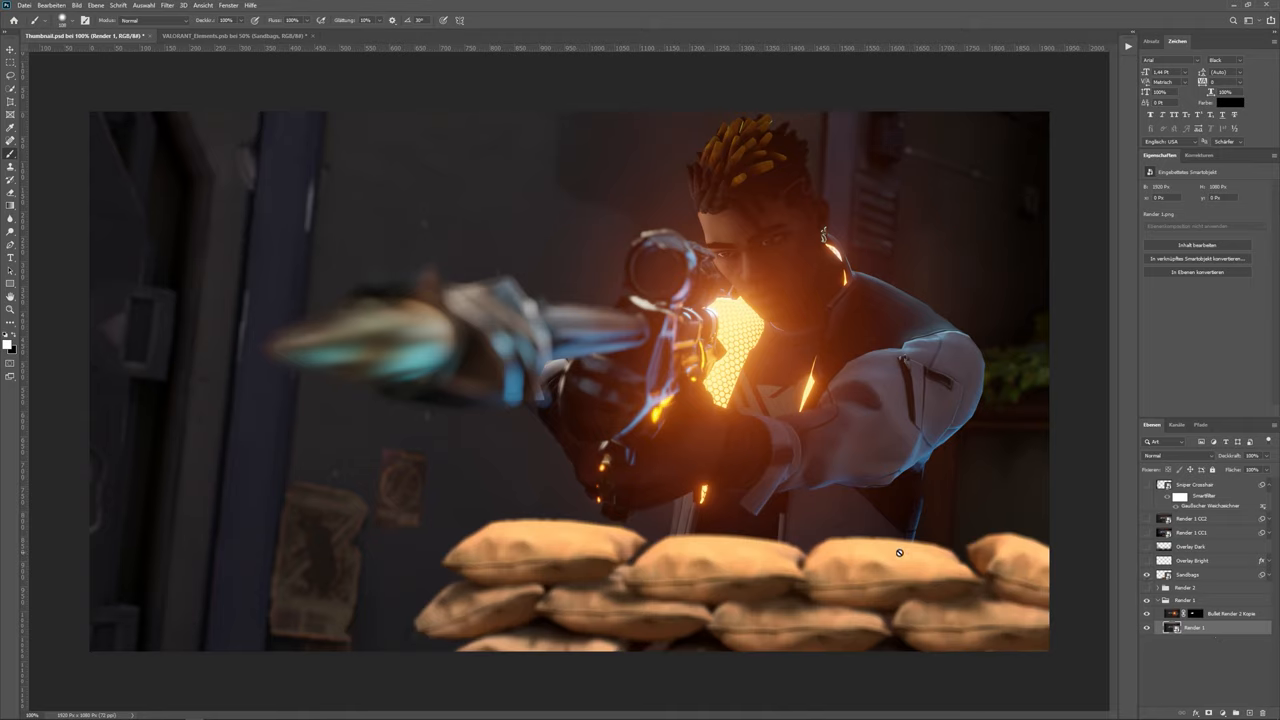
pyautogui.moveTo(446, 172)
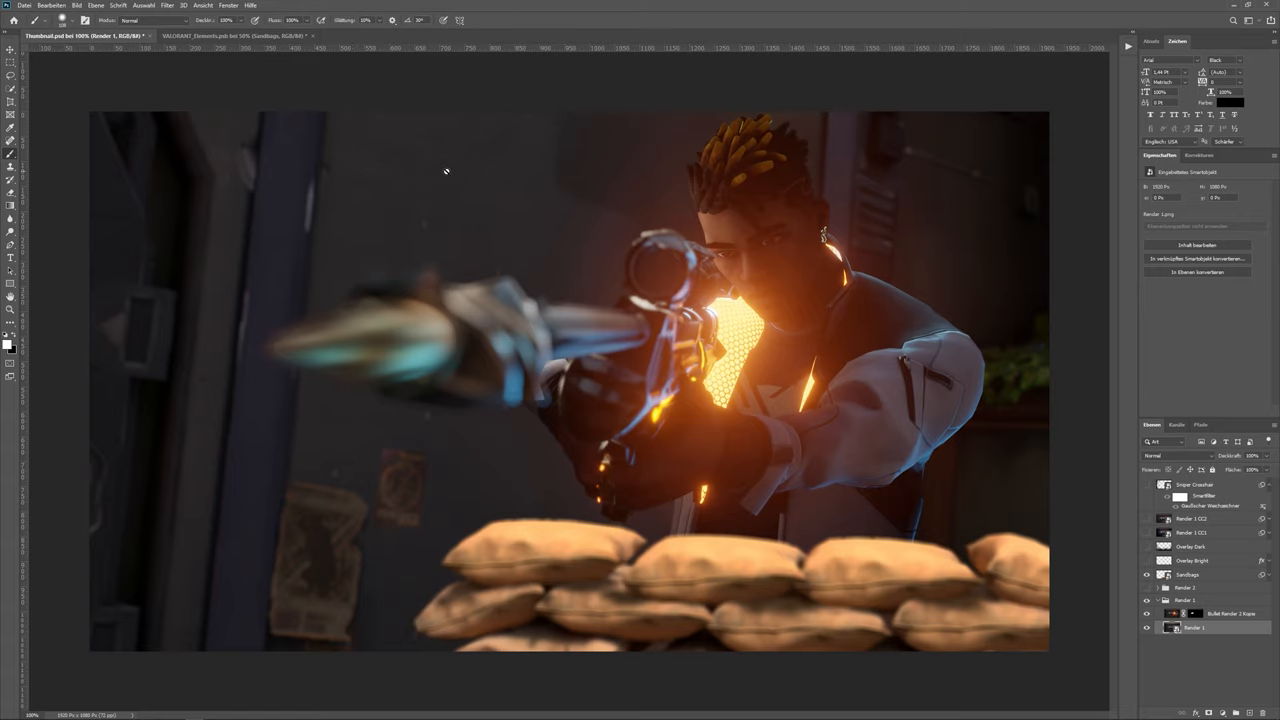
pyautogui.moveTo(510, 288)
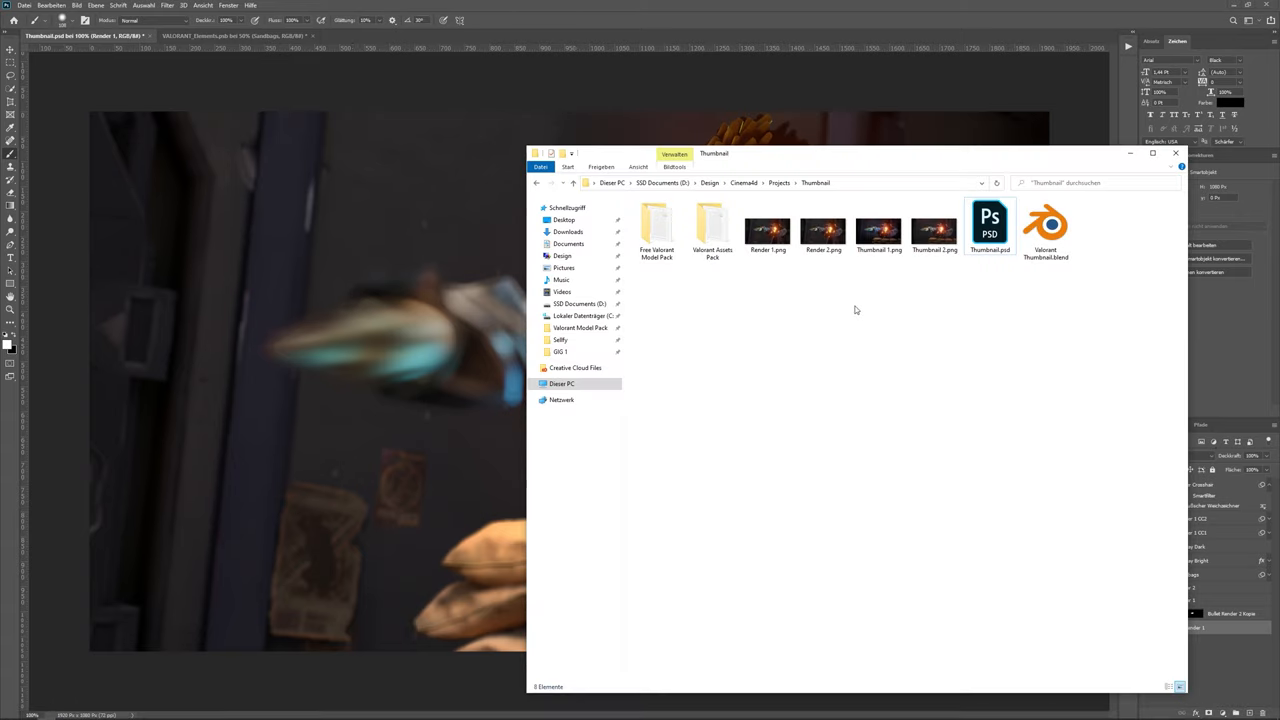
# - Browse into Valorant Assets Pack > Screenshots in File Explorer
pyautogui.doubleClick(712, 224)
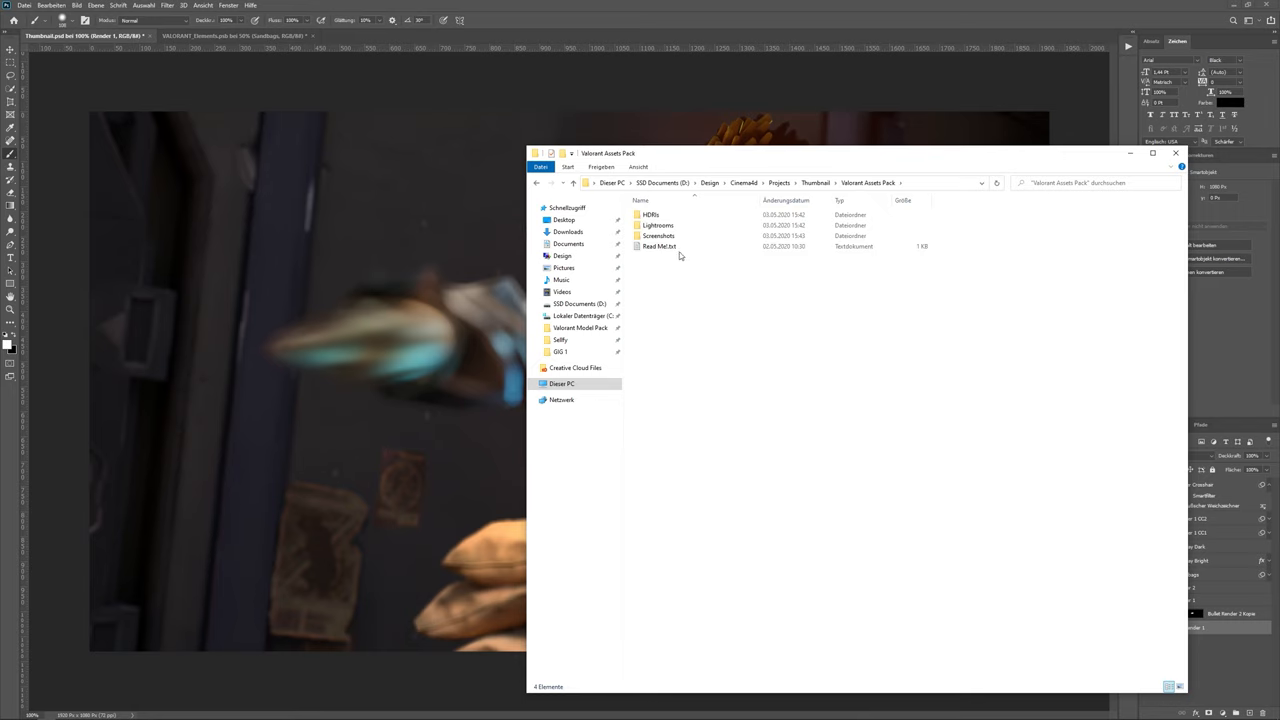
pyautogui.doubleClick(658, 236)
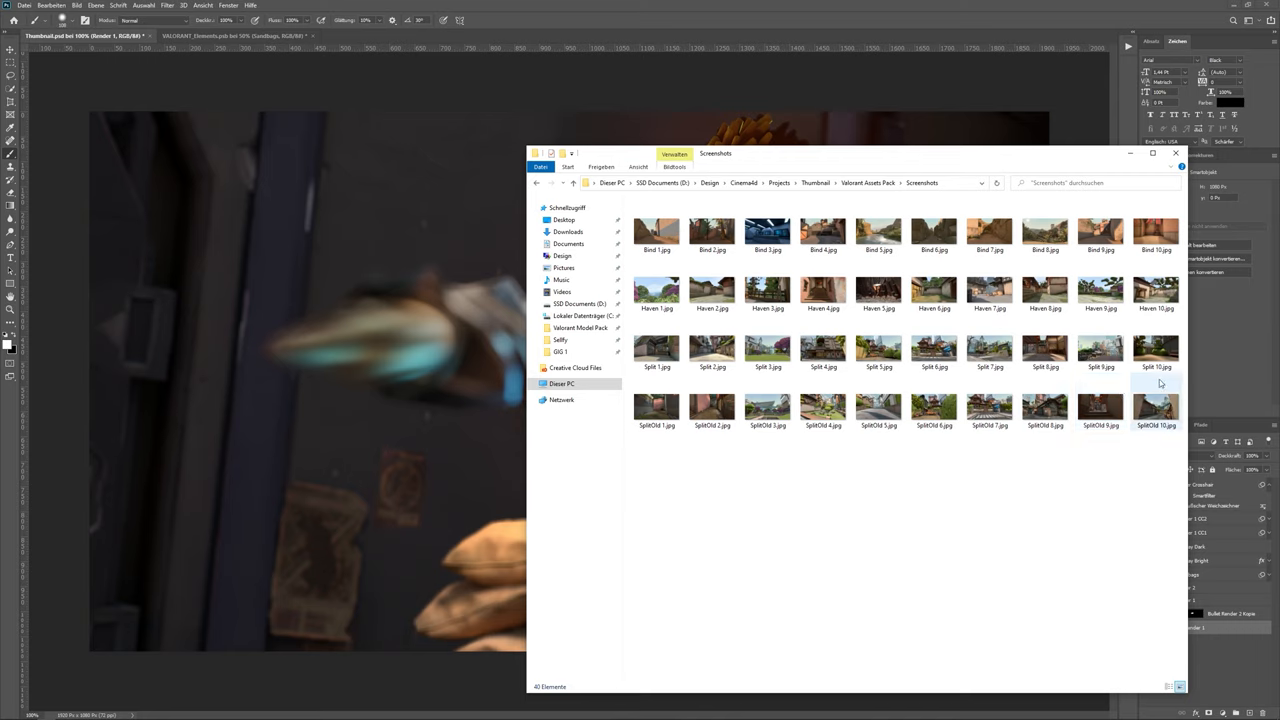
pyautogui.click(656, 232)
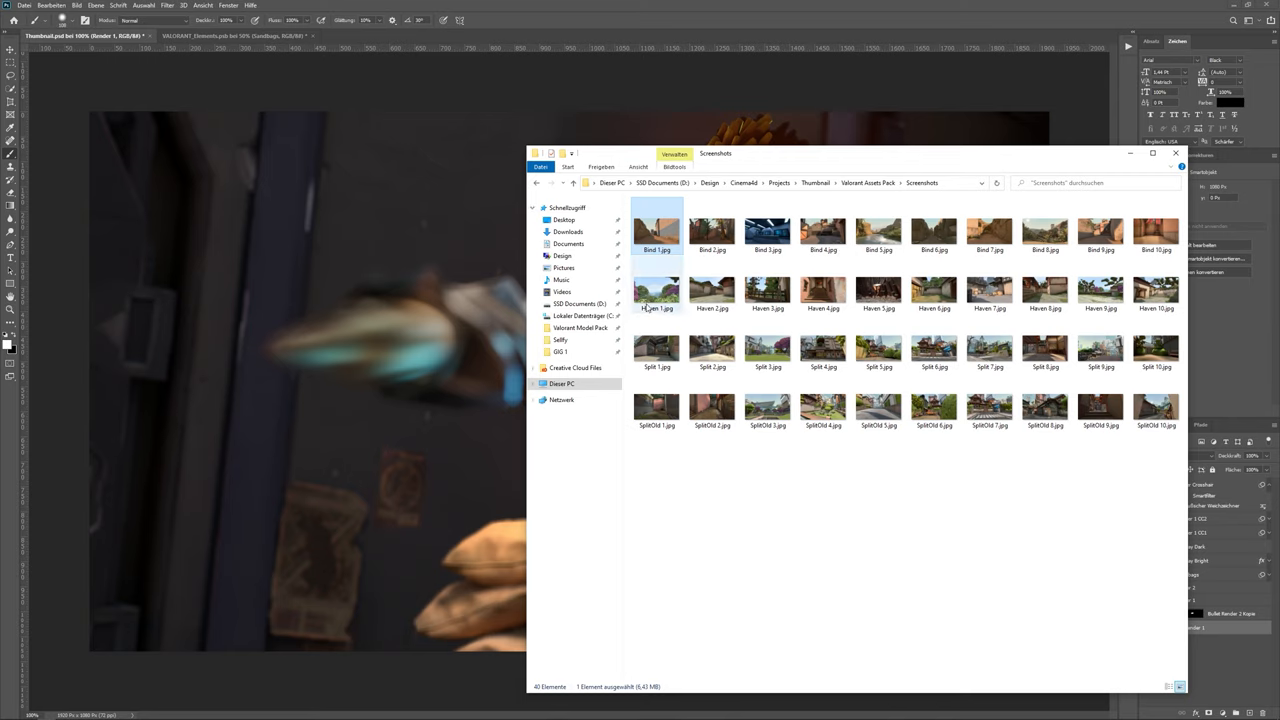
pyautogui.click(656, 408)
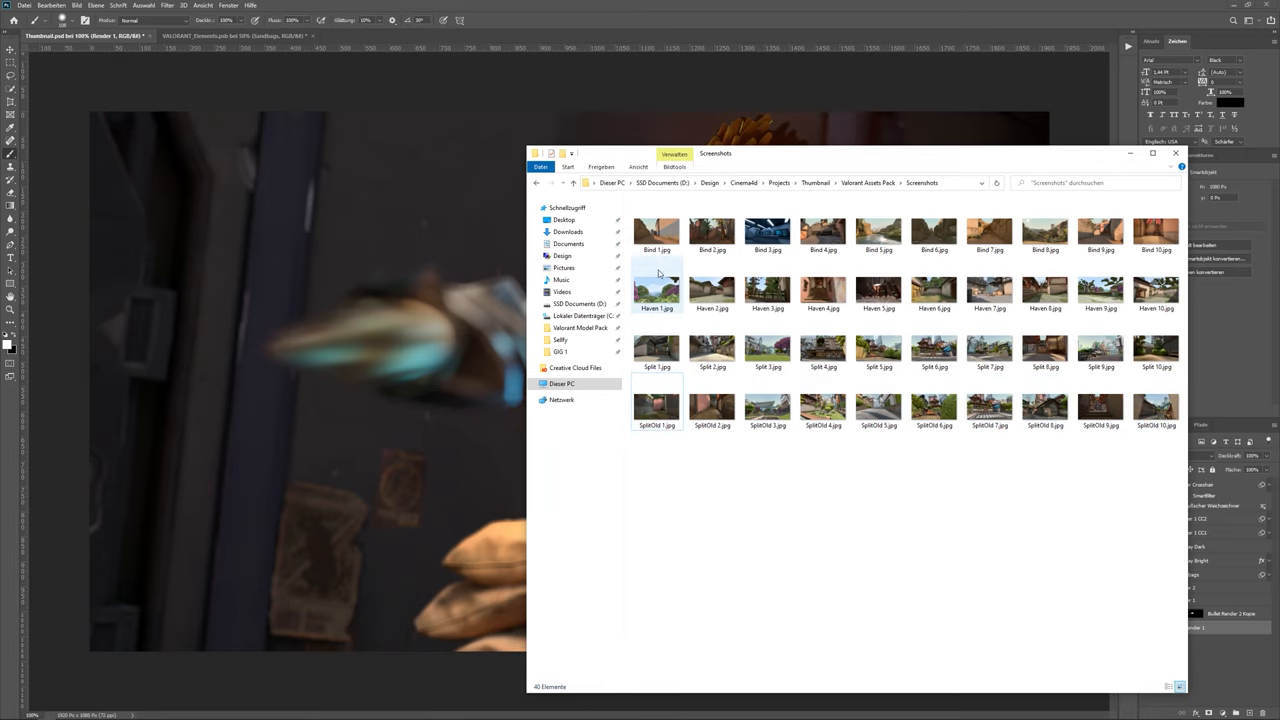
# - Preview a few map screenshots and close the folder
pyautogui.doubleClick(768, 232)
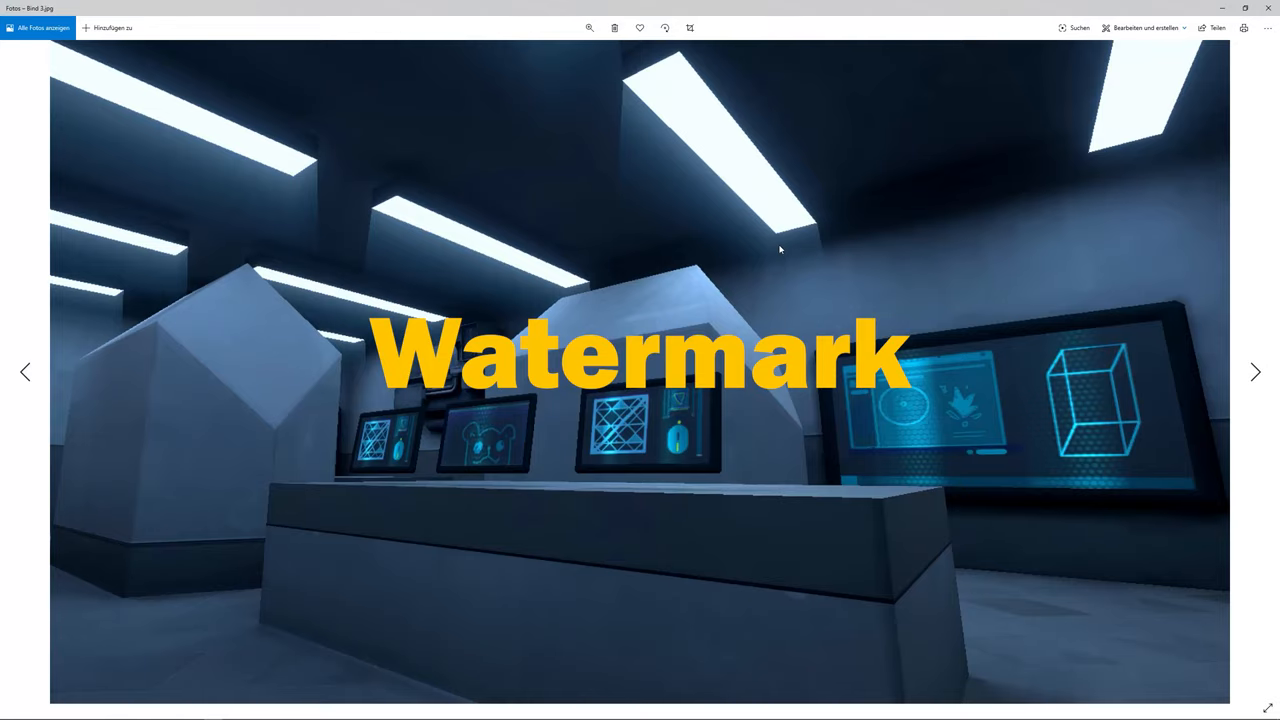
pyautogui.click(1256, 372)
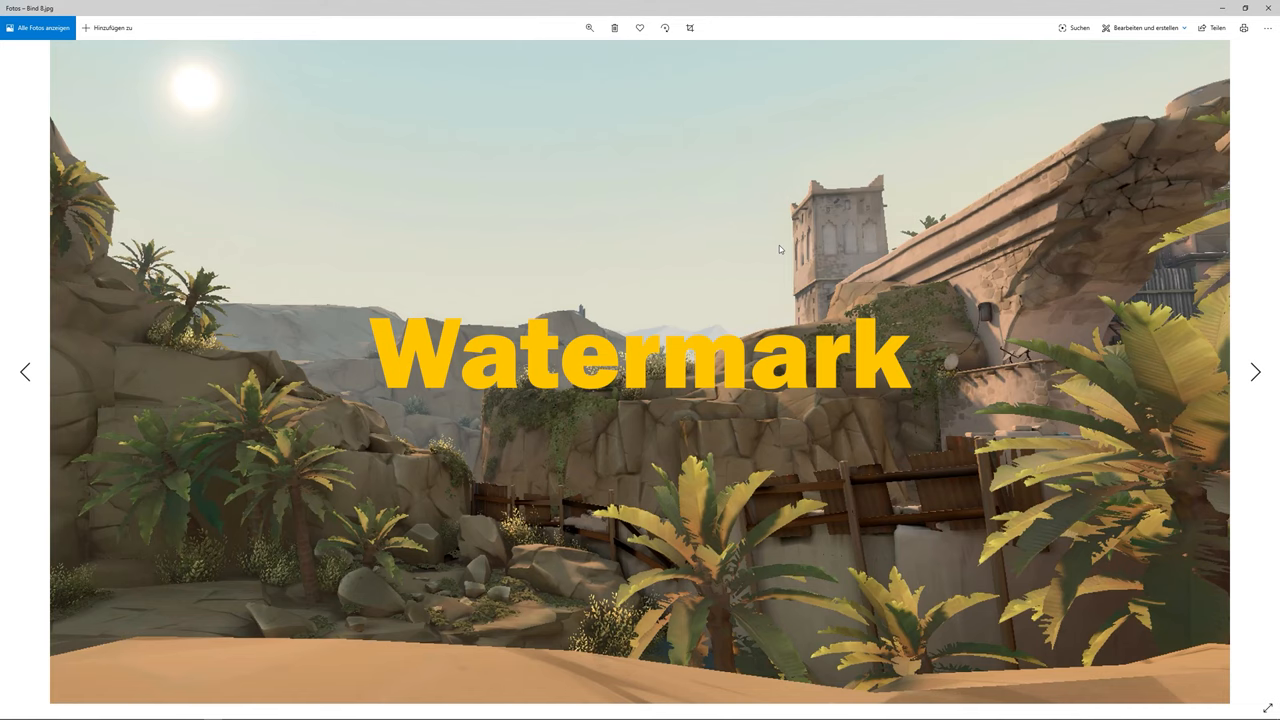
pyautogui.click(1256, 372)
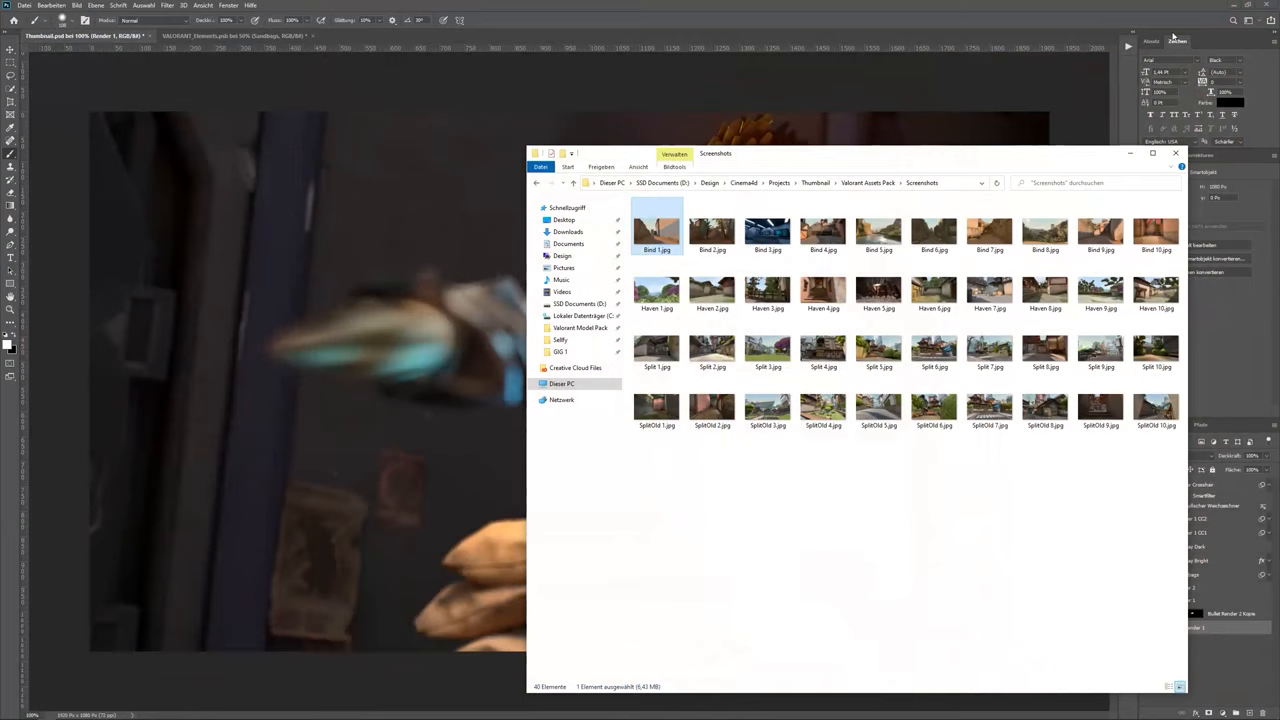
pyautogui.click(1176, 152)
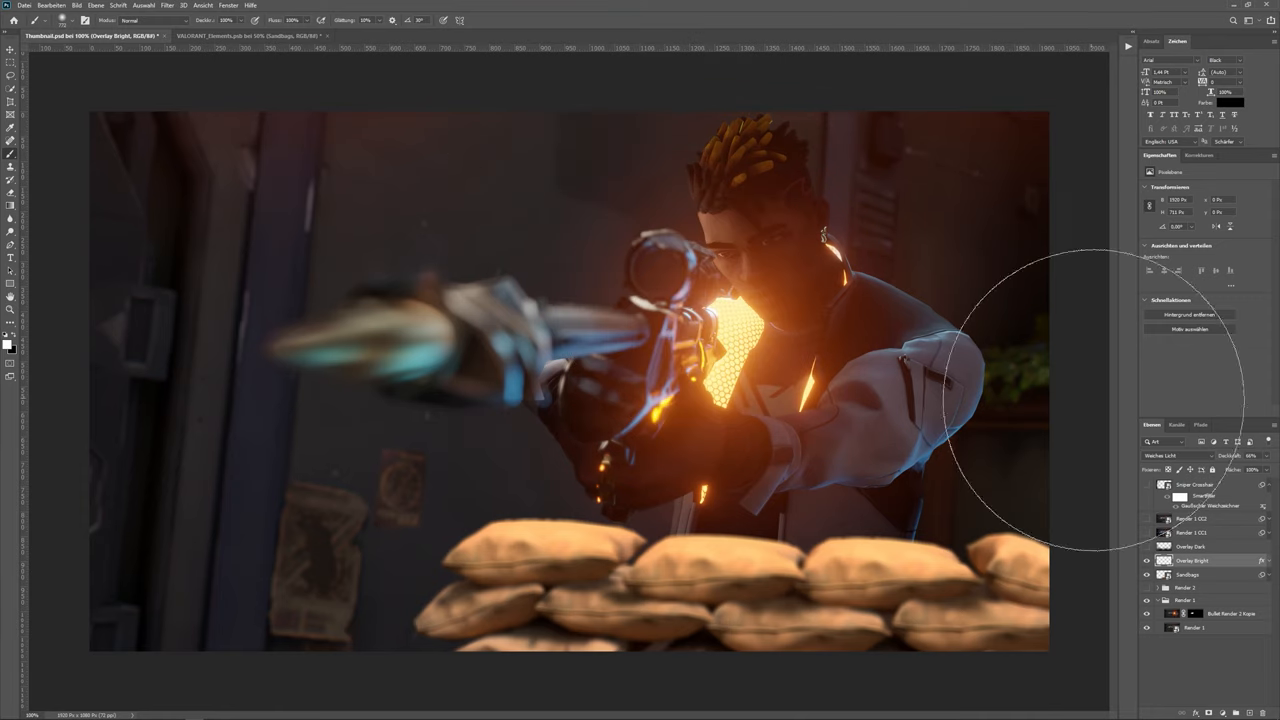
# - Add a dark Color Overlay layer style to the sandbag layer
pyautogui.doubleClick(1190, 560)
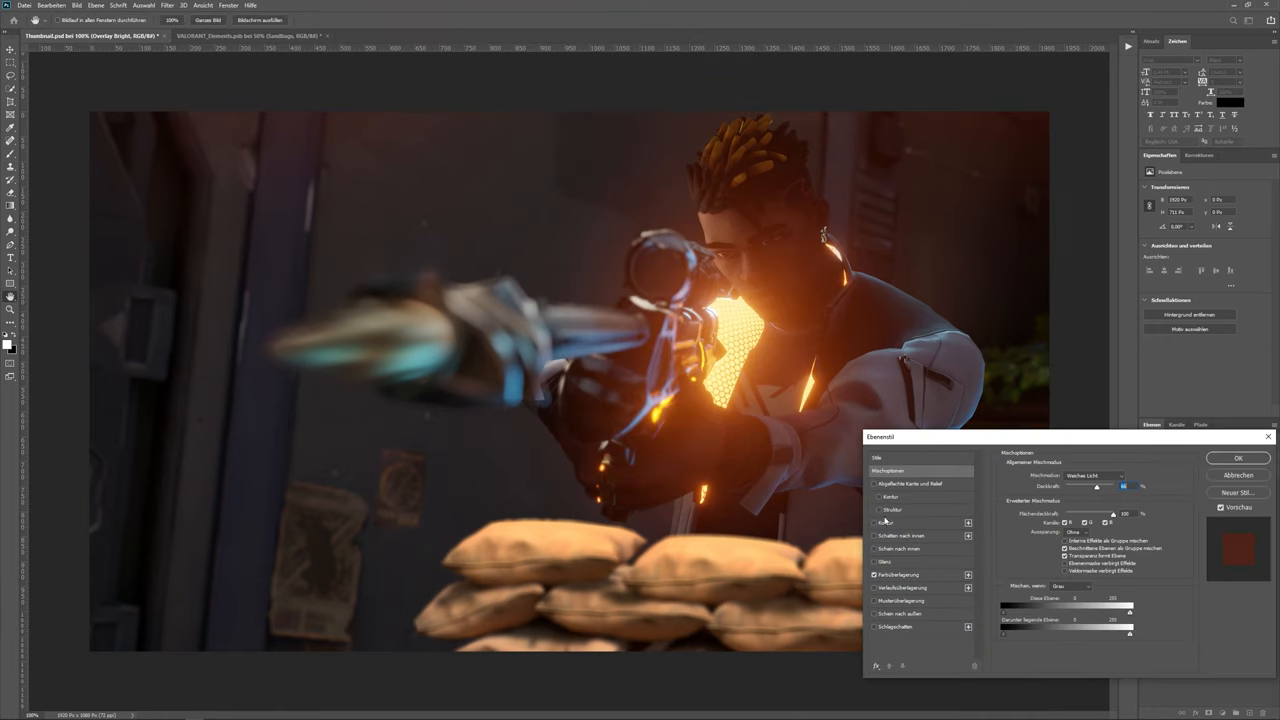
pyautogui.click(898, 574)
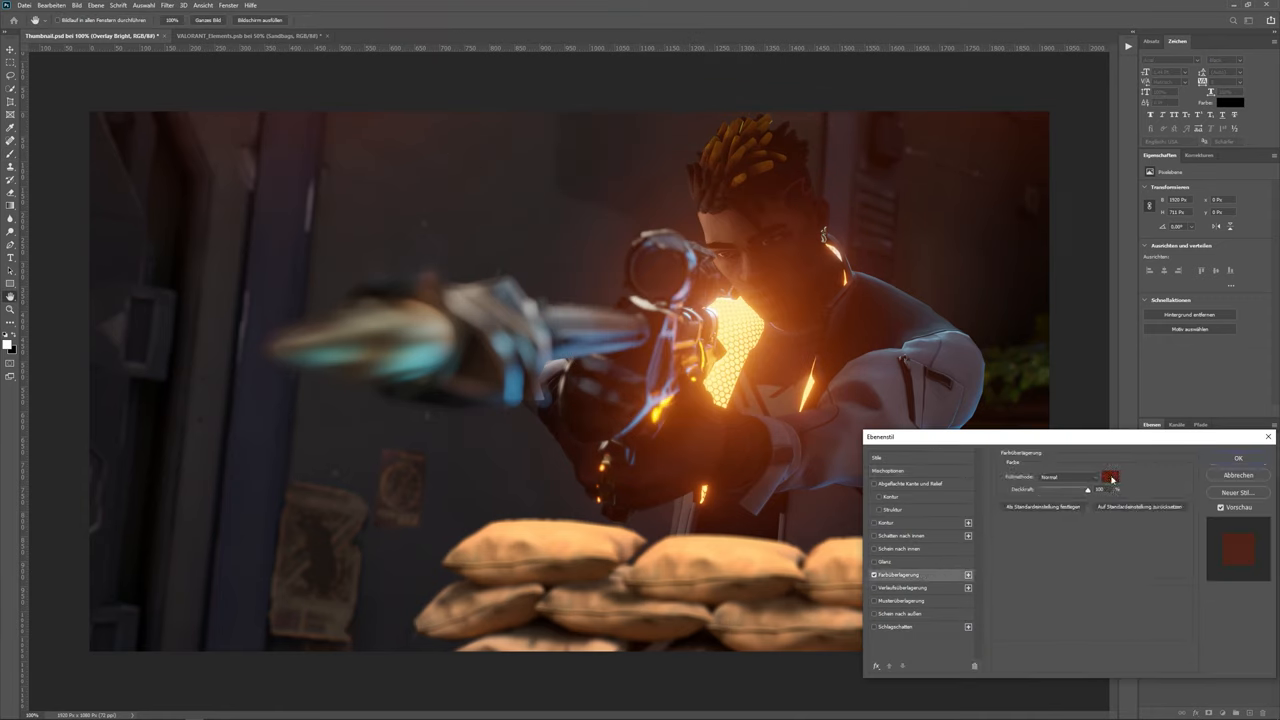
pyautogui.click(1112, 476)
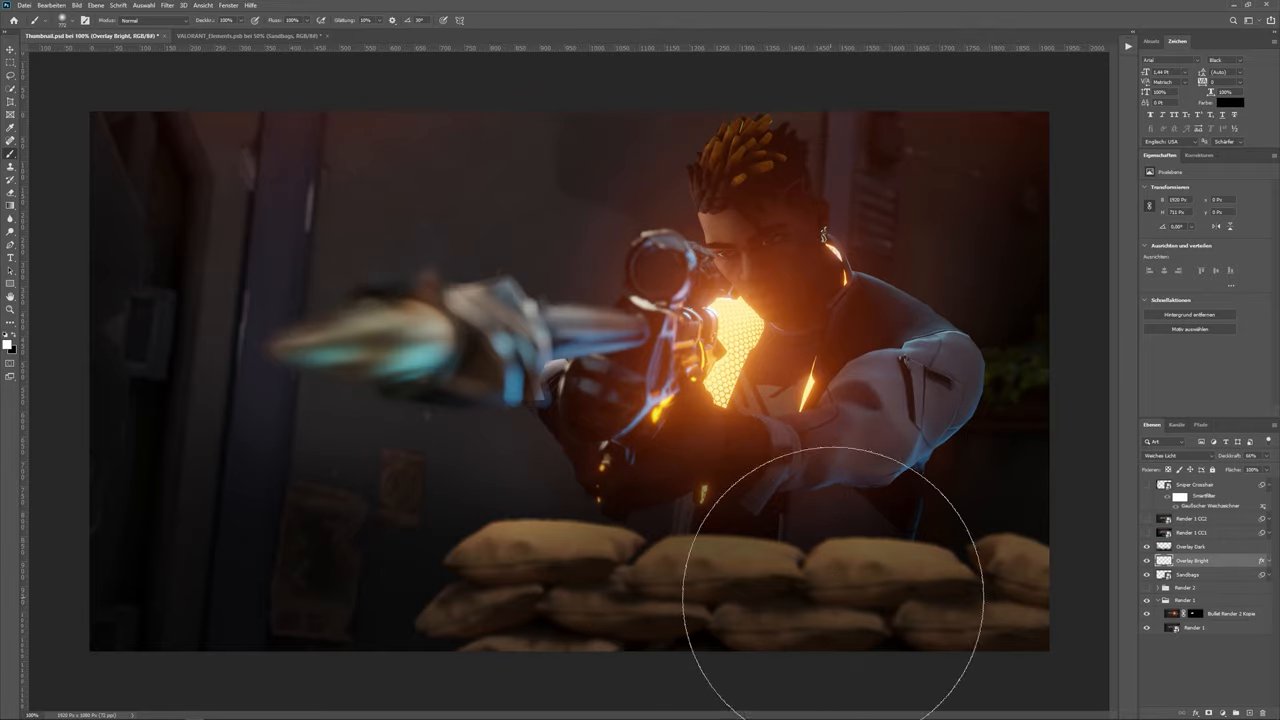
pyautogui.moveTo(890, 590)
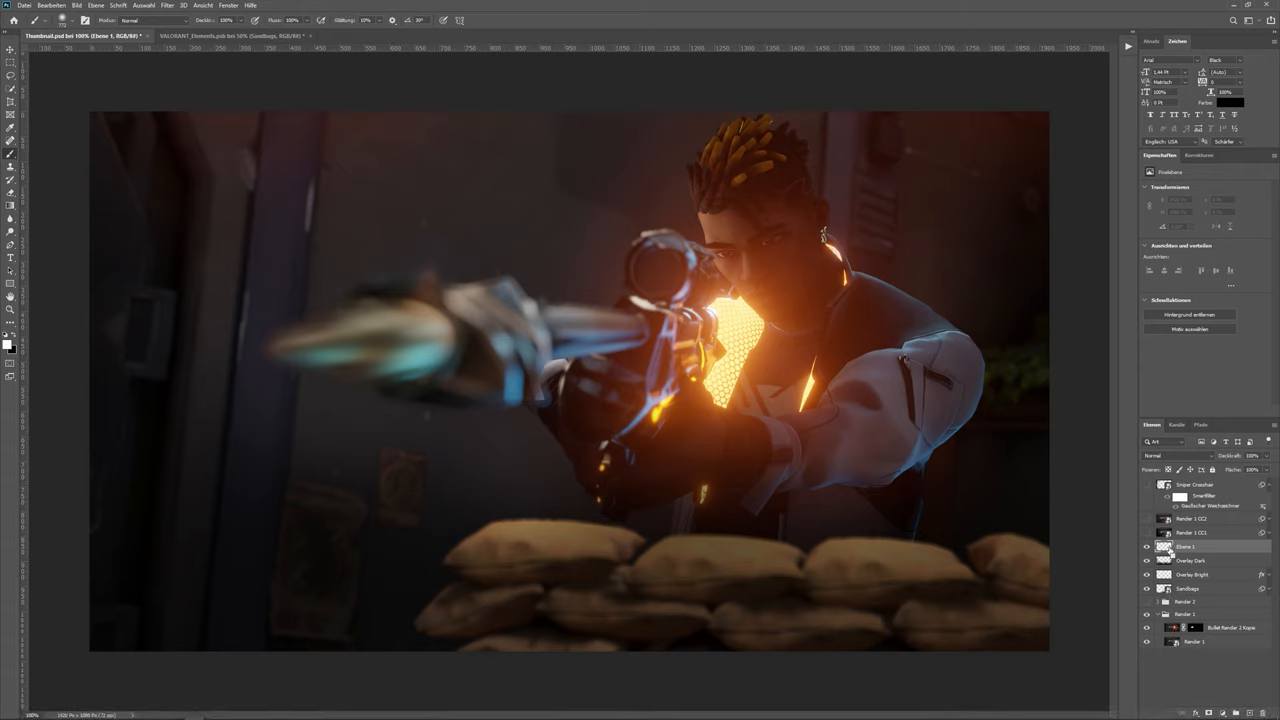
# - Select the merged visible layer and convert it to a Smart Object
pyautogui.click(1184, 548)
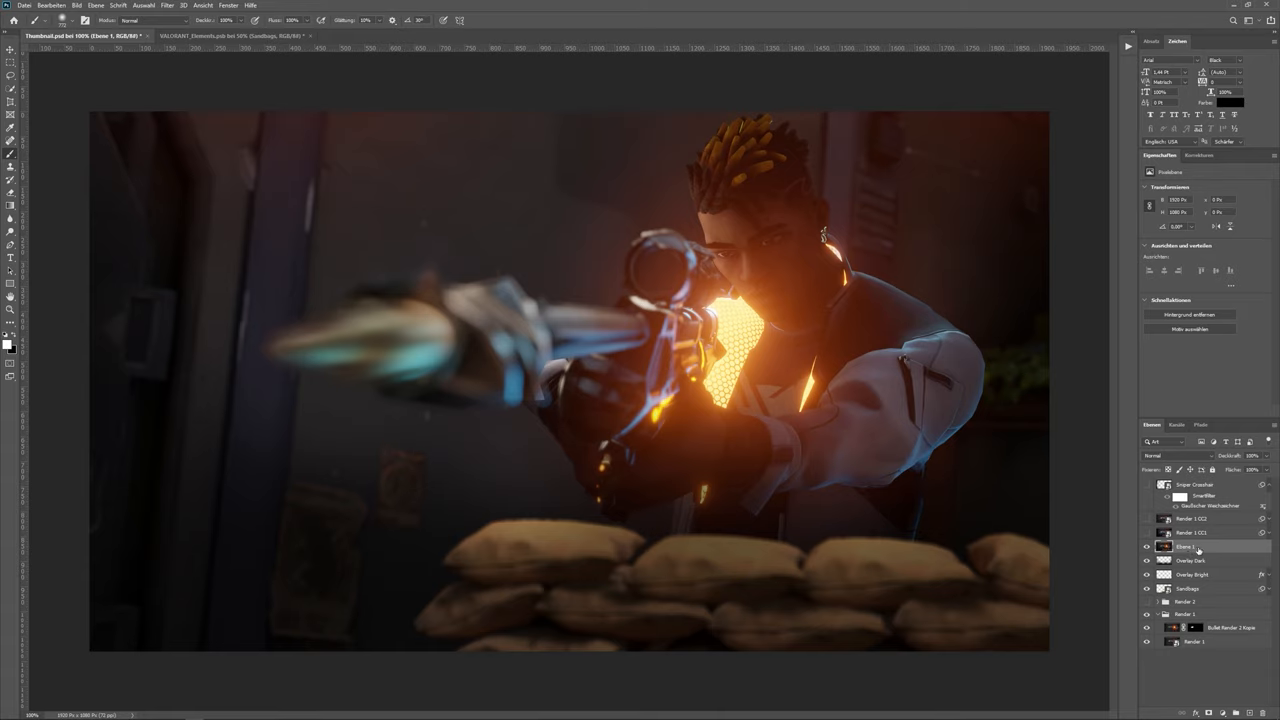
pyautogui.click(1190, 548)
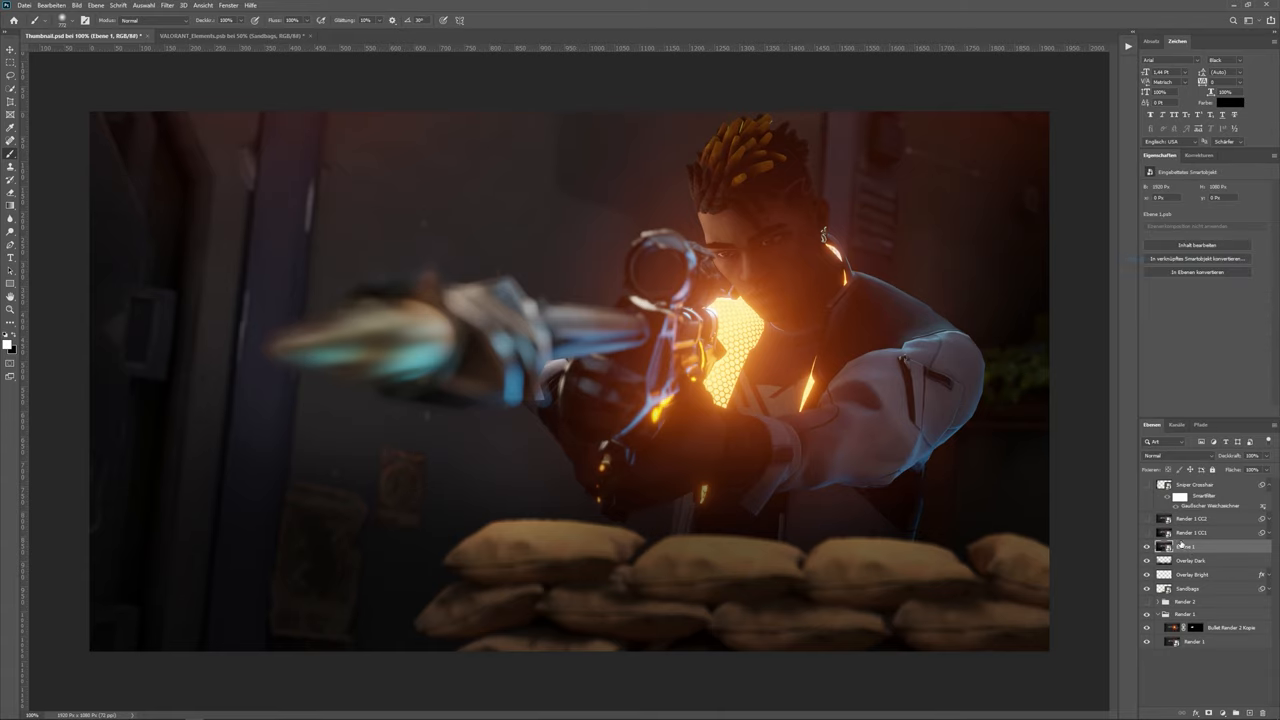
pyautogui.click(168, 4)
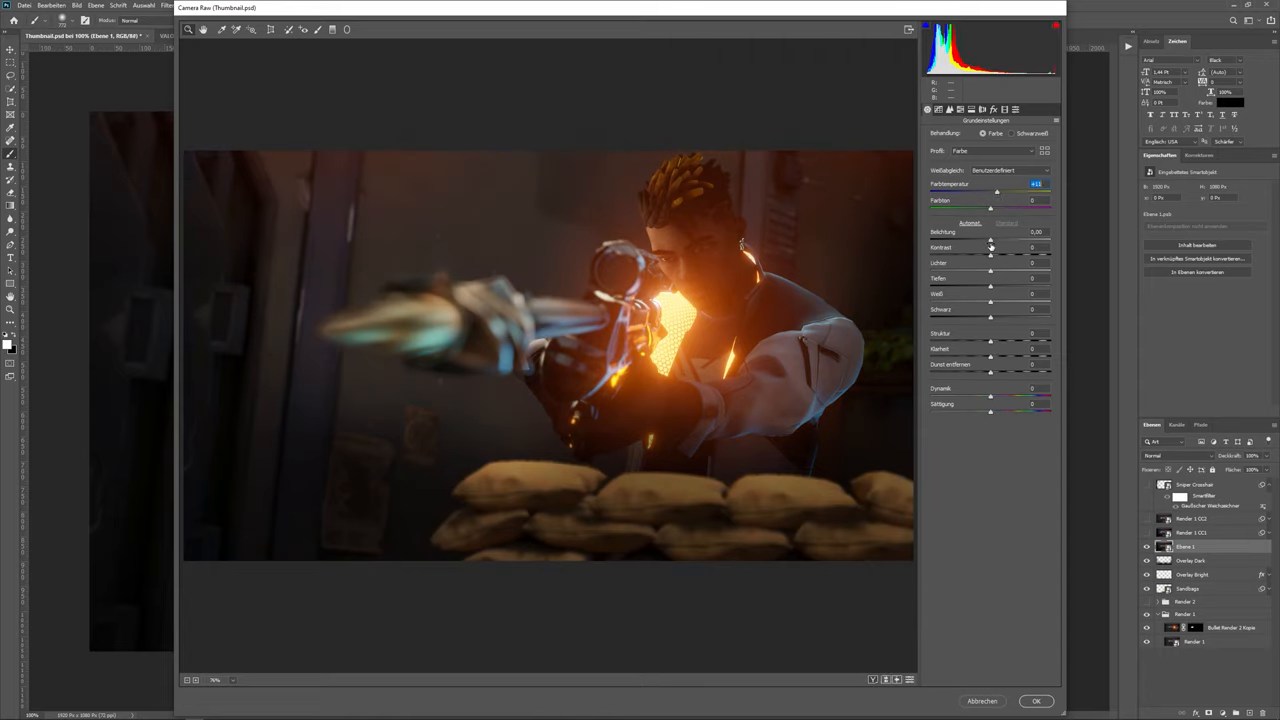
# - In Camera Raw, brighten highlights and try cool, warm and darker look presets
pyautogui.moveTo(990, 242); pyautogui.dragTo(996, 242)
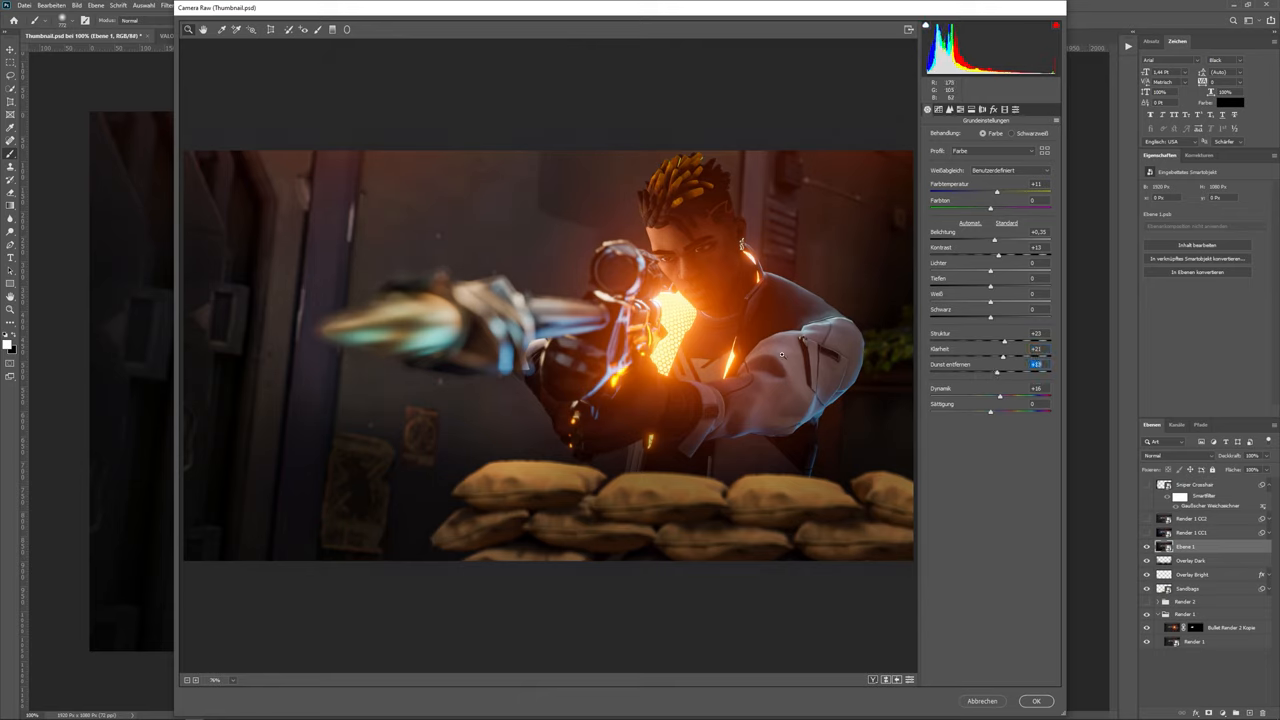
pyautogui.click(1016, 108)
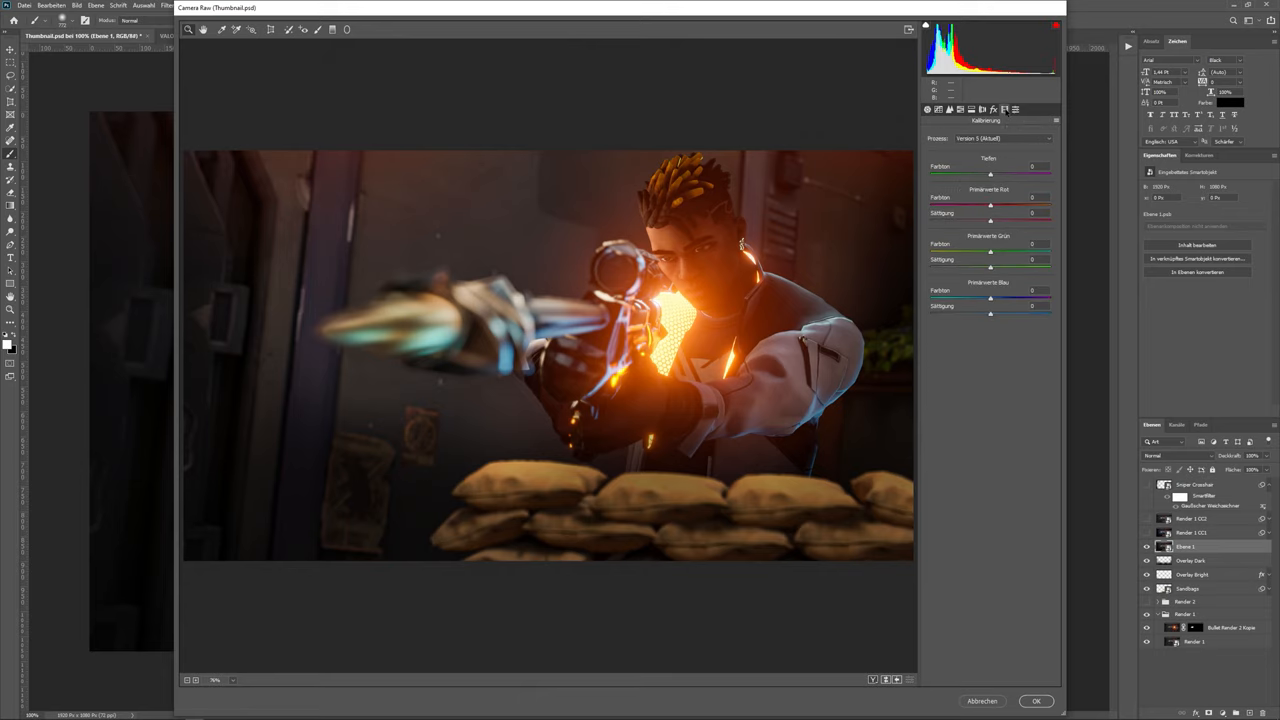
pyautogui.click(1014, 108)
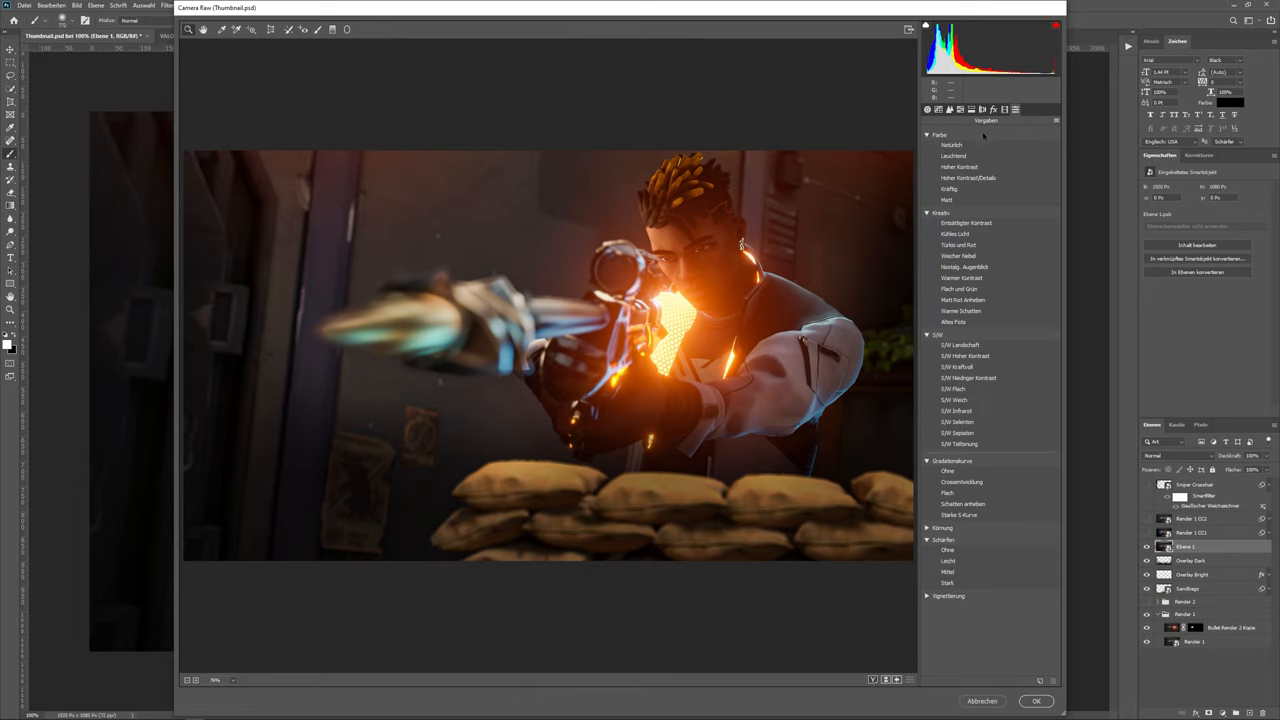
pyautogui.click(966, 222)
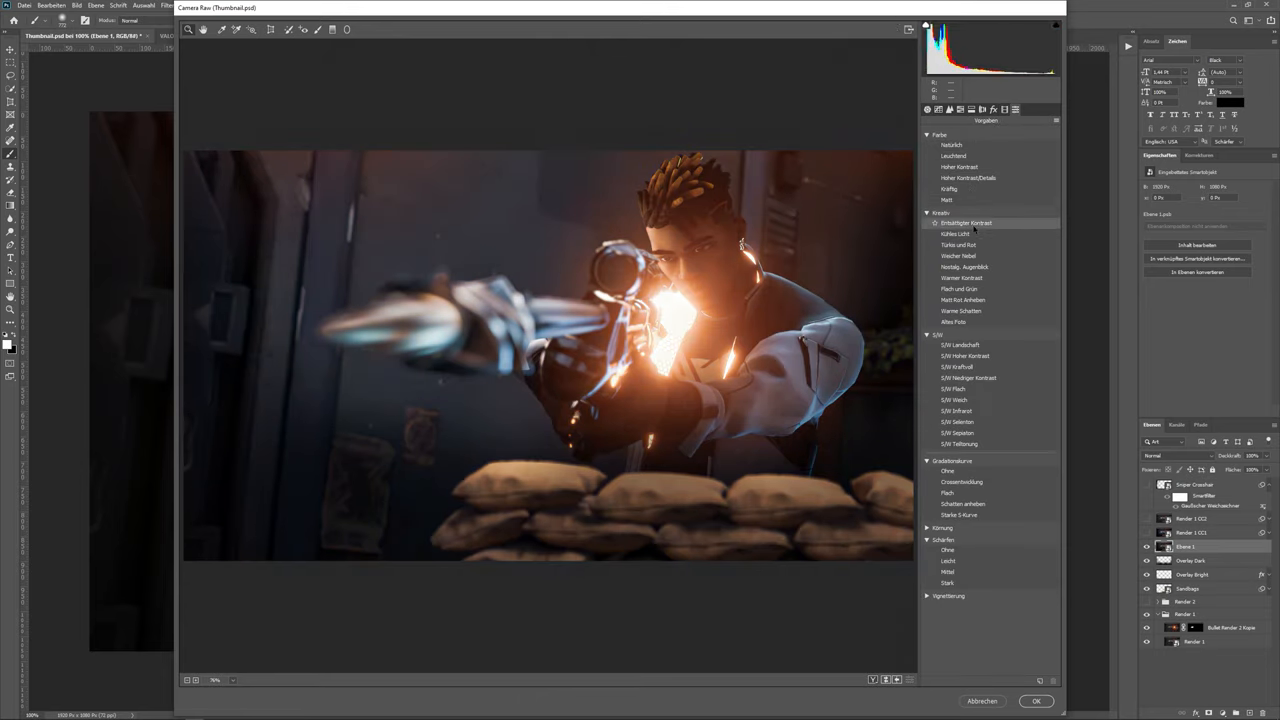
pyautogui.click(956, 256)
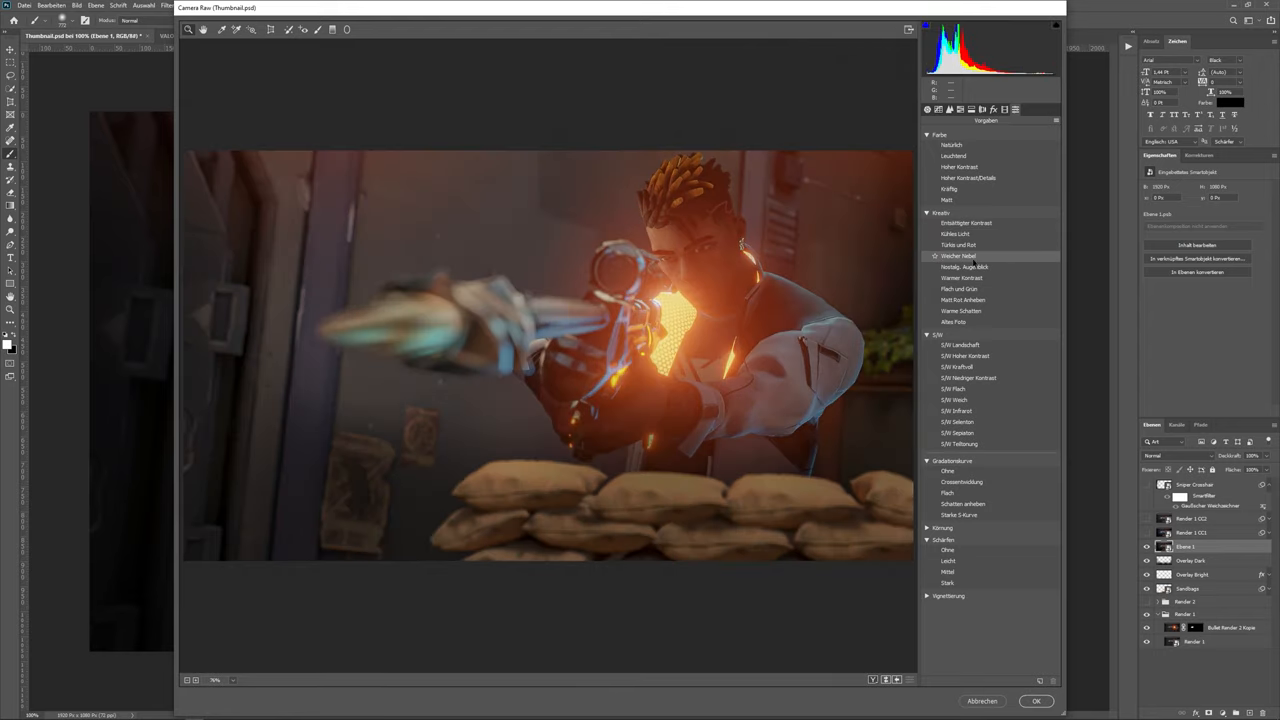
pyautogui.click(960, 278)
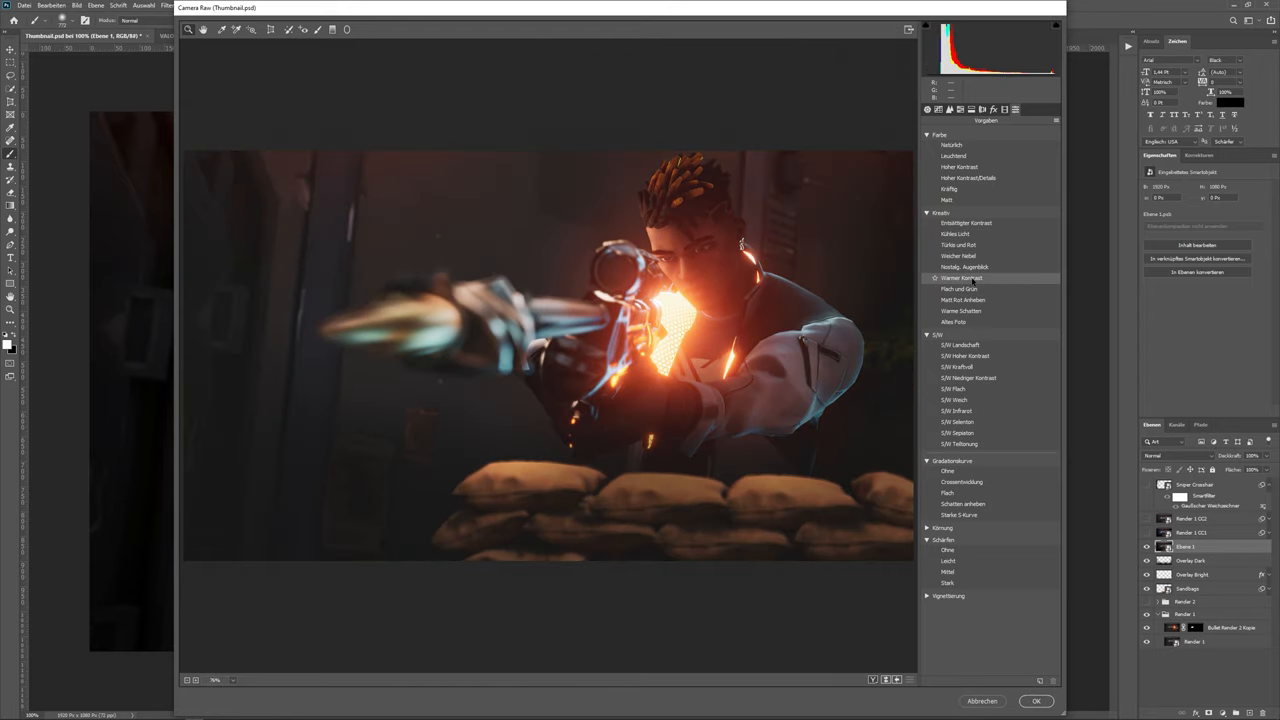
# - Add a dark vignette under Effects and apply the colour grade
pyautogui.click(992, 108)
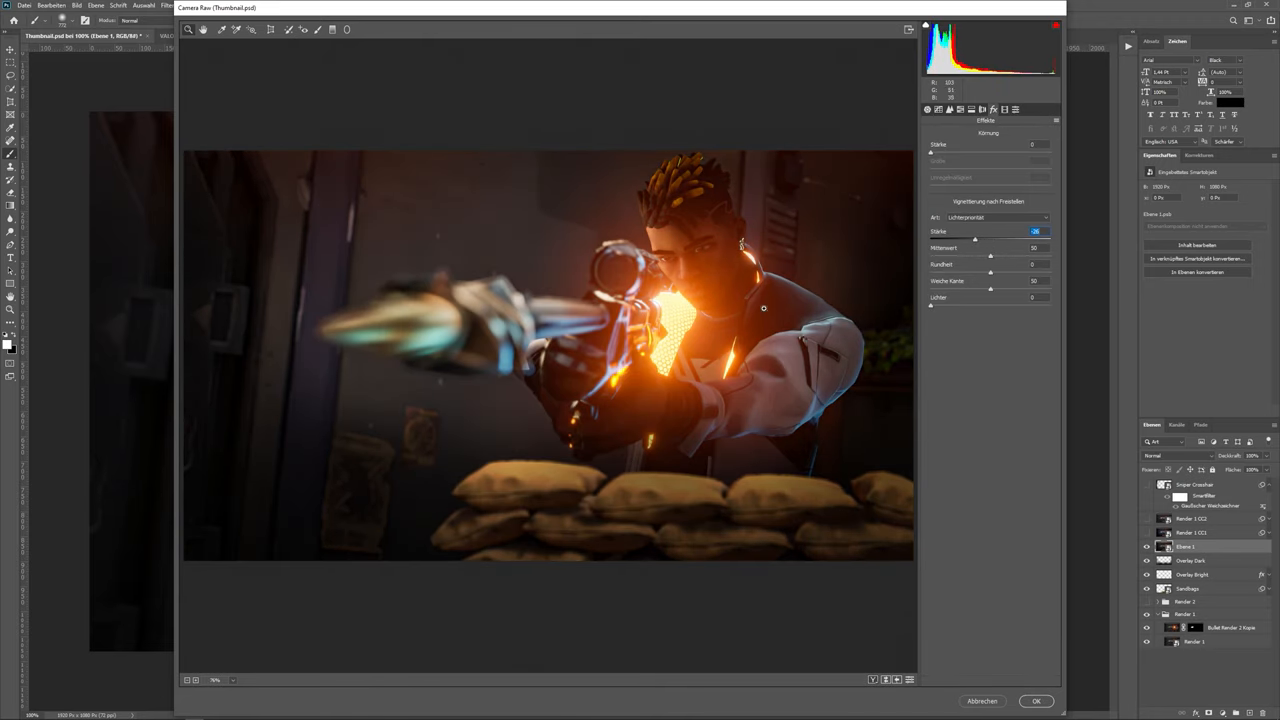
pyautogui.moveTo(1022, 90)
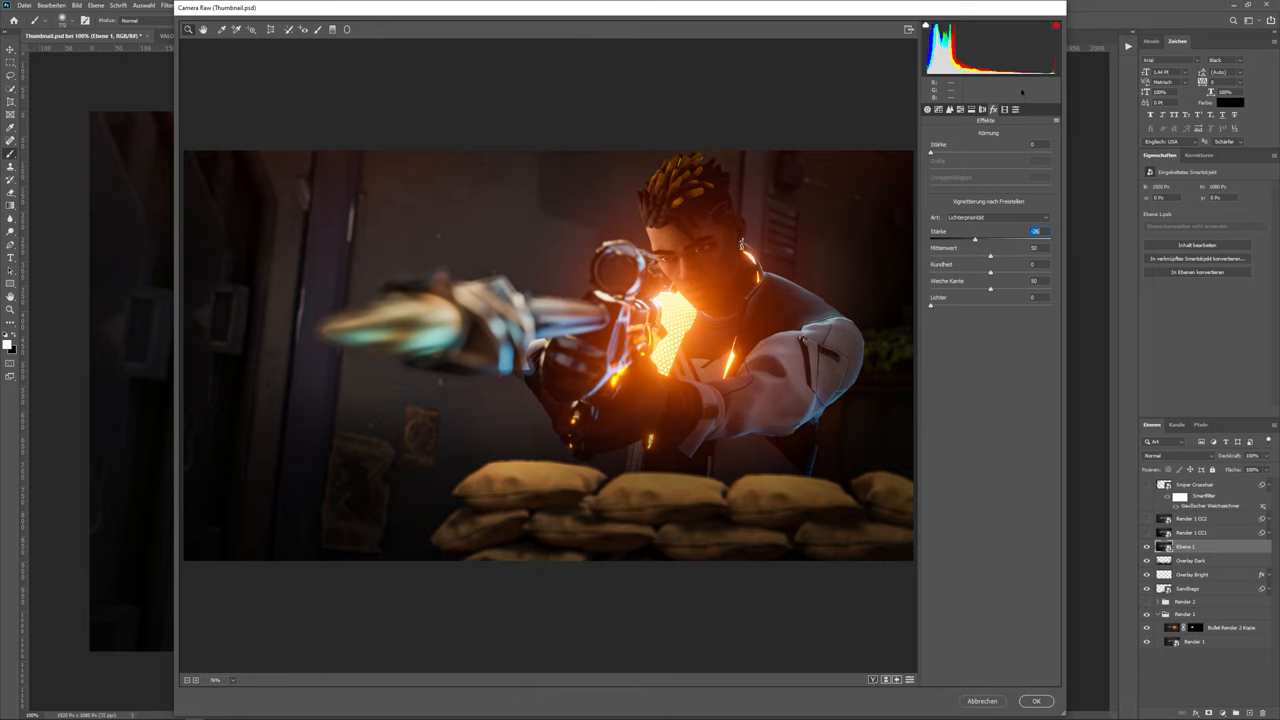
pyautogui.click(1016, 108)
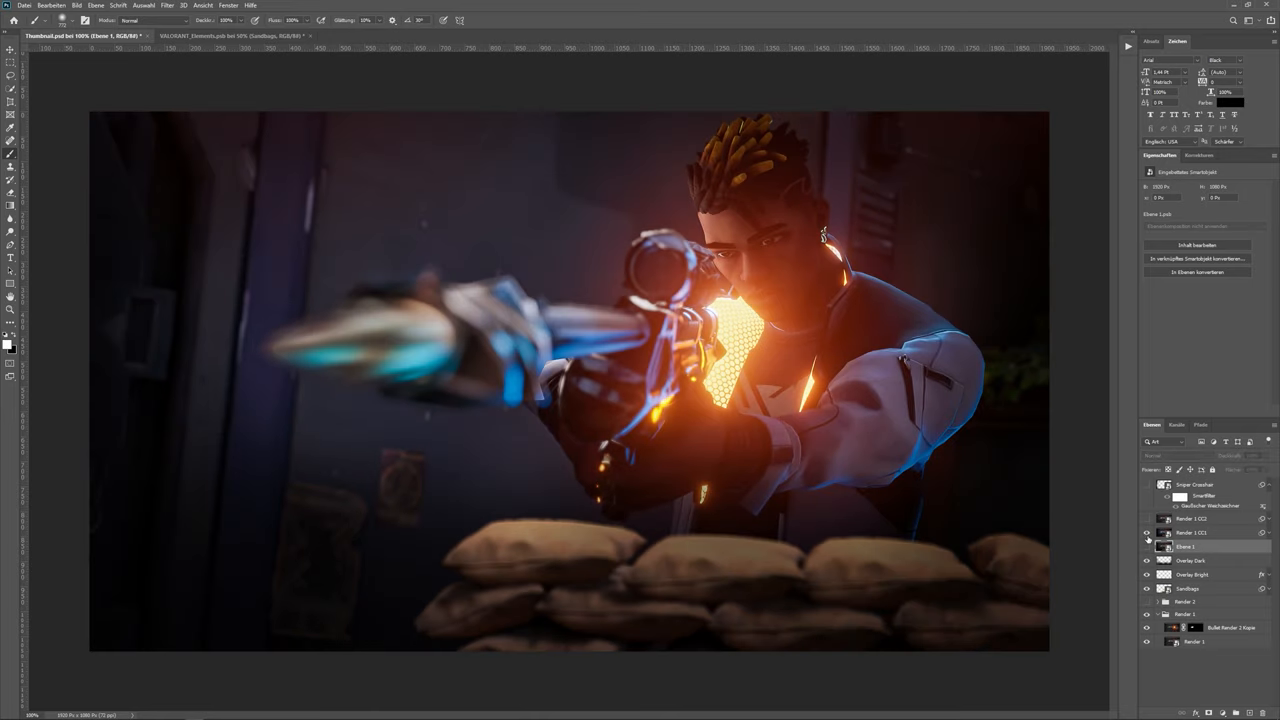
# - Toggle the Camera Raw grade layer's visibility to compare the thumbnail before and after
pyautogui.click(1148, 530)
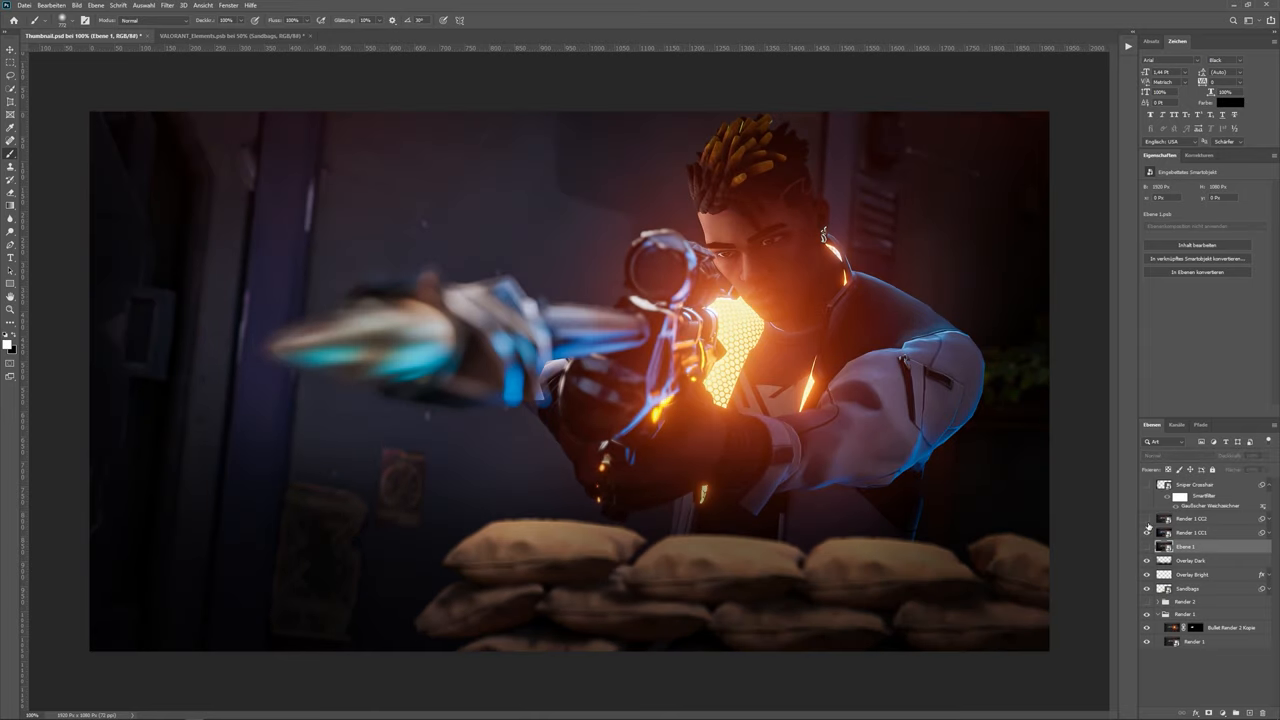
pyautogui.click(1148, 518)
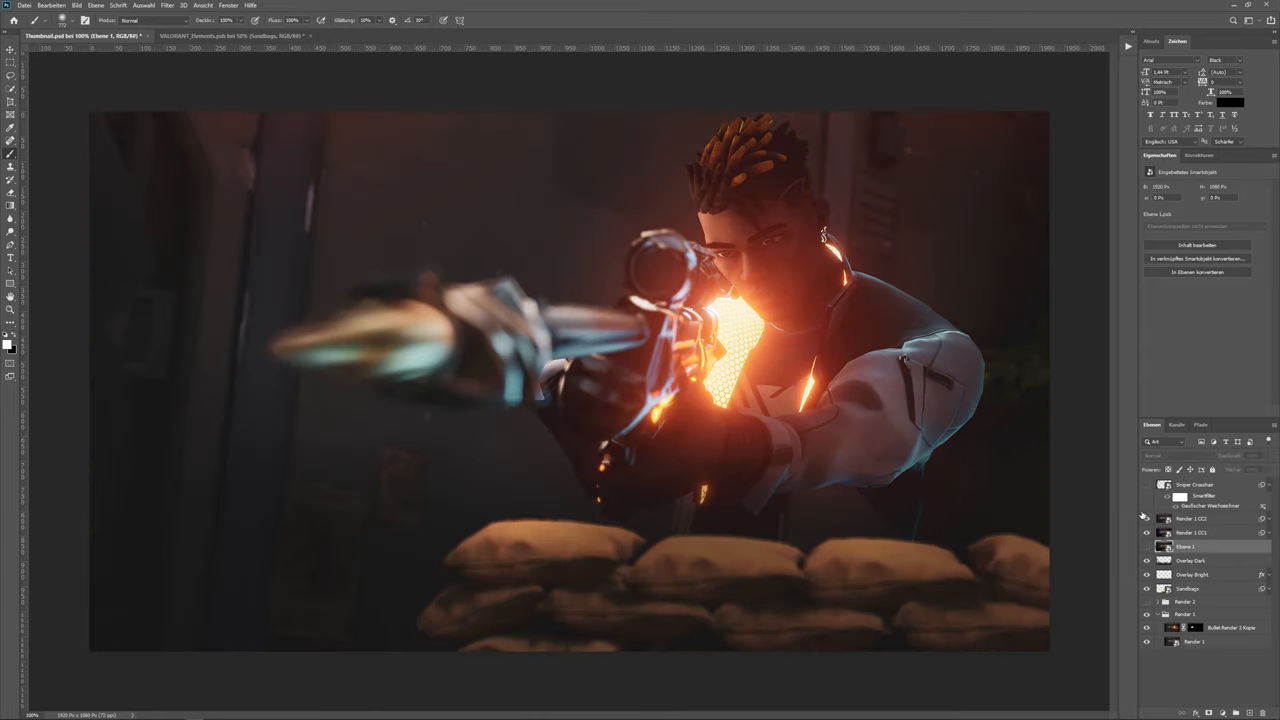
pyautogui.click(1196, 484)
pyautogui.write('sniper on')
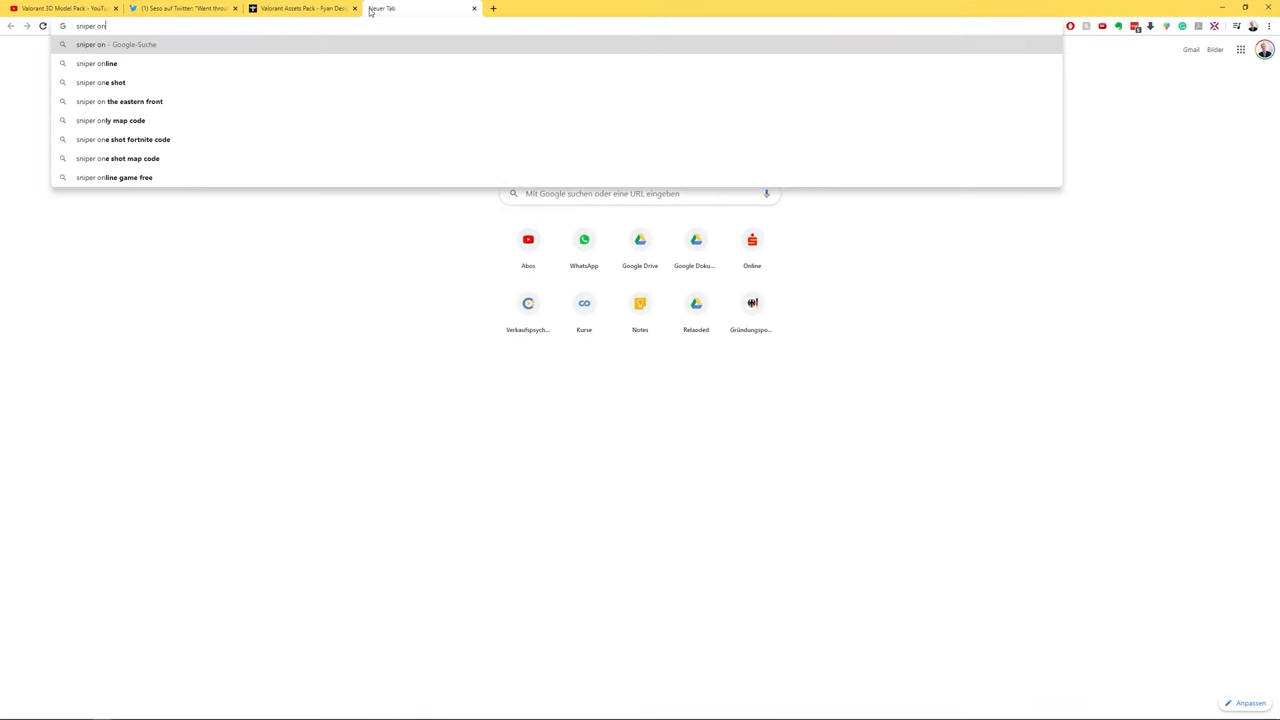
# - Run a web search for 'sniper crosshair' in a new Chrome tab
pyautogui.press('Return')
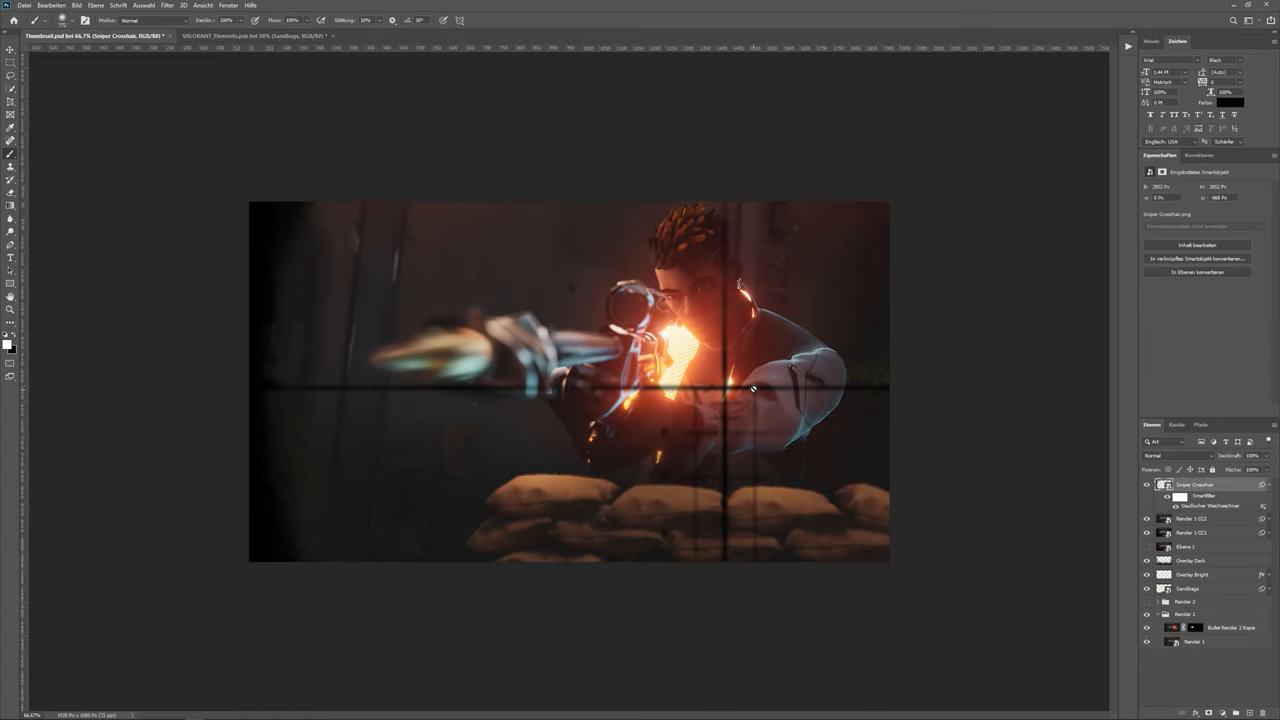
# - Position the sniper scope crosshair overlay across the darkened Phoenix thumbnail as its own layer
pyautogui.click(12, 56)
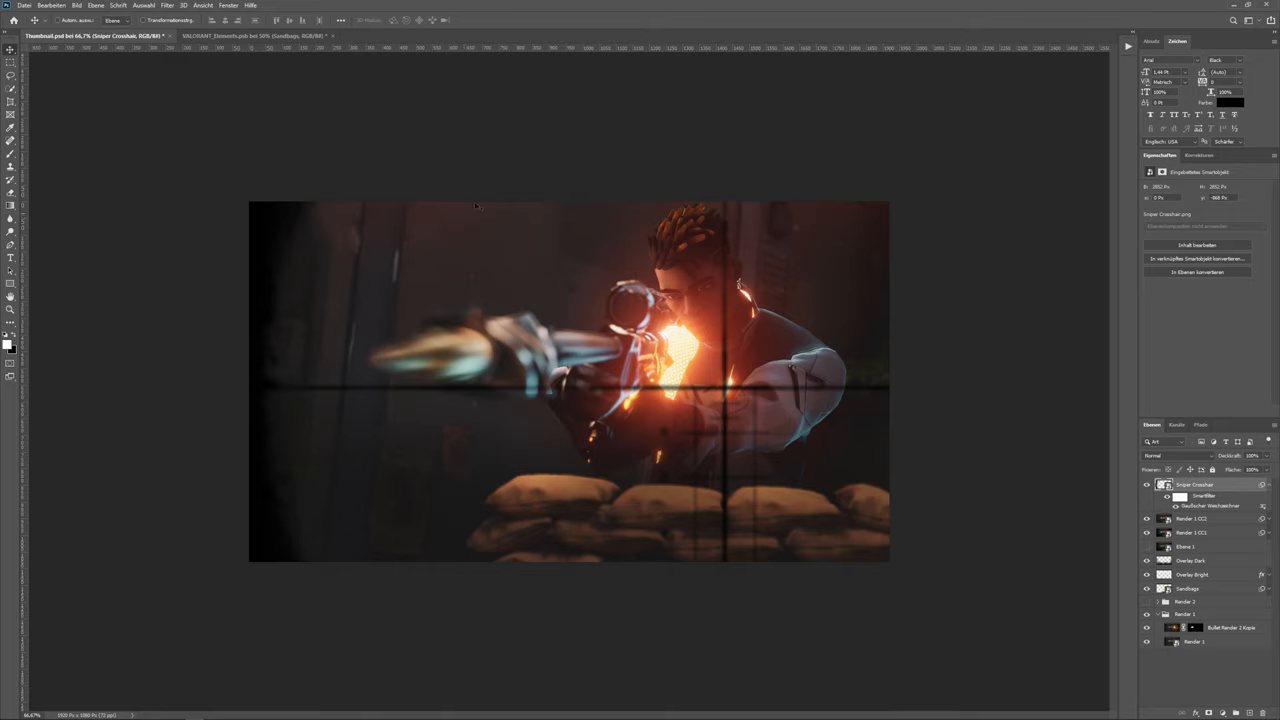
pyautogui.moveTo(748, 340)
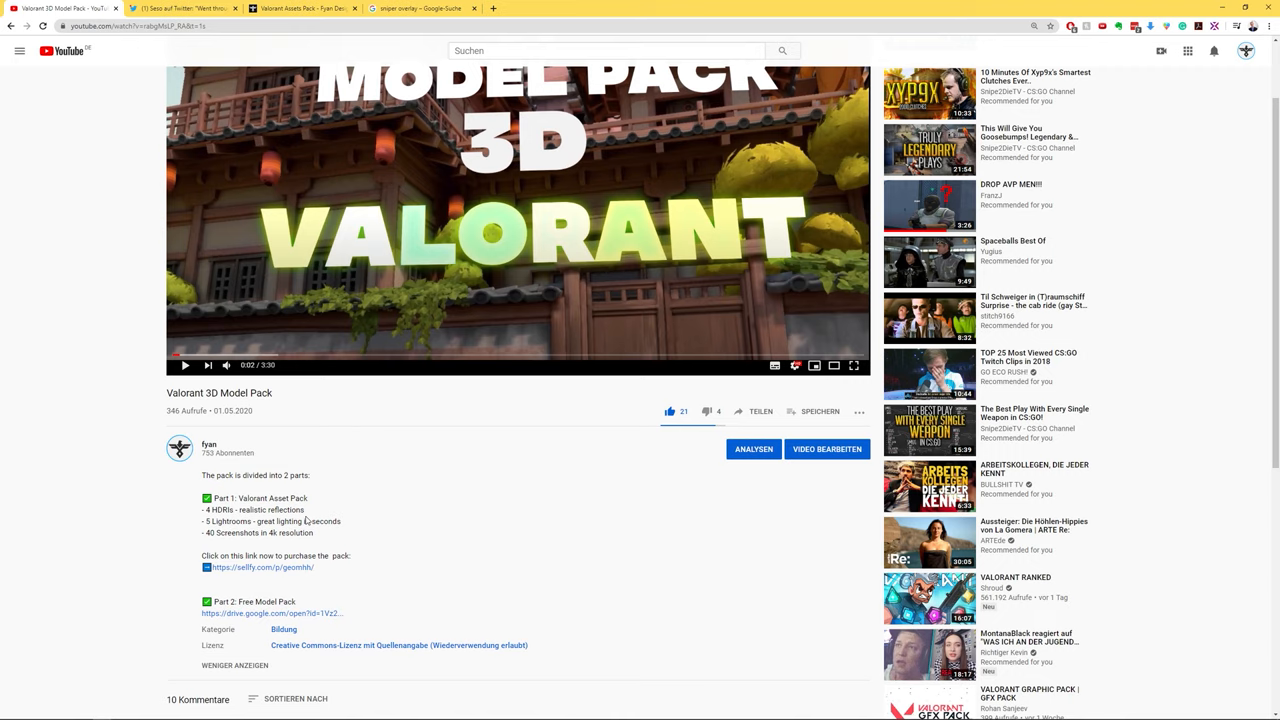
# - Follow the Sellfy link to the Valorant Assets Pack store page (€9.95)
pyautogui.click(260, 568)
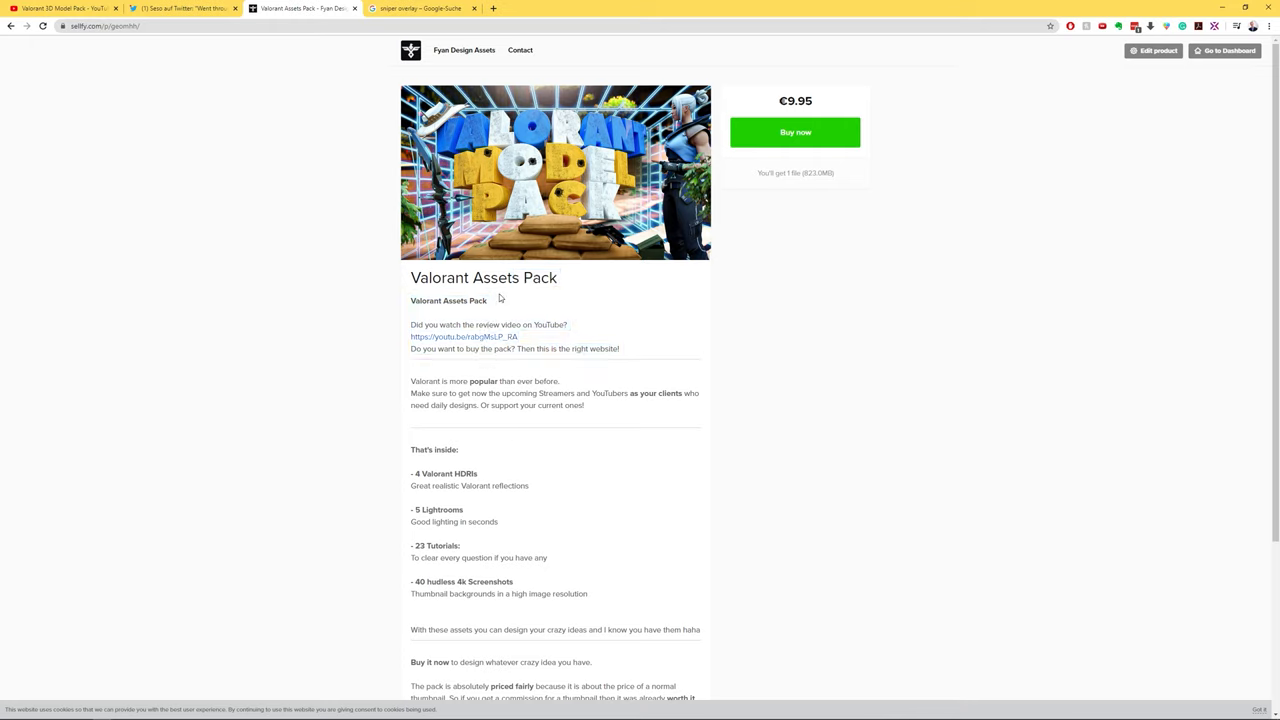
pyautogui.moveTo(576, 552)
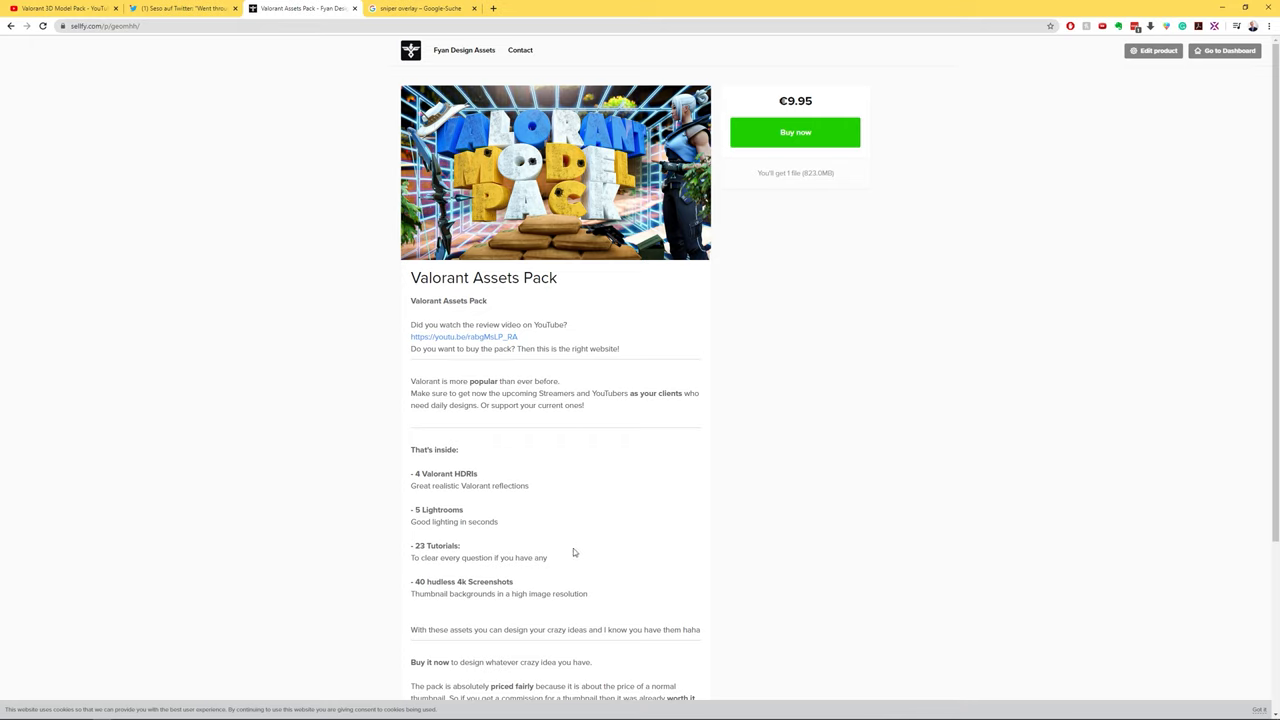
pyautogui.moveTo(540, 374)
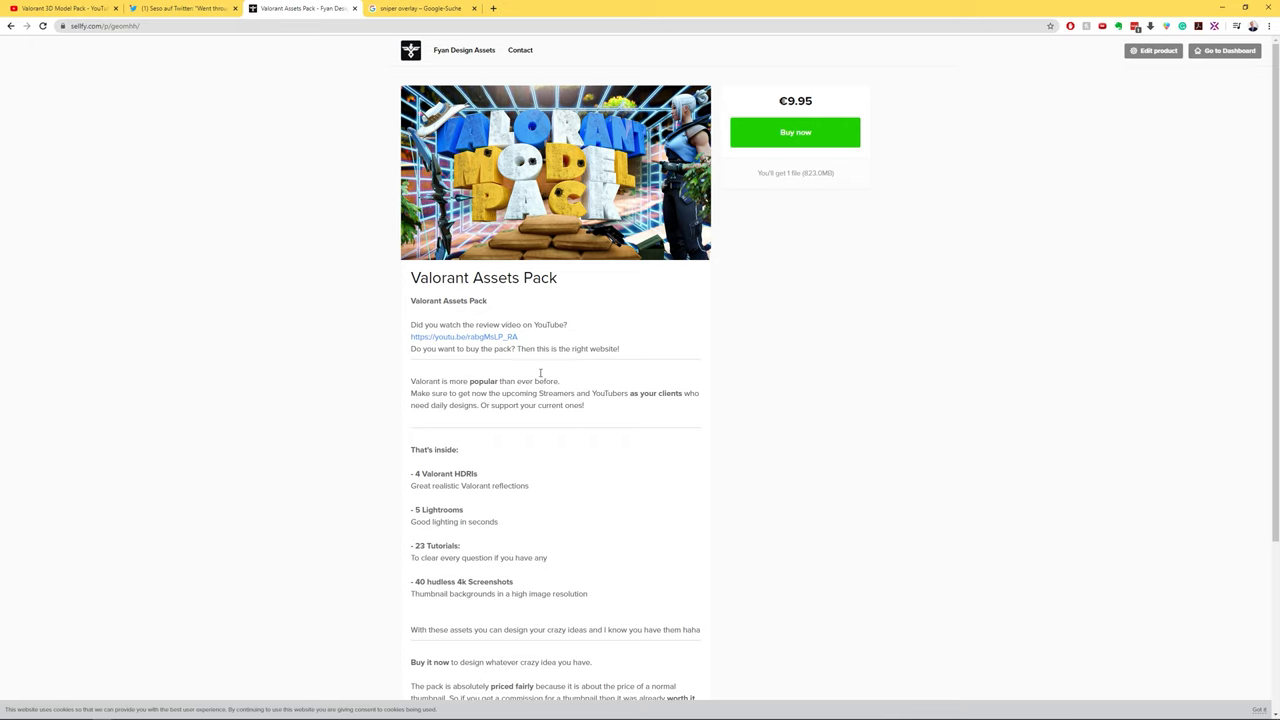
pyautogui.moveTo(428, 204)
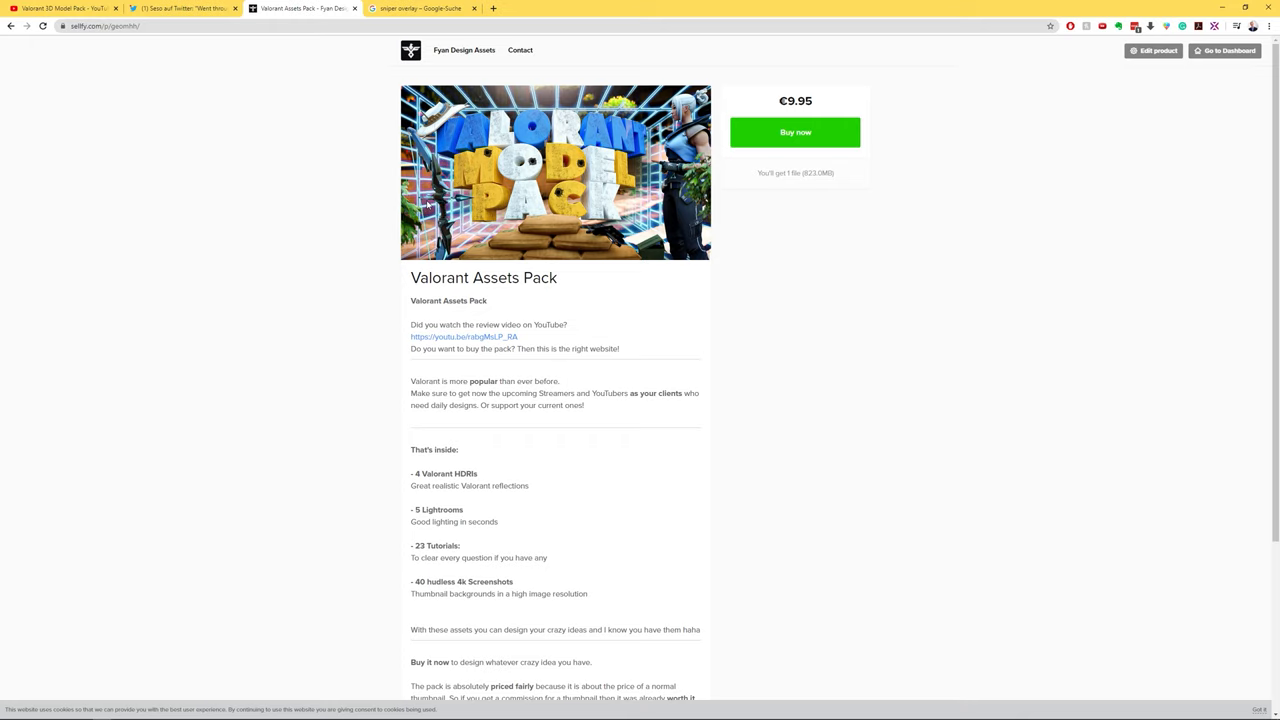